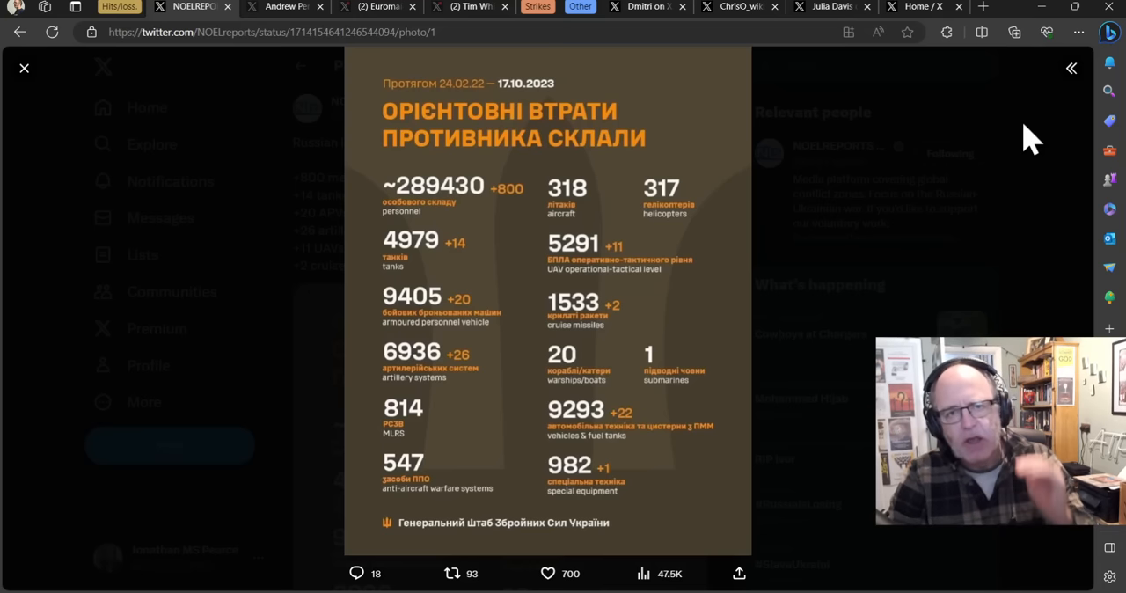
mouse_move(730, 97)
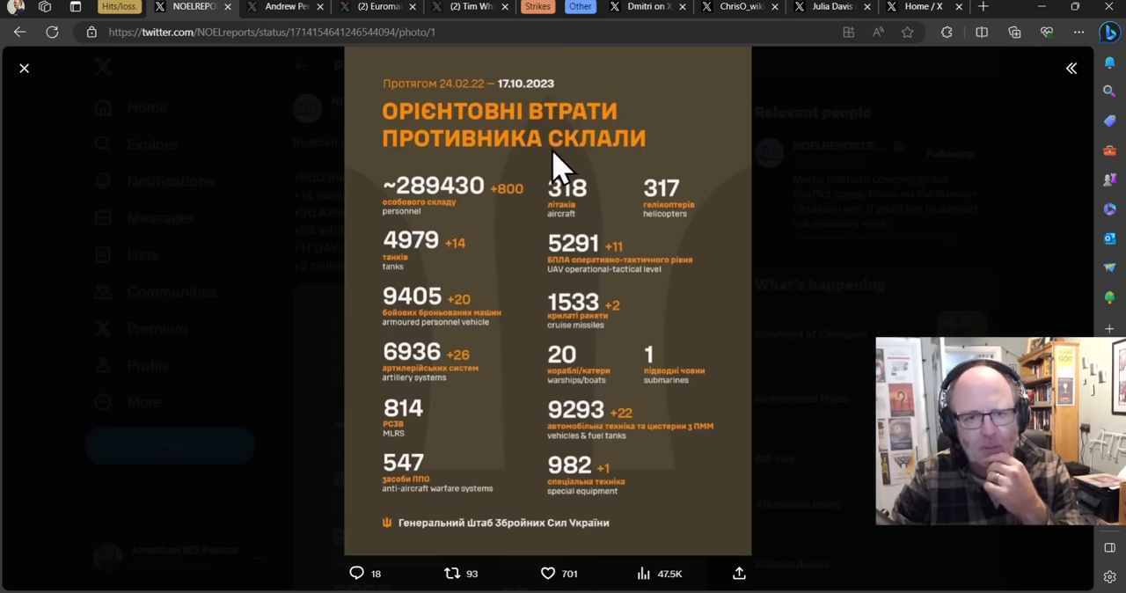
mouse_move(504, 217)
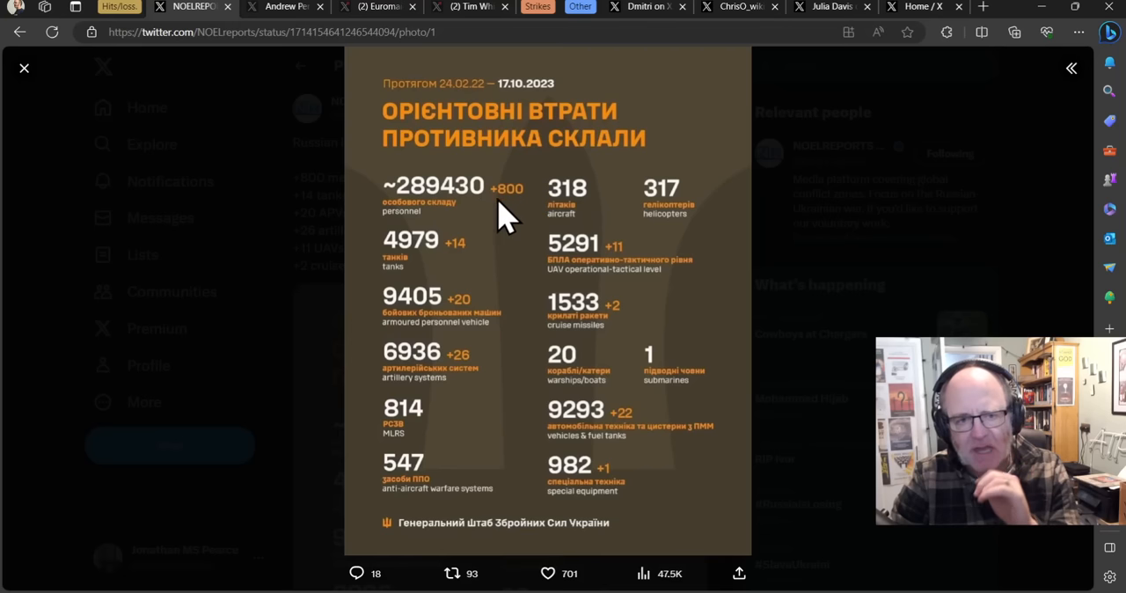
mouse_move(471, 238)
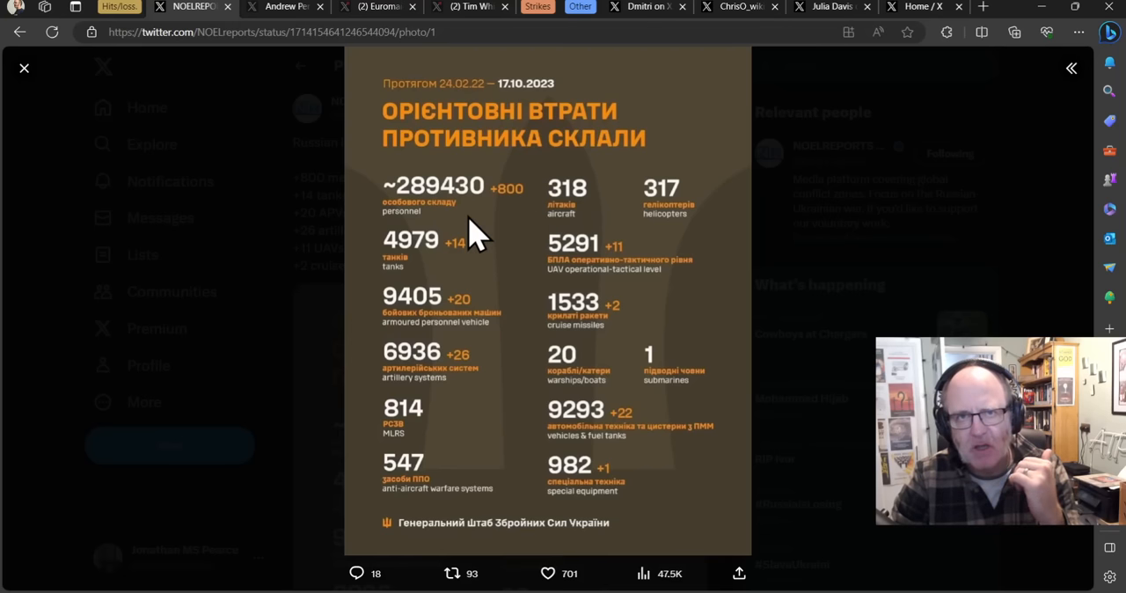
mouse_move(453, 238)
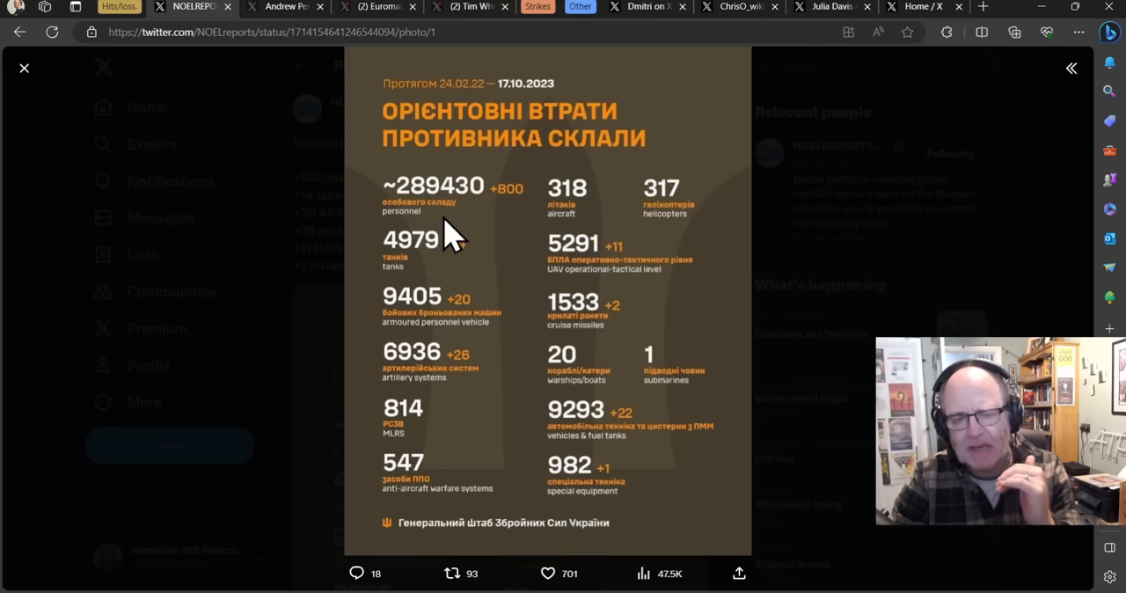
mouse_move(431, 236)
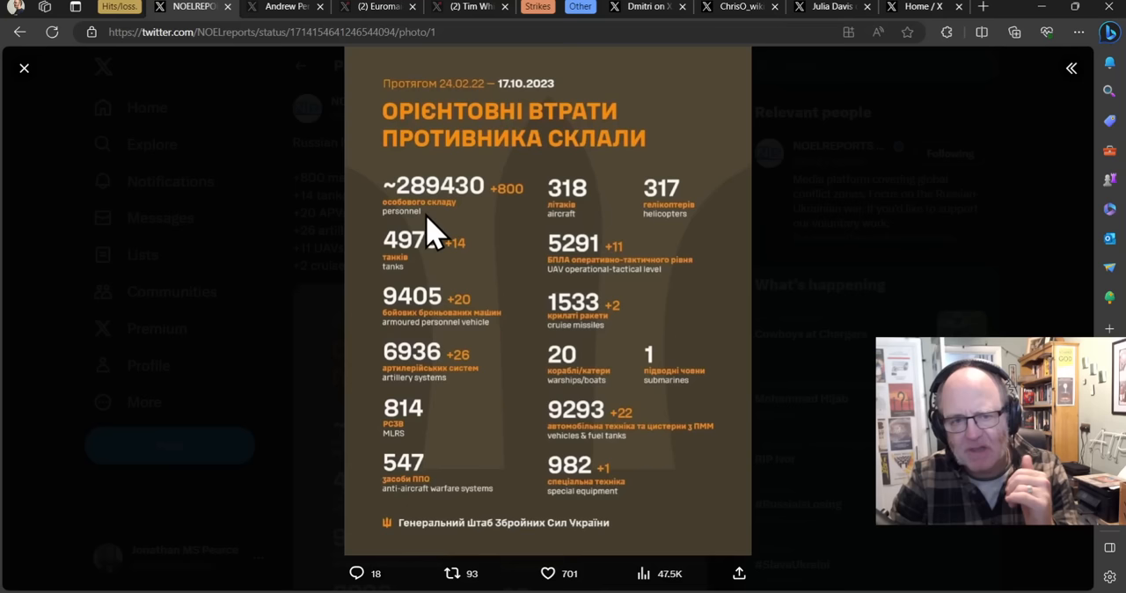
mouse_move(436, 225)
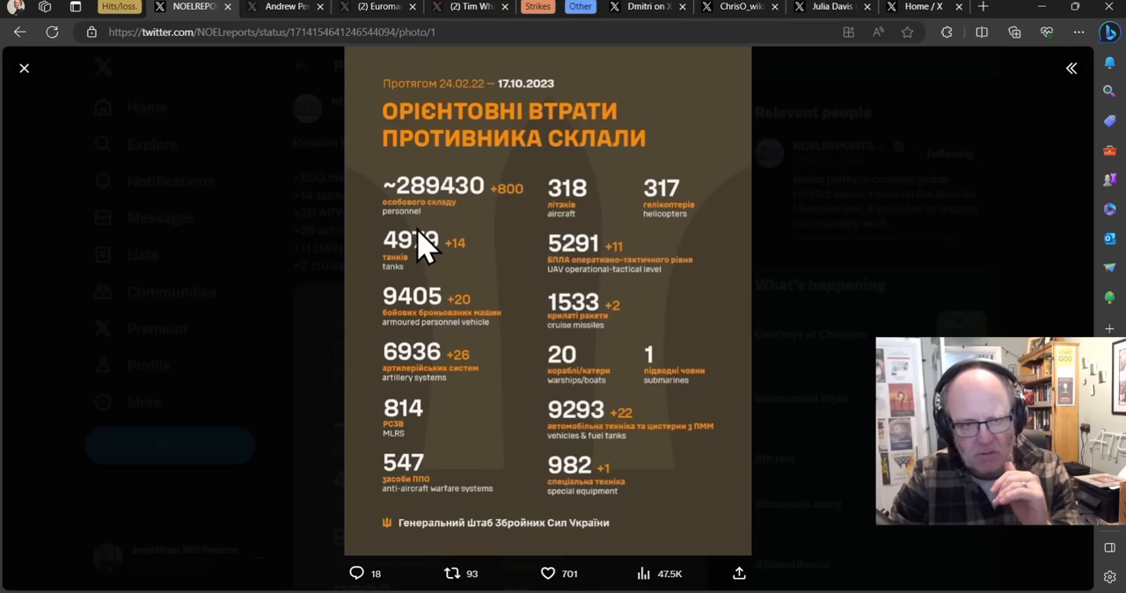
mouse_move(489, 207)
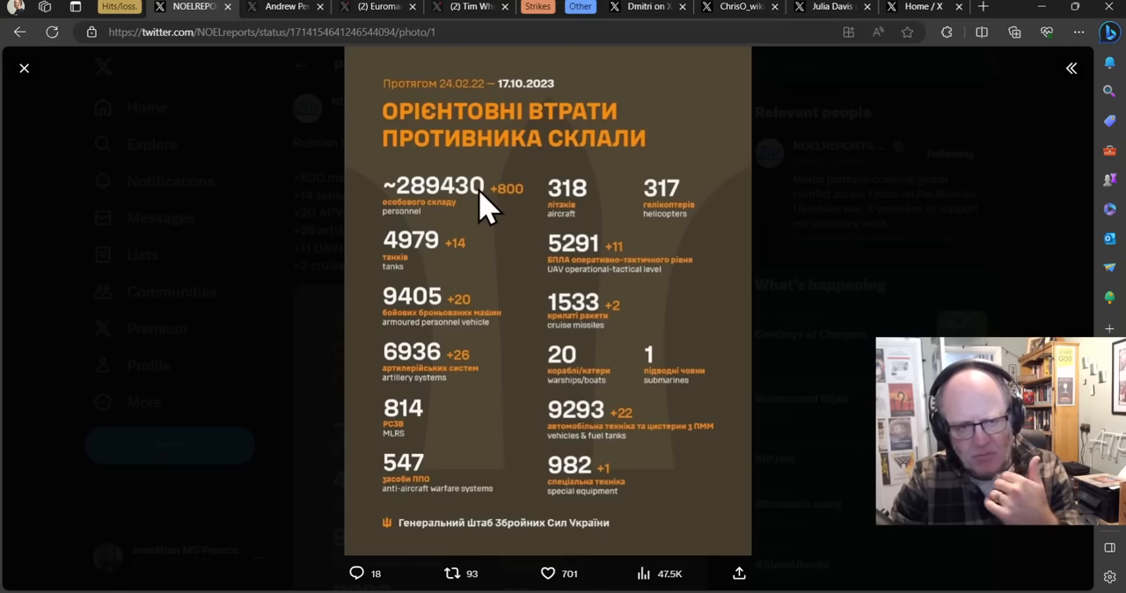
mouse_move(457, 211)
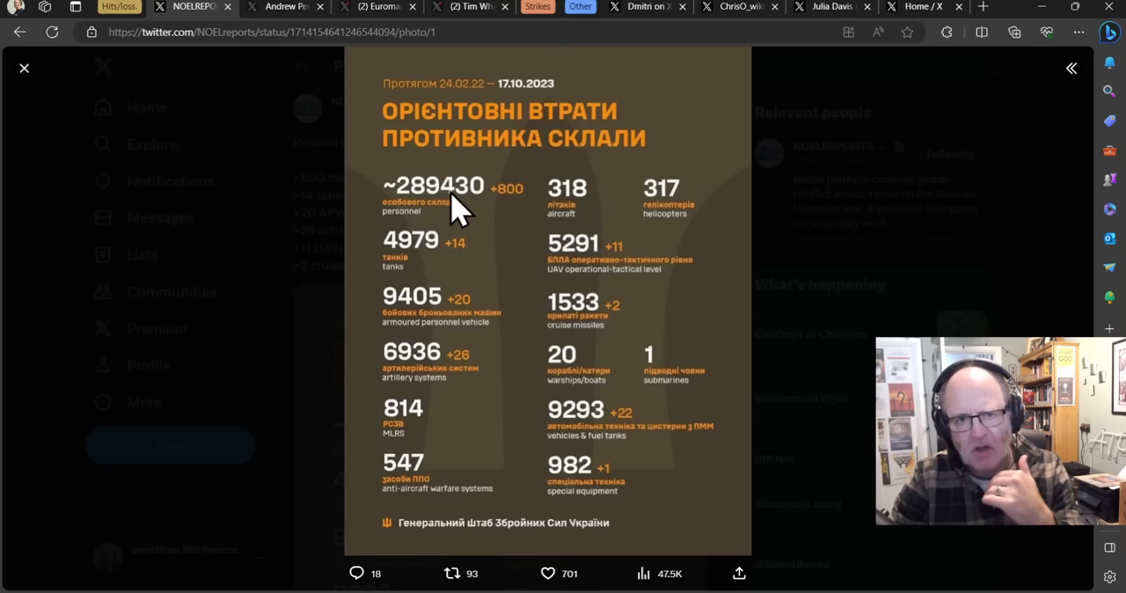
mouse_move(467, 234)
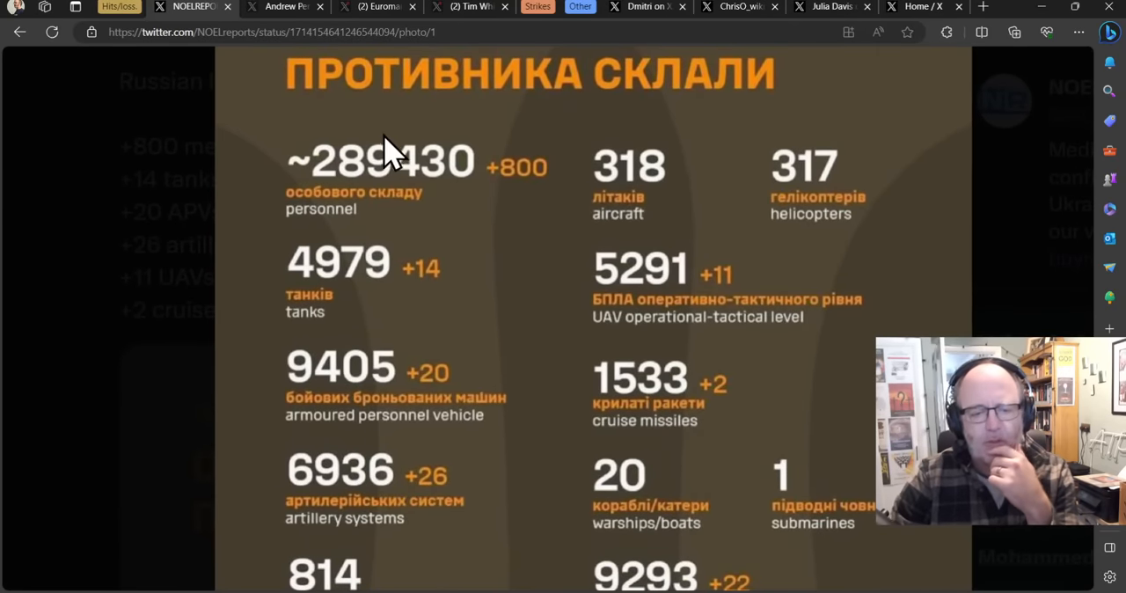
mouse_move(454, 158)
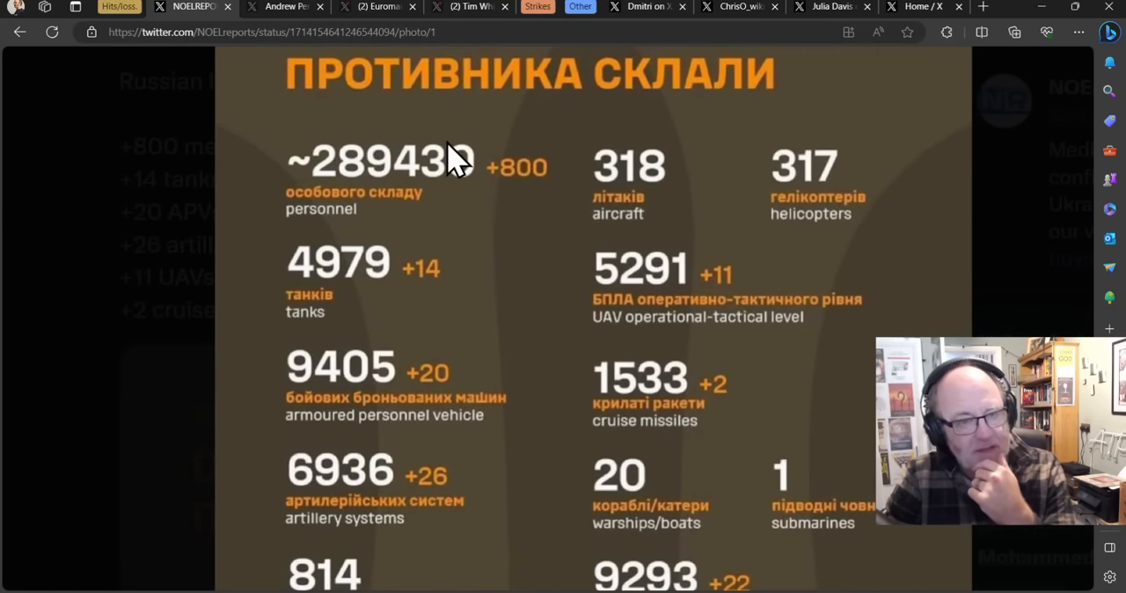
mouse_move(486, 222)
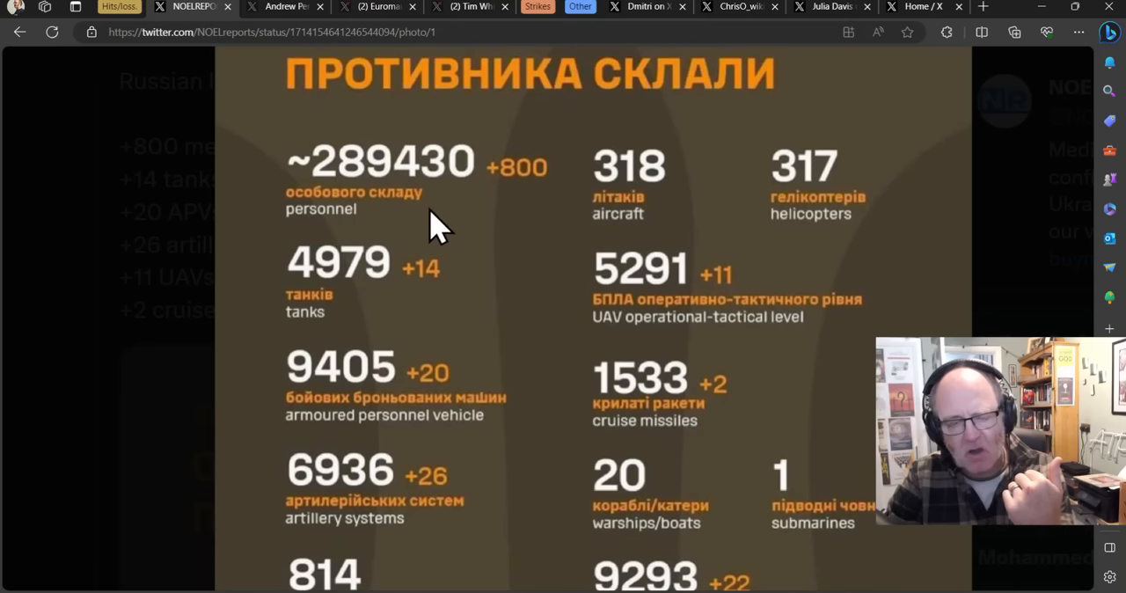
mouse_move(453, 273)
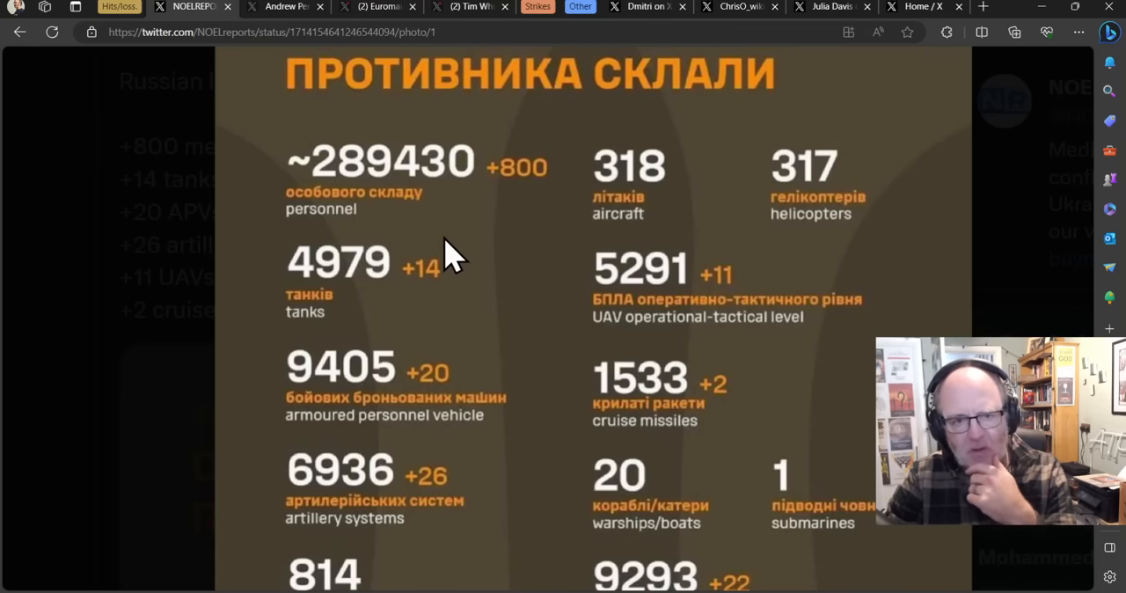
Scroll past the losses infographic, then switch to Andrew Perpetua's losses-spreadsheet post.
scroll("down", 3)
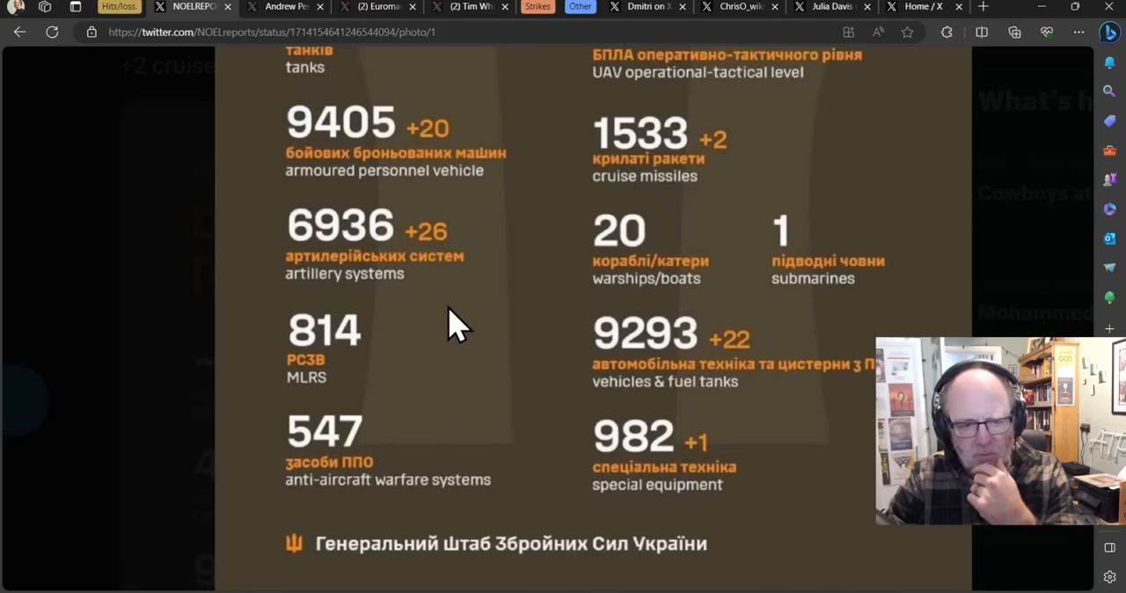
scroll("down", 3)
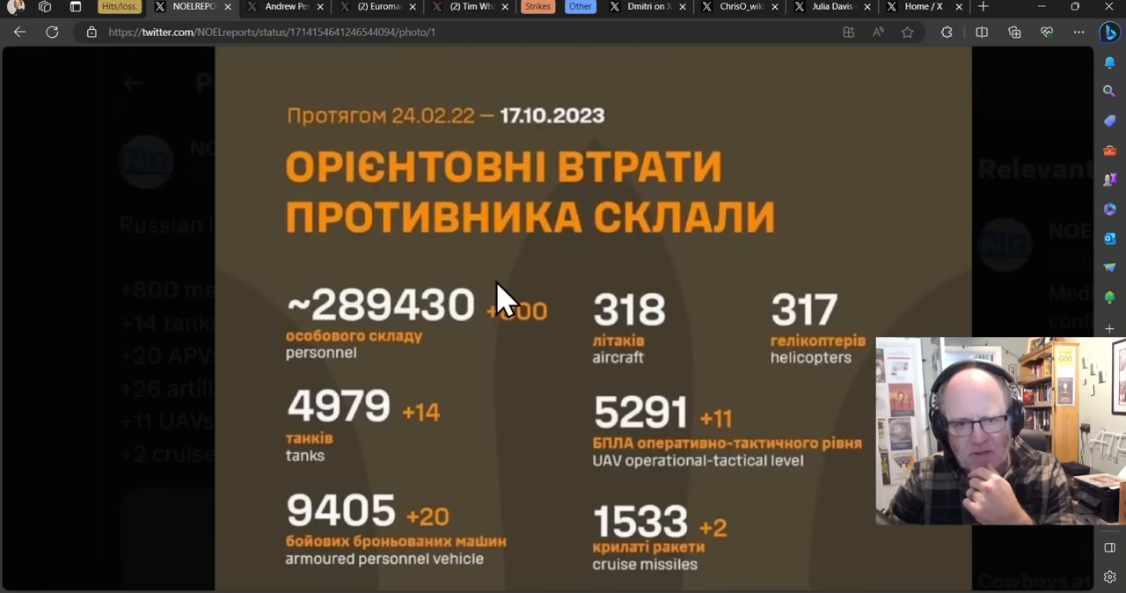
mouse_move(603, 343)
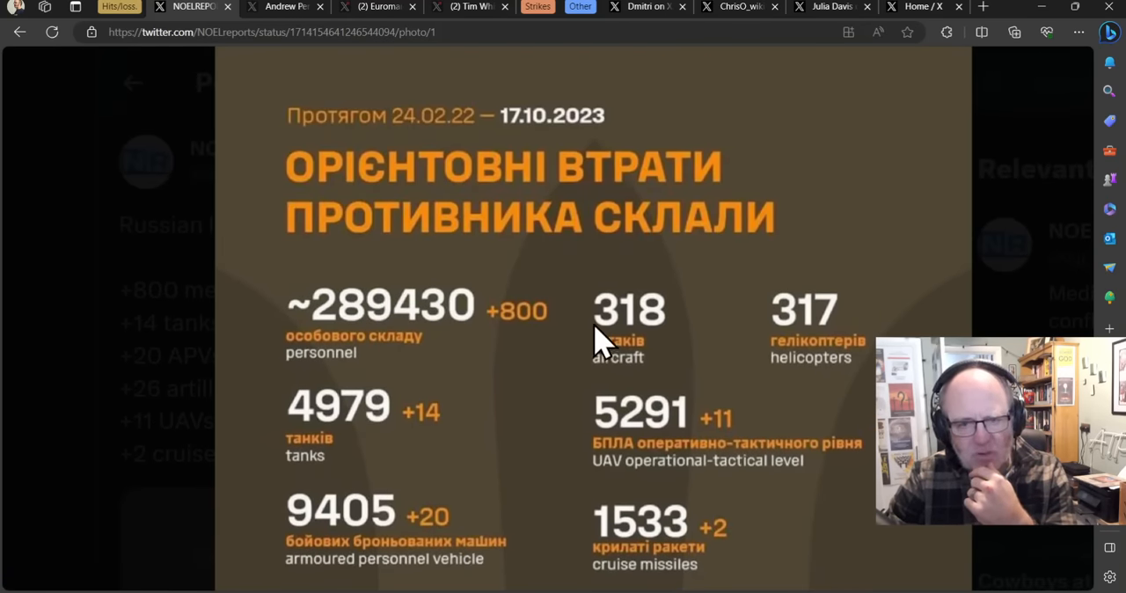
scroll("down", 3)
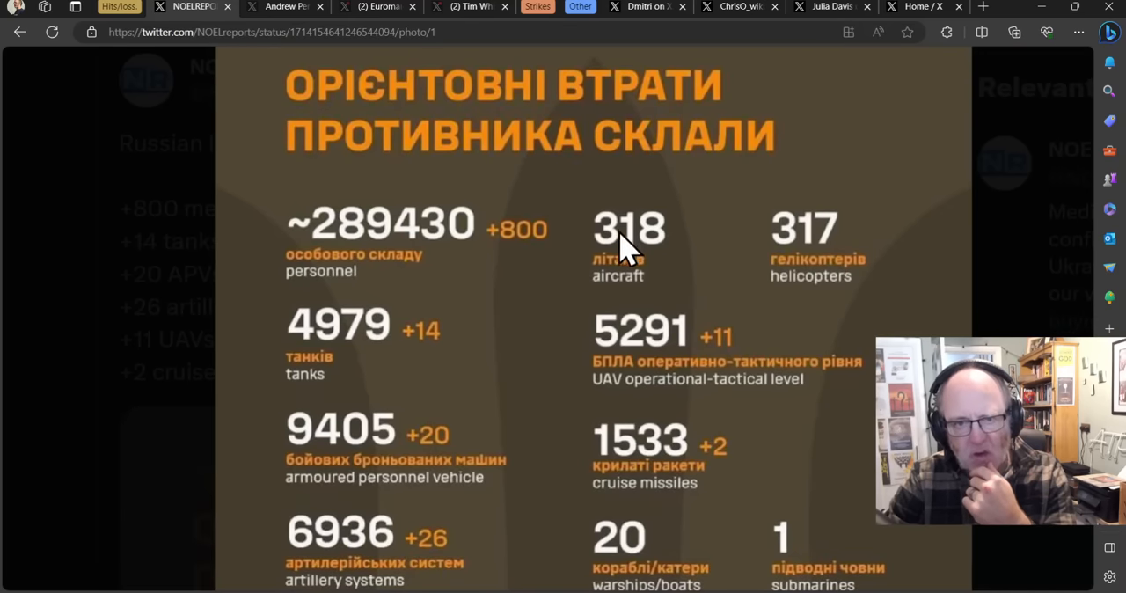
mouse_move(629, 237)
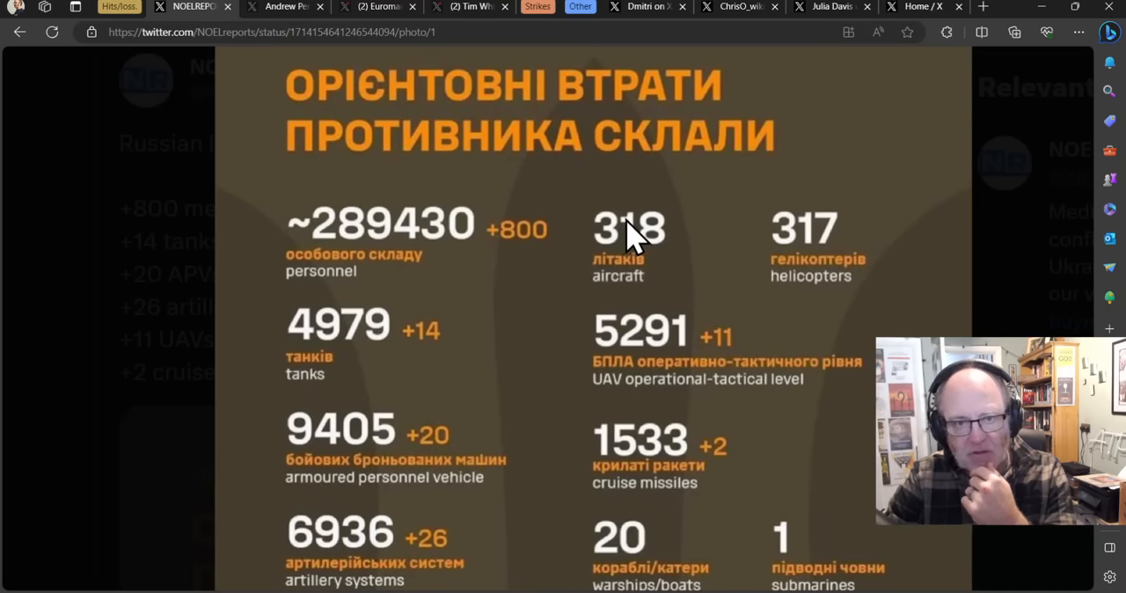
mouse_move(616, 234)
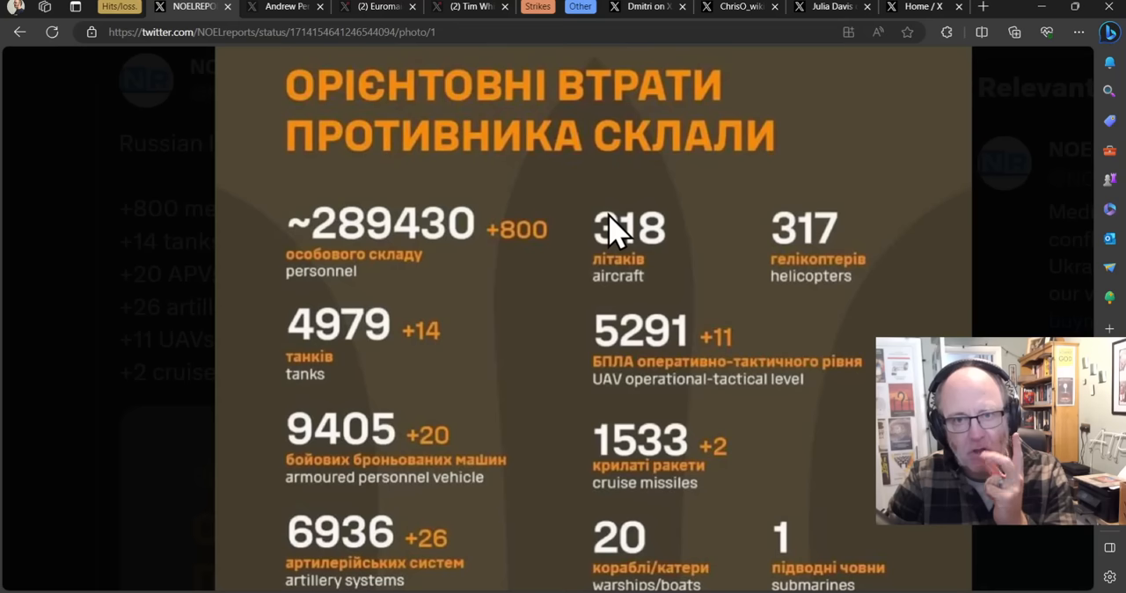
mouse_move(594, 236)
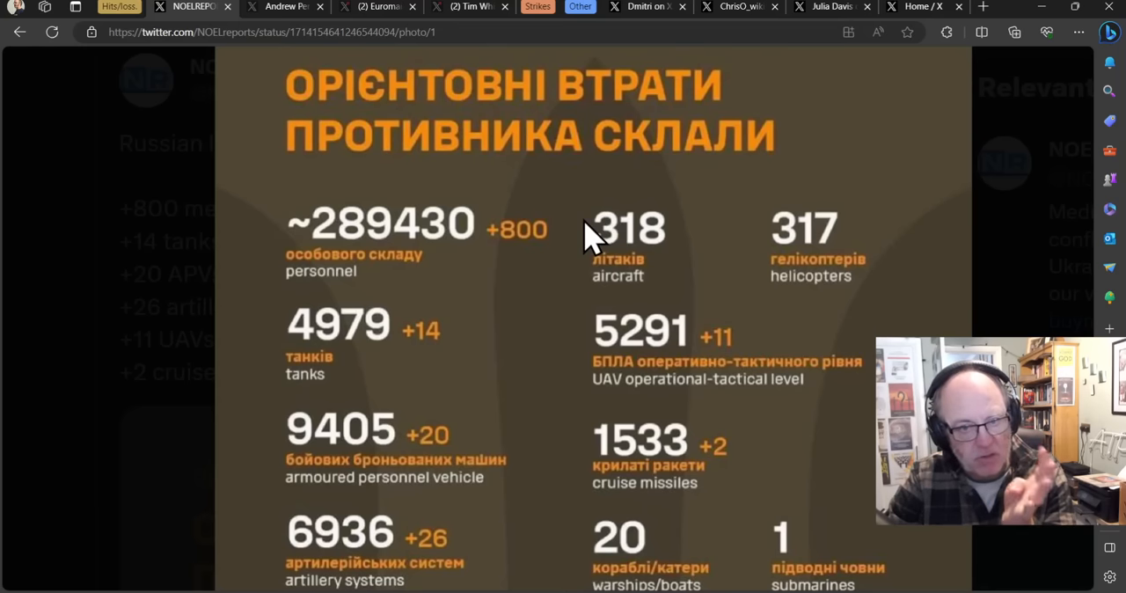
scroll("down", 3)
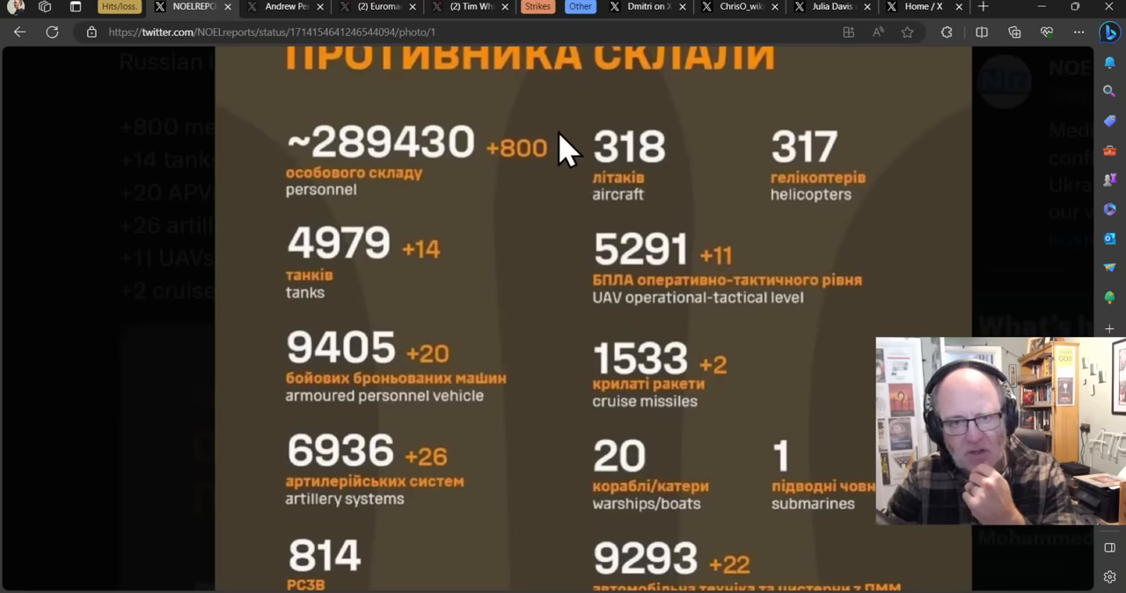
mouse_move(550, 162)
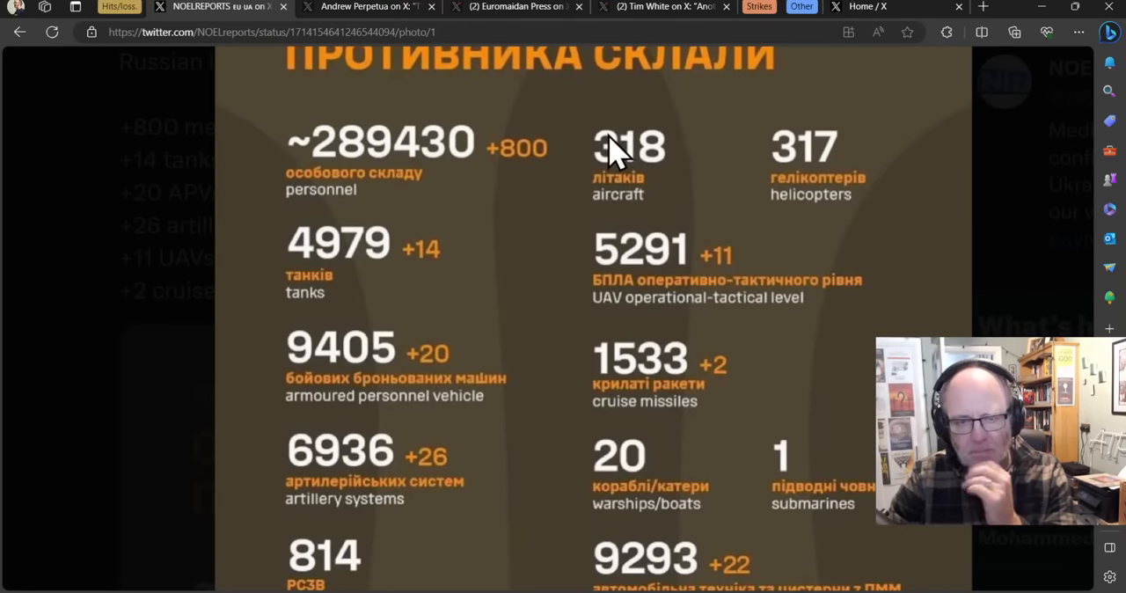
mouse_move(603, 198)
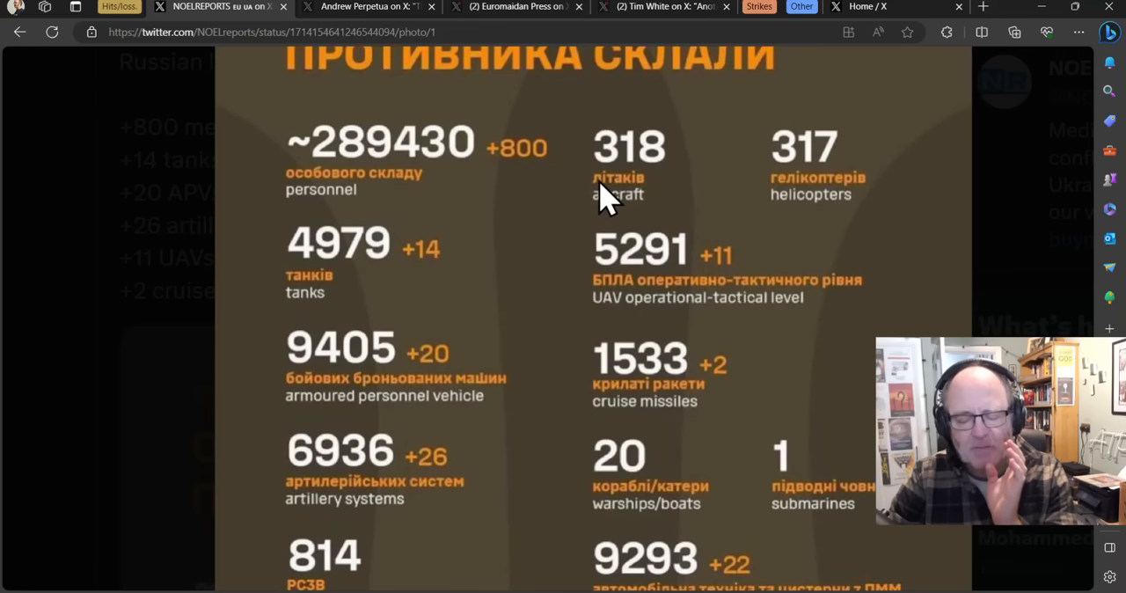
mouse_move(620, 192)
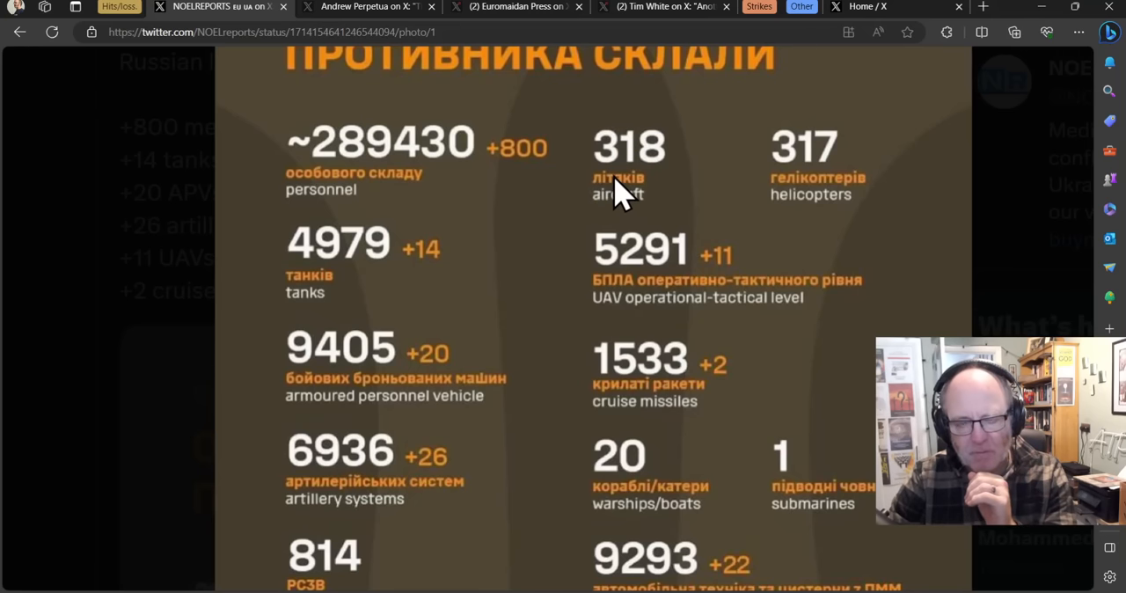
mouse_move(616, 176)
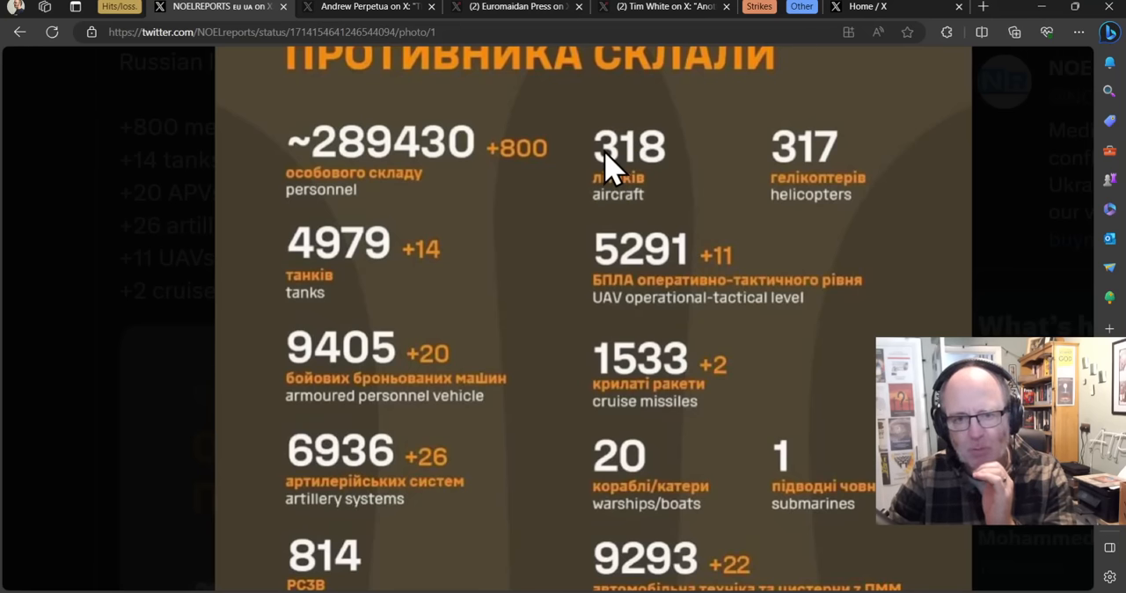
scroll("down", 3)
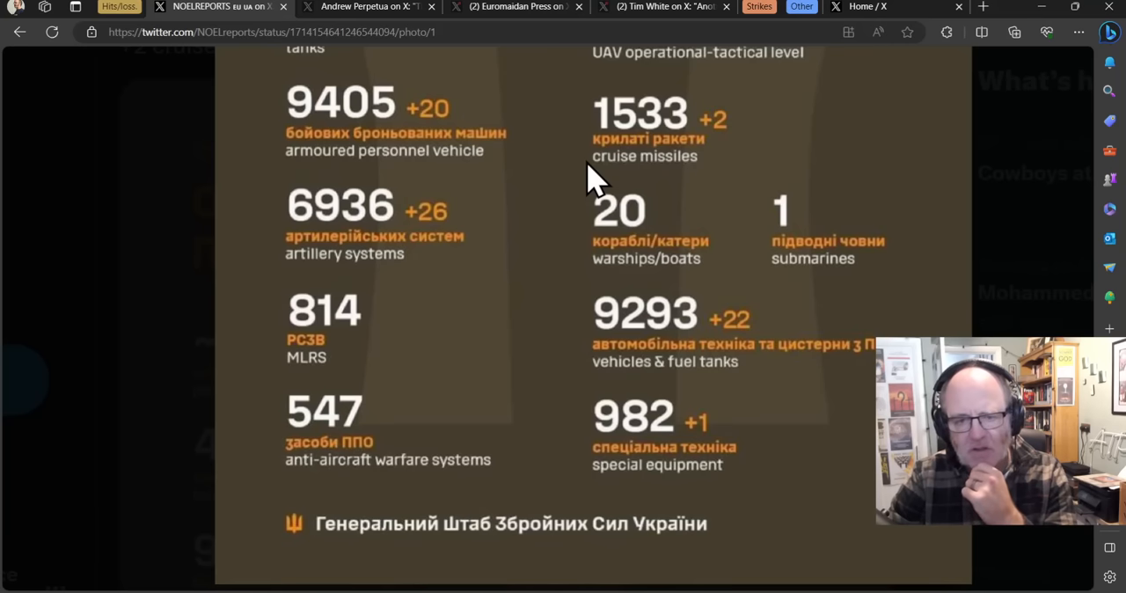
mouse_move(488, 198)
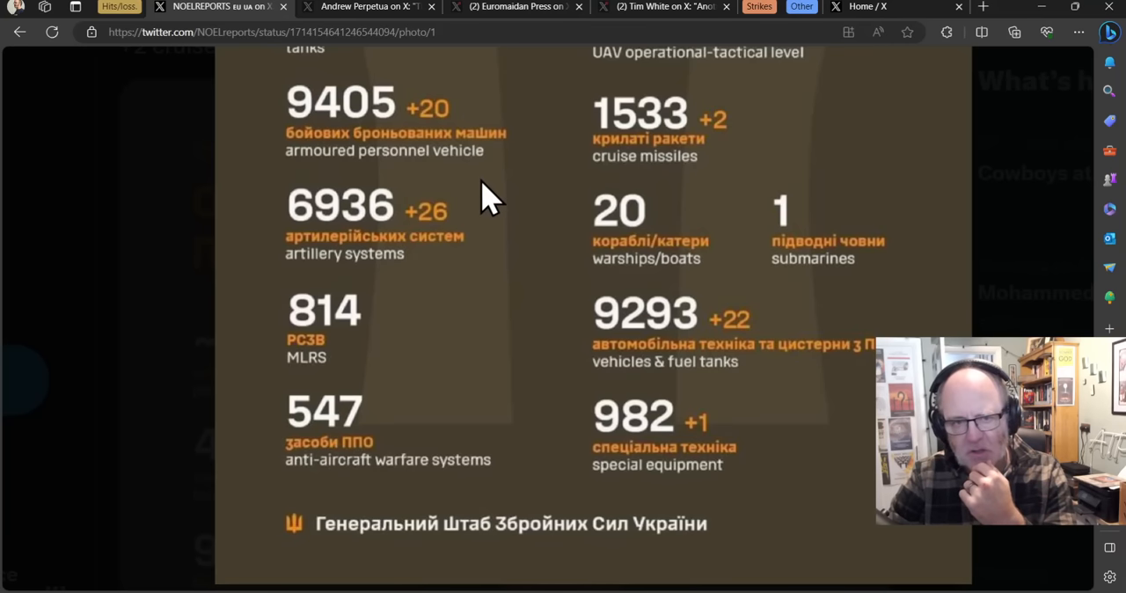
mouse_move(559, 295)
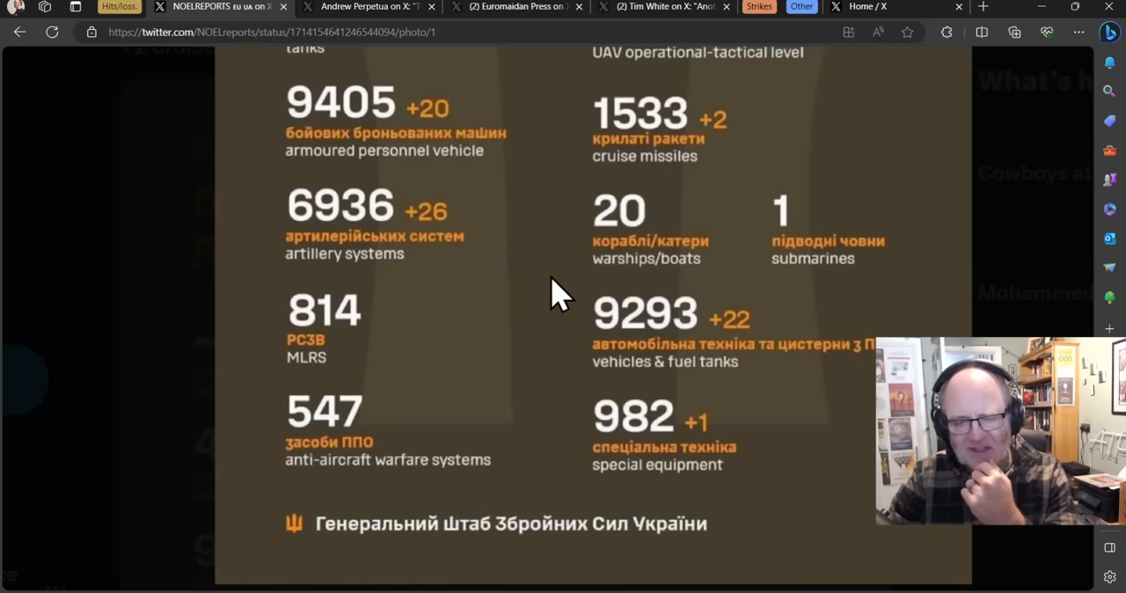
mouse_move(558, 313)
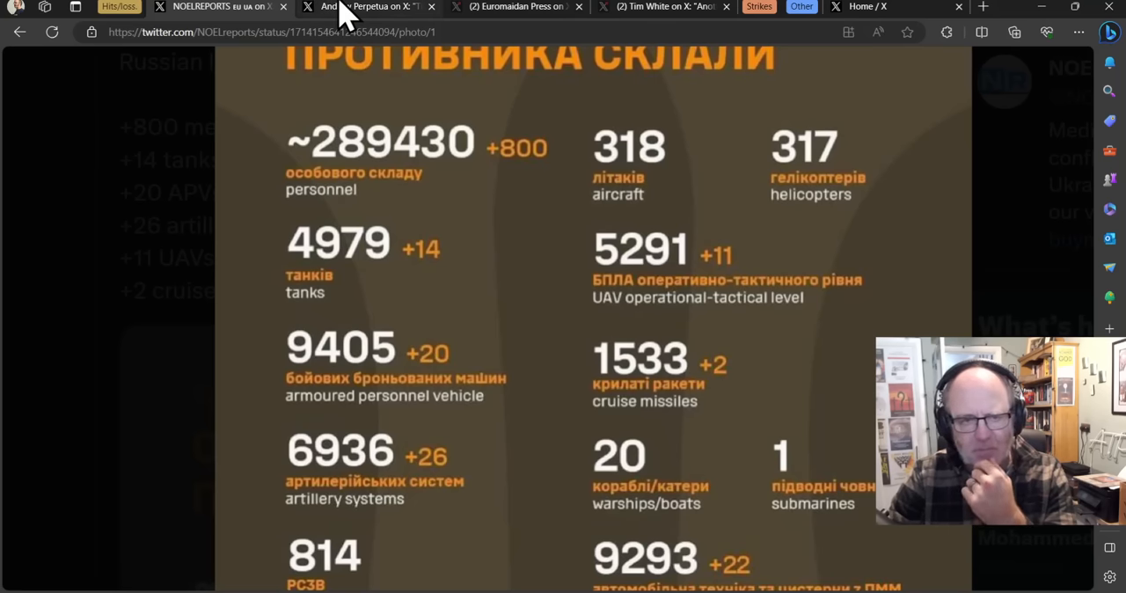
left_click(365, 7)
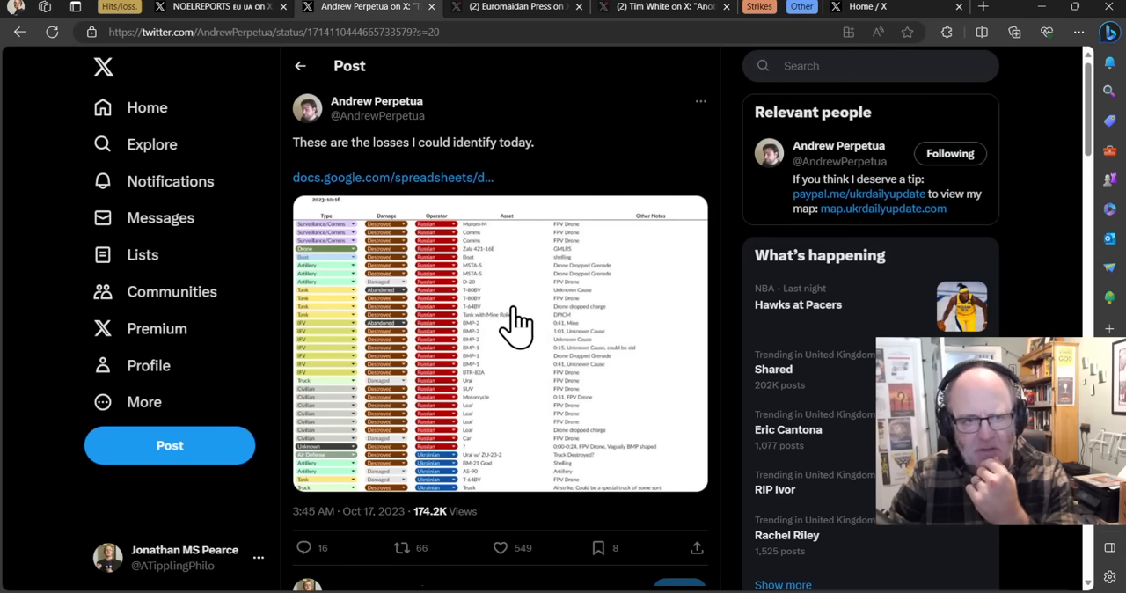
mouse_move(445, 299)
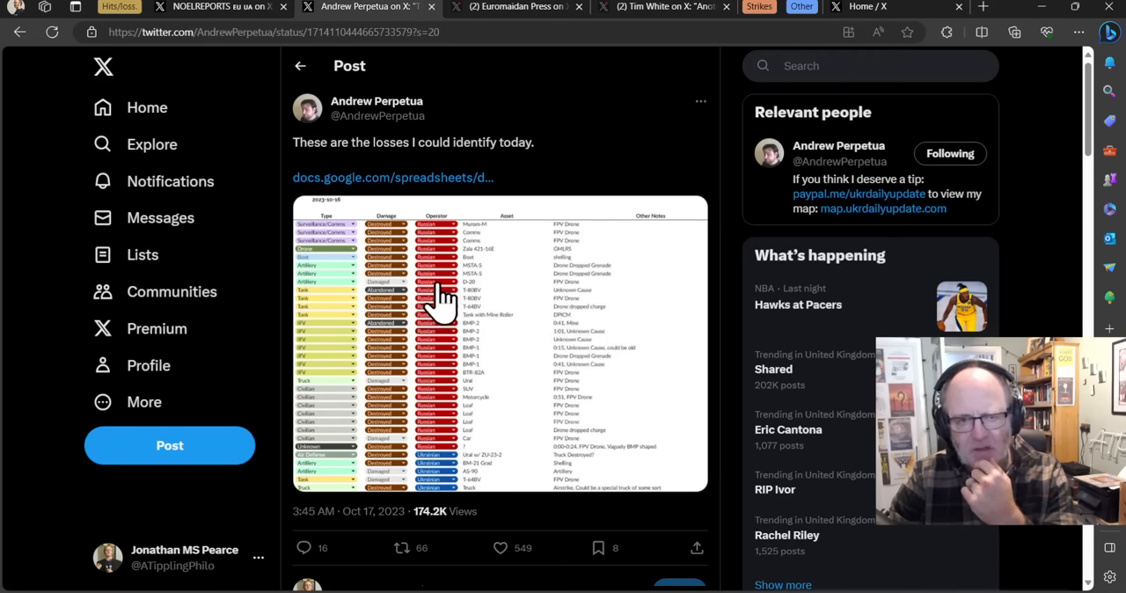
mouse_move(440, 290)
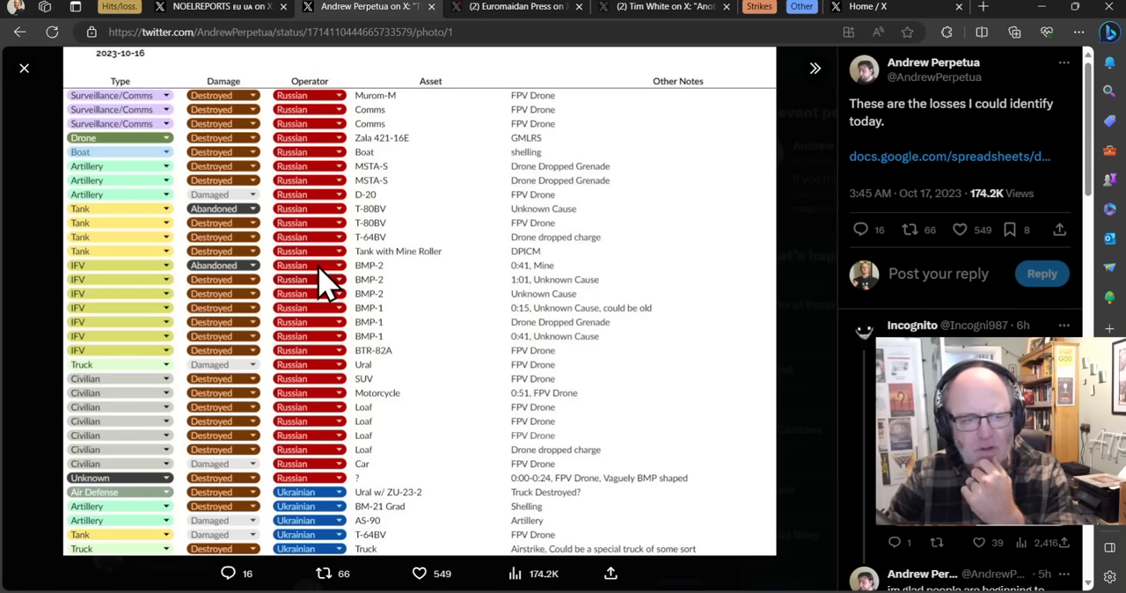
mouse_move(338, 268)
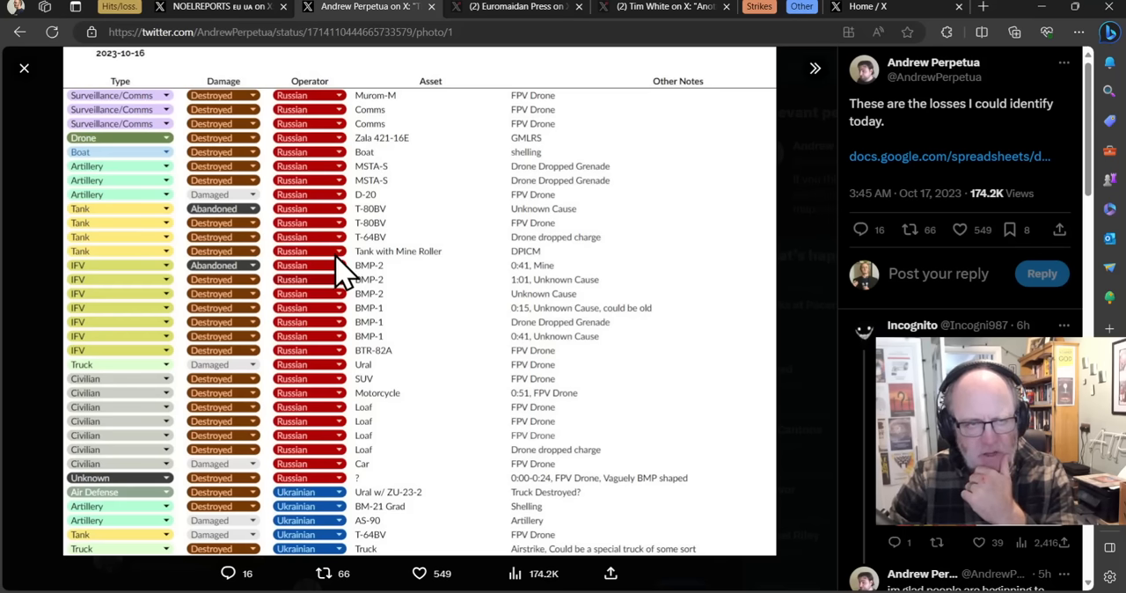
mouse_move(392, 229)
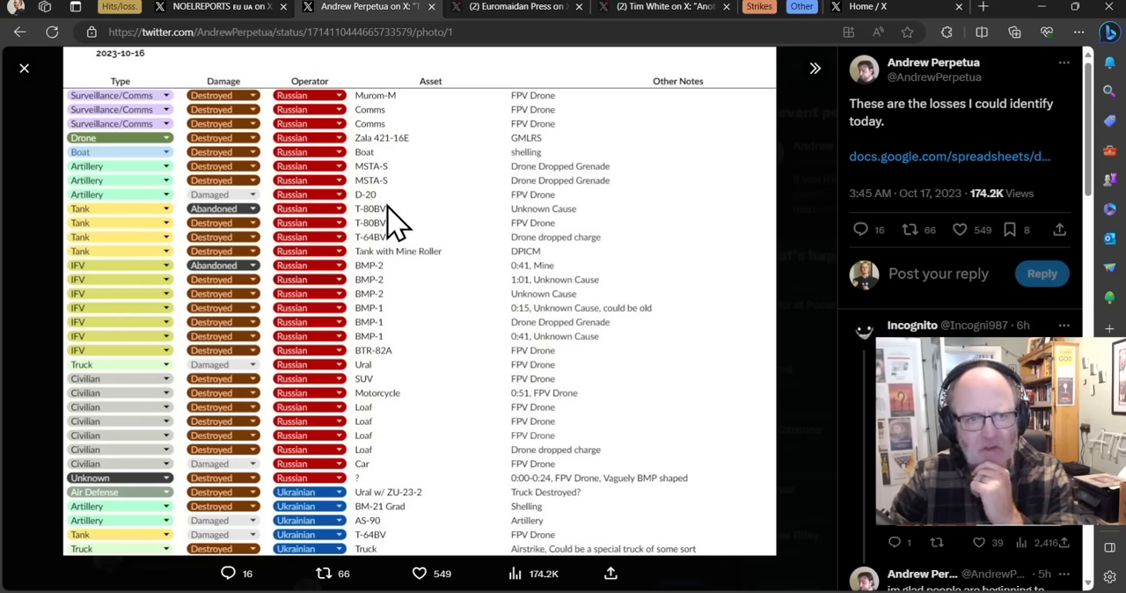
mouse_move(361, 427)
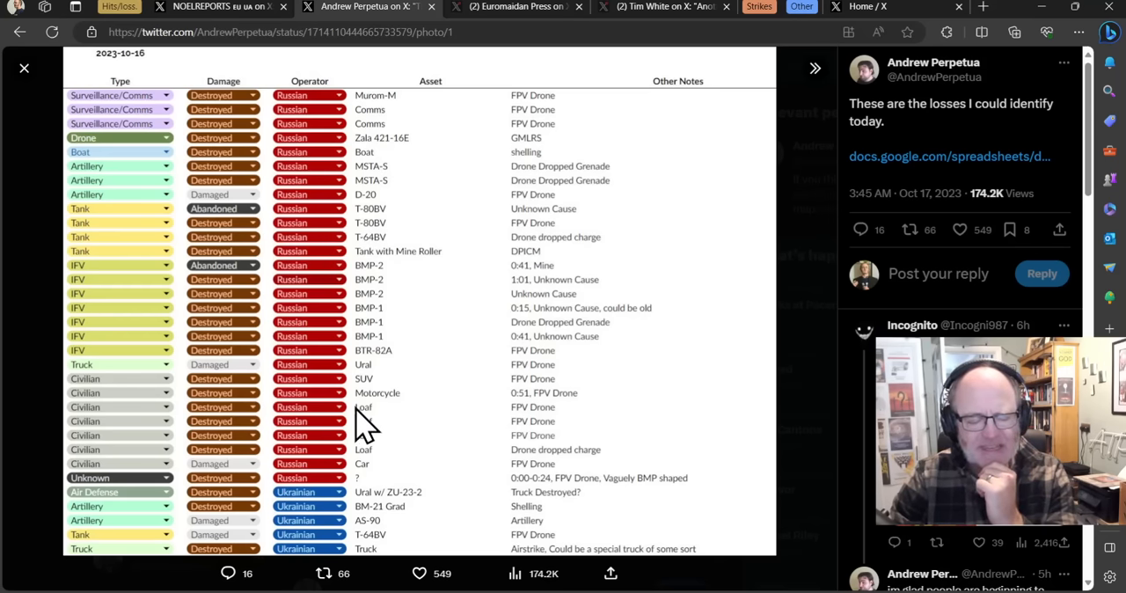
mouse_move(330, 488)
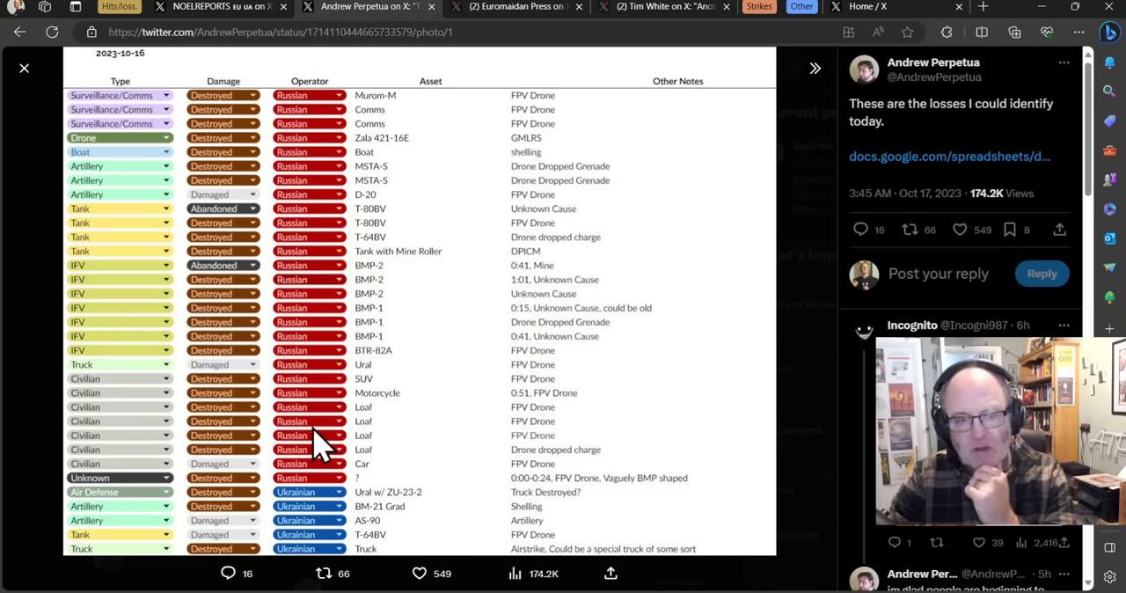
mouse_move(256, 255)
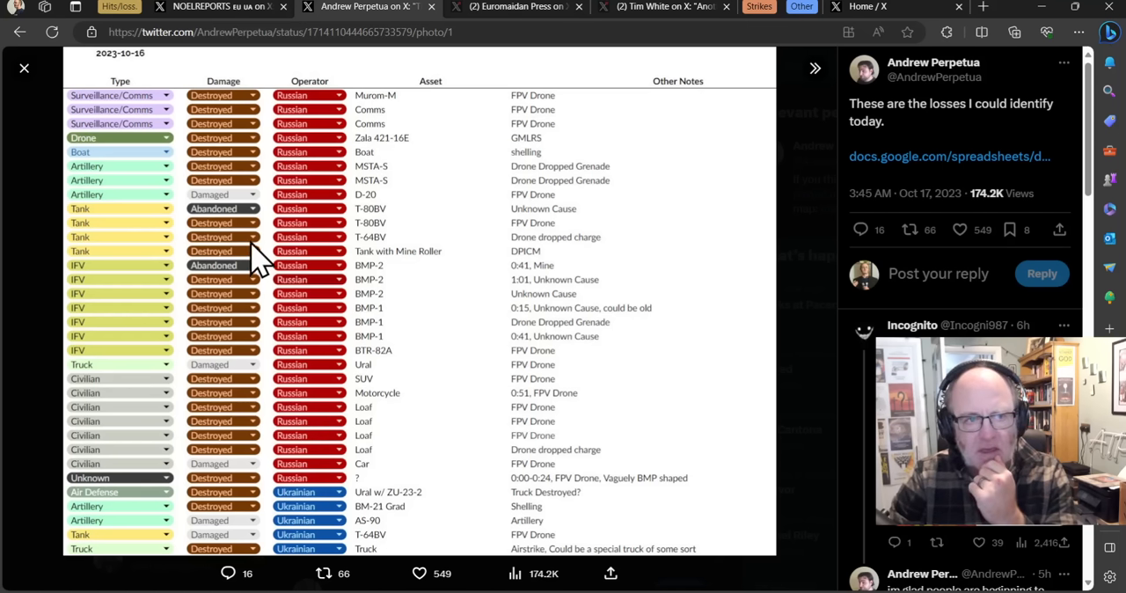
mouse_move(255, 171)
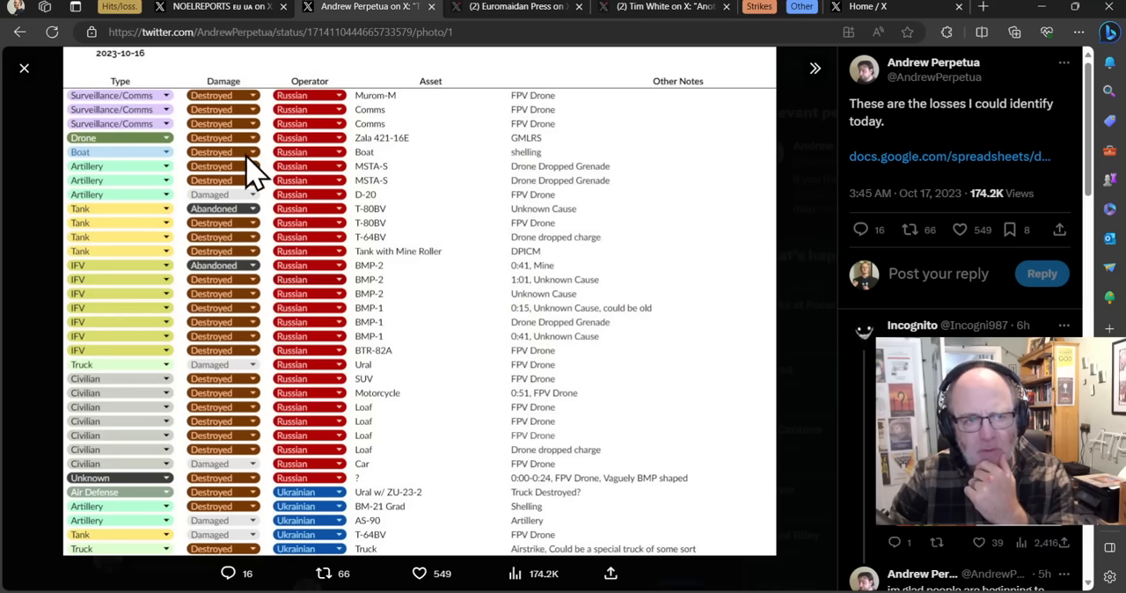
mouse_move(167, 123)
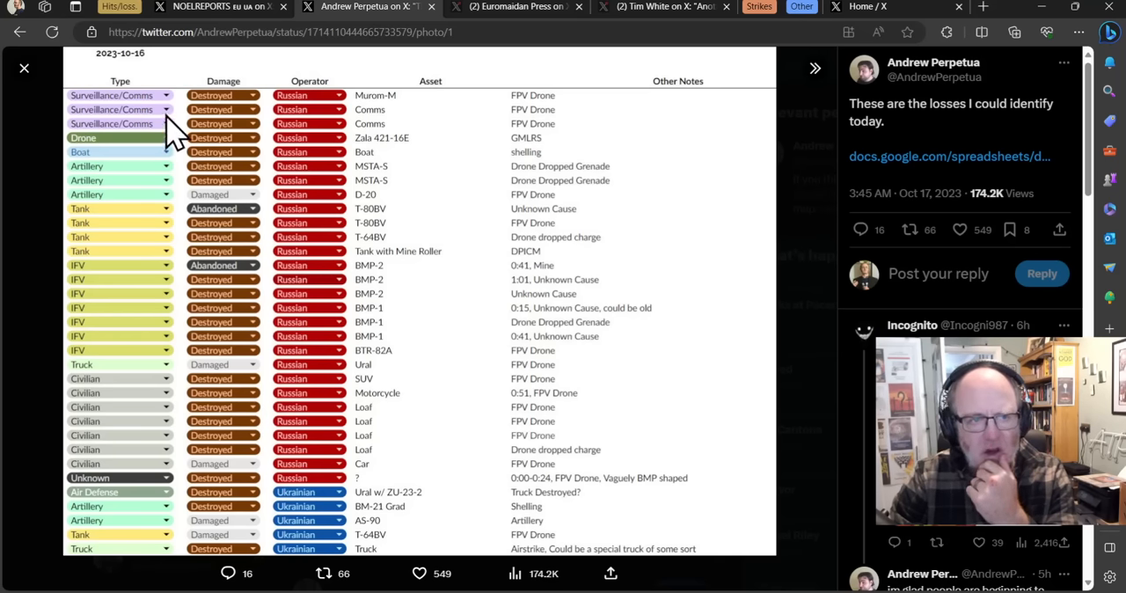
mouse_move(180, 180)
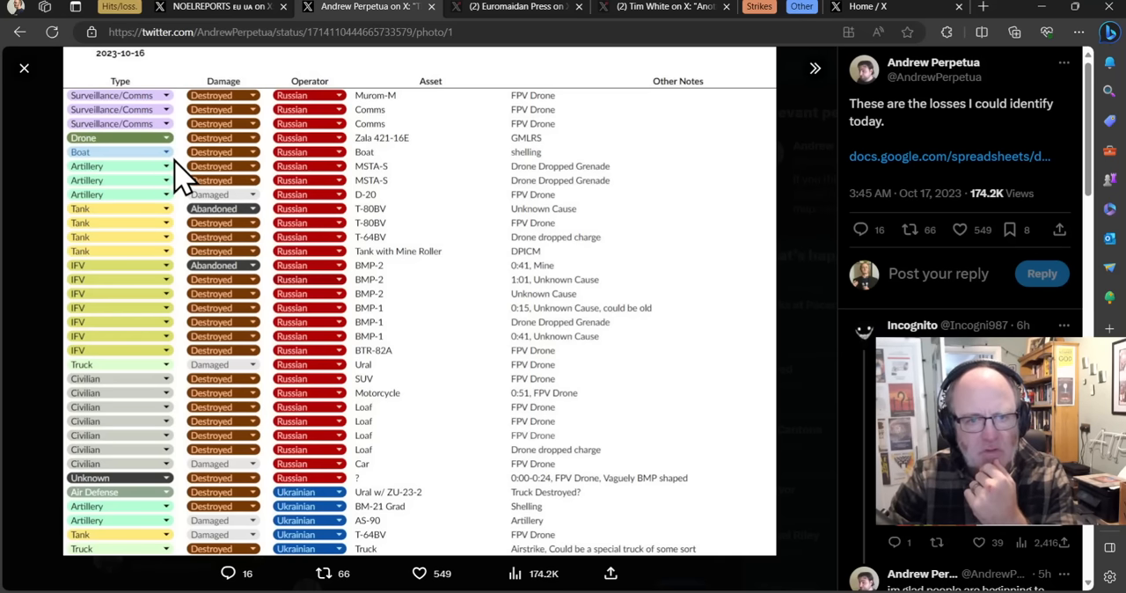
mouse_move(145, 237)
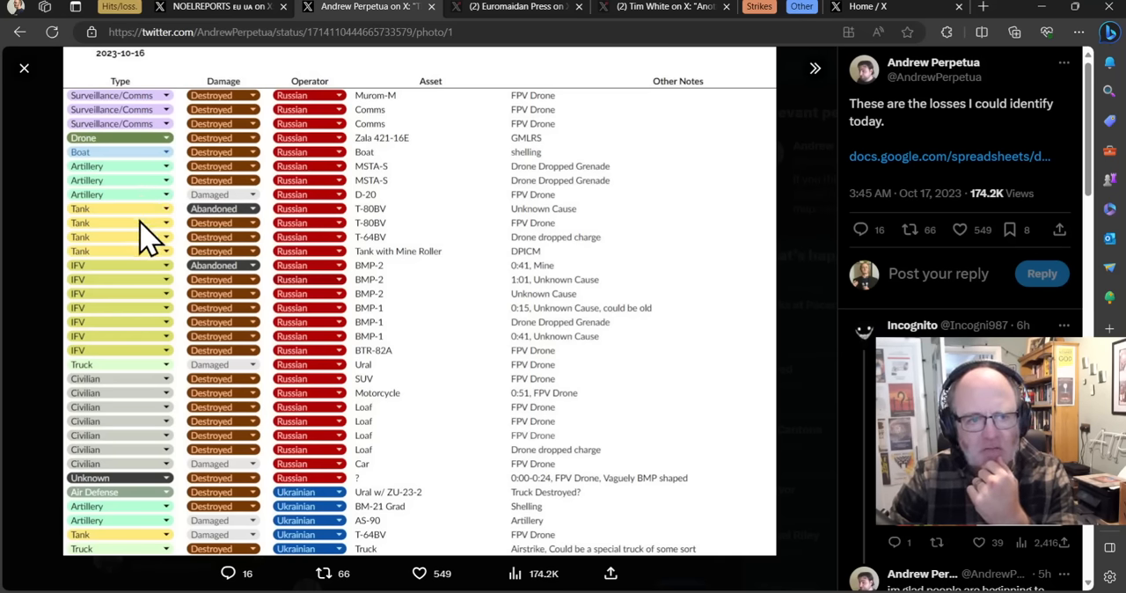
mouse_move(149, 325)
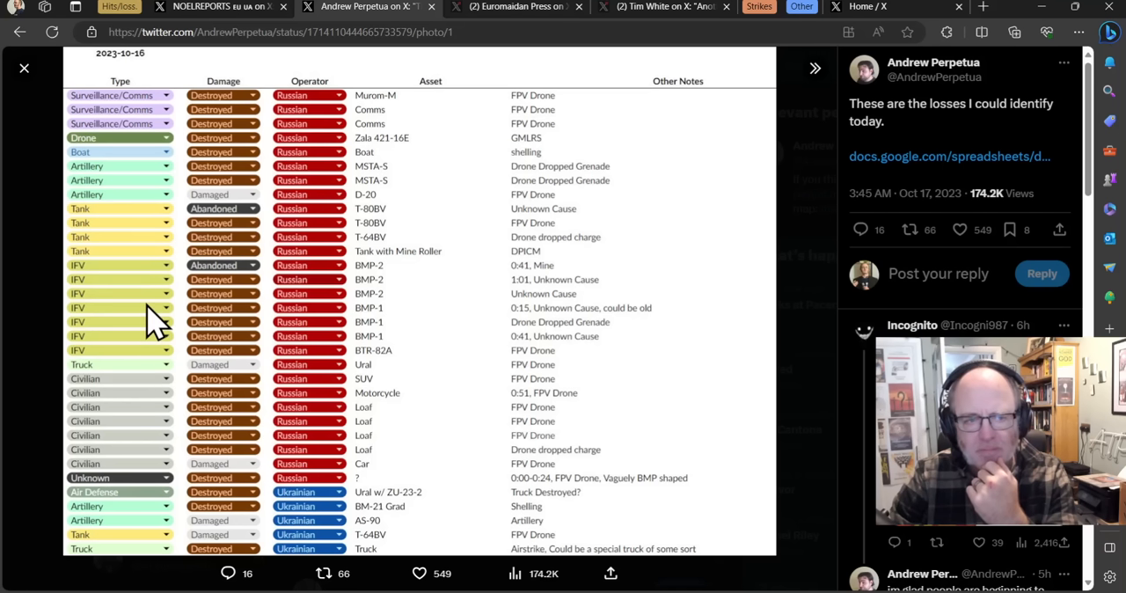
mouse_move(365, 418)
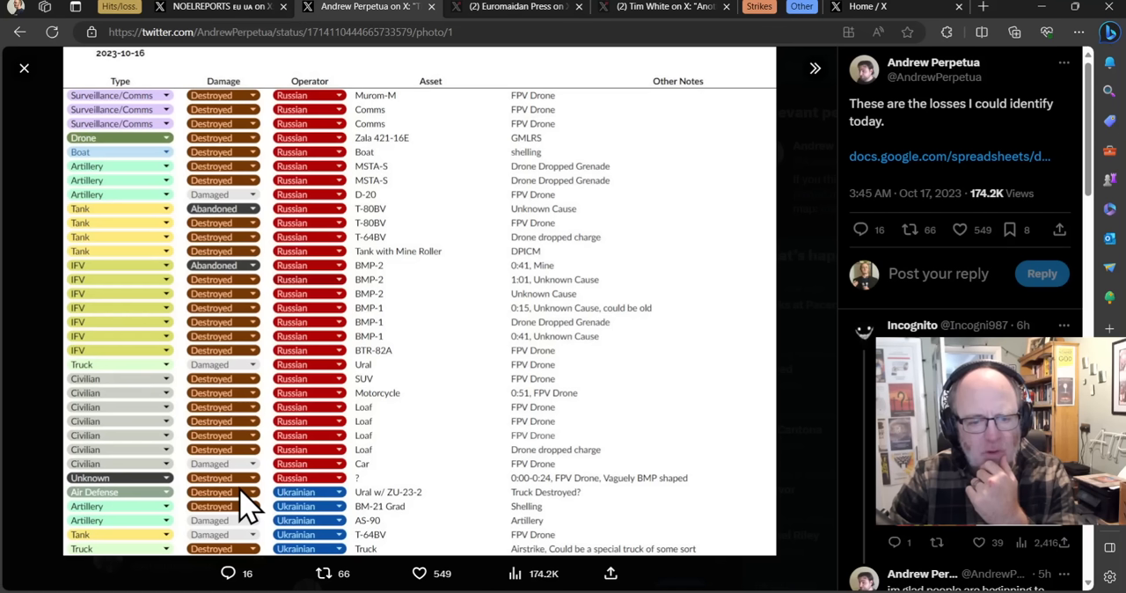
mouse_move(356, 524)
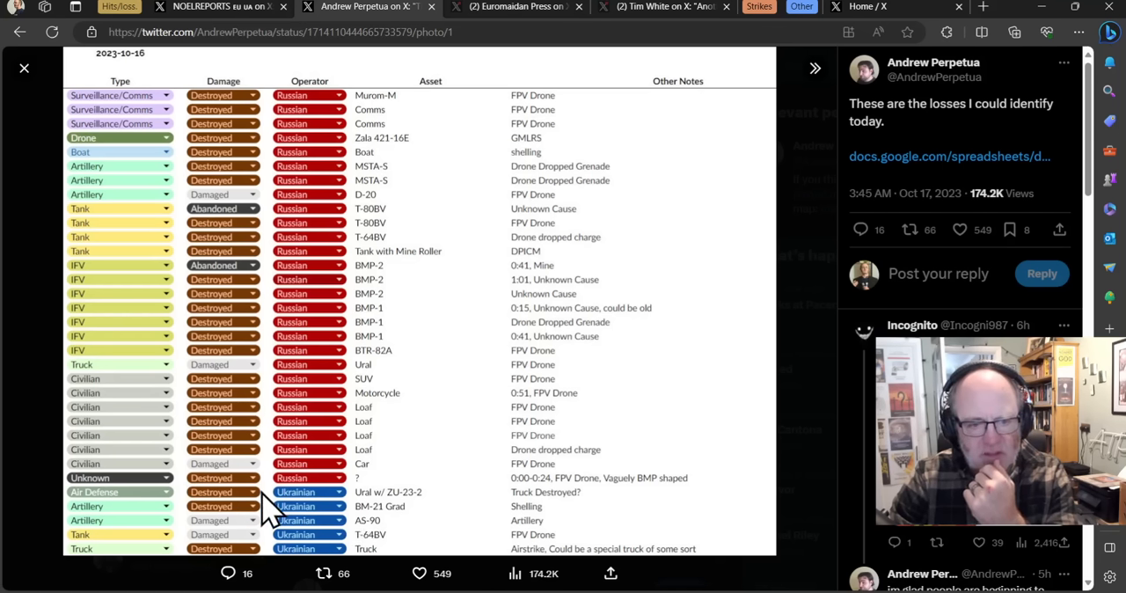
mouse_move(317, 528)
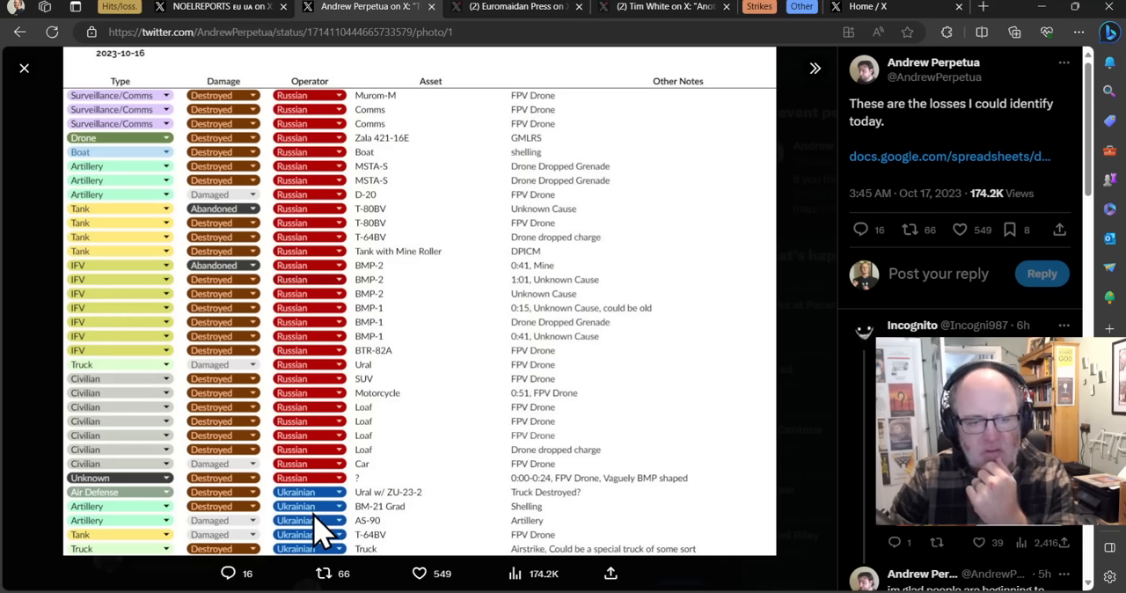
mouse_move(366, 532)
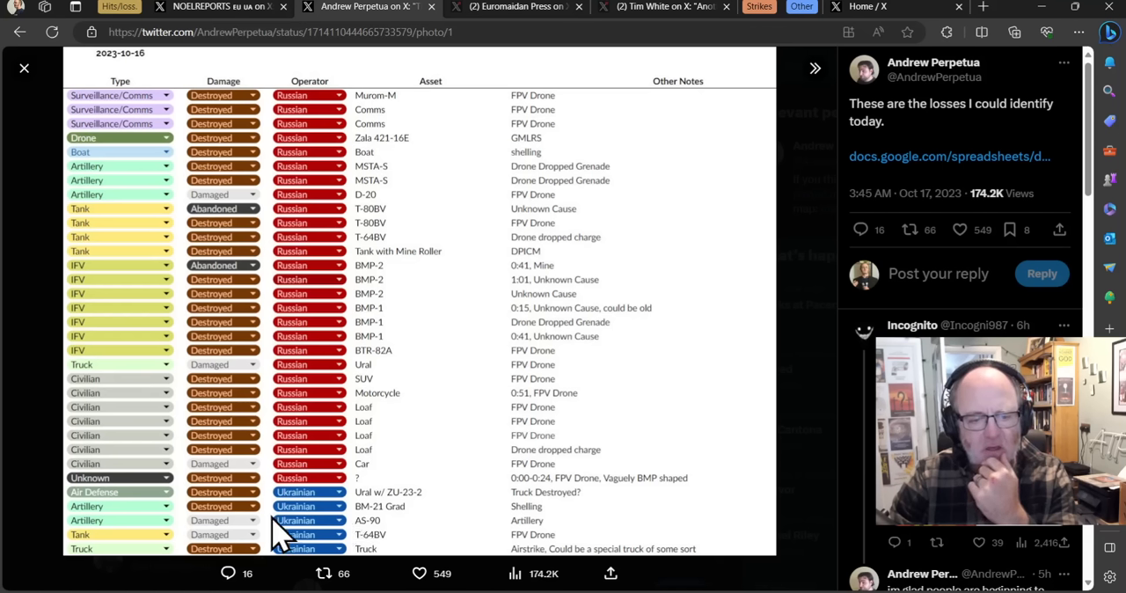
mouse_move(280, 520)
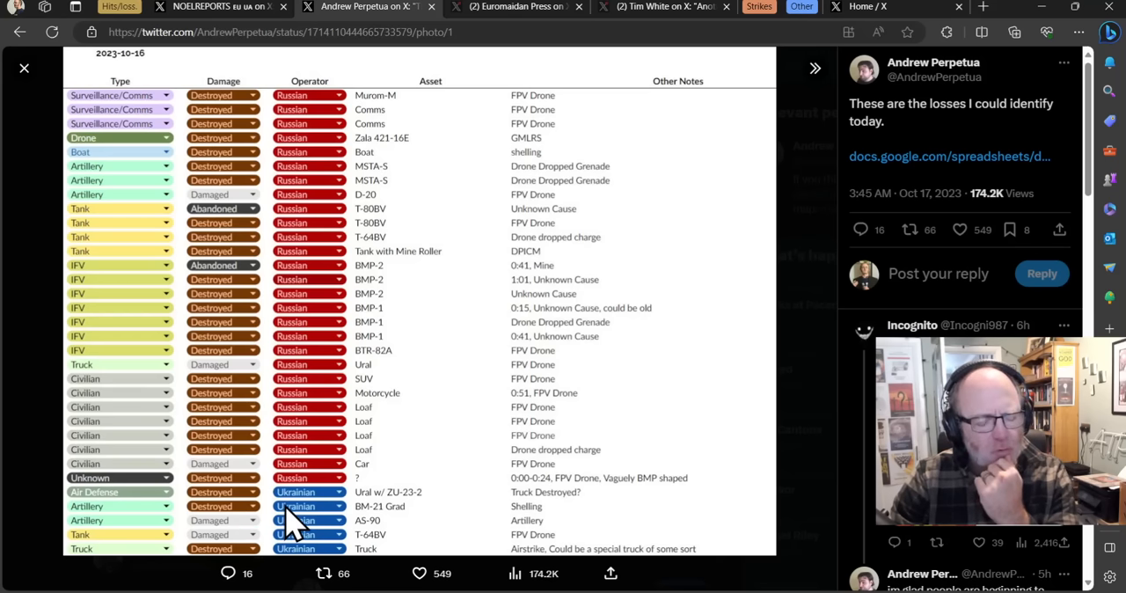
mouse_move(251, 479)
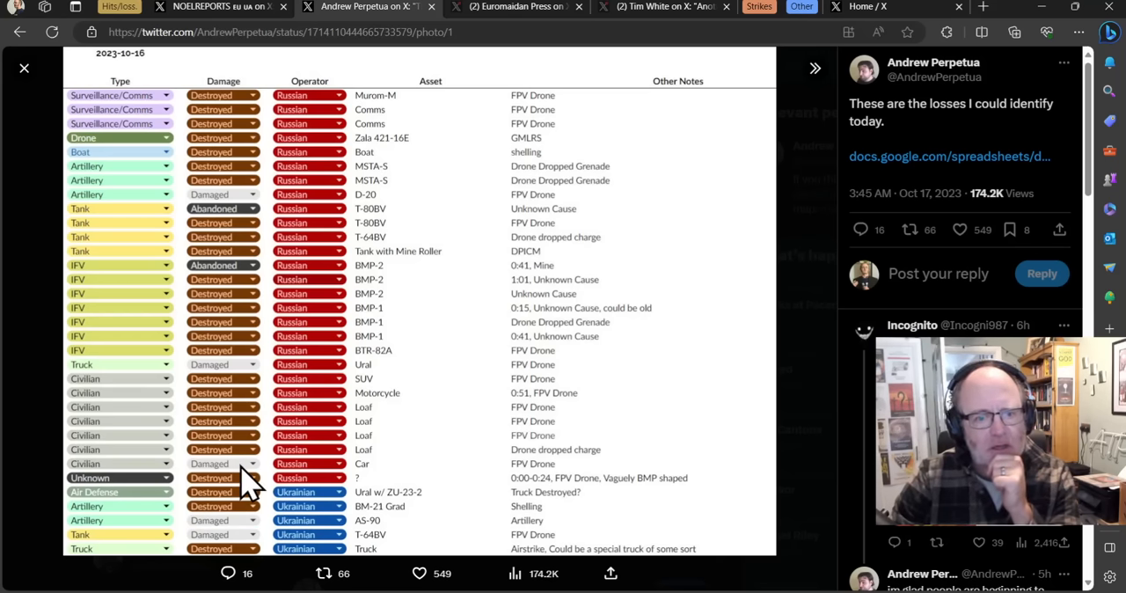
mouse_move(333, 510)
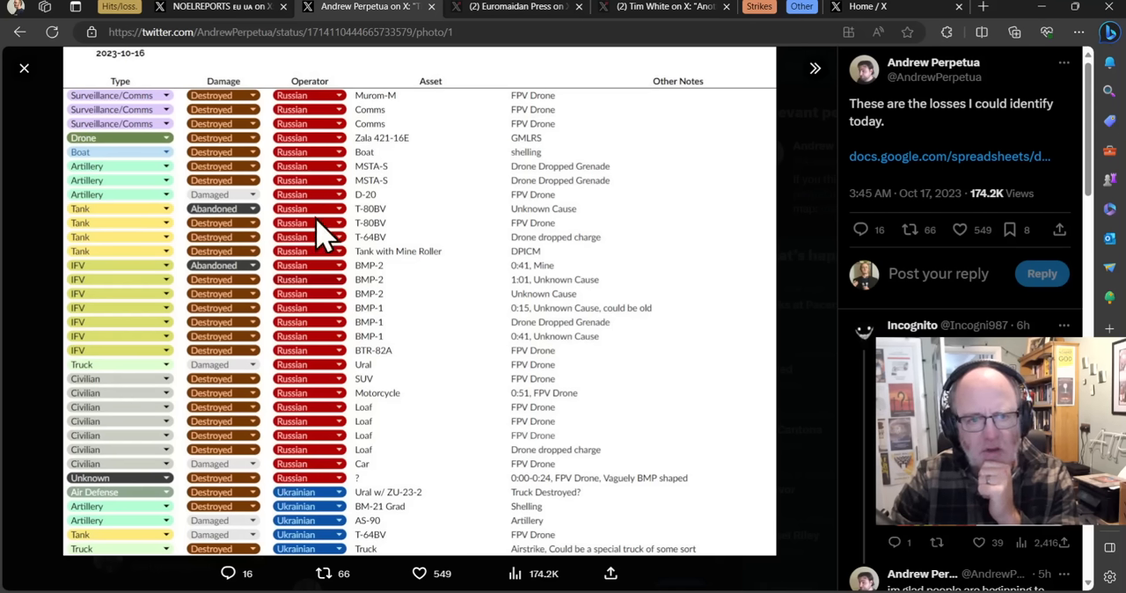
mouse_move(391, 202)
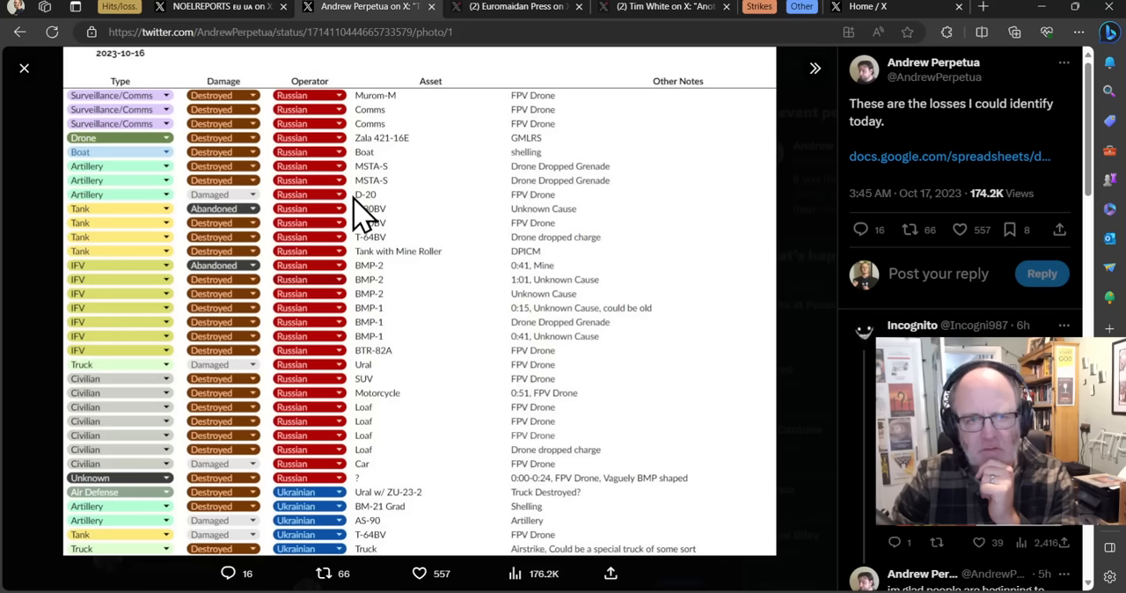
mouse_move(339, 185)
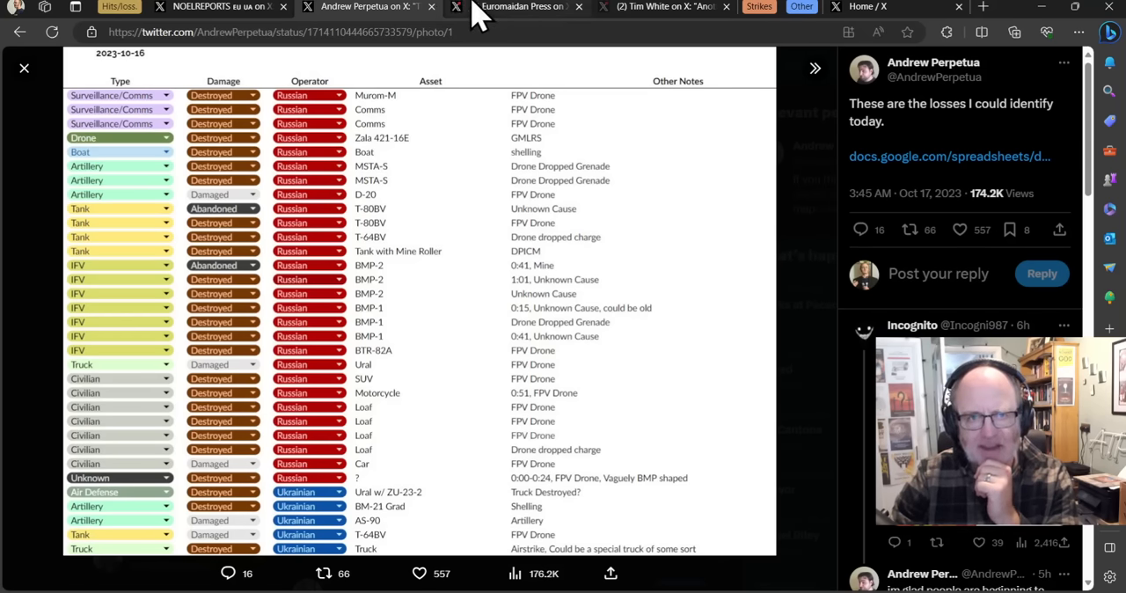
Switch back to the Euromaidan Press post on Army of Drones hitting 428 Russian vehicles.
left_click(524, 7)
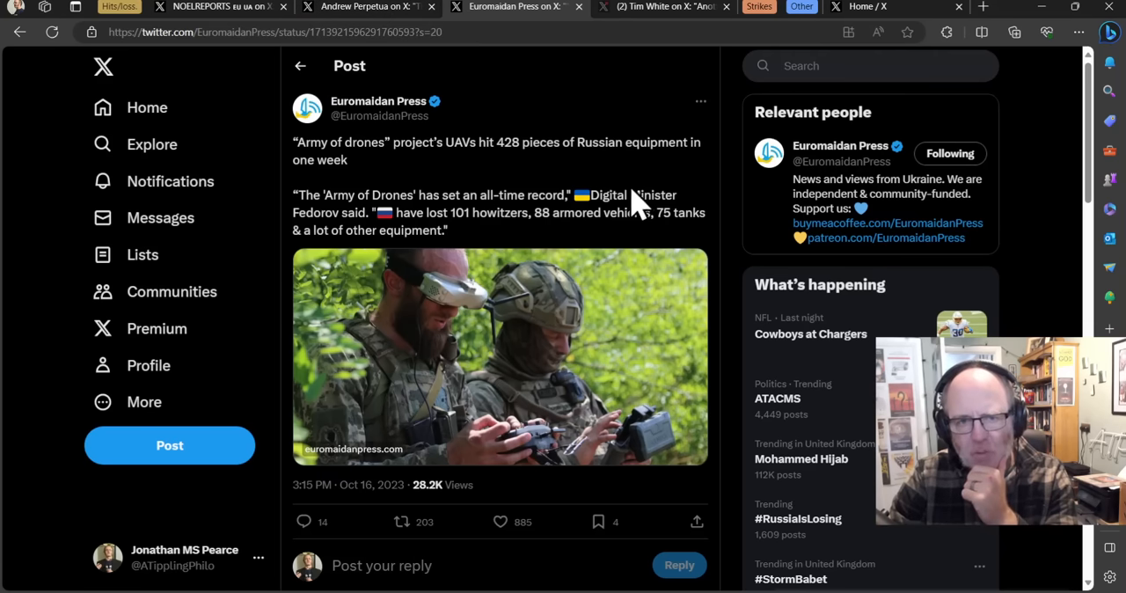
mouse_move(405, 22)
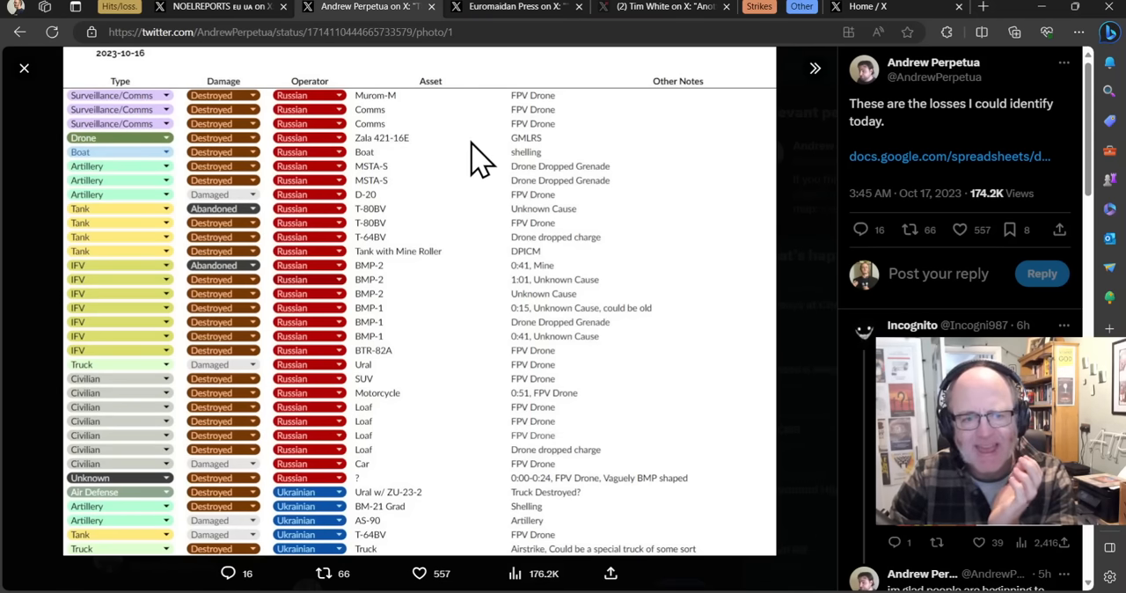
mouse_move(376, 421)
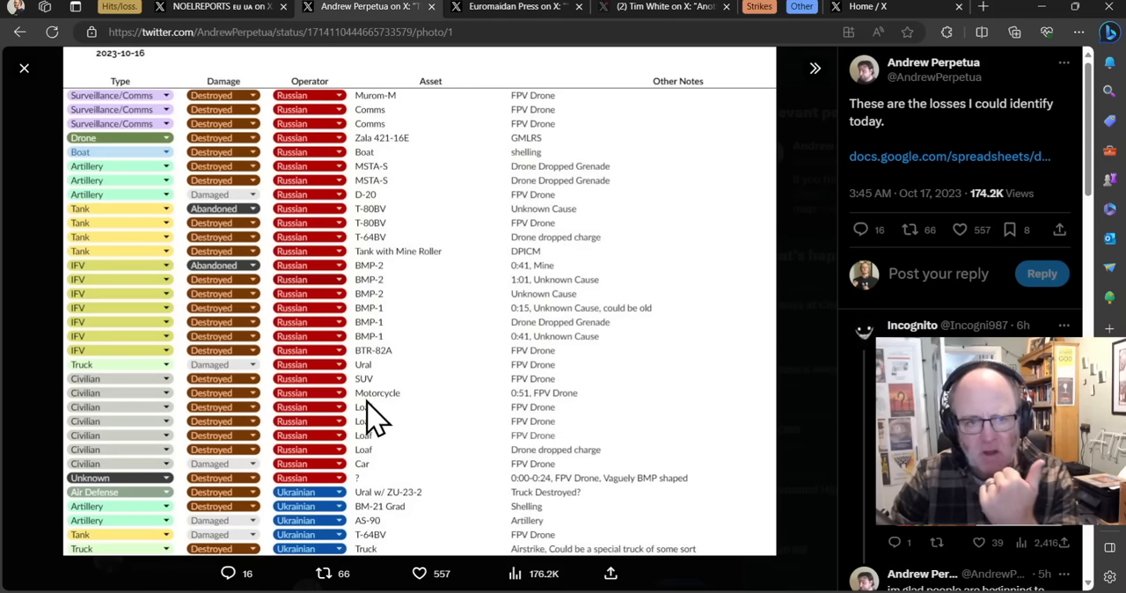
mouse_move(559, 394)
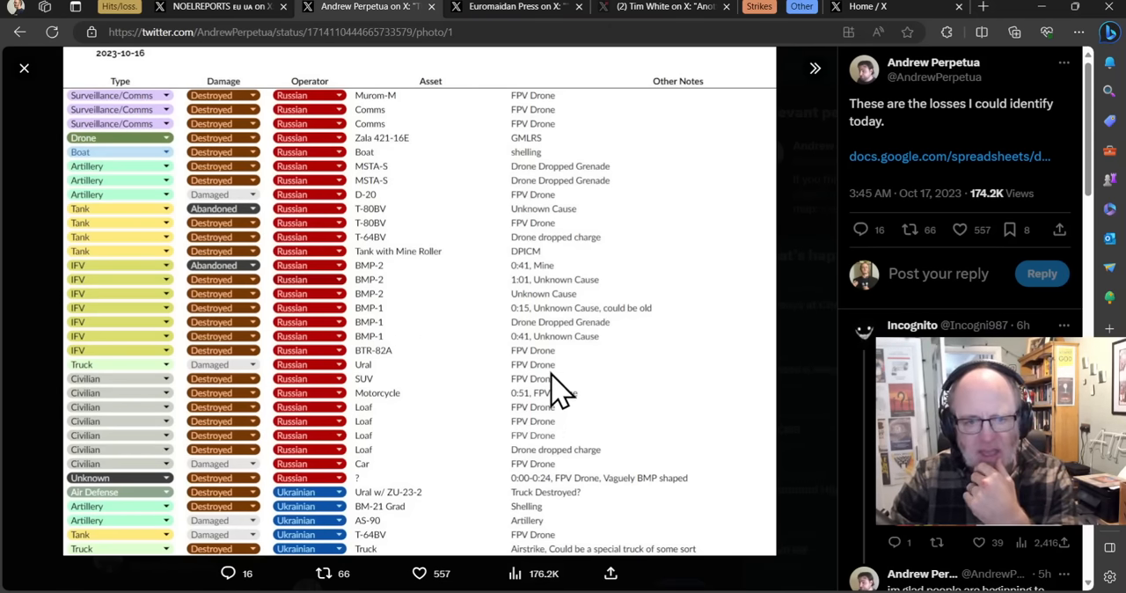
mouse_move(427, 123)
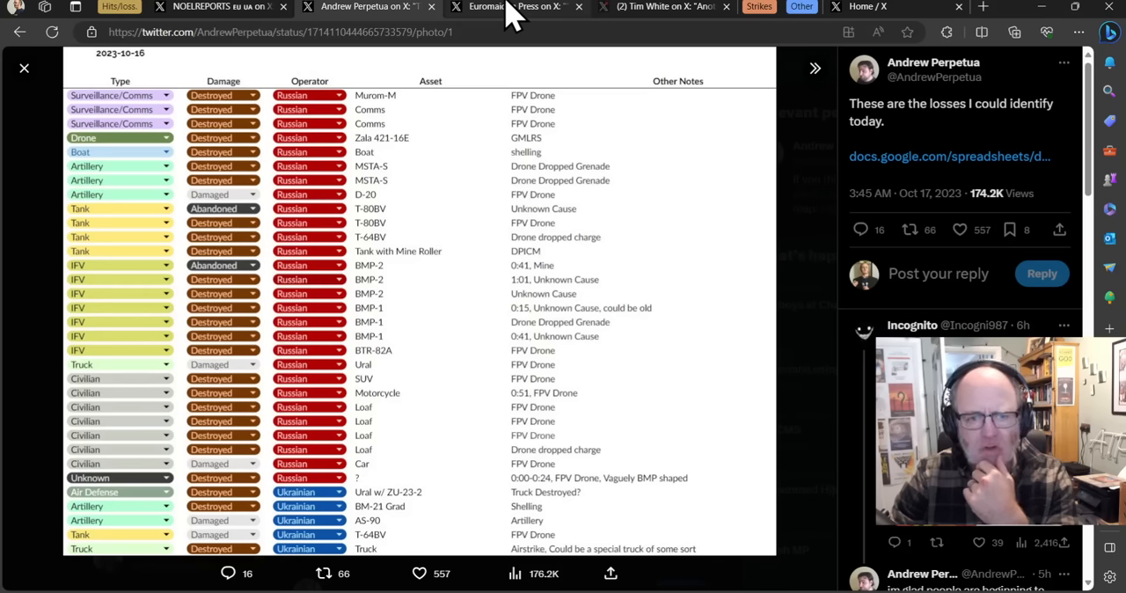
mouse_move(466, 189)
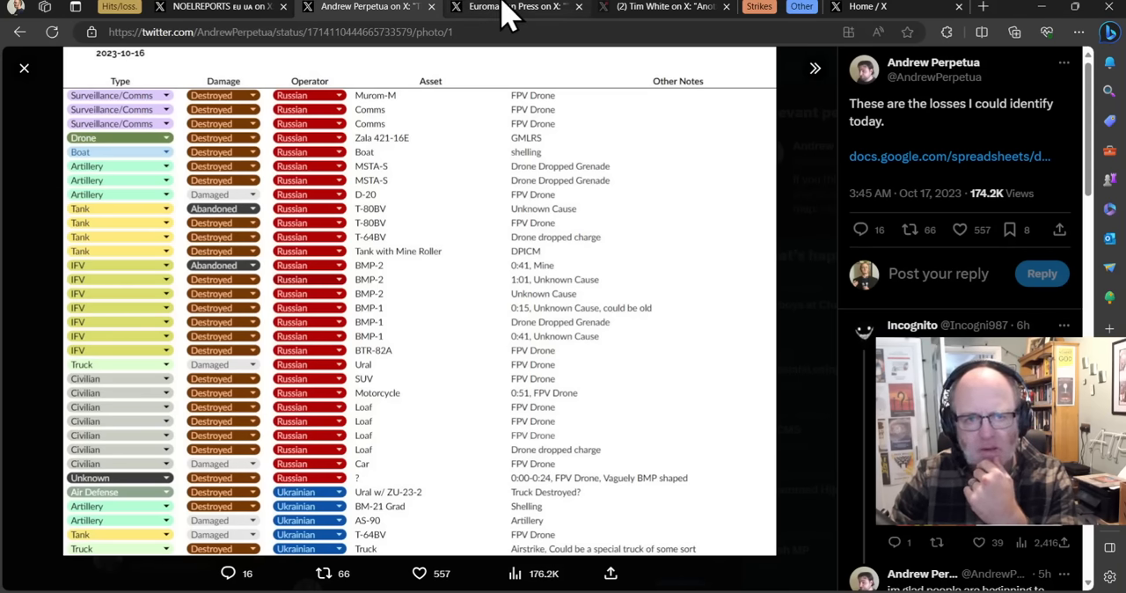
left_click(515, 7)
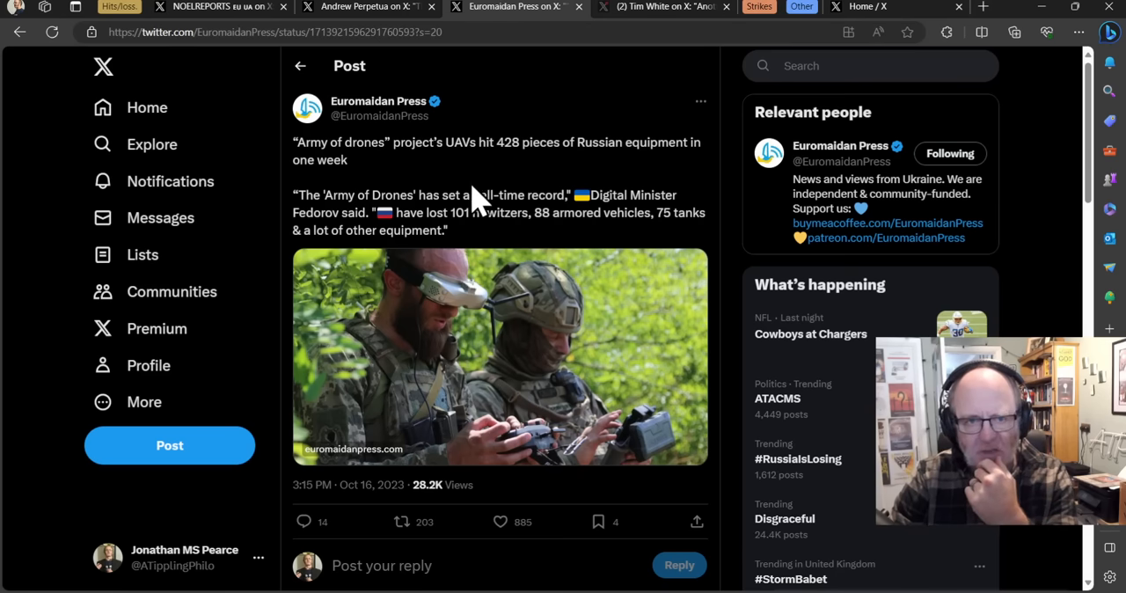
mouse_move(330, 150)
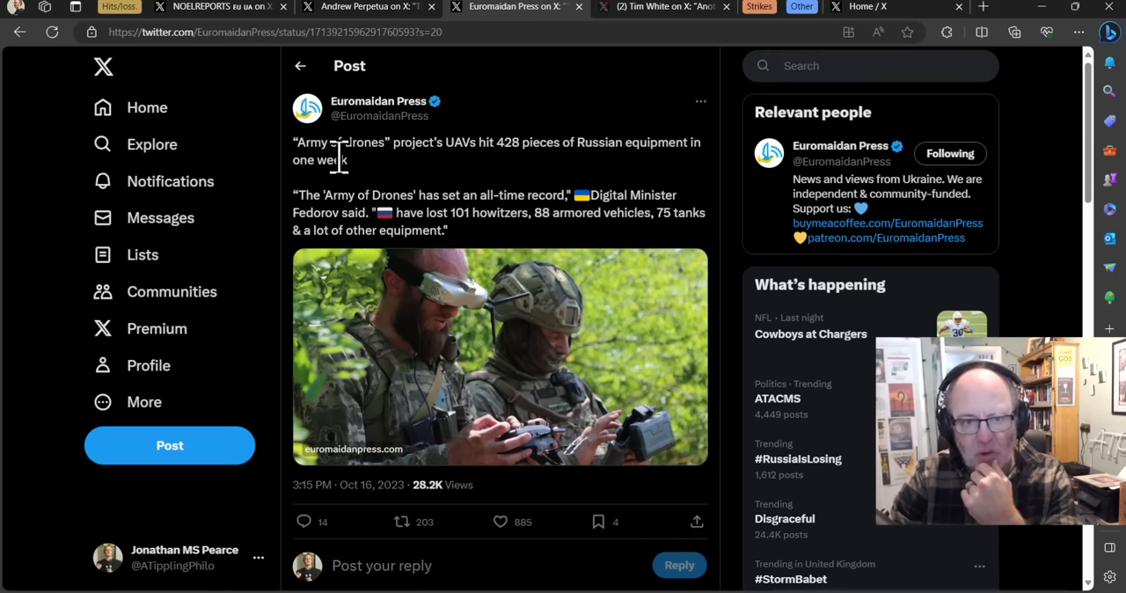
mouse_move(339, 145)
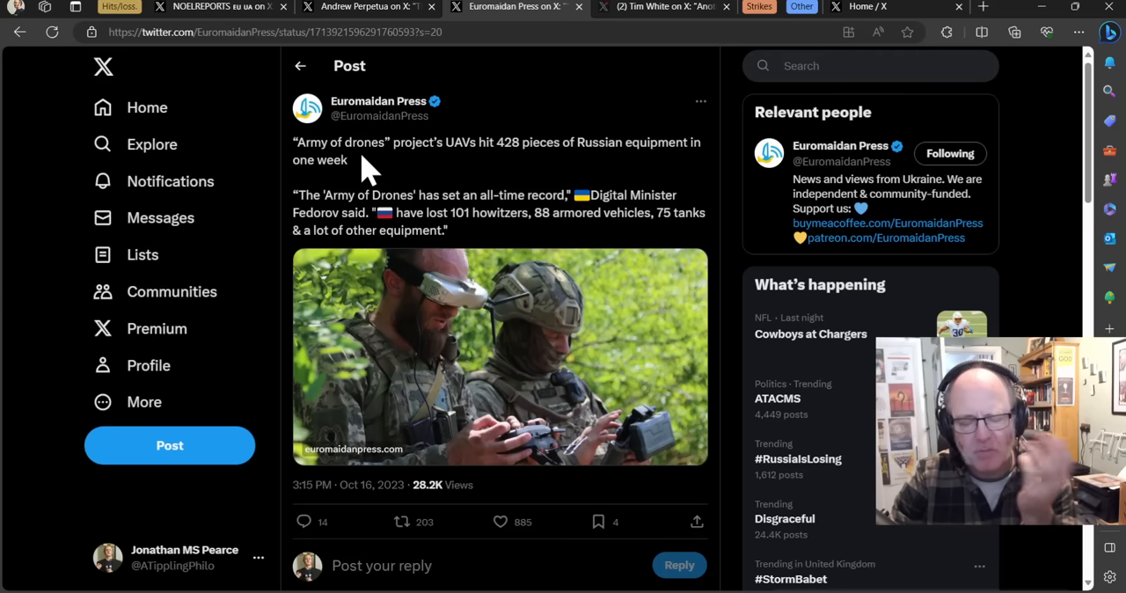
mouse_move(364, 154)
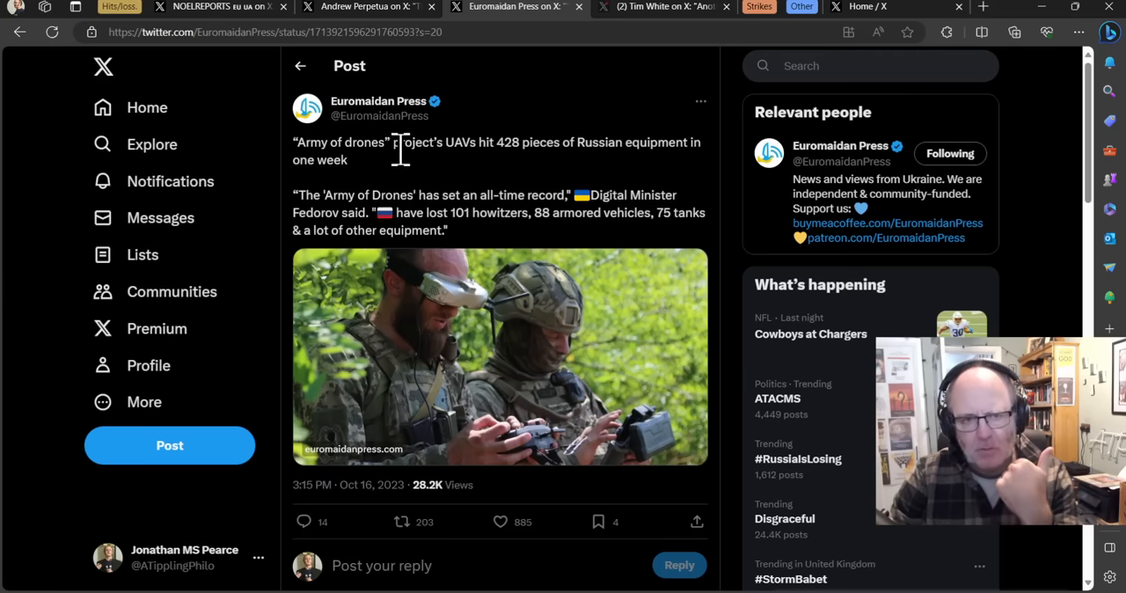
mouse_move(453, 176)
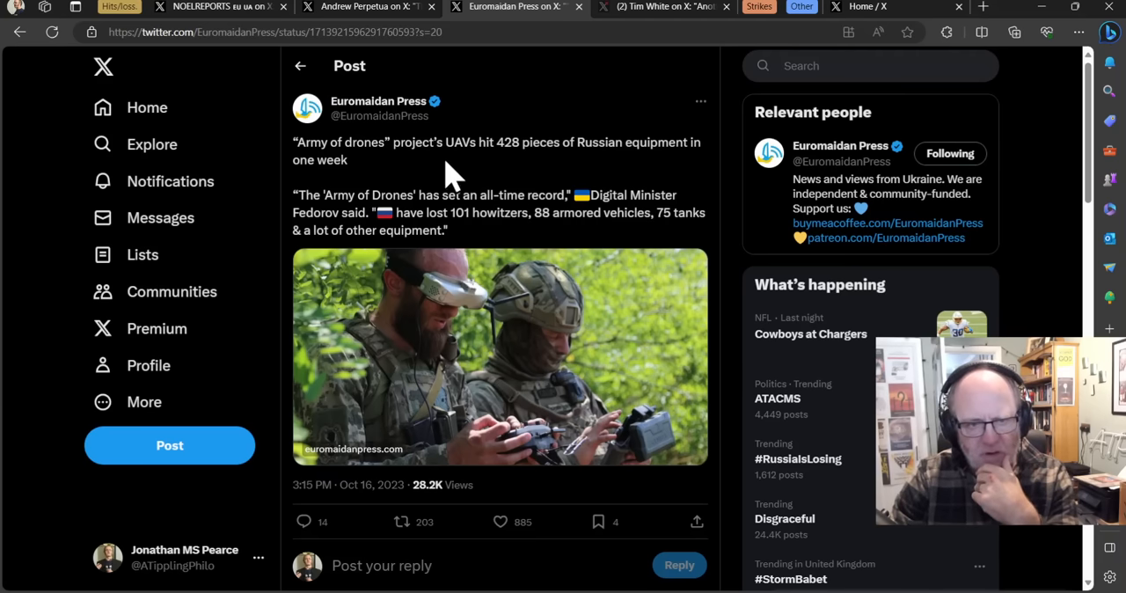
mouse_move(432, 145)
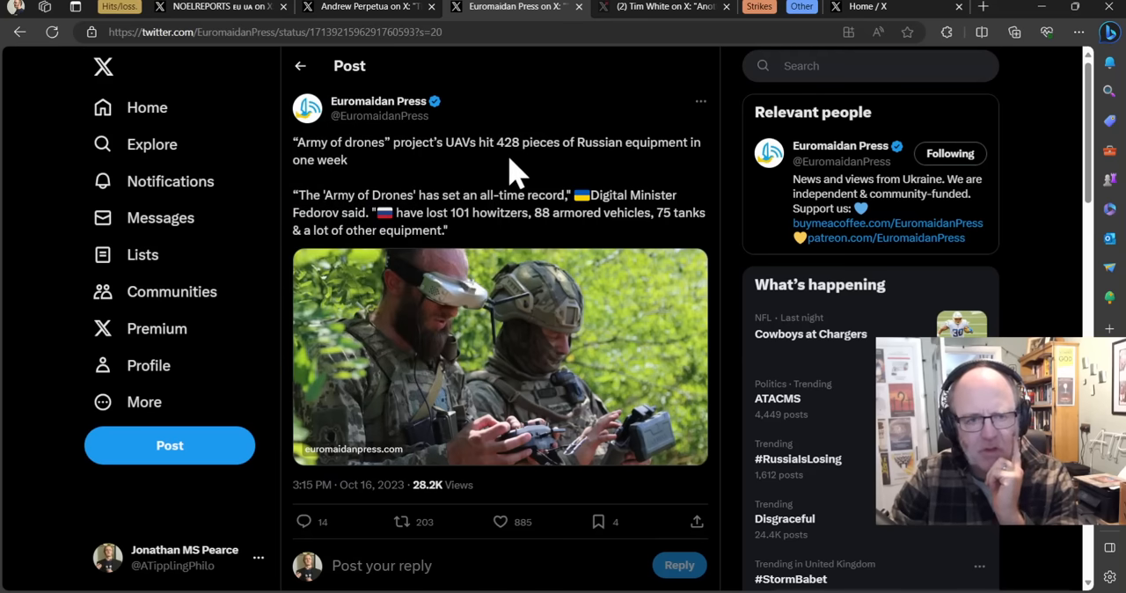
mouse_move(471, 185)
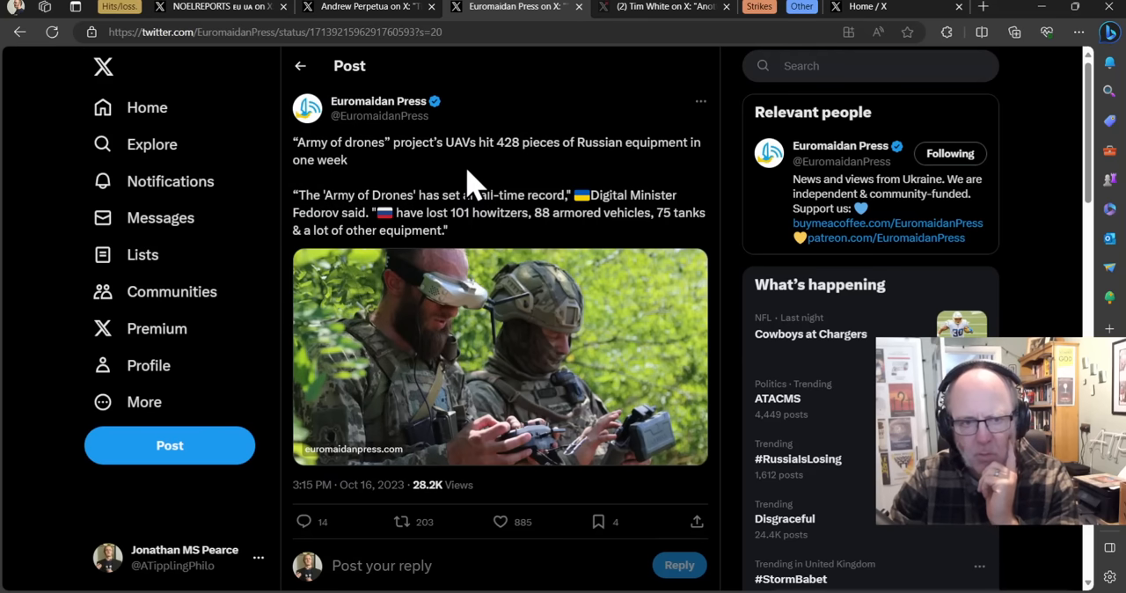
mouse_move(493, 176)
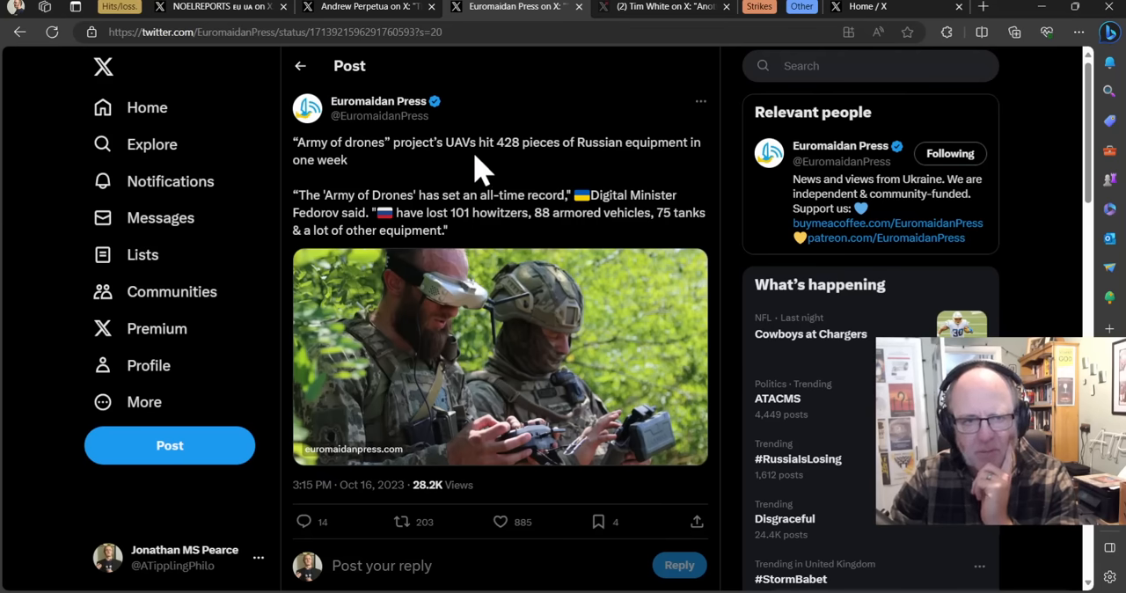
mouse_move(475, 176)
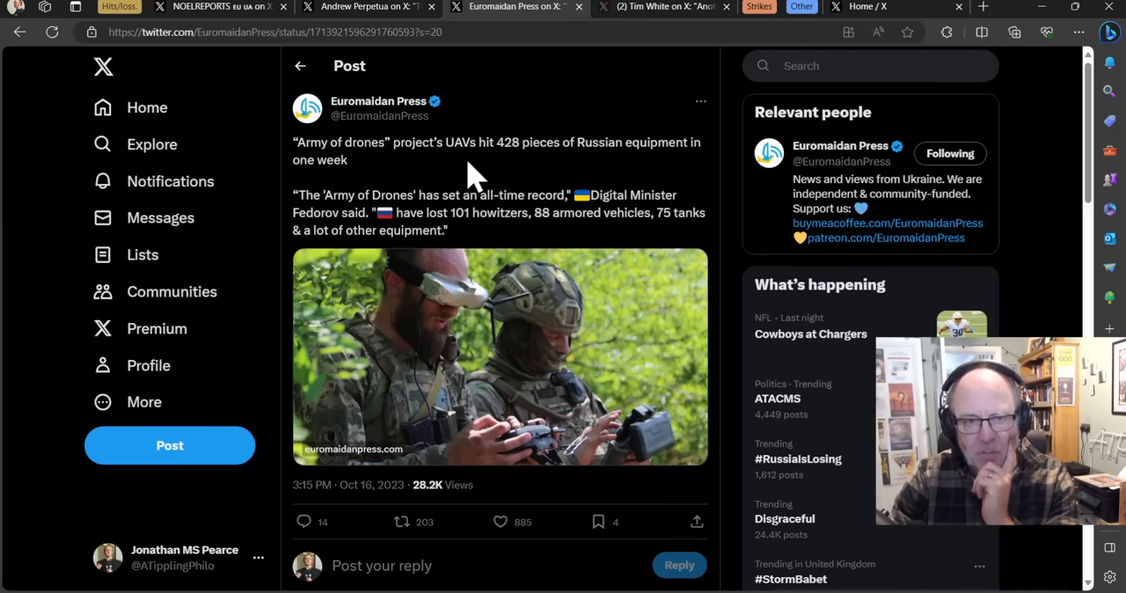
mouse_move(457, 180)
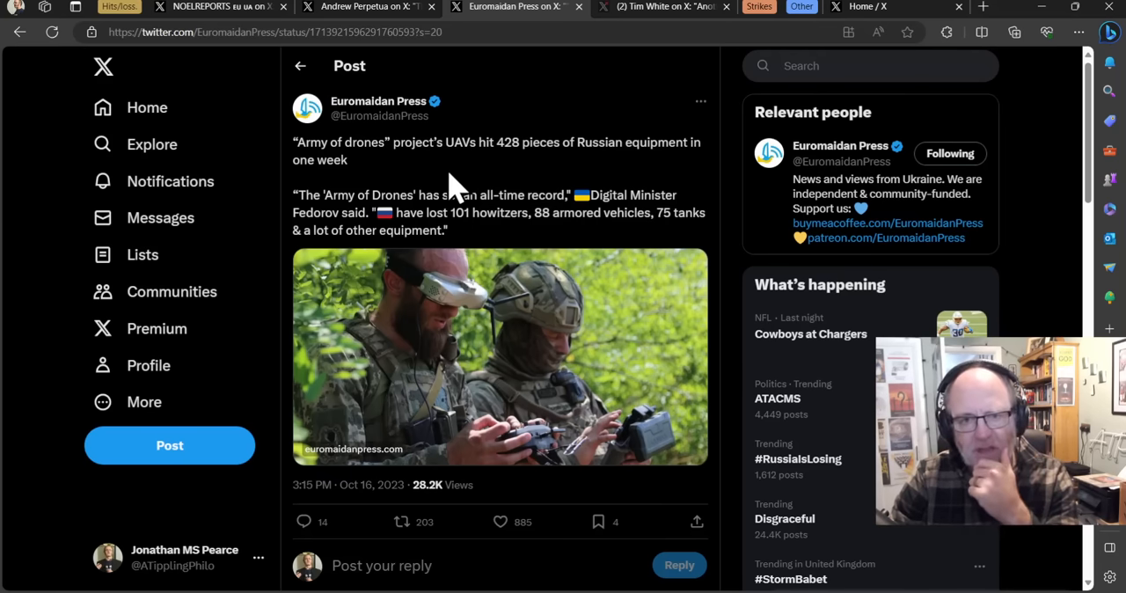
mouse_move(450, 171)
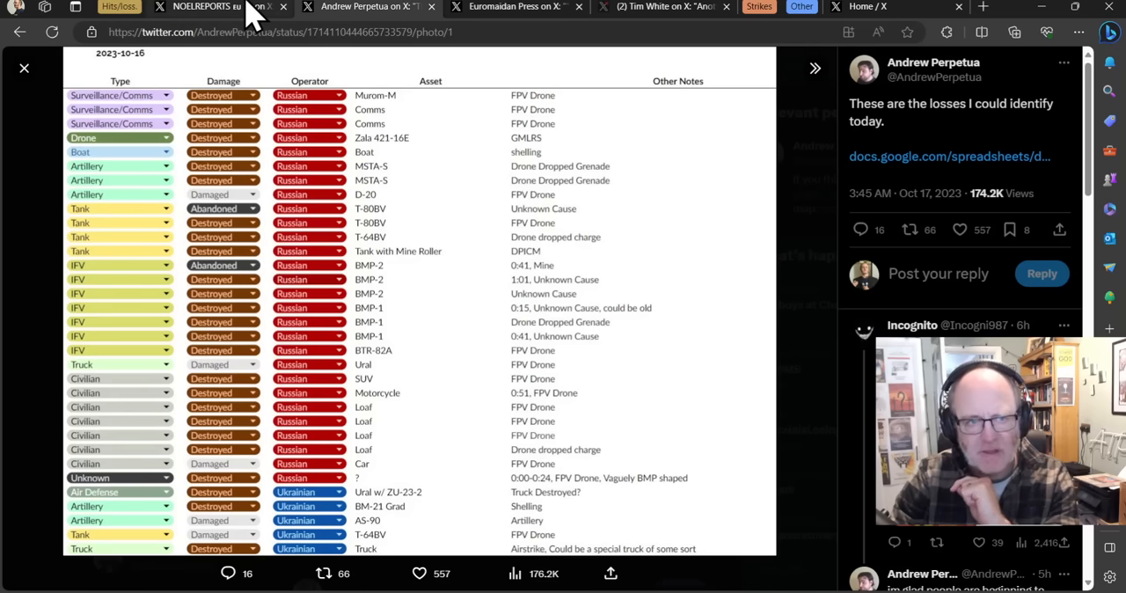
left_click(515, 7)
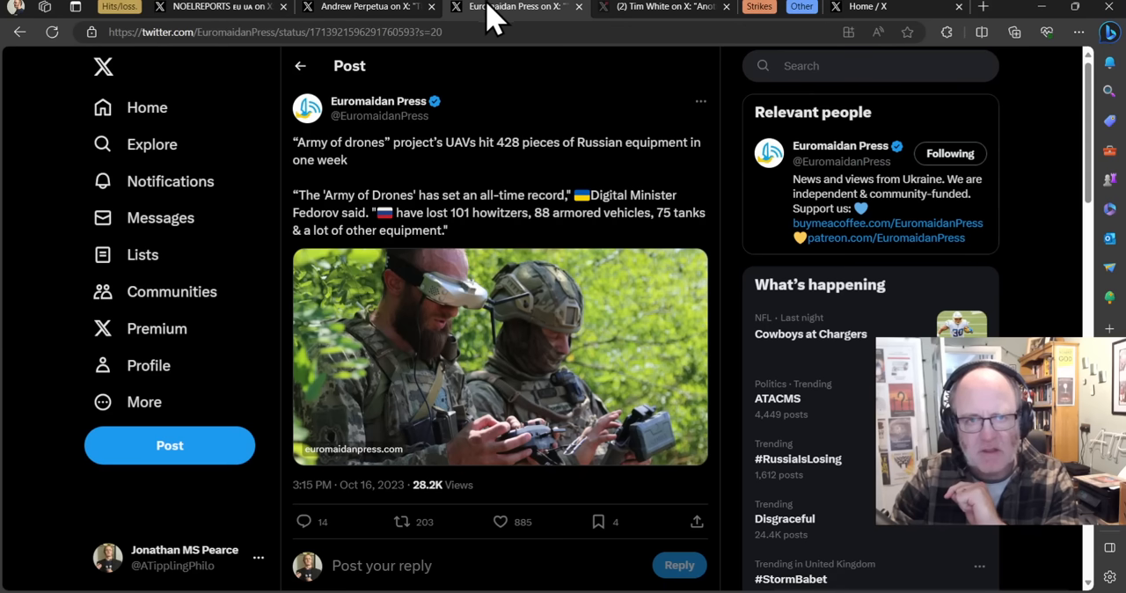
mouse_move(572, 176)
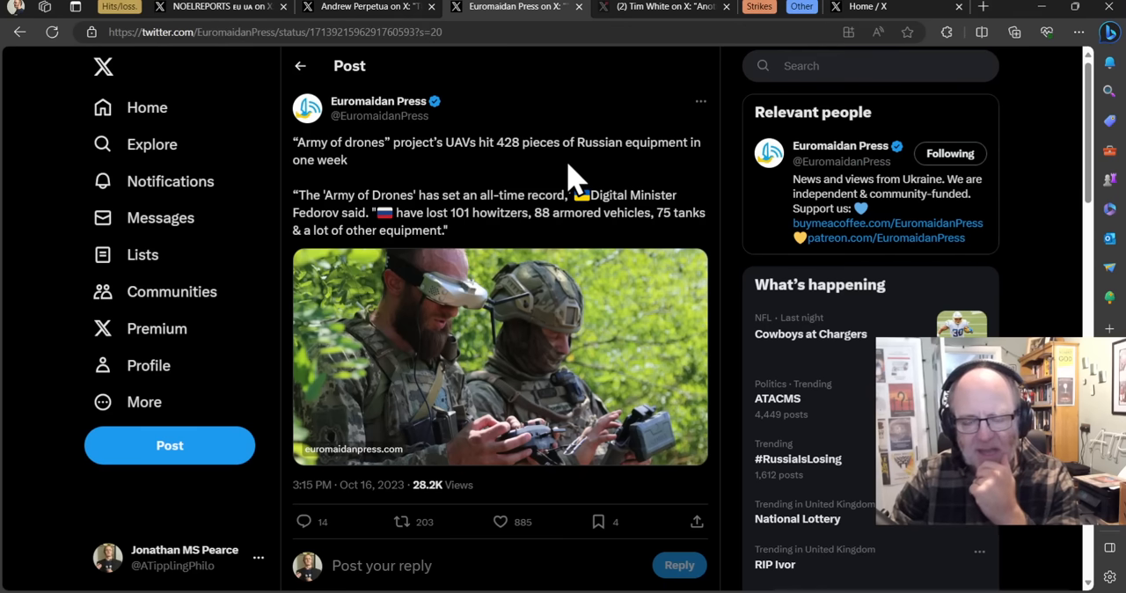
mouse_move(594, 194)
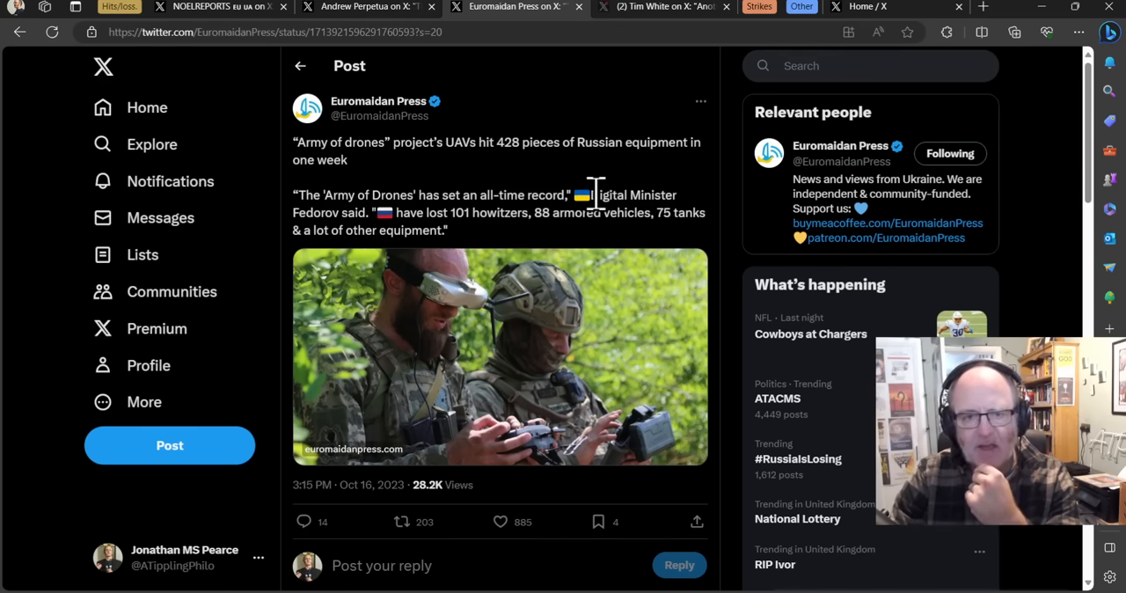
mouse_move(588, 211)
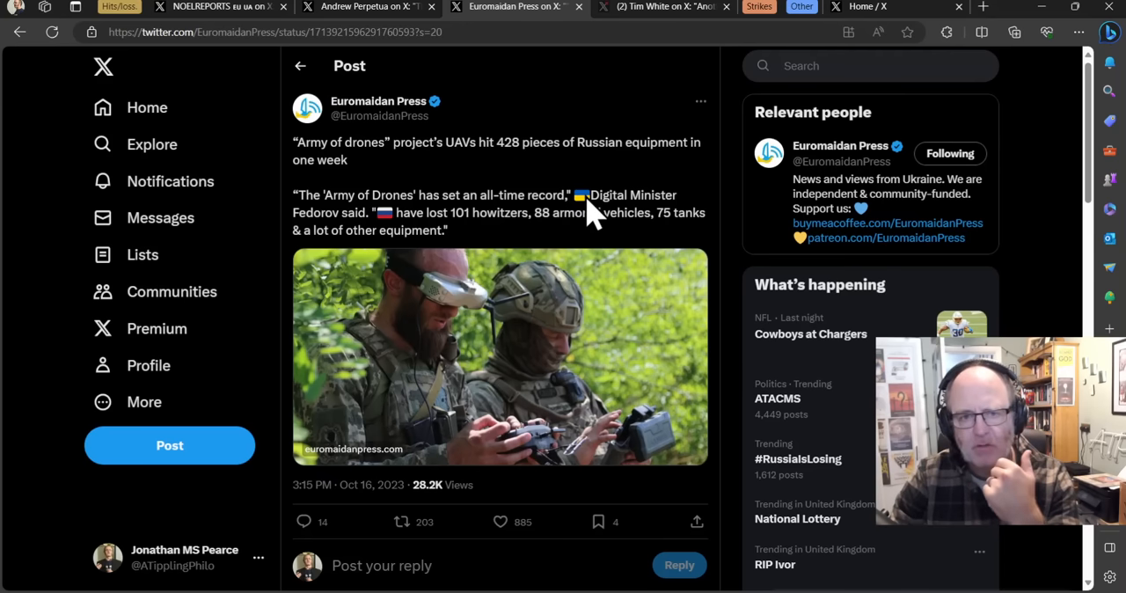
mouse_move(563, 244)
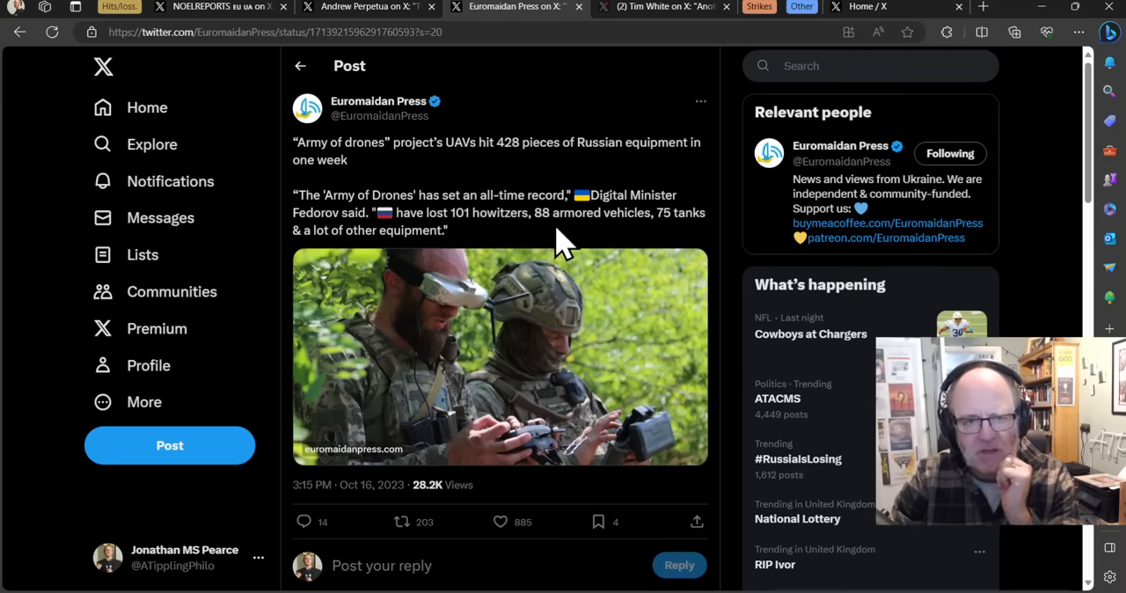
mouse_move(550, 246)
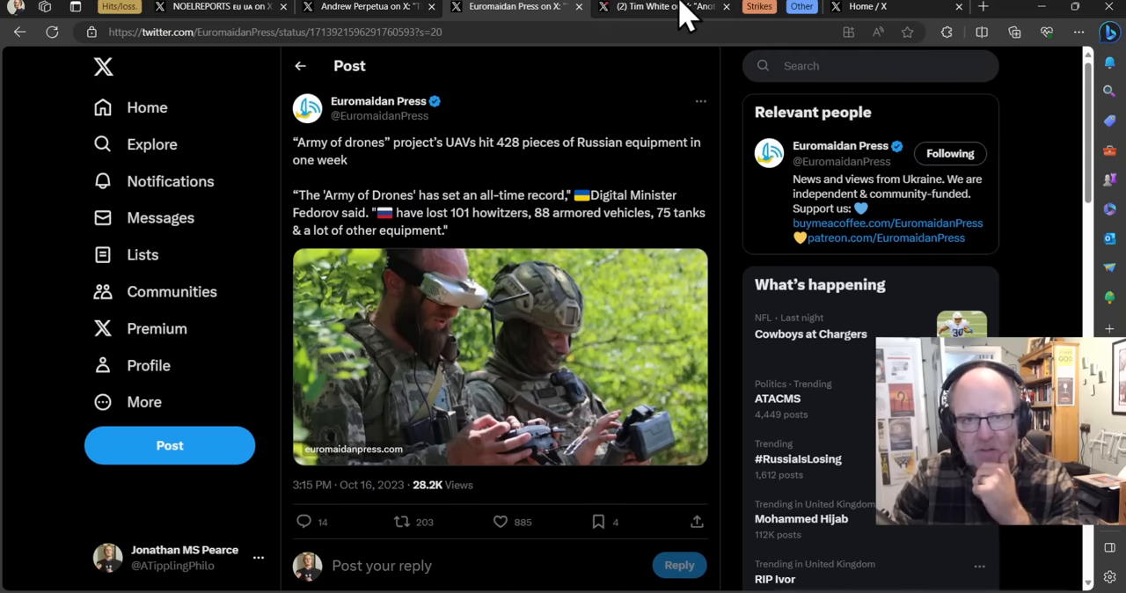
Switch to Tim White's post on the Su-25 downed in Donetsk.
left_click(664, 7)
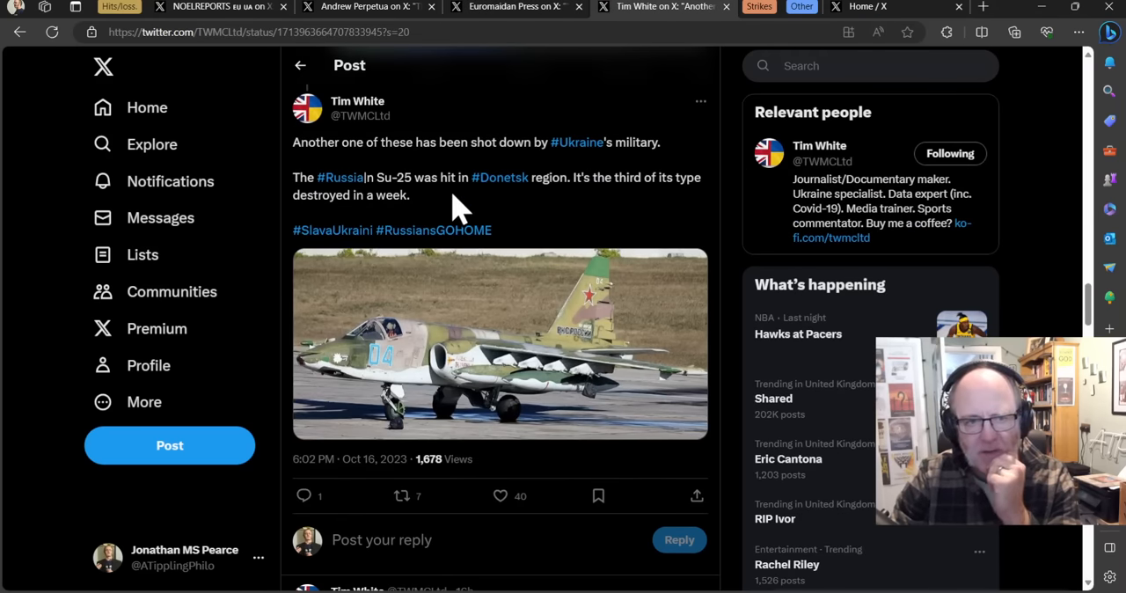
mouse_move(423, 141)
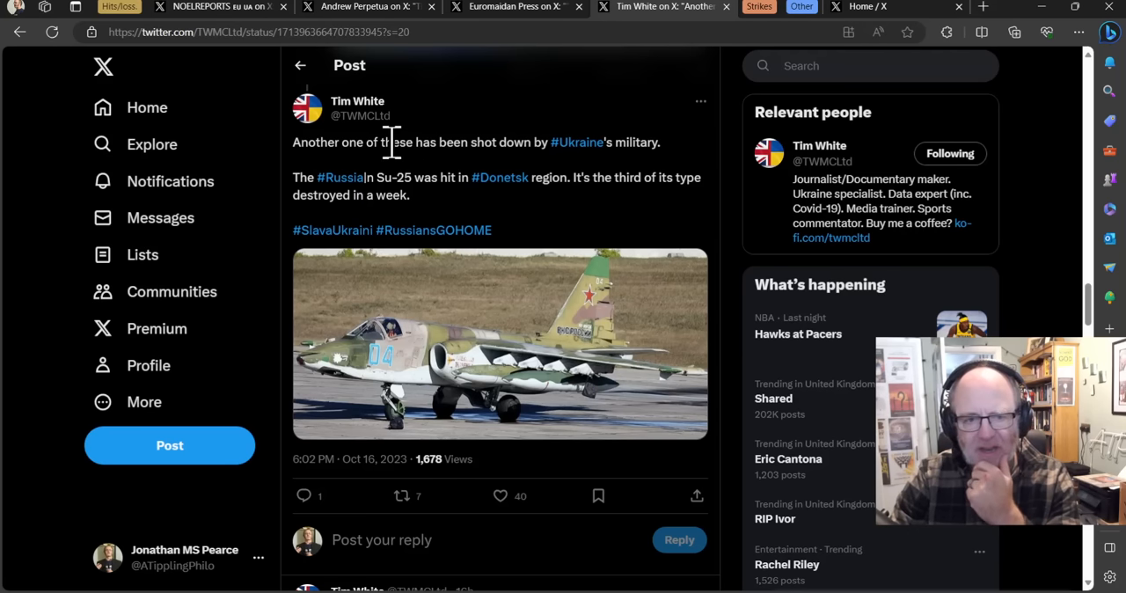
mouse_move(401, 145)
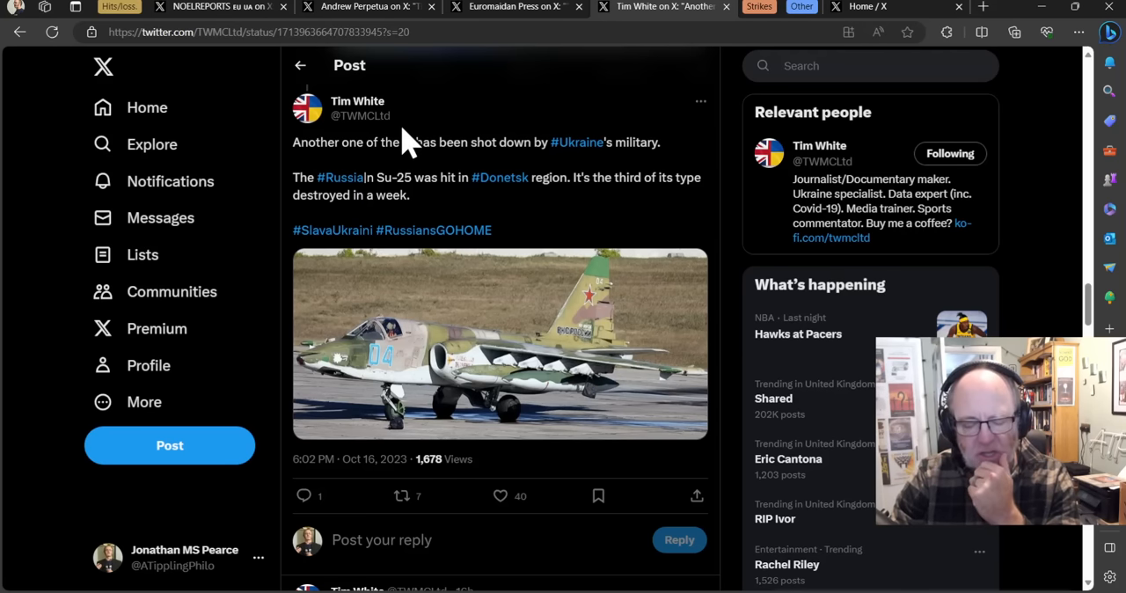
mouse_move(581, 84)
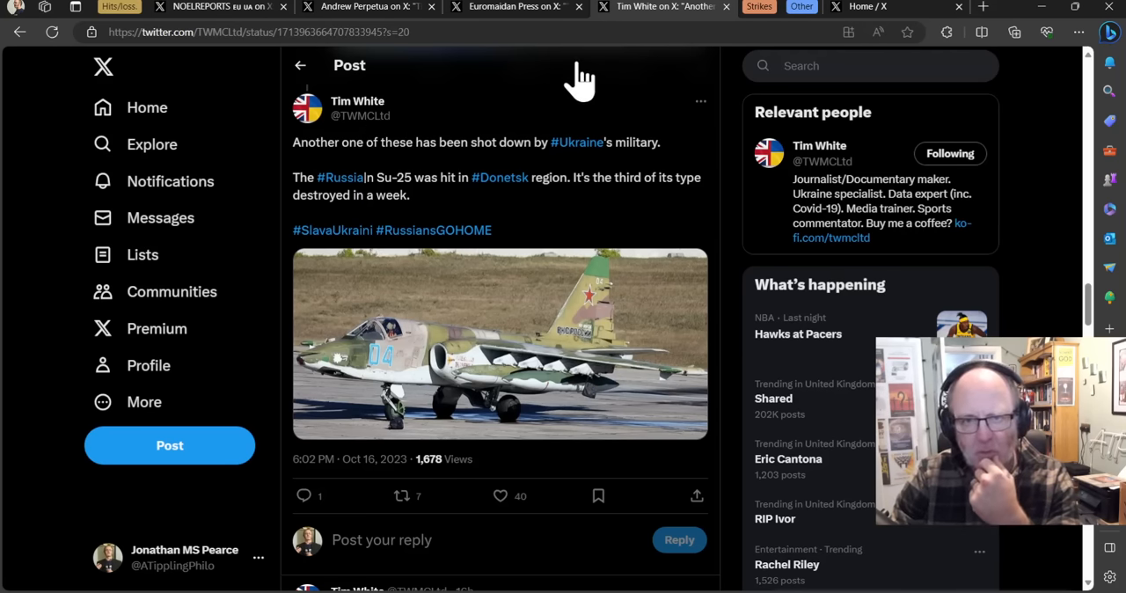
mouse_move(519, 272)
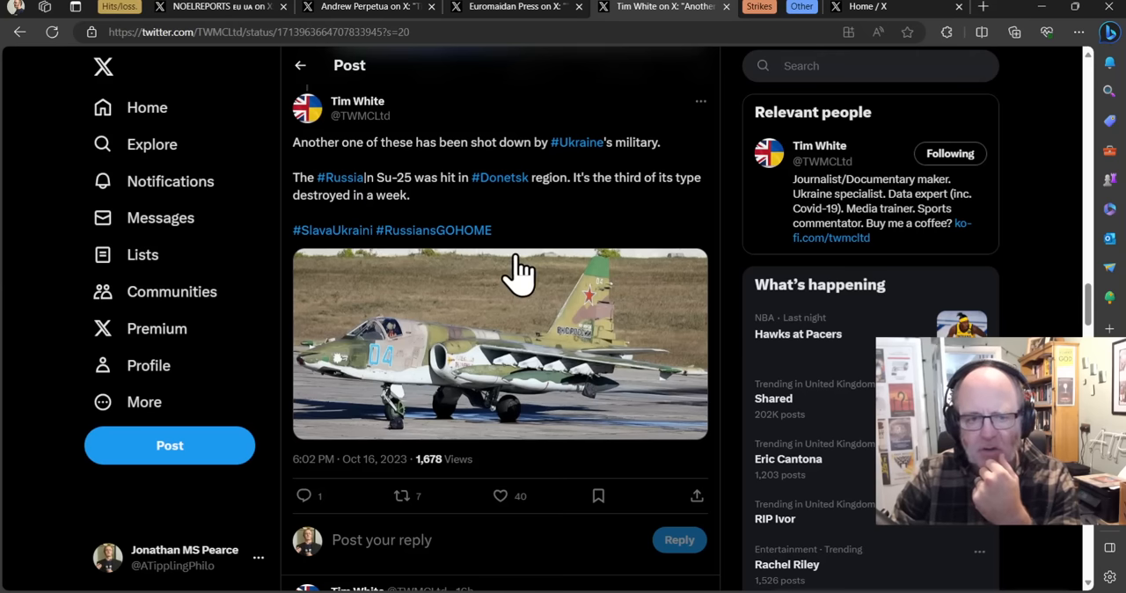
mouse_move(567, 127)
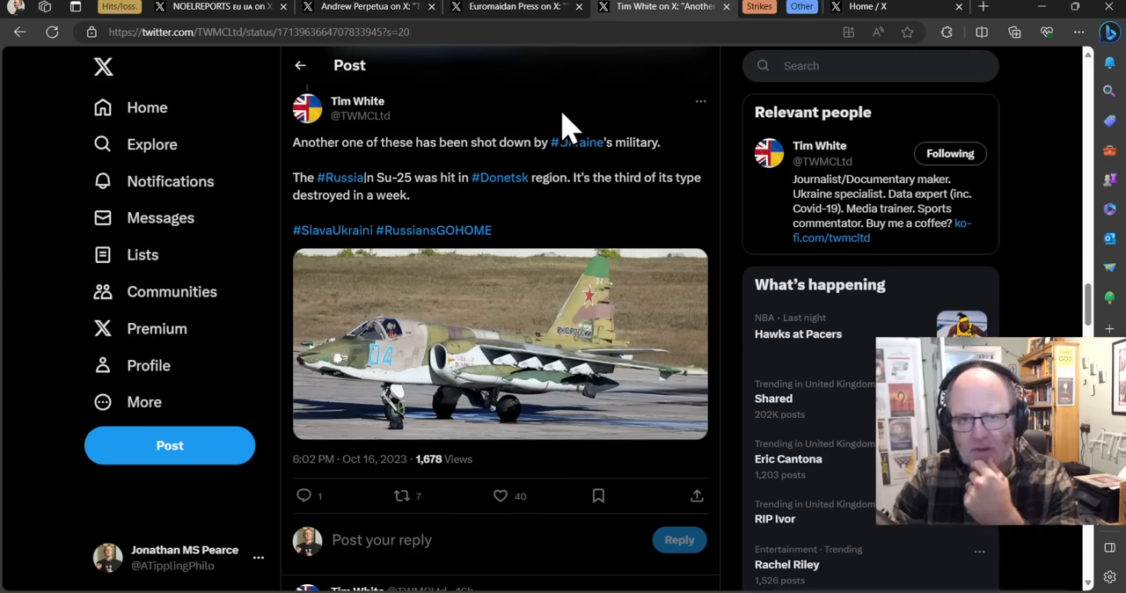
mouse_move(470, 132)
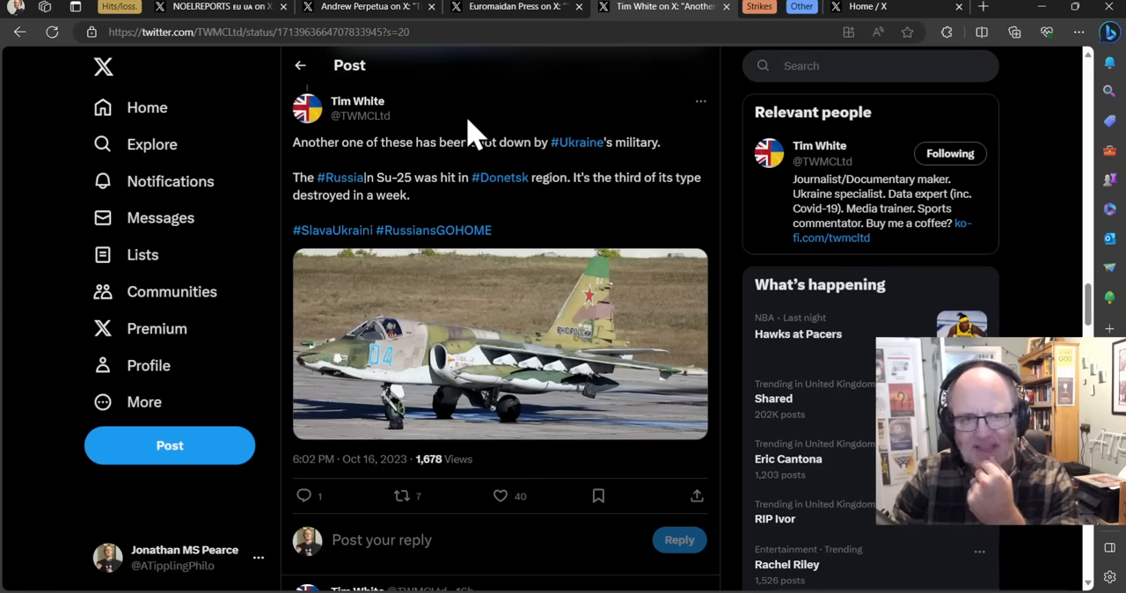
mouse_move(454, 75)
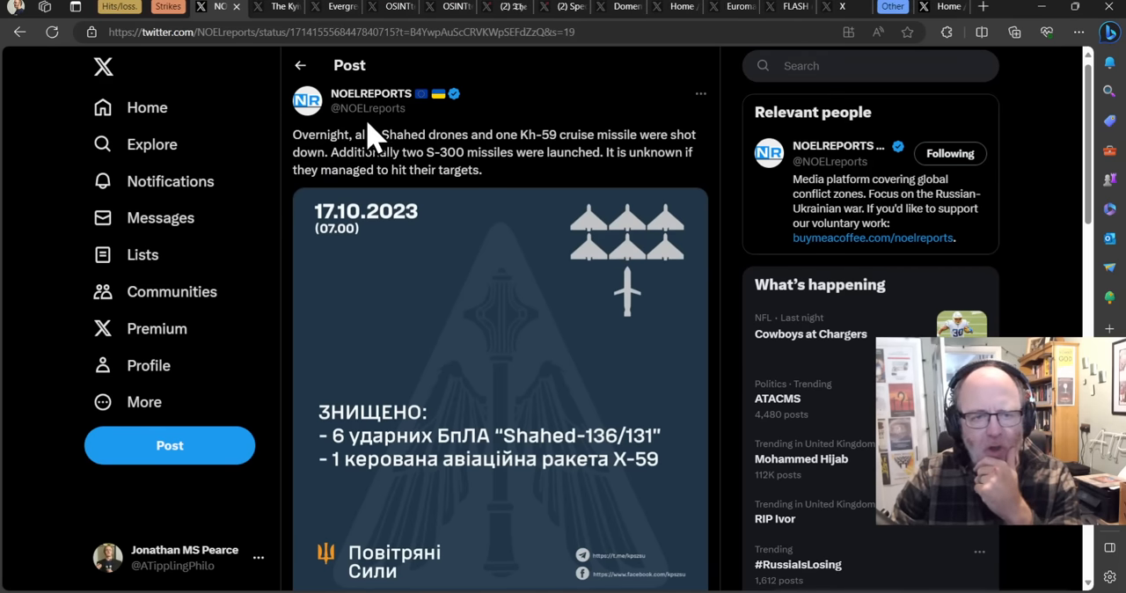
mouse_move(427, 180)
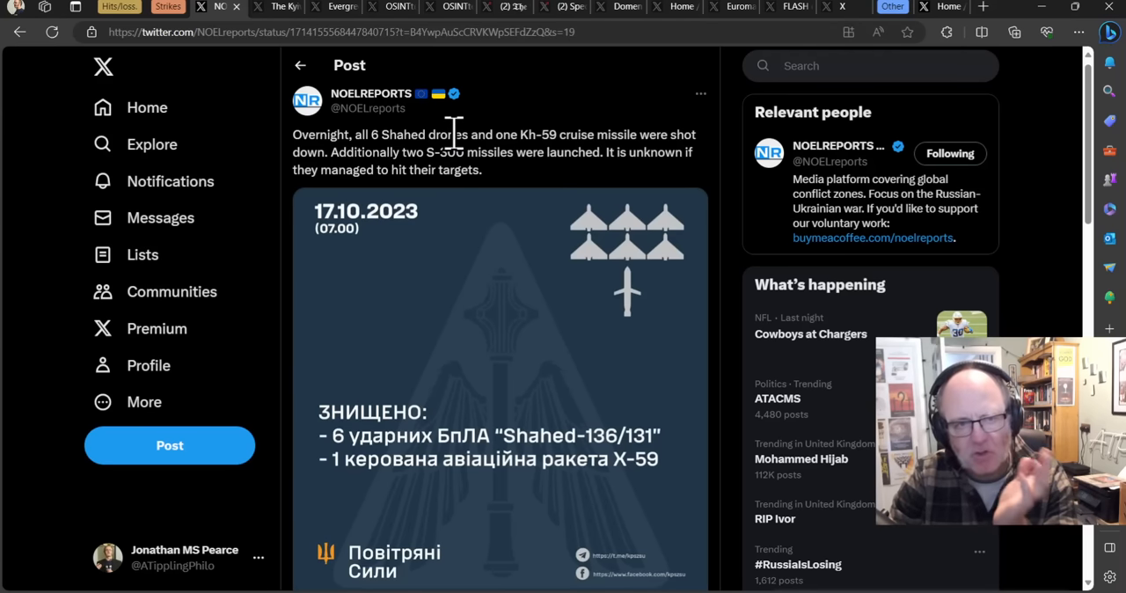
mouse_move(497, 123)
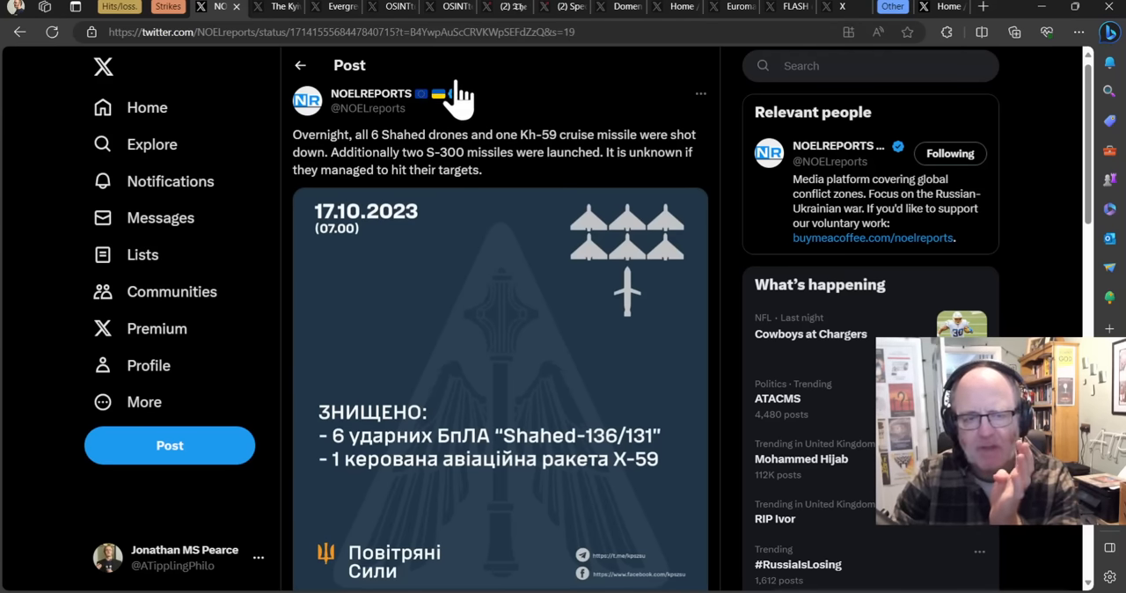
mouse_move(374, 57)
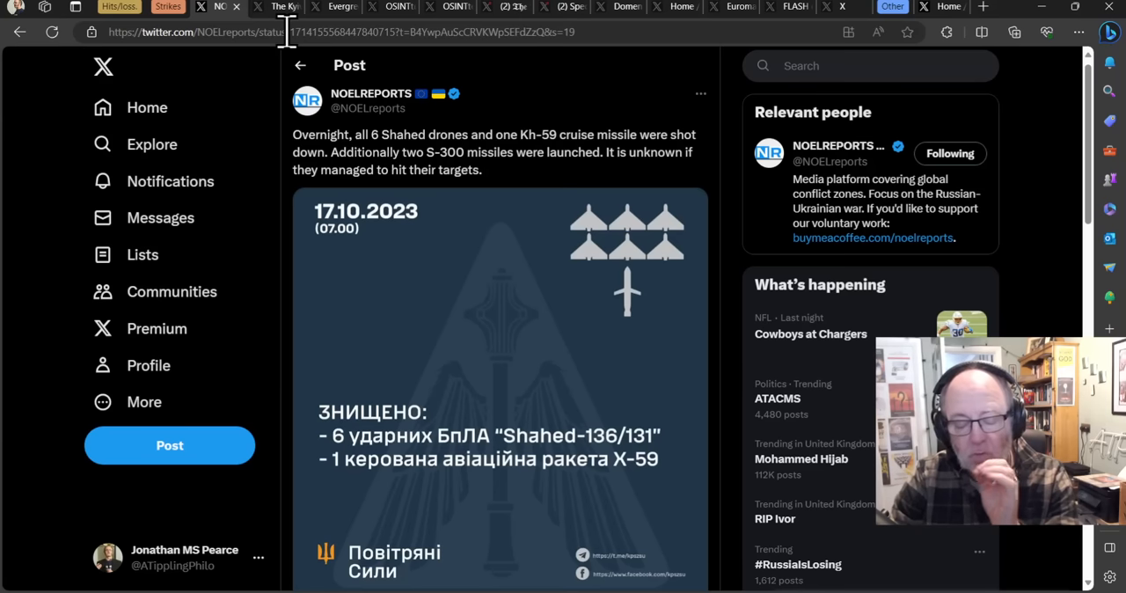
mouse_move(295, 64)
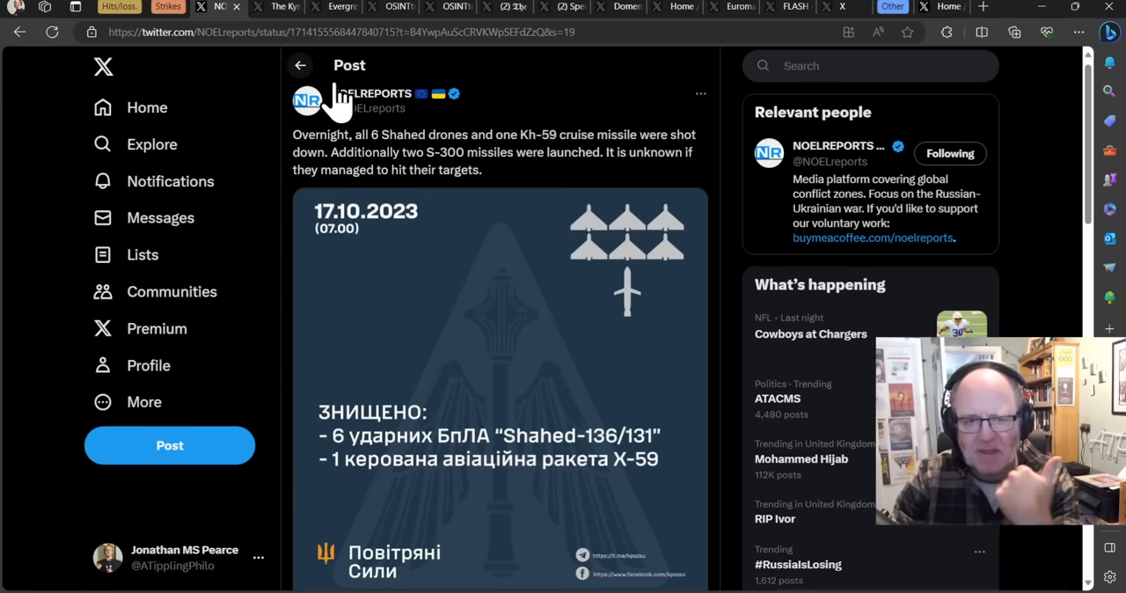
mouse_move(462, 145)
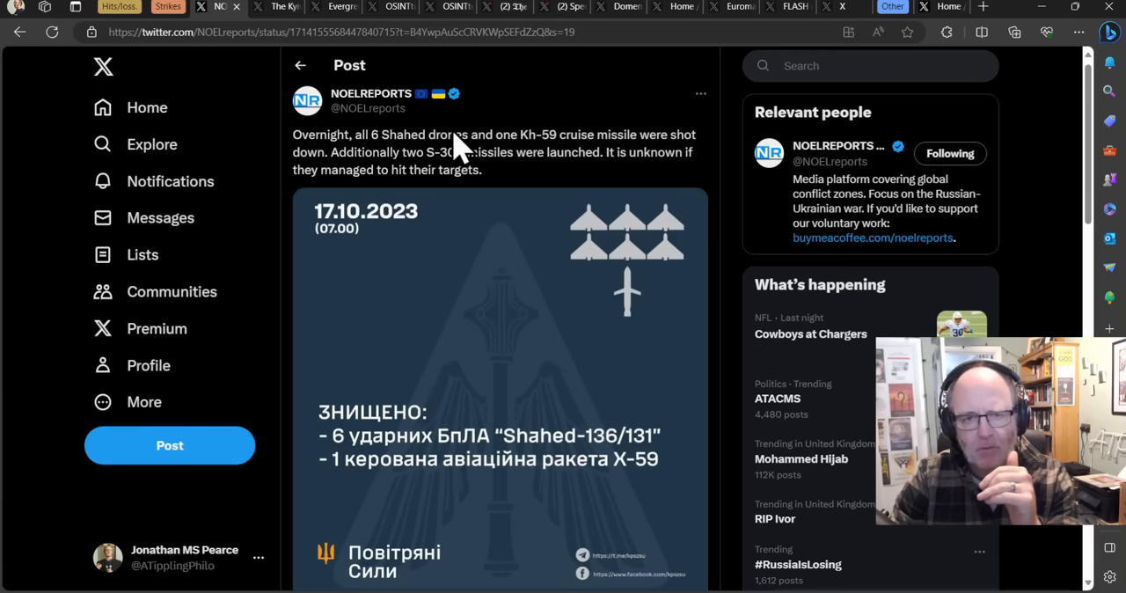
mouse_move(400, 118)
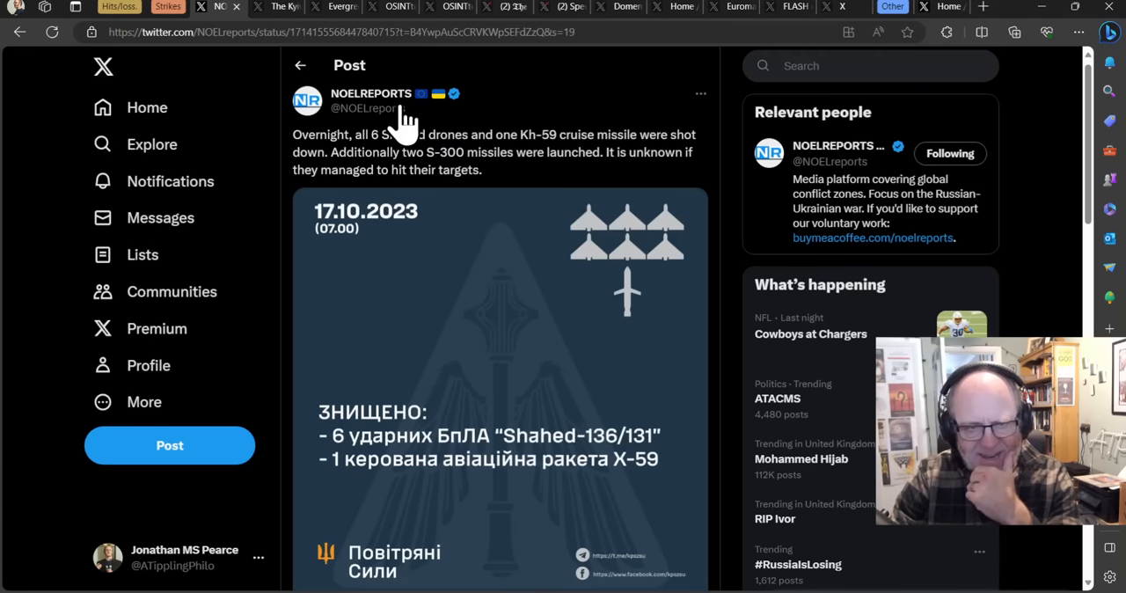
mouse_move(391, 141)
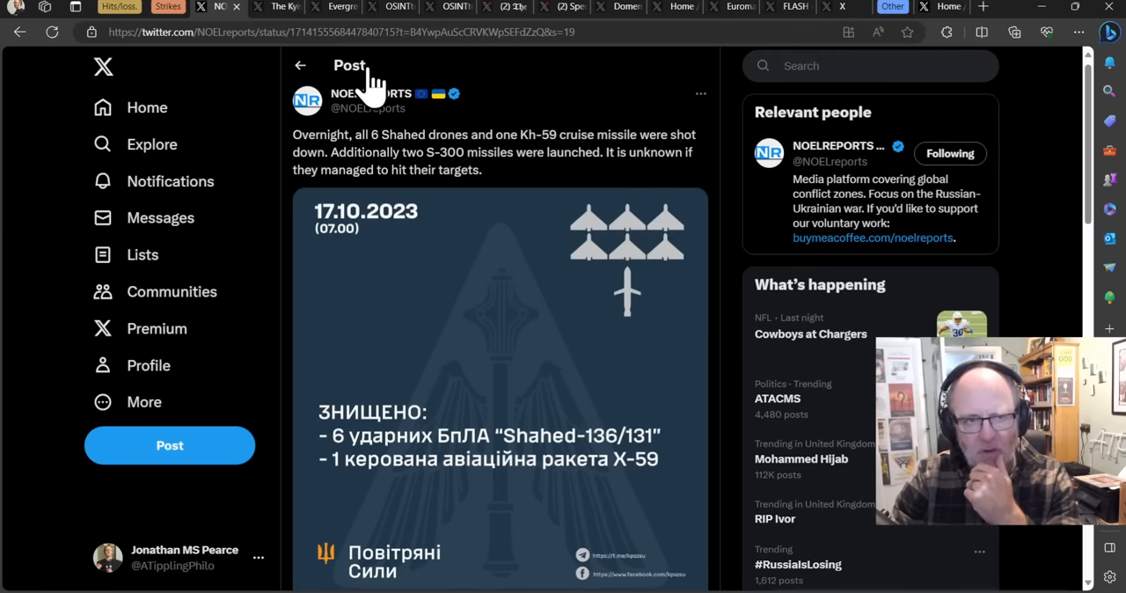
Switch to The Kyiv Independent post on three drones downed near Belgorod.
left_click(274, 7)
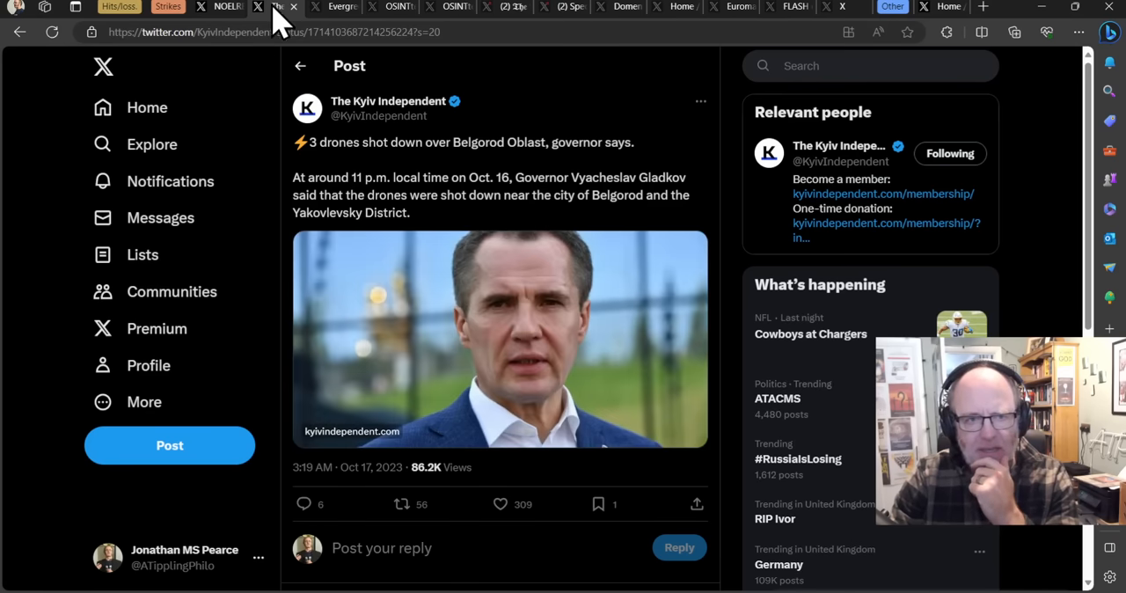
mouse_move(444, 177)
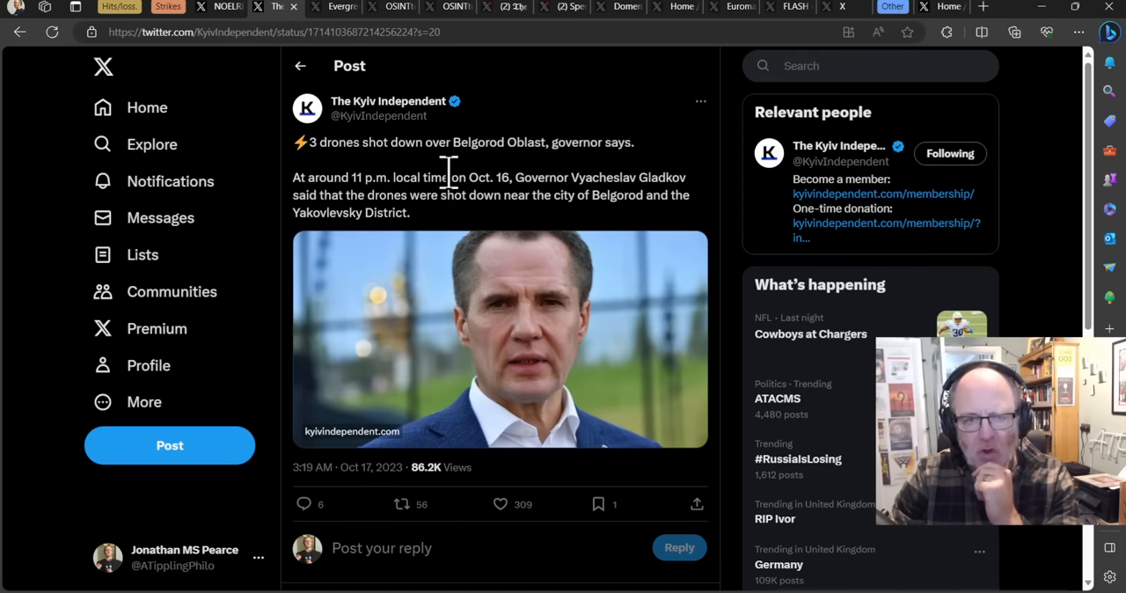
mouse_move(371, 195)
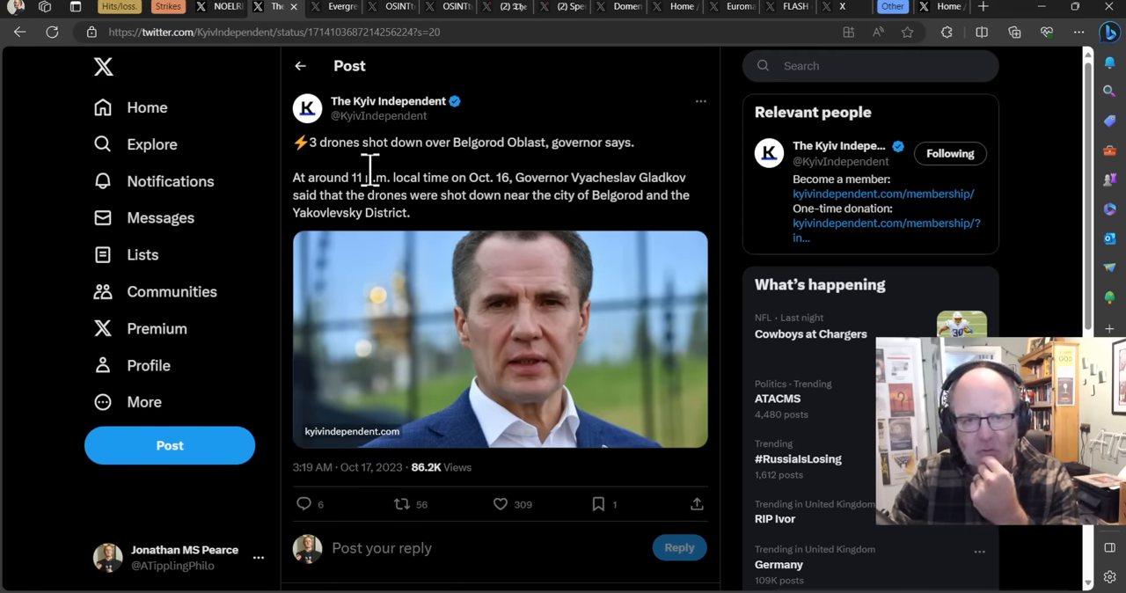
mouse_move(368, 151)
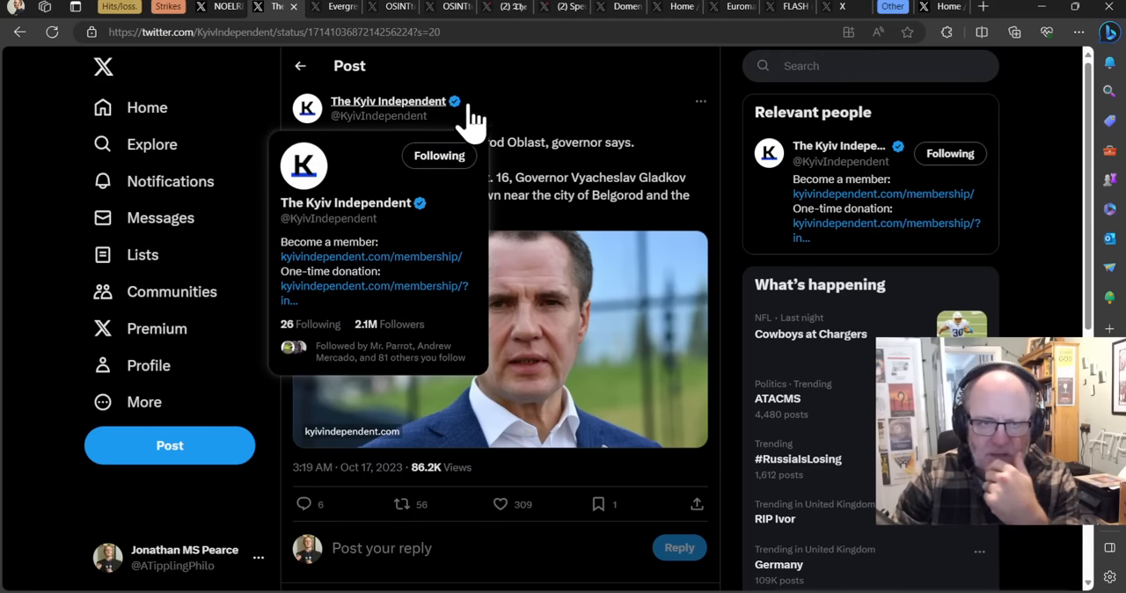
mouse_move(487, 114)
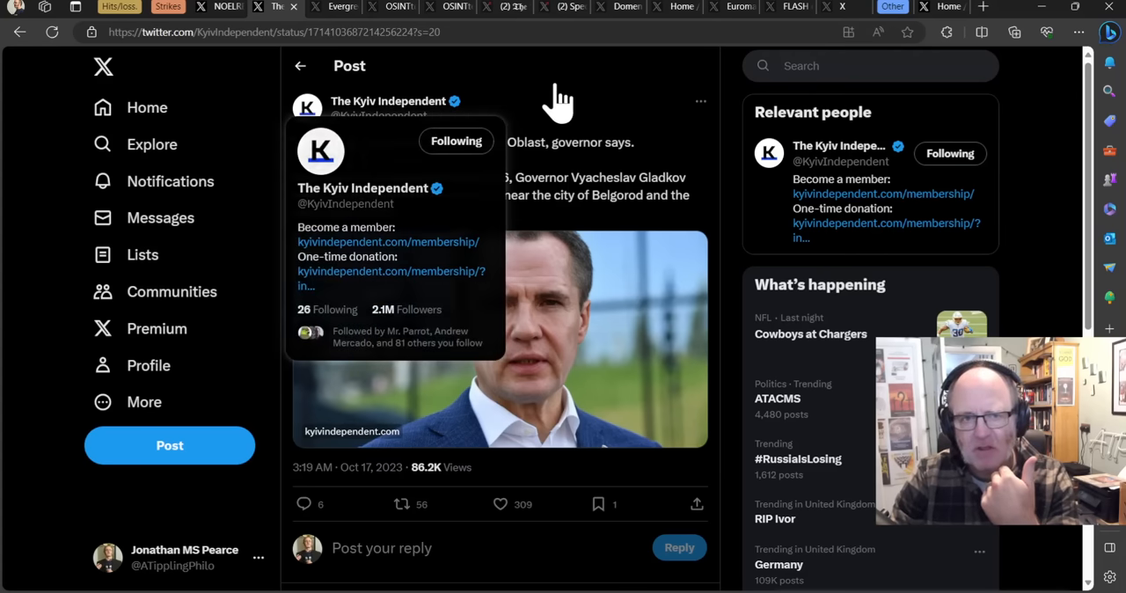
mouse_move(438, 69)
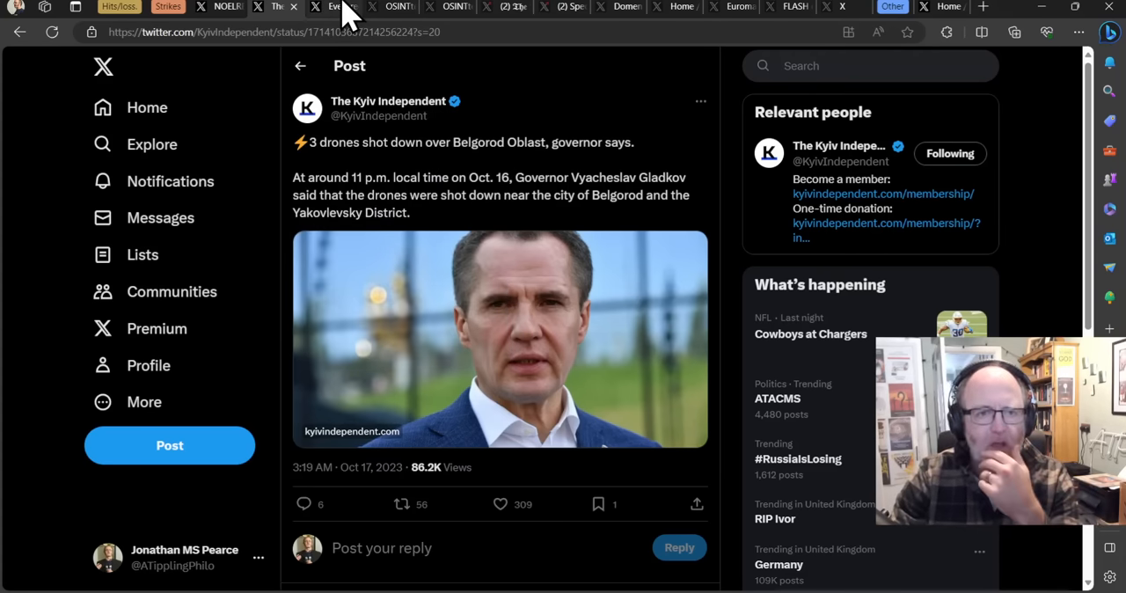
Open the Berdyansk strike post, scroll to Evergreen Intel's video, and play it.
left_click(332, 7)
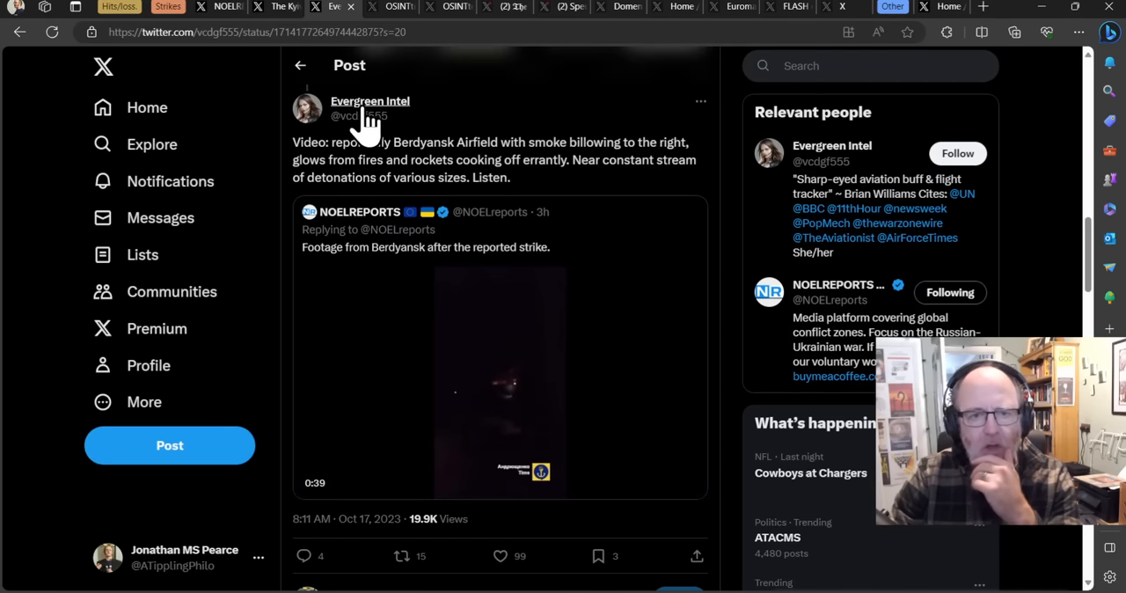
scroll("down", 3)
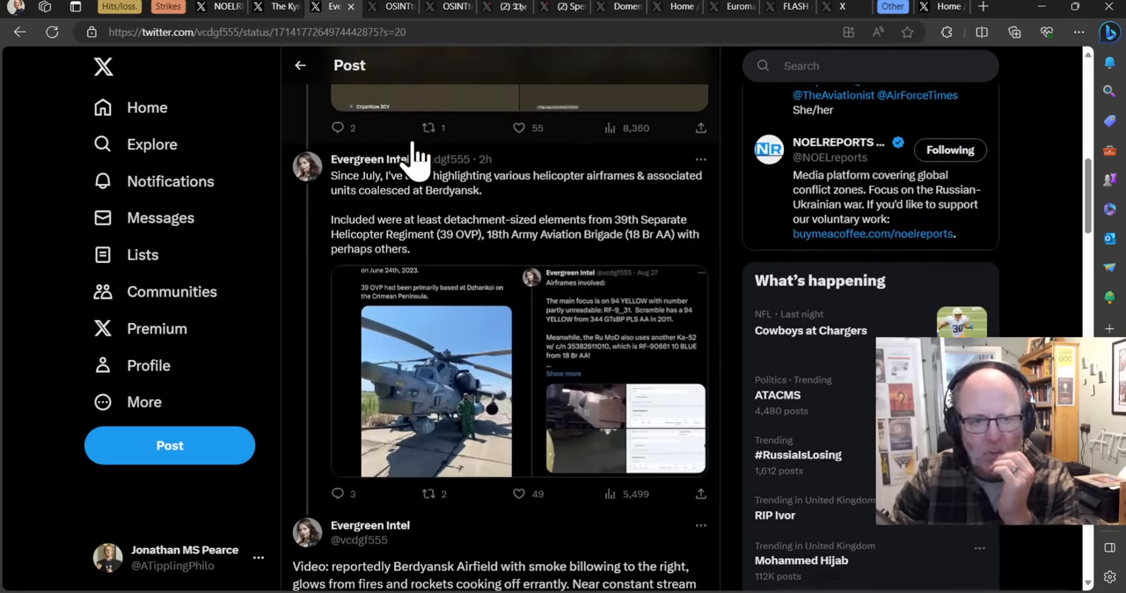
scroll("down", 3)
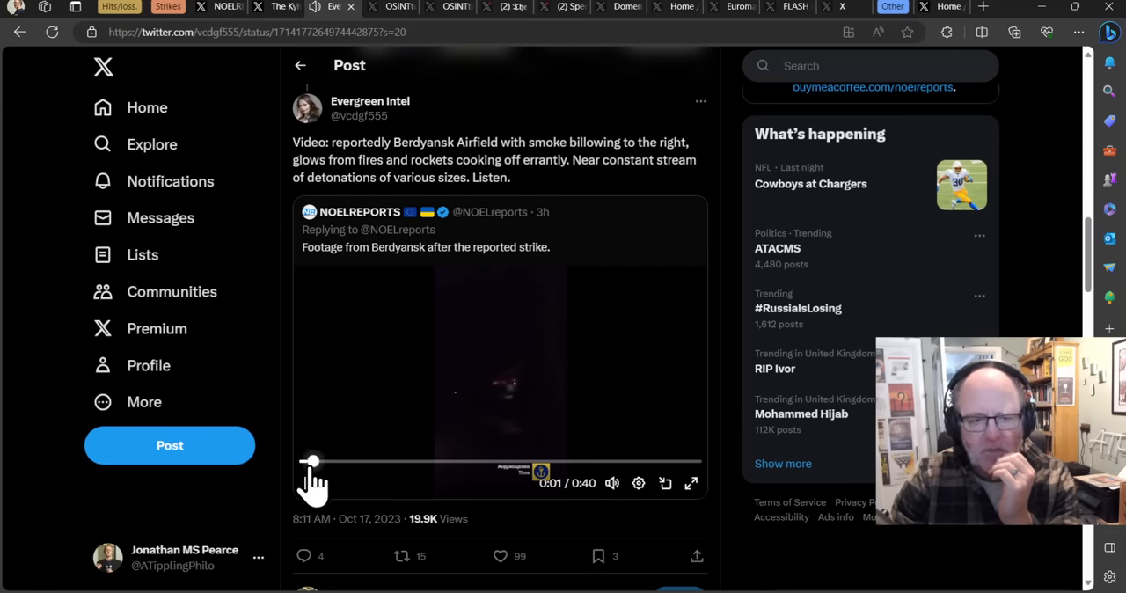
left_click(692, 483)
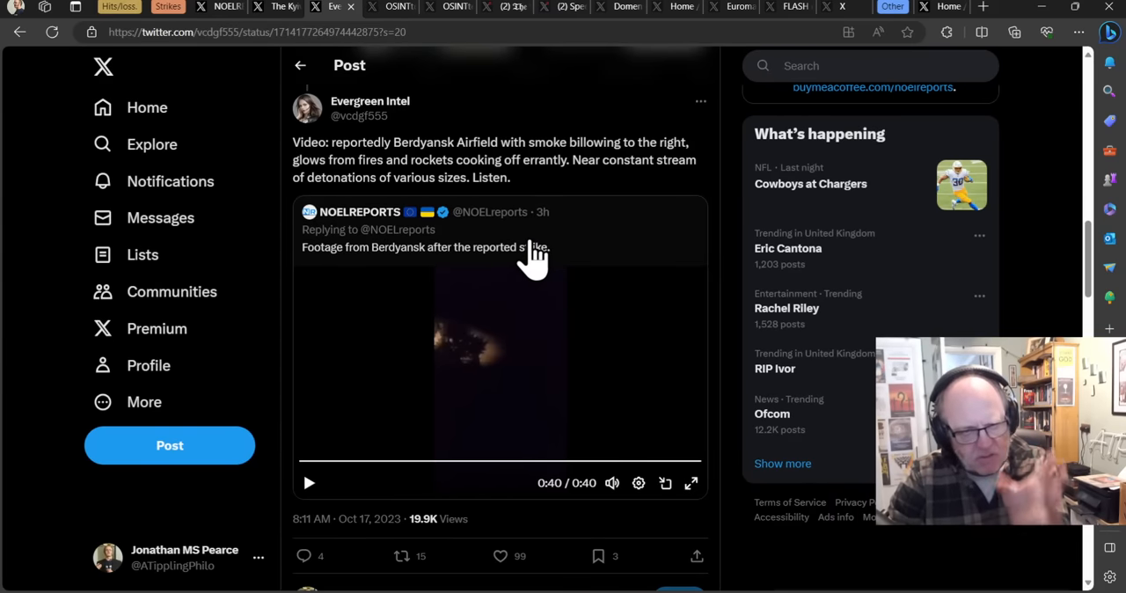
mouse_move(526, 259)
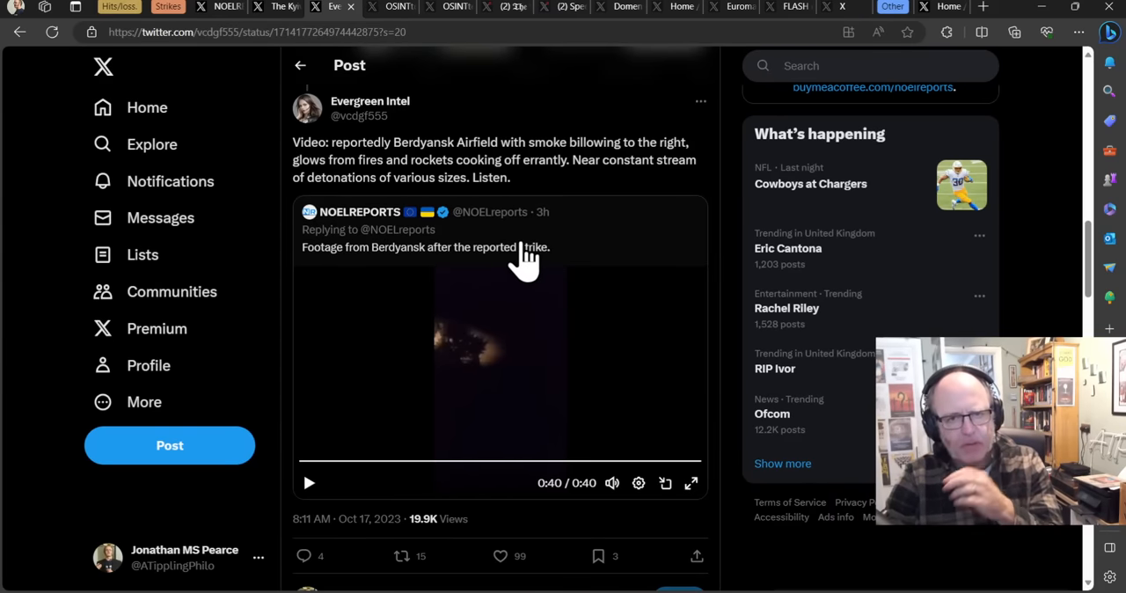
mouse_move(437, 184)
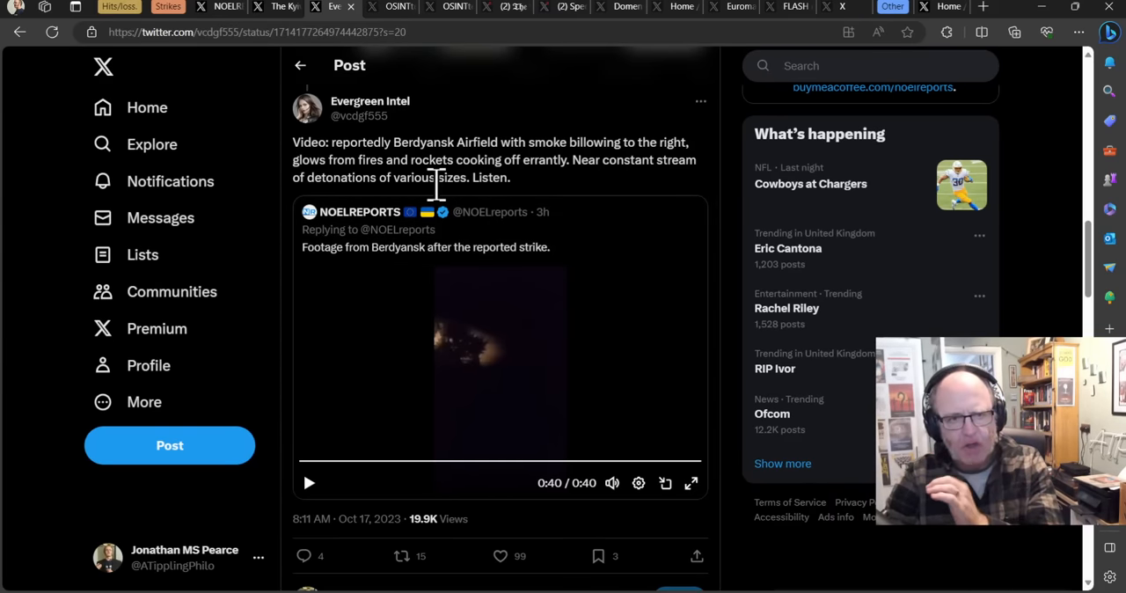
mouse_move(501, 169)
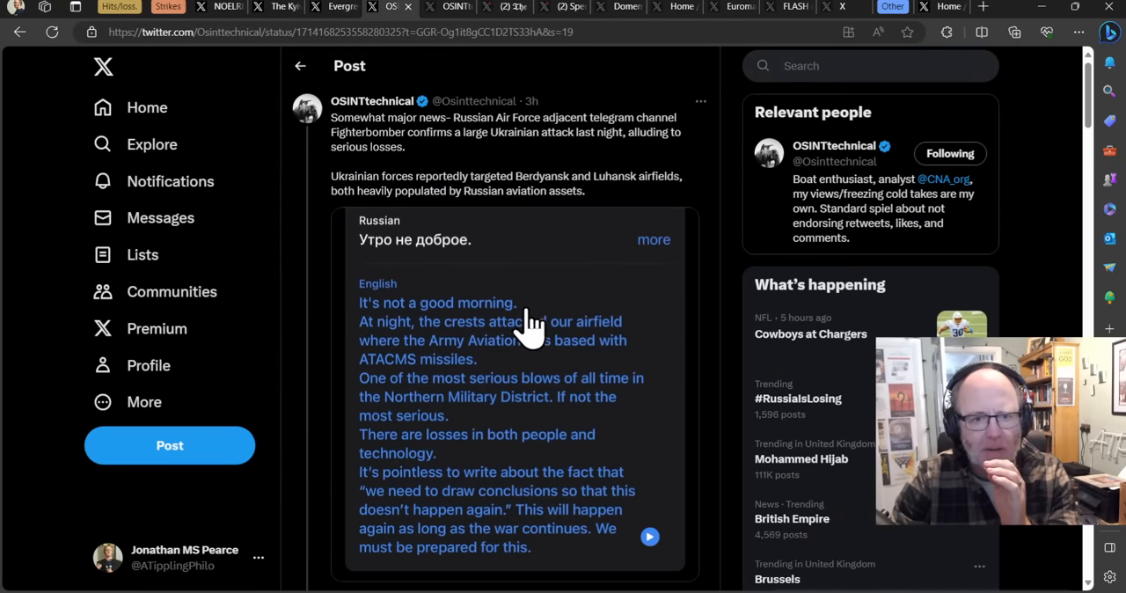
Look over Brady Africk's Berdyansk helicopter satellite photo, then close the enlarged view.
scroll("down", 3)
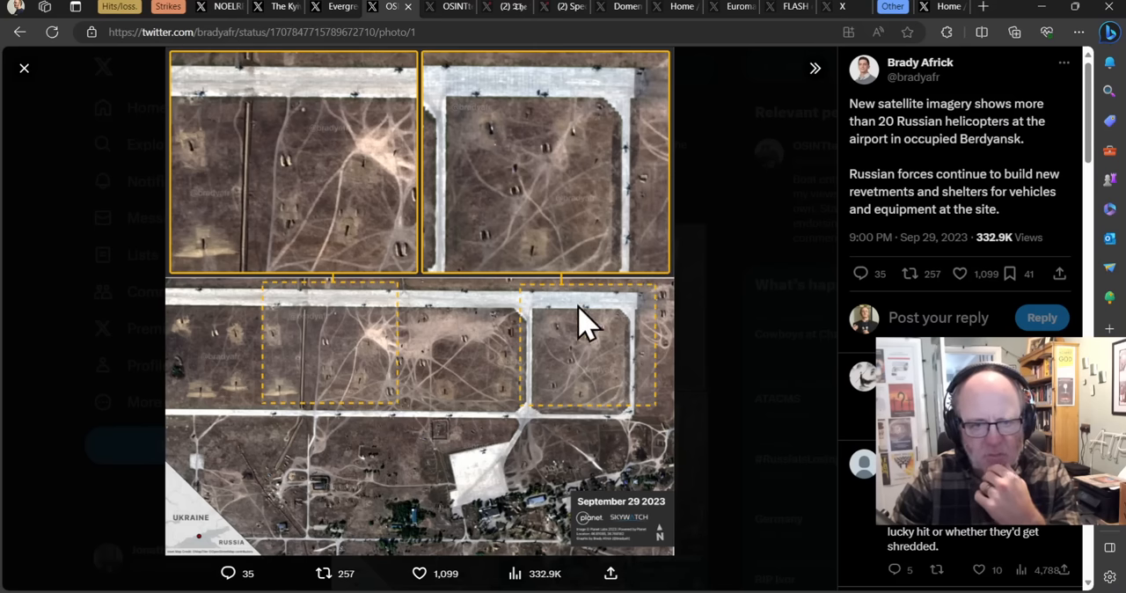
mouse_move(211, 207)
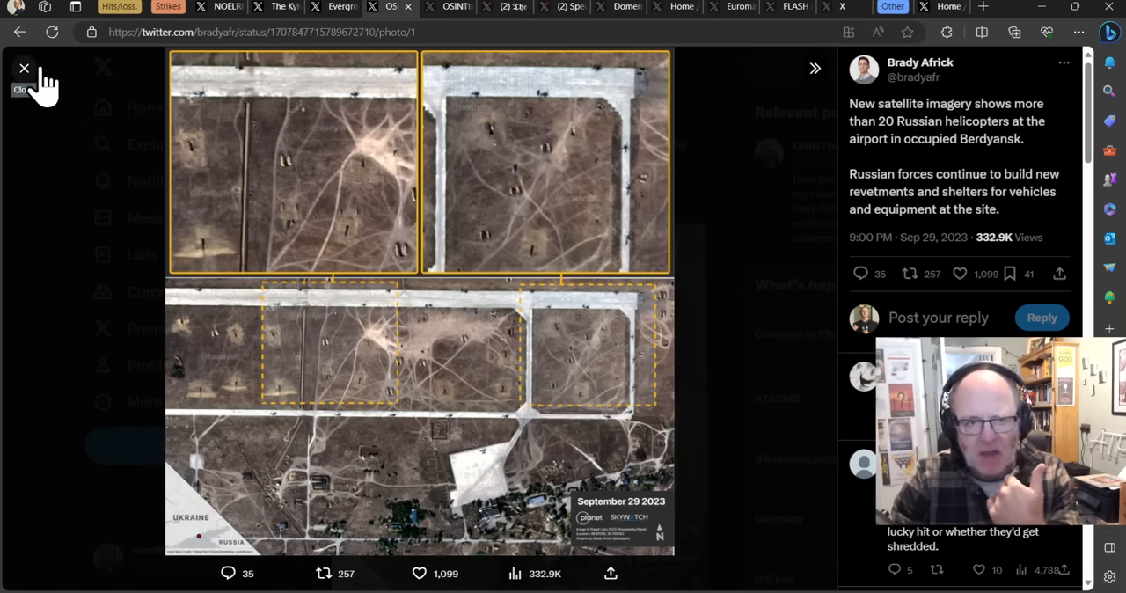
left_click(24, 68)
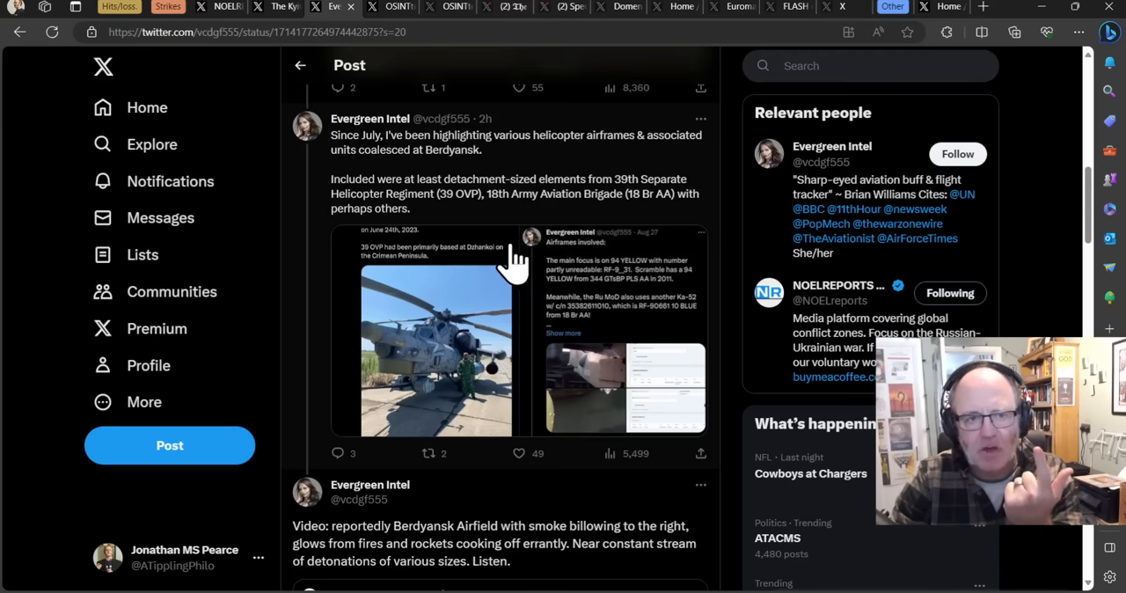
scroll("down", 3)
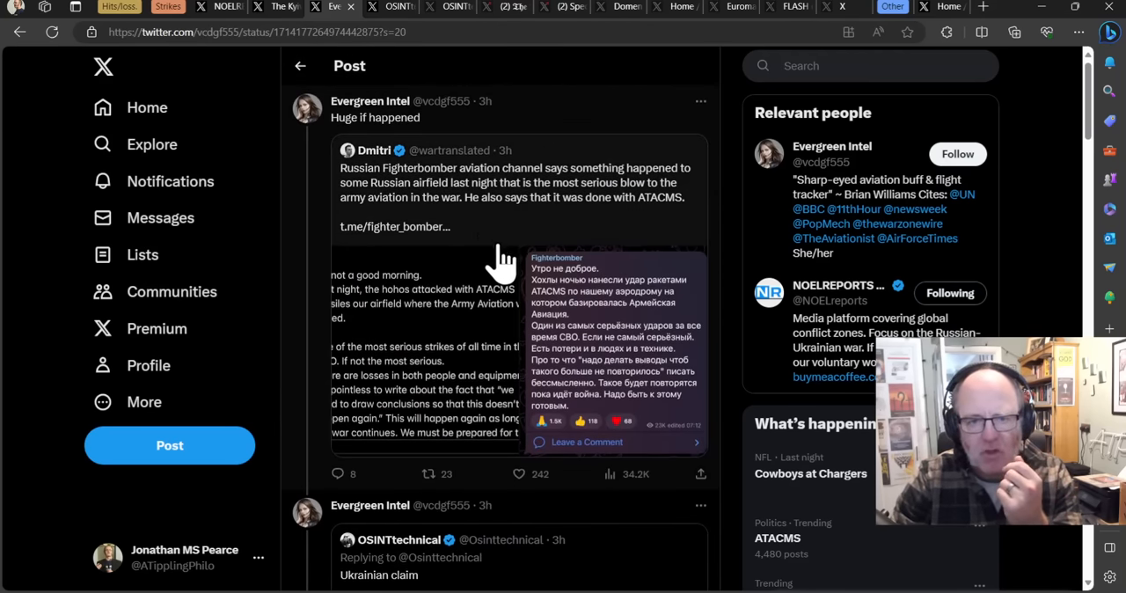
mouse_move(352, 281)
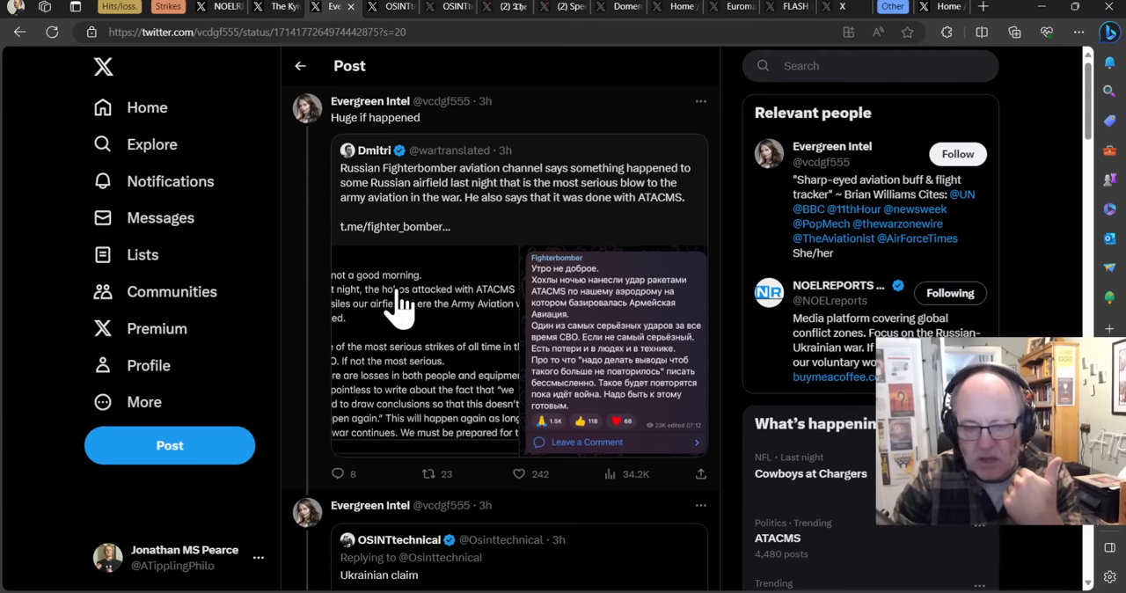
mouse_move(413, 291)
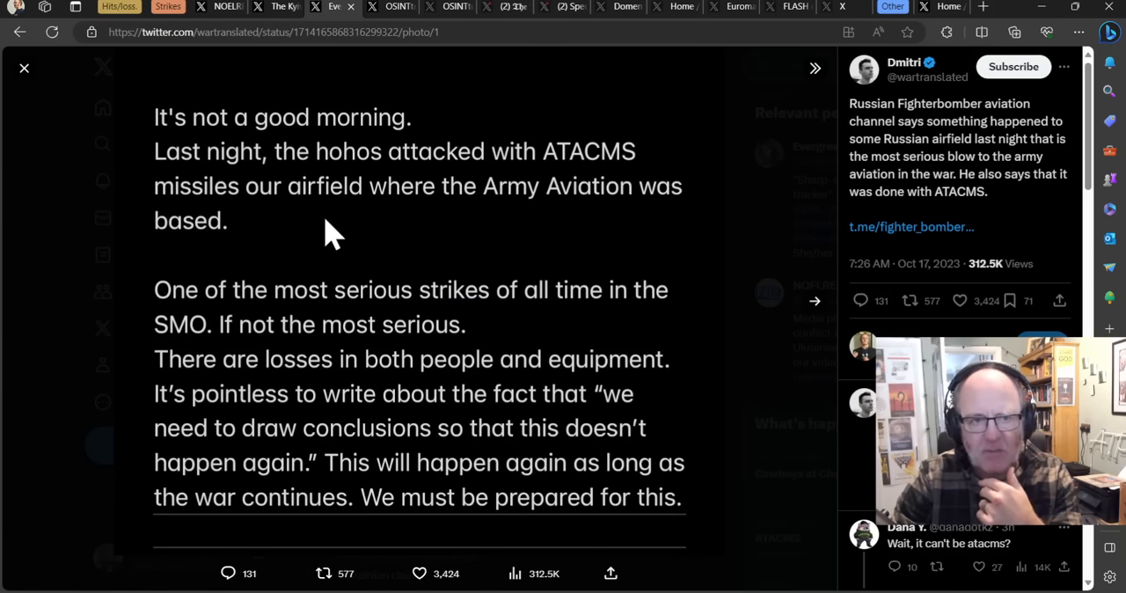
mouse_move(254, 255)
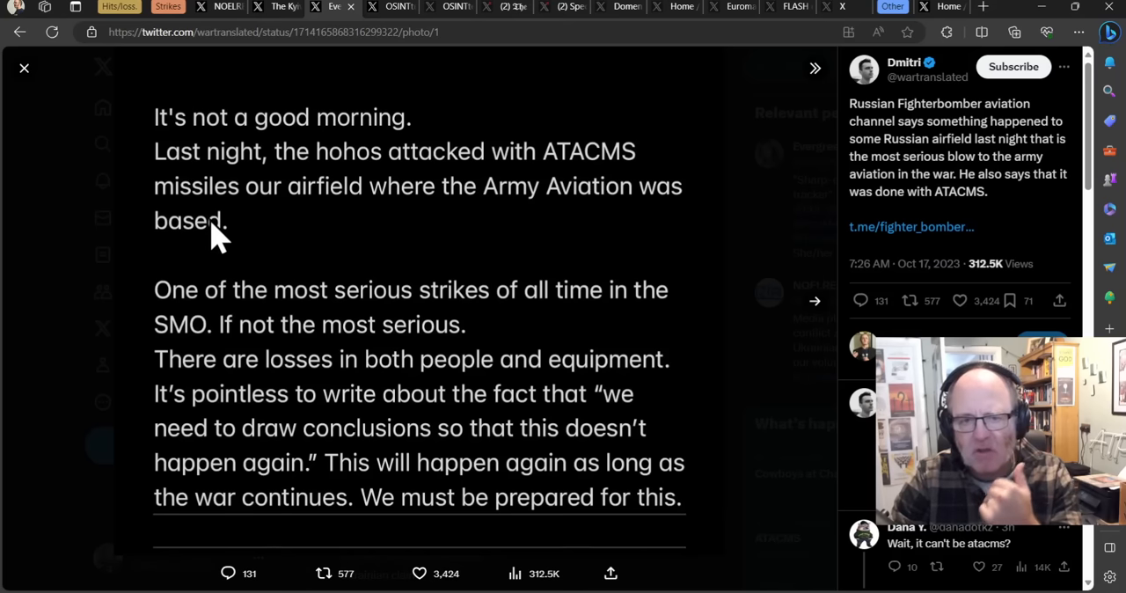
mouse_move(212, 250)
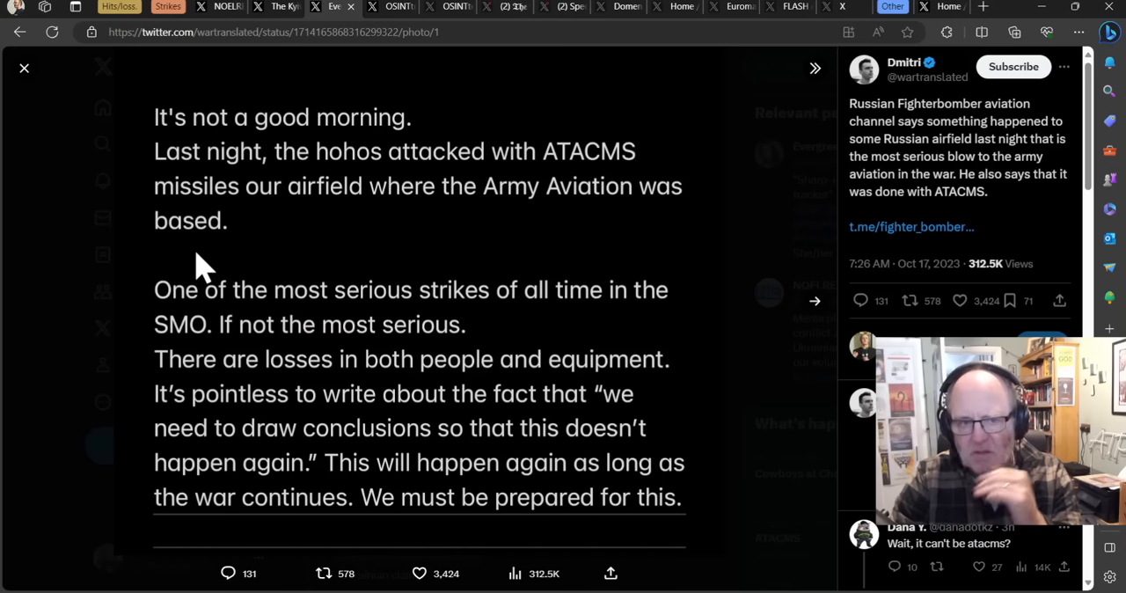
mouse_move(247, 396)
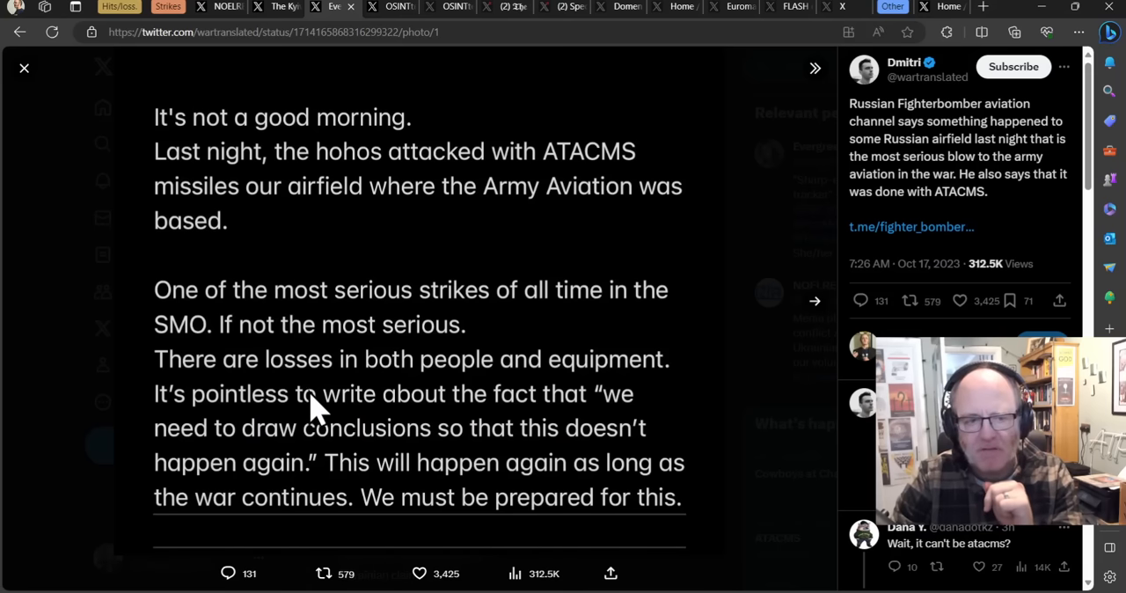
mouse_move(208, 330)
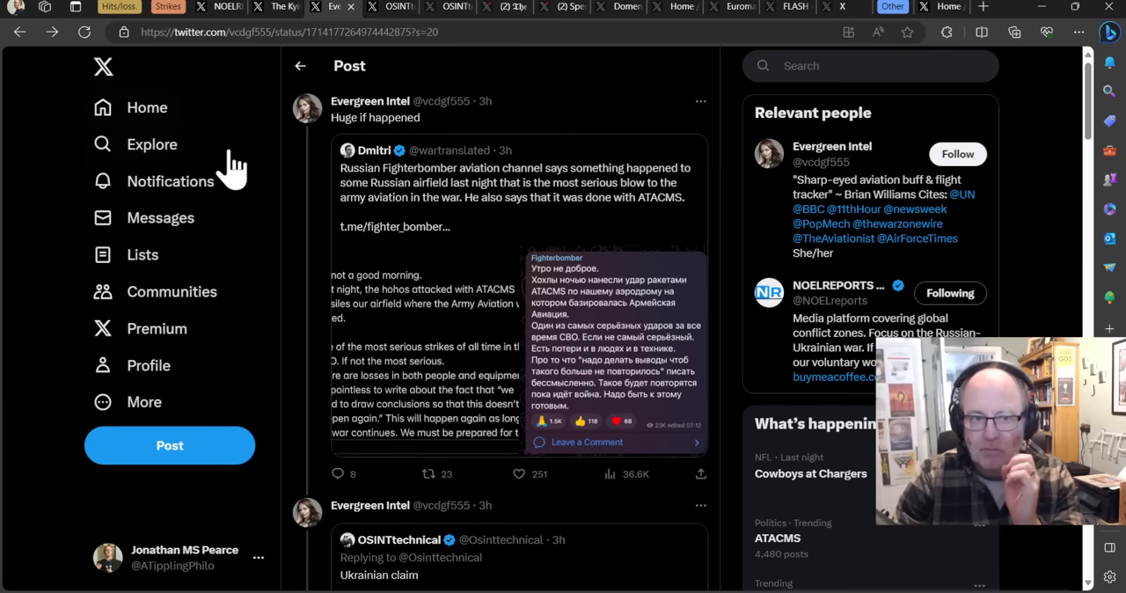
scroll("down", 3)
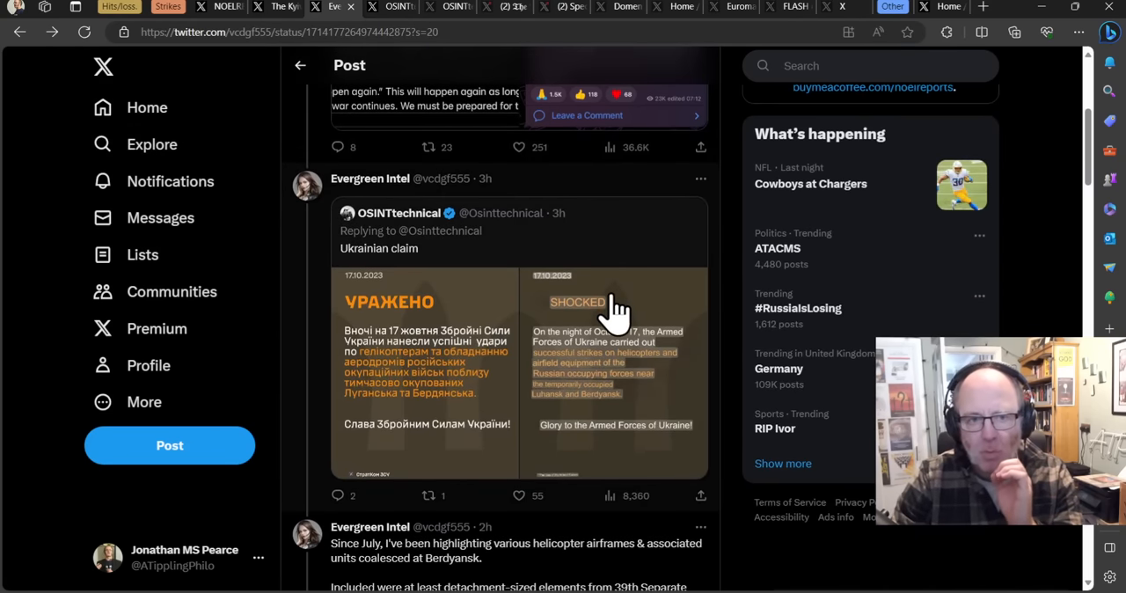
scroll("down", 3)
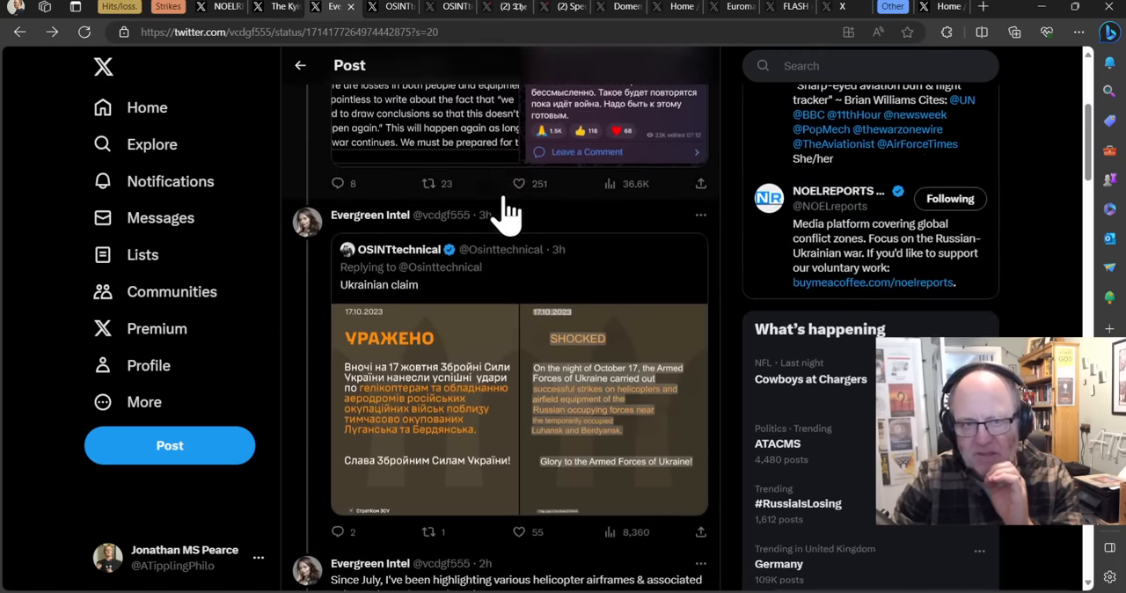
scroll("down", 3)
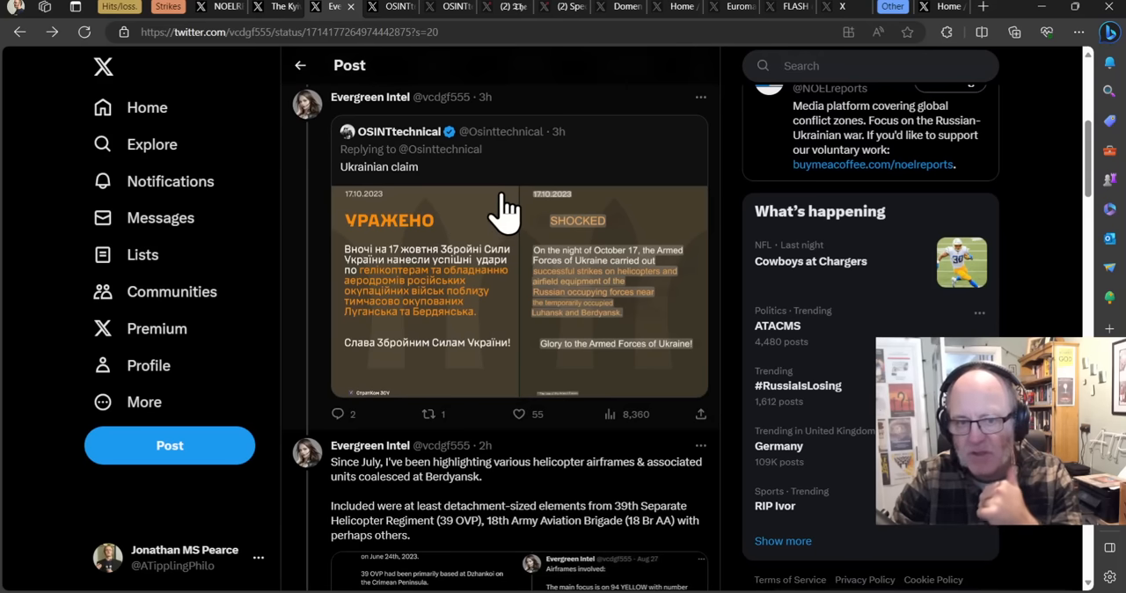
scroll("down", 3)
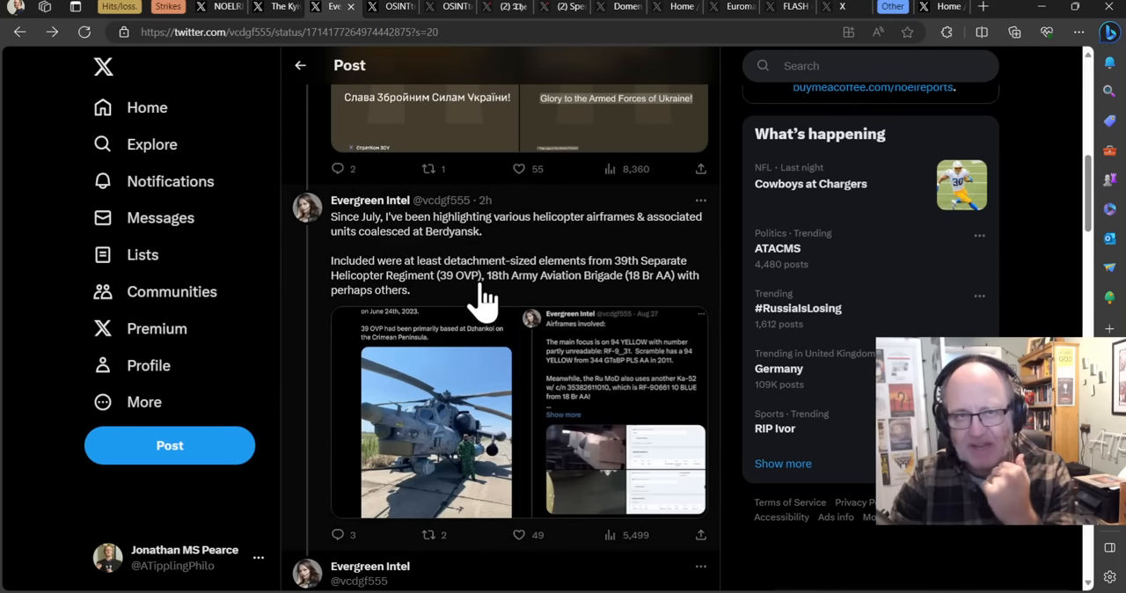
mouse_move(482, 255)
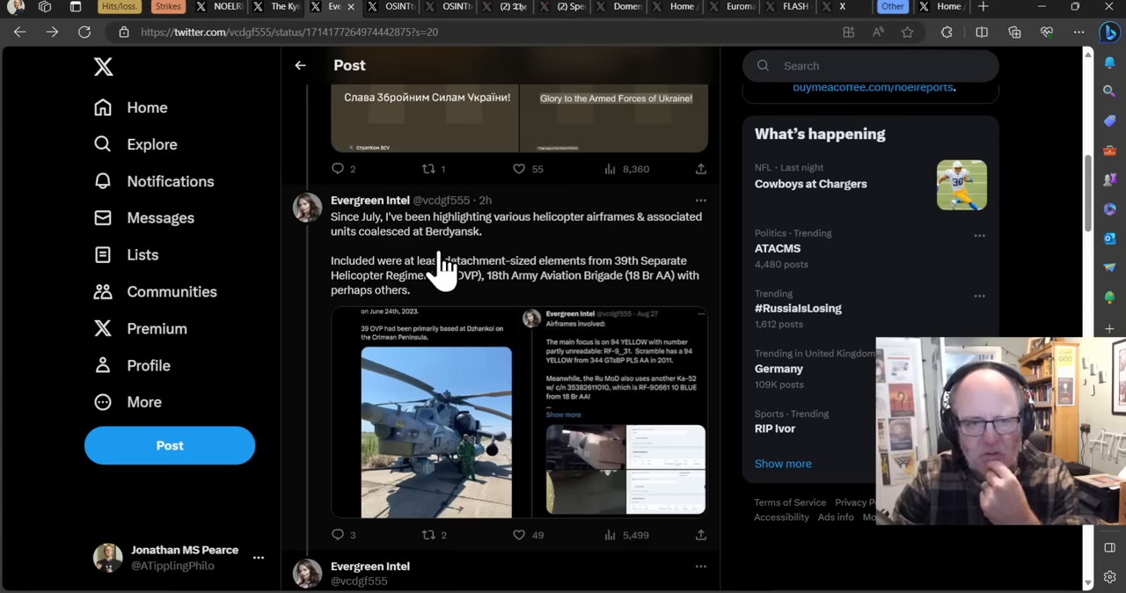
mouse_move(435, 269)
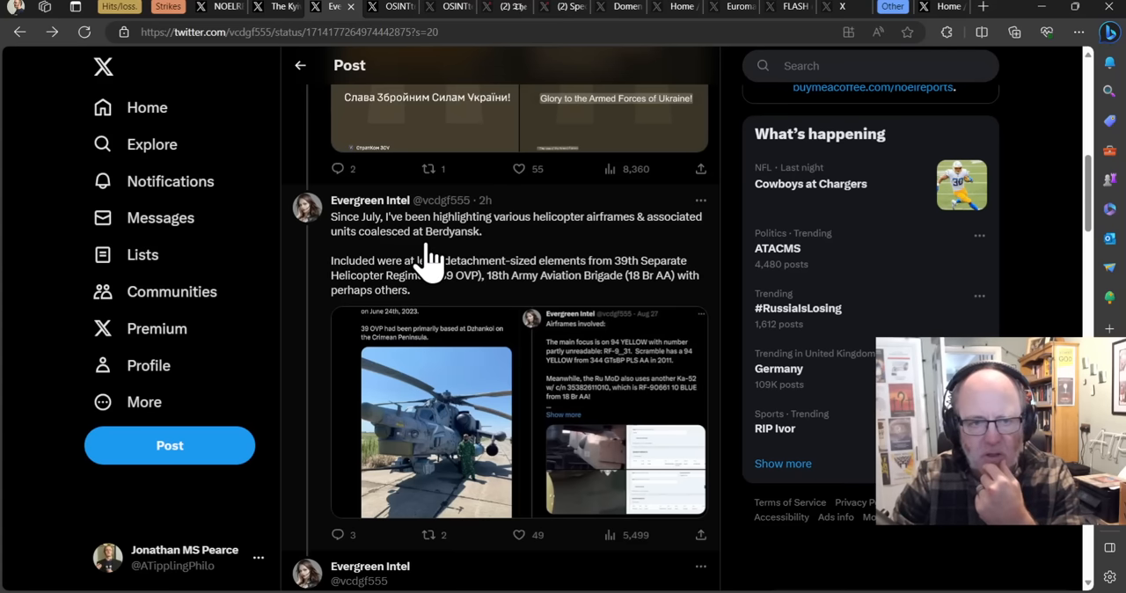
mouse_move(394, 264)
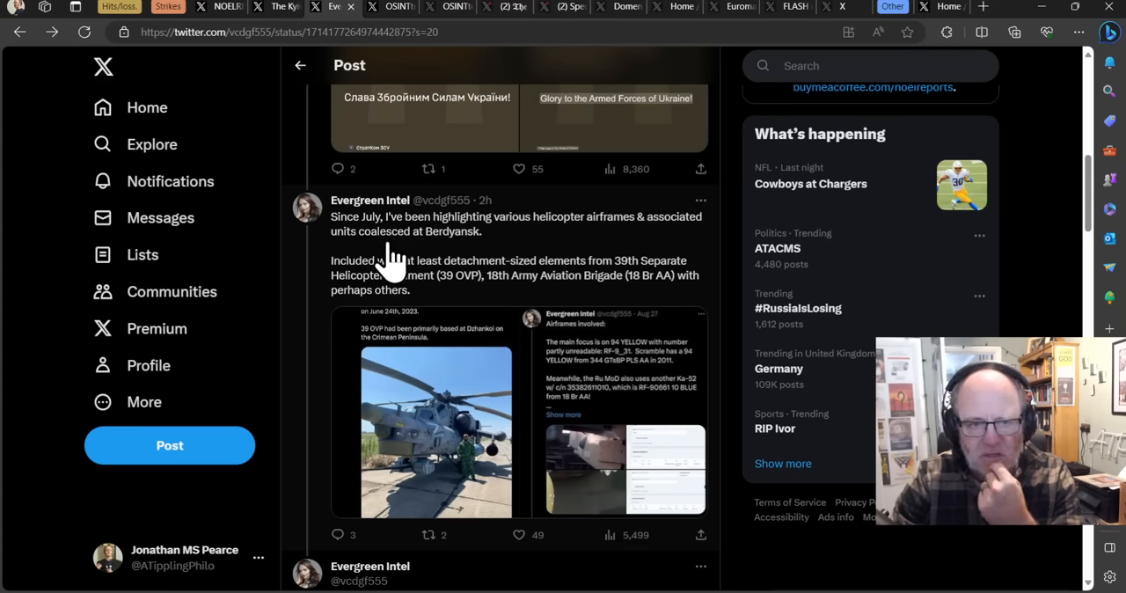
mouse_move(524, 259)
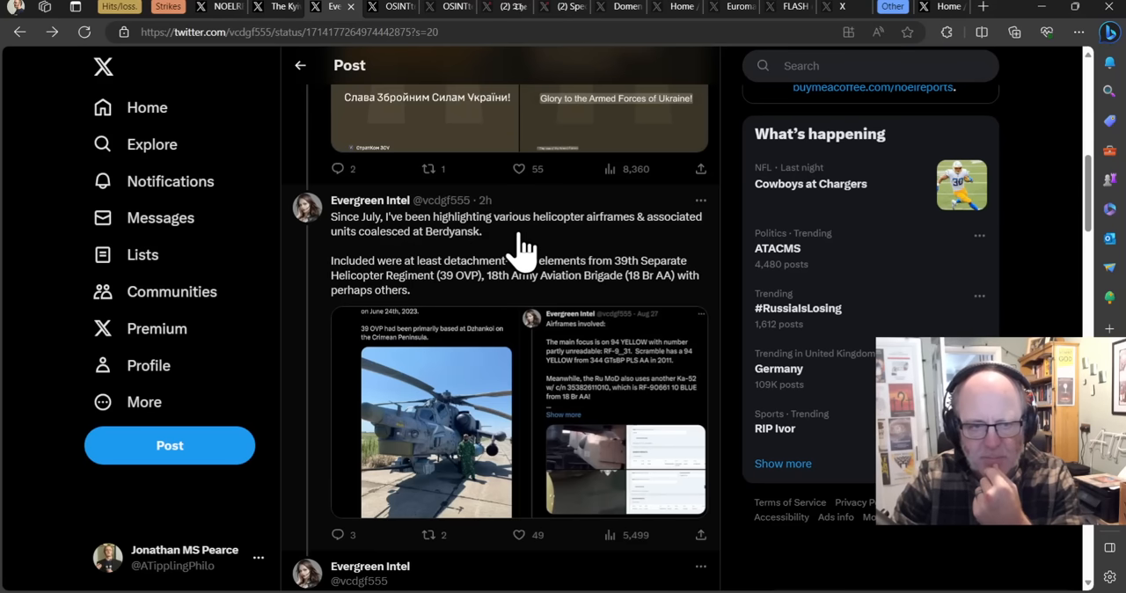
mouse_move(629, 206)
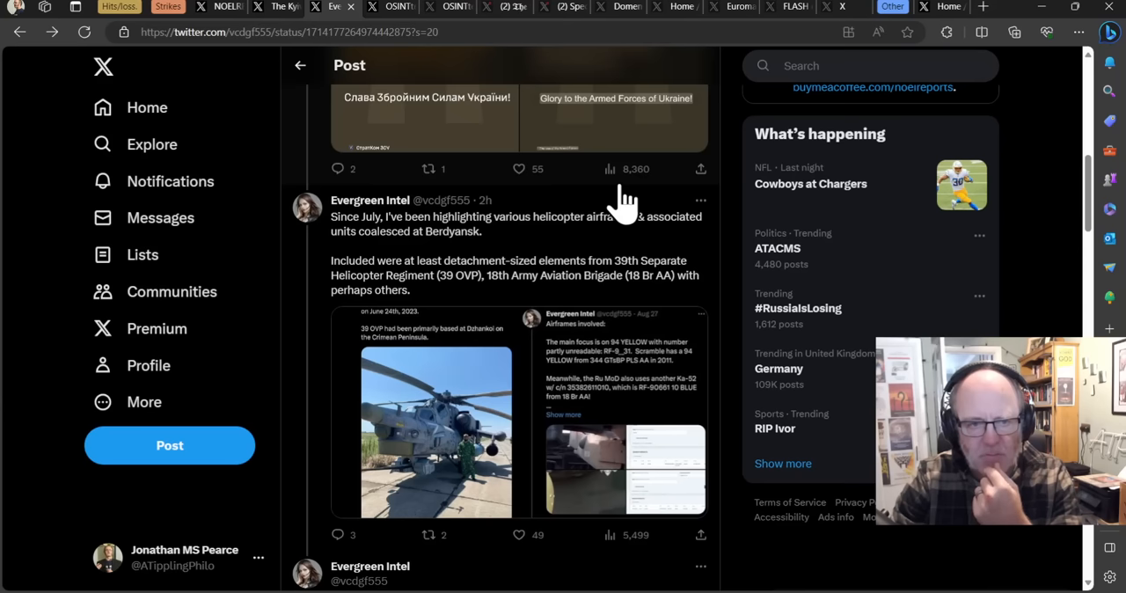
mouse_move(616, 209)
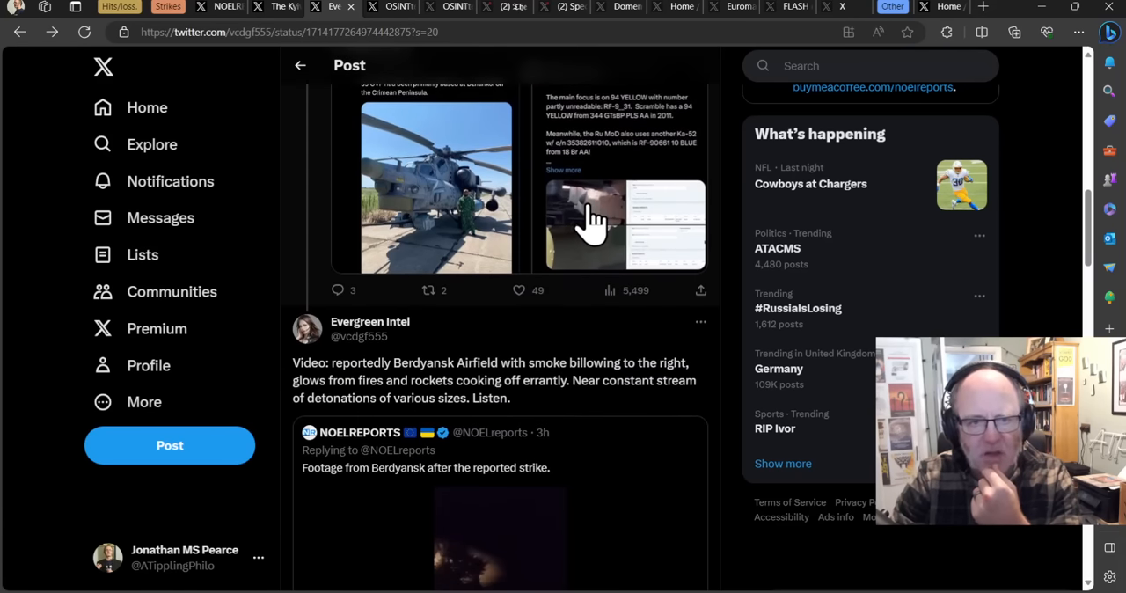
scroll("down", 3)
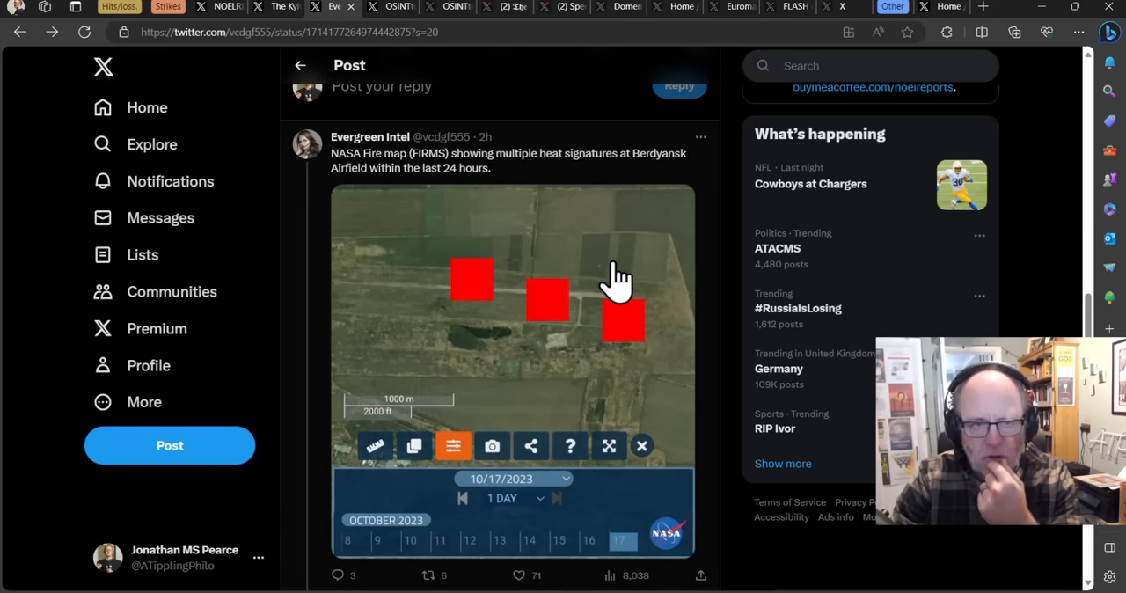
scroll("down", 3)
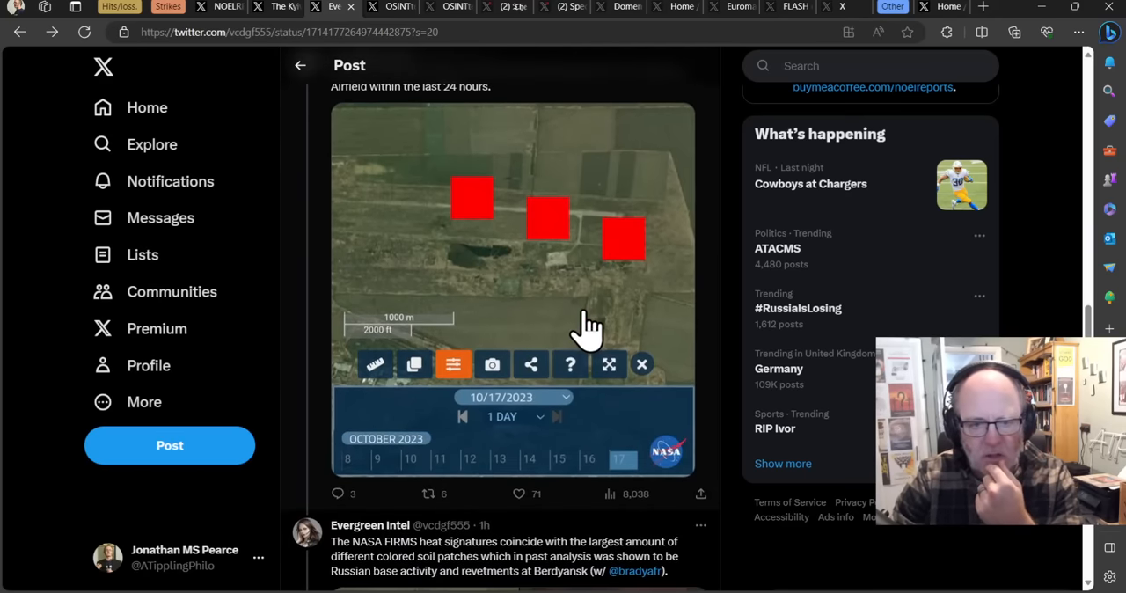
scroll("down", 3)
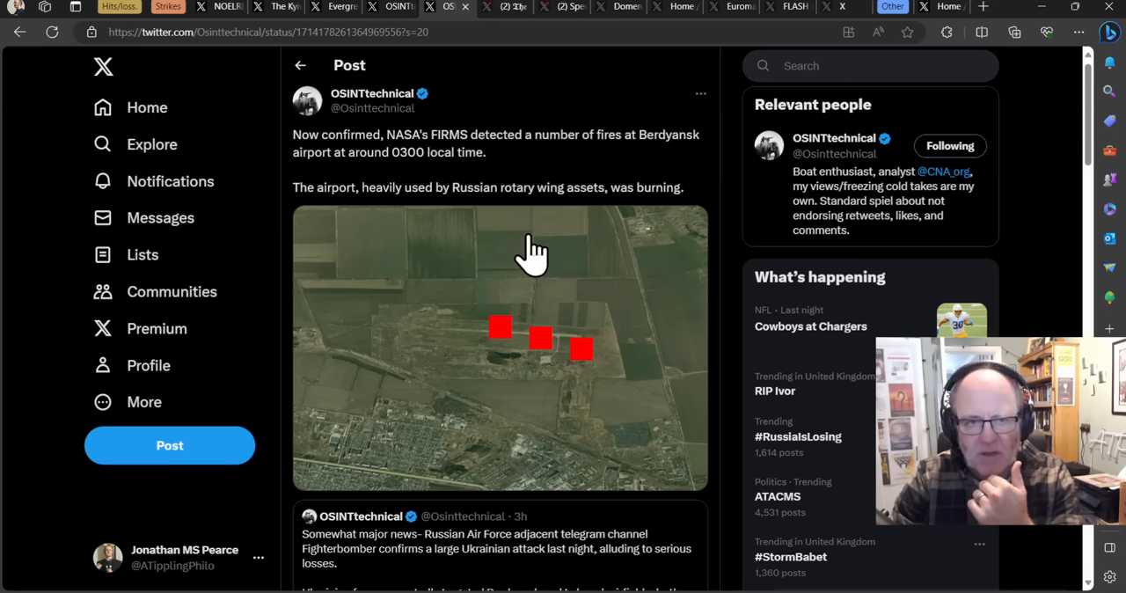
mouse_move(559, 194)
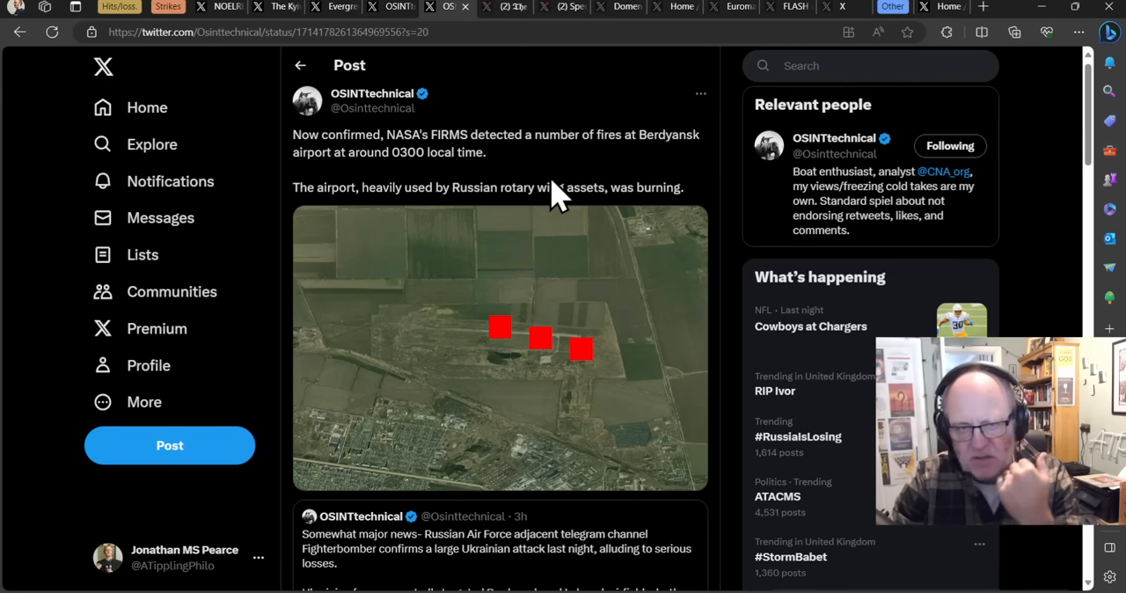
mouse_move(545, 180)
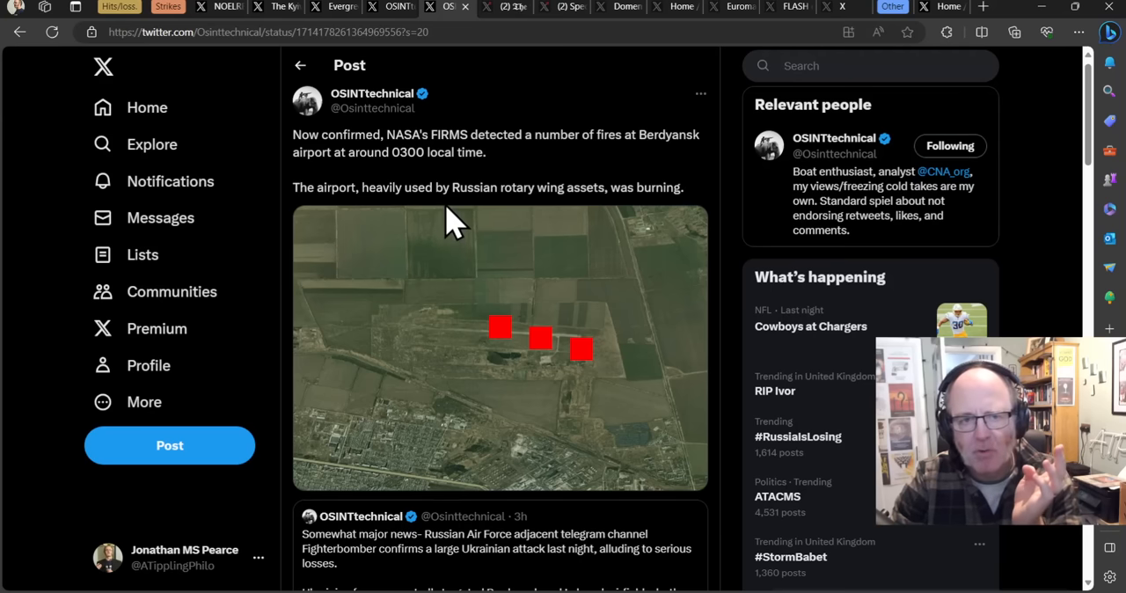
Read through OSINTtechnical's replies, then switch to The Dead District's Russian-sources thread.
scroll("down", 3)
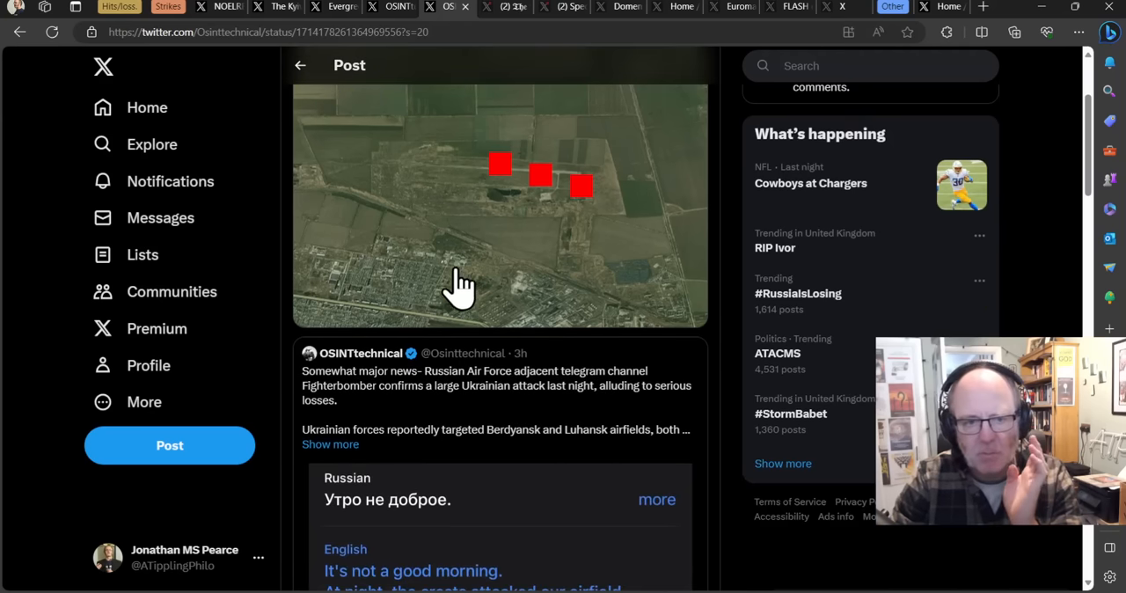
scroll("down", 3)
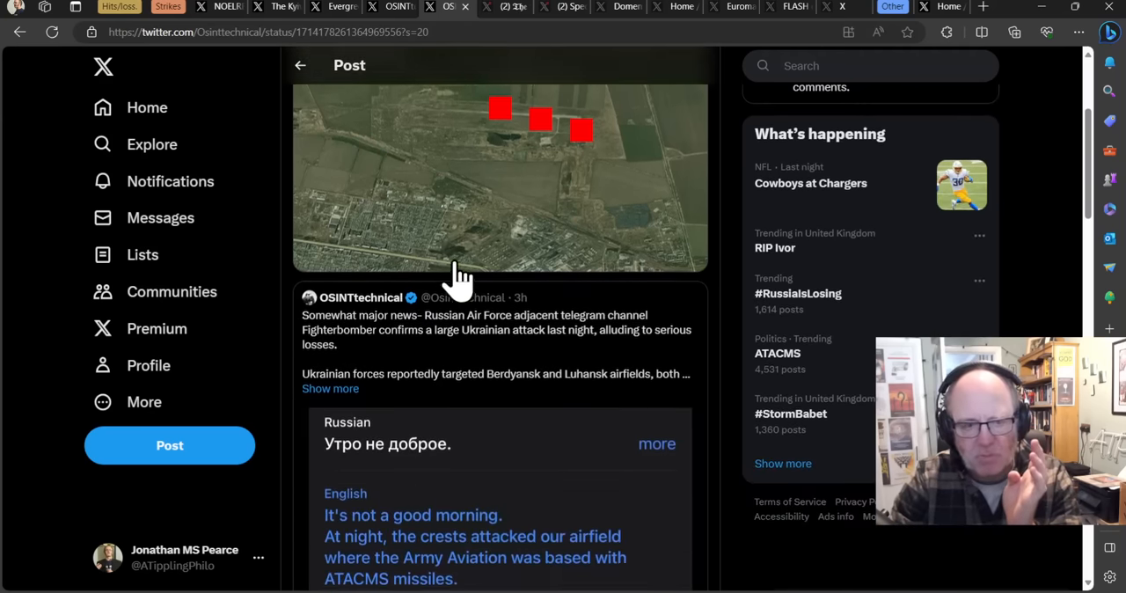
scroll("down", 3)
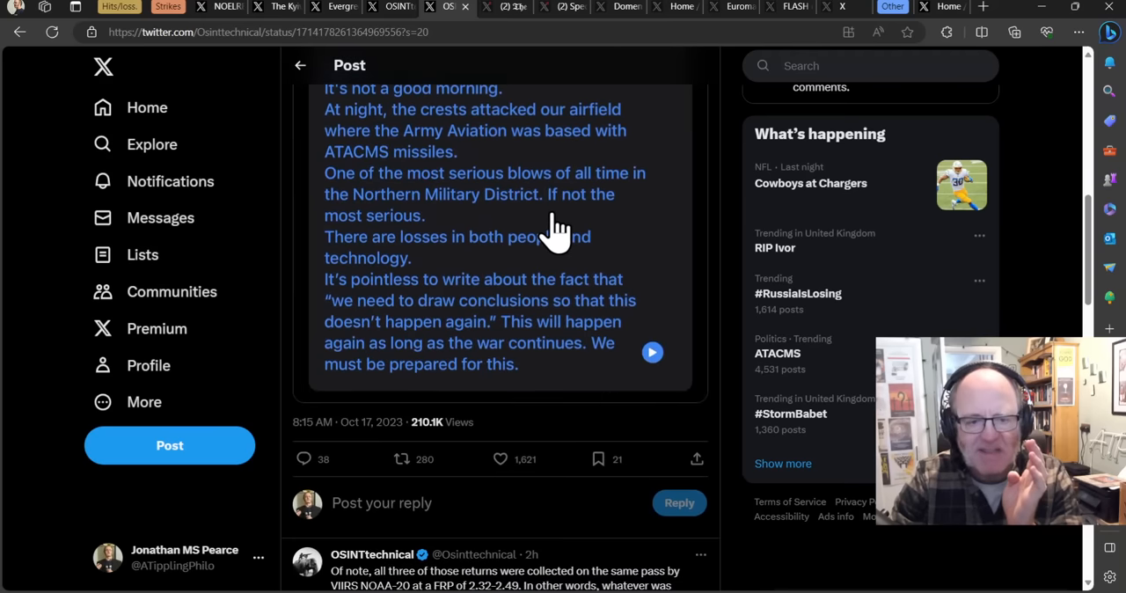
scroll("down", 3)
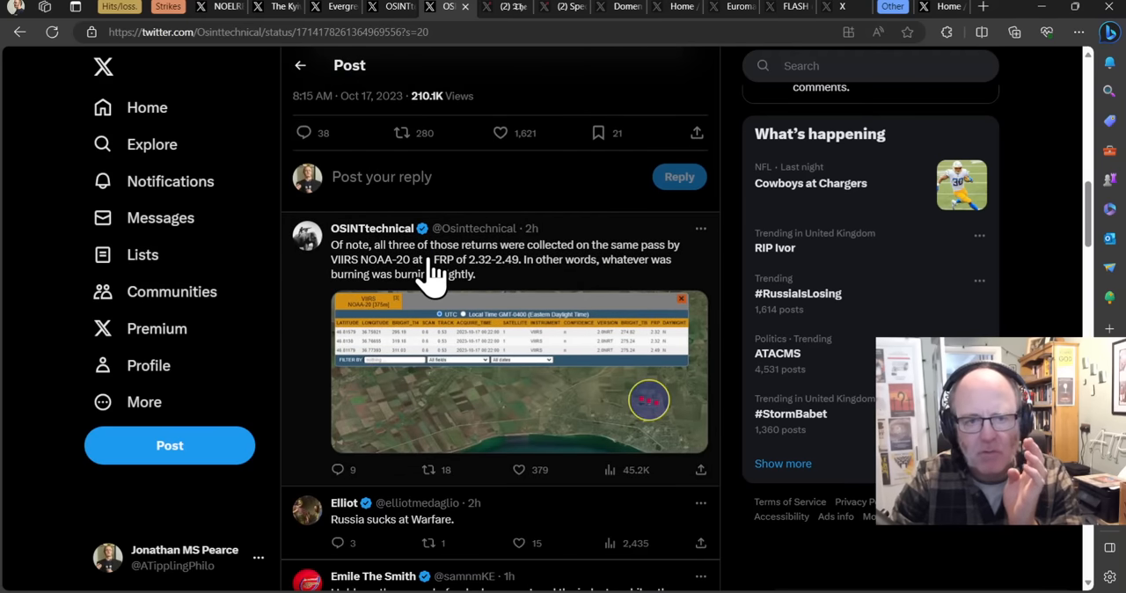
mouse_move(502, 264)
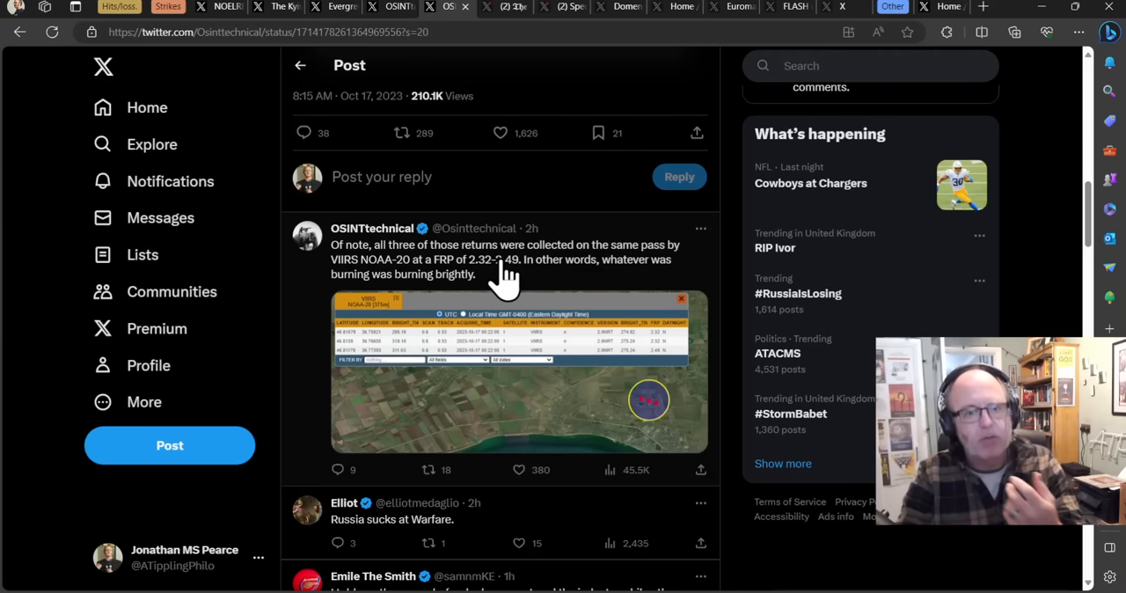
mouse_move(427, 286)
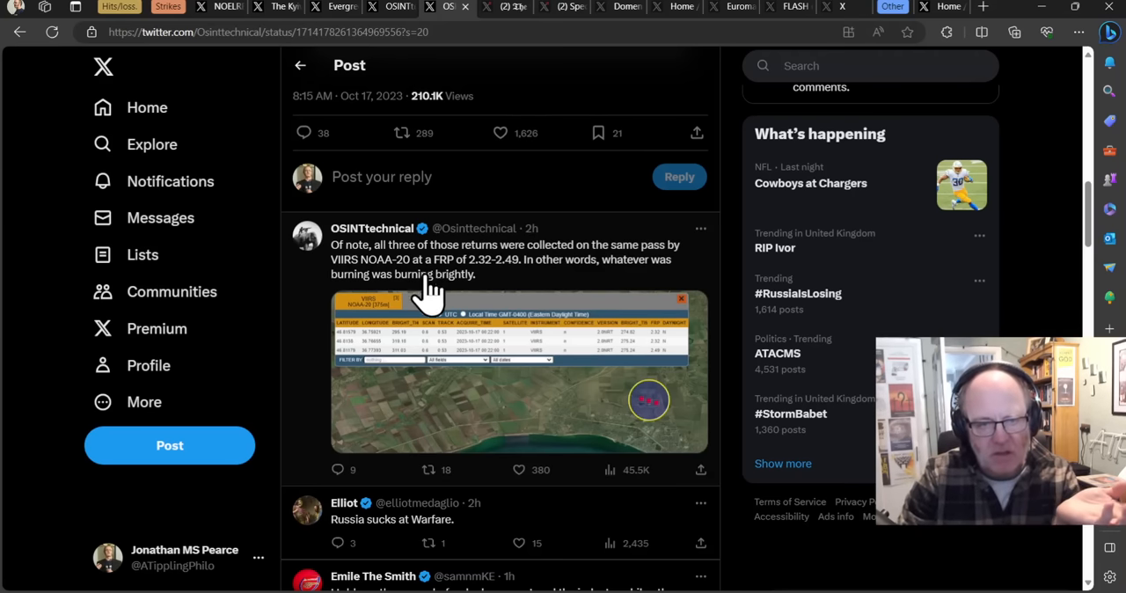
mouse_move(444, 280)
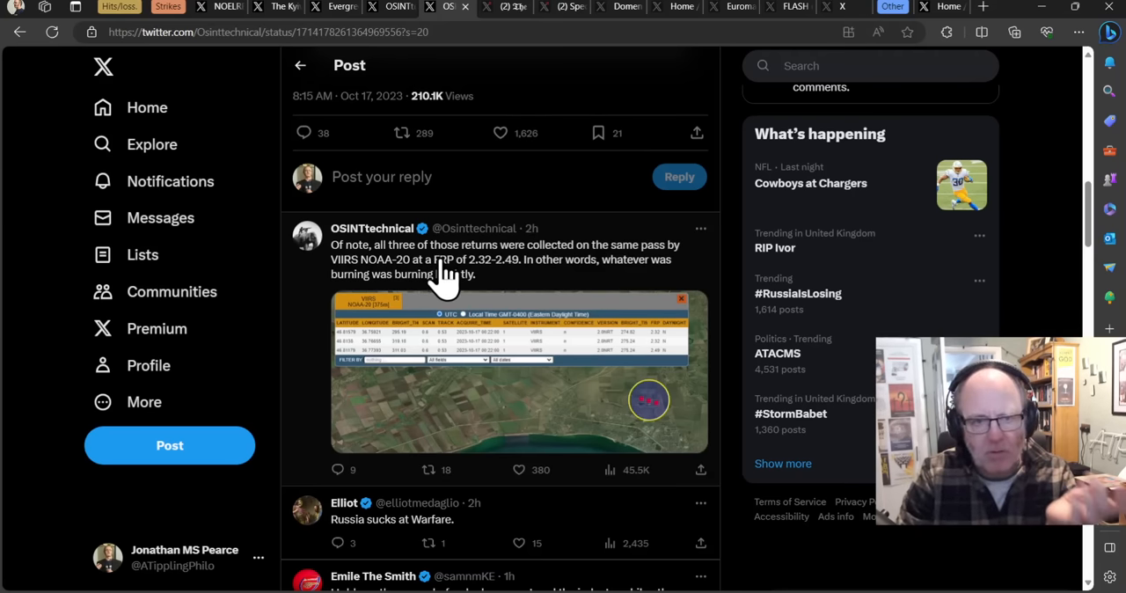
mouse_move(566, 268)
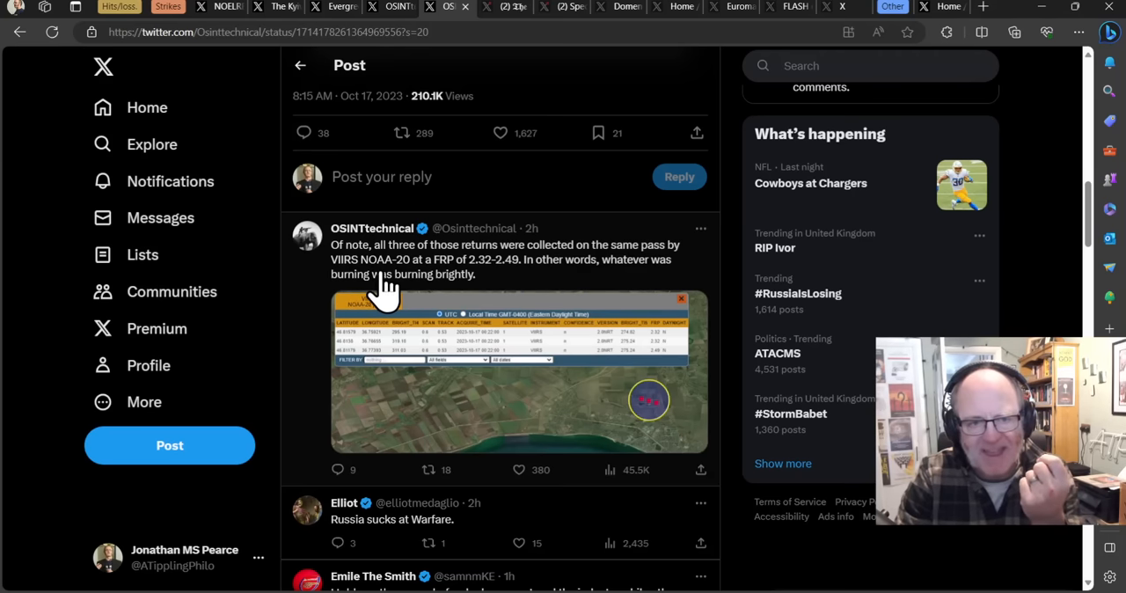
mouse_move(440, 290)
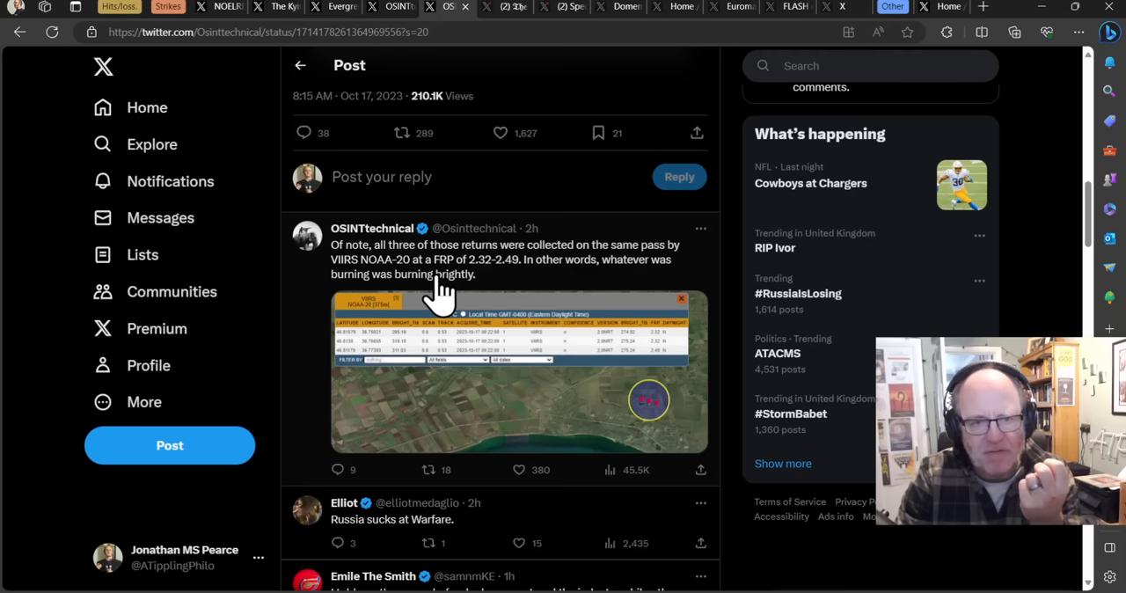
mouse_move(493, 295)
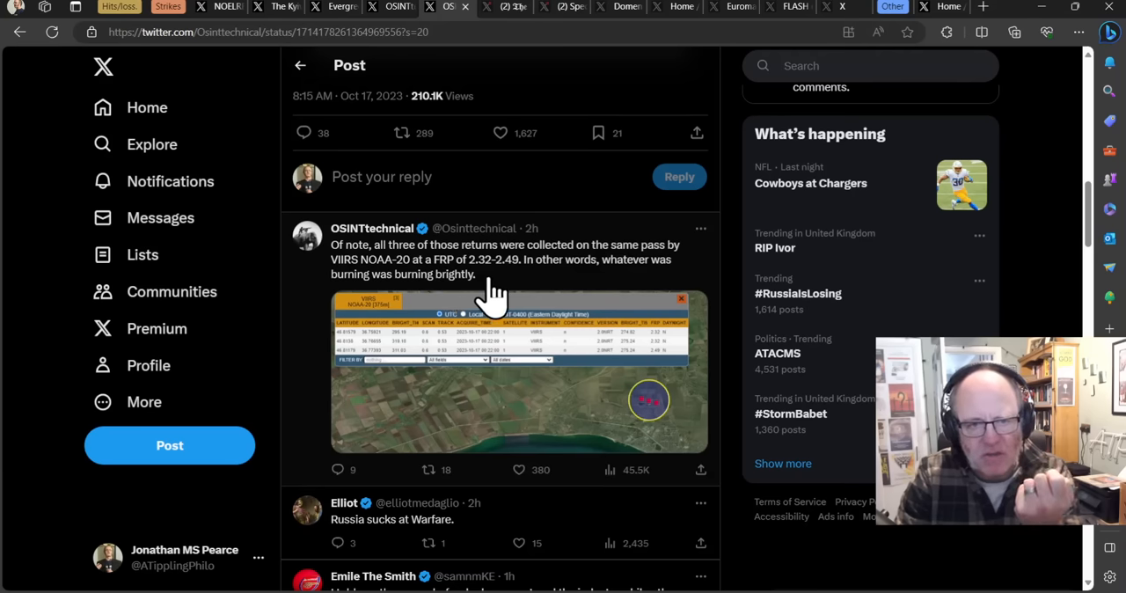
mouse_move(537, 295)
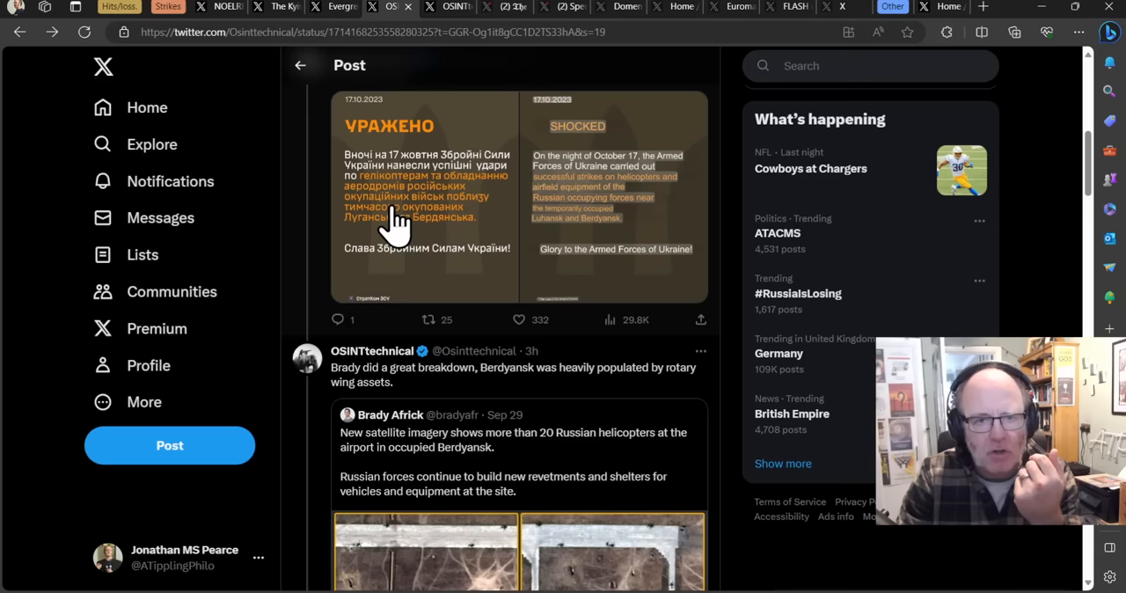
scroll("down", 3)
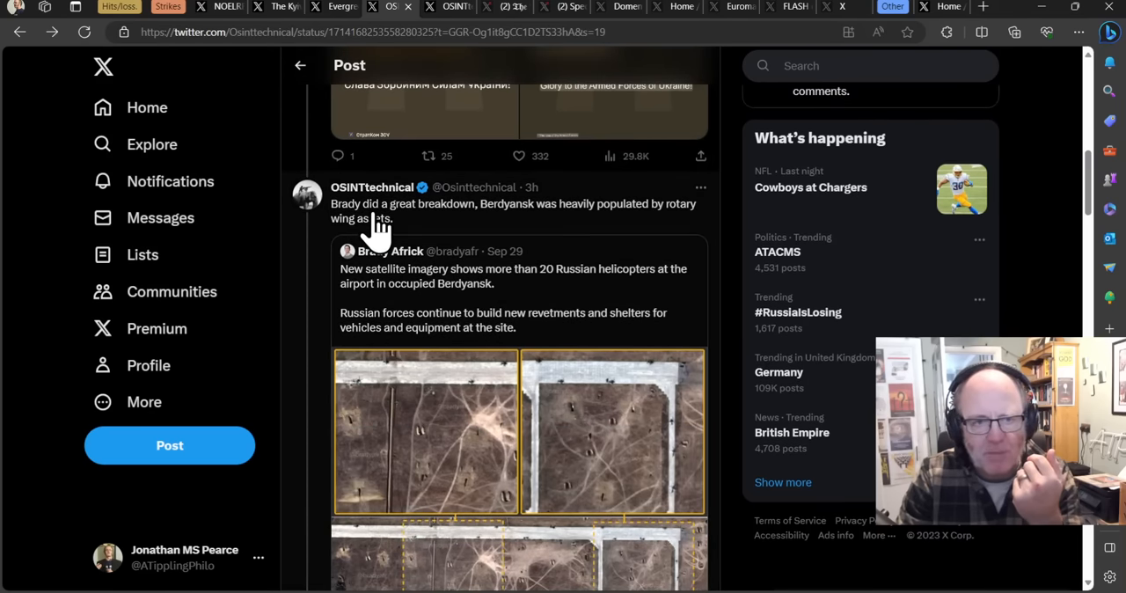
scroll("down", 3)
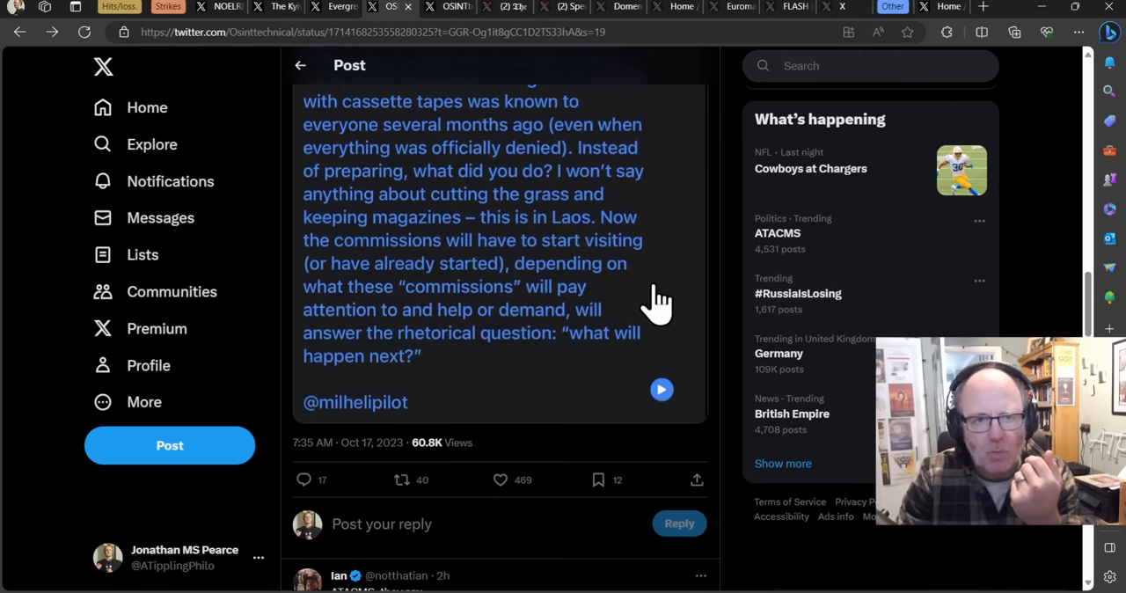
scroll("down", 3)
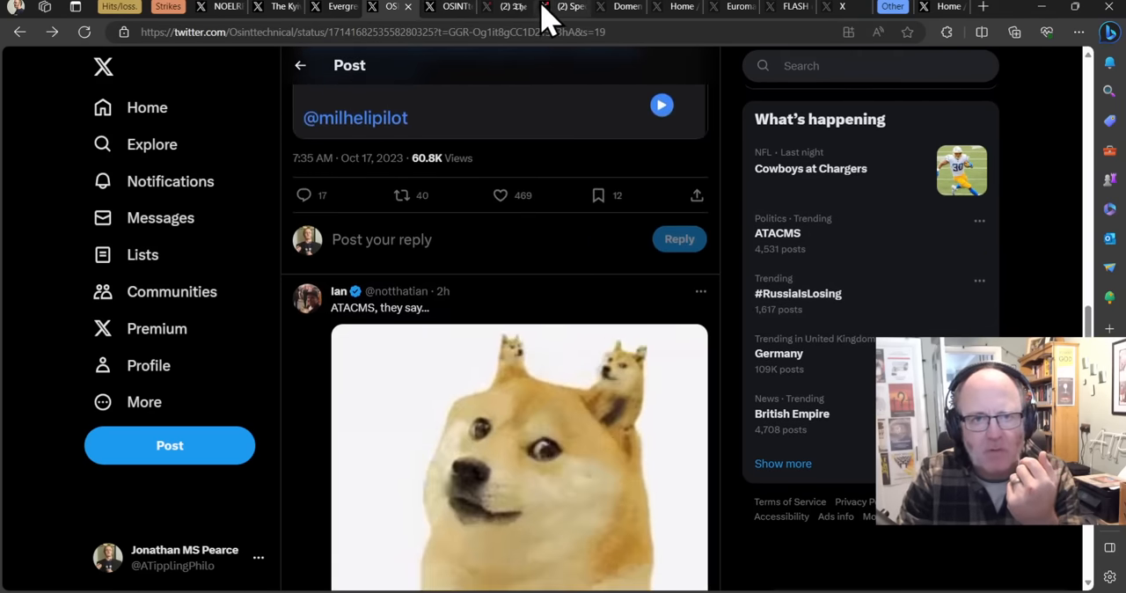
left_click(504, 6)
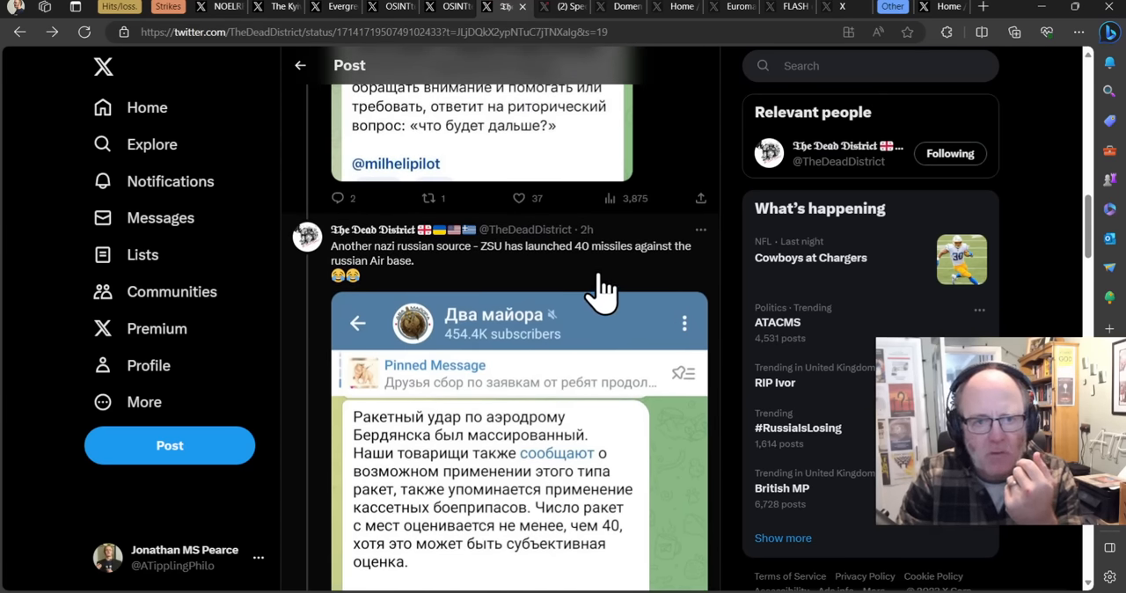
mouse_move(527, 272)
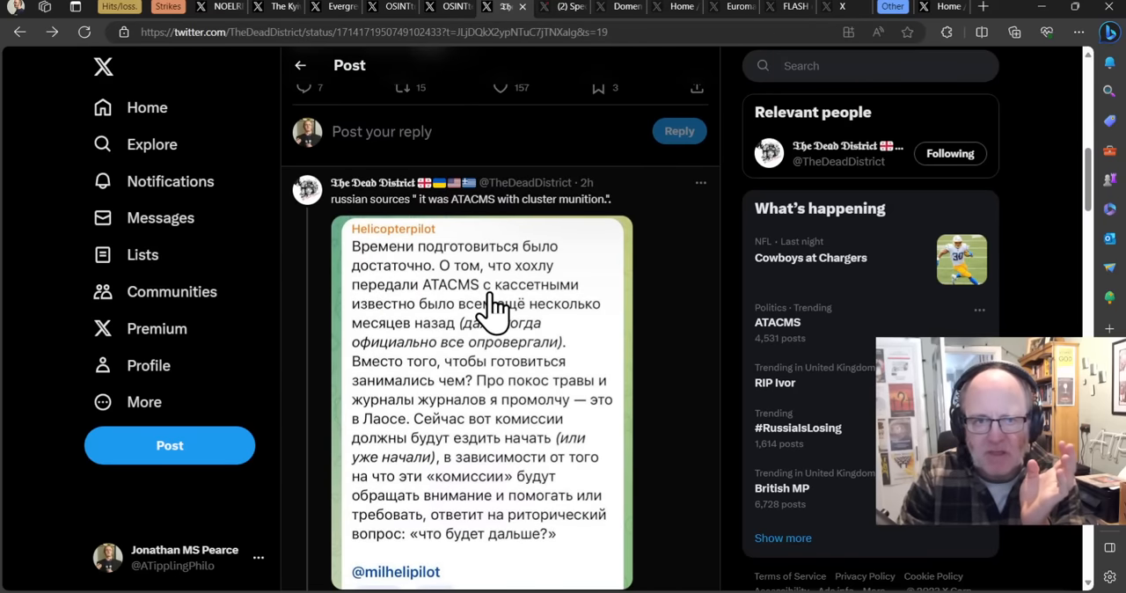
Scroll The Dead District's helicopter-strike thread, then open Special Kherson Cat's Berdiansk airfield post.
scroll("up", 3)
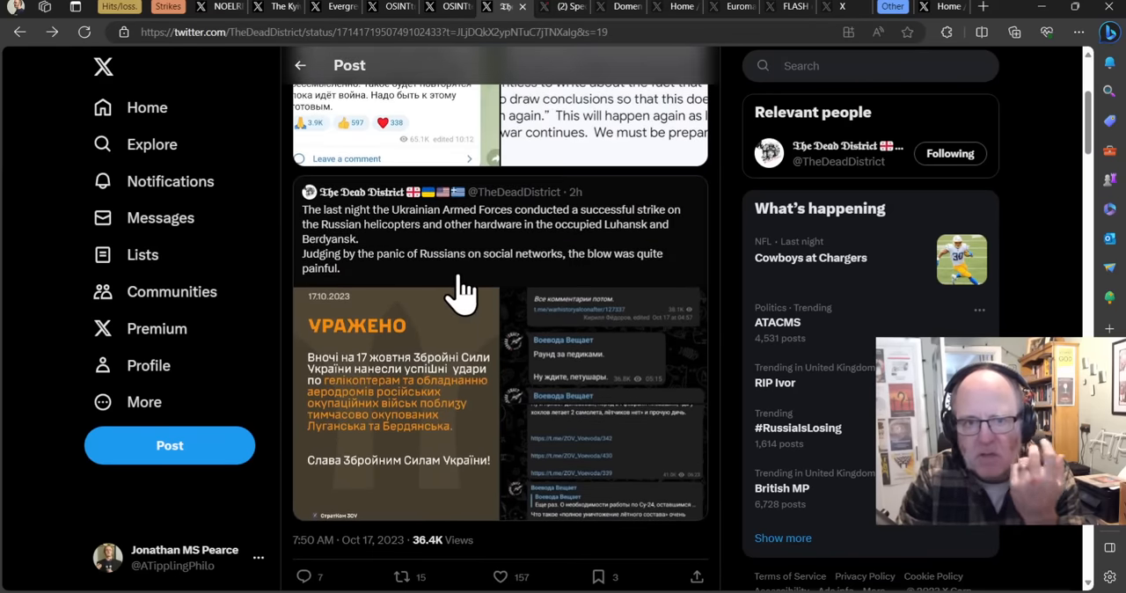
mouse_move(427, 255)
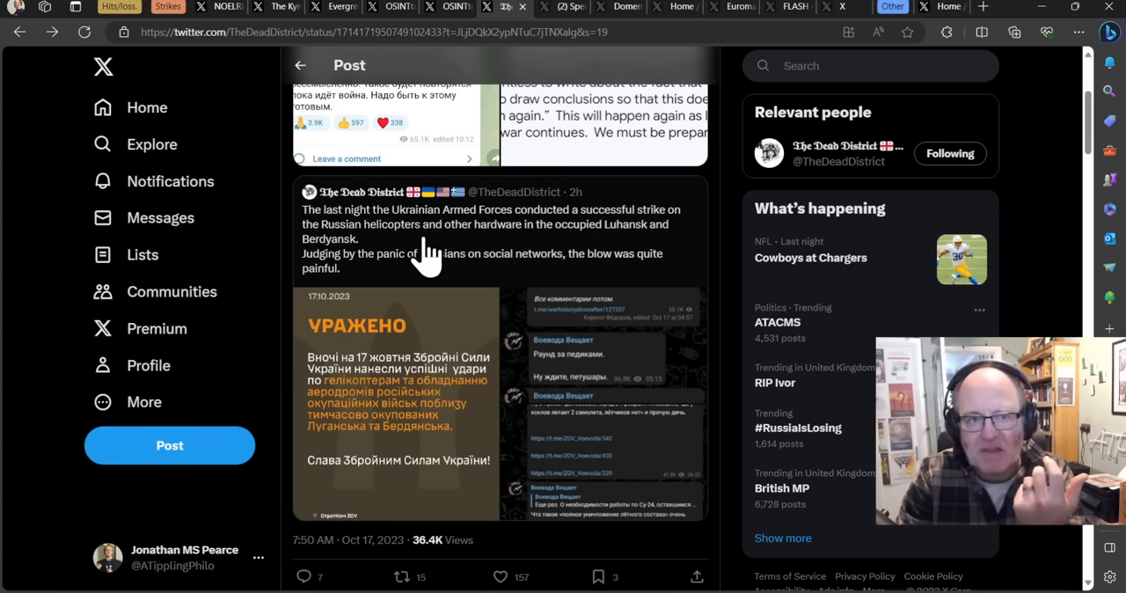
scroll("down", 3)
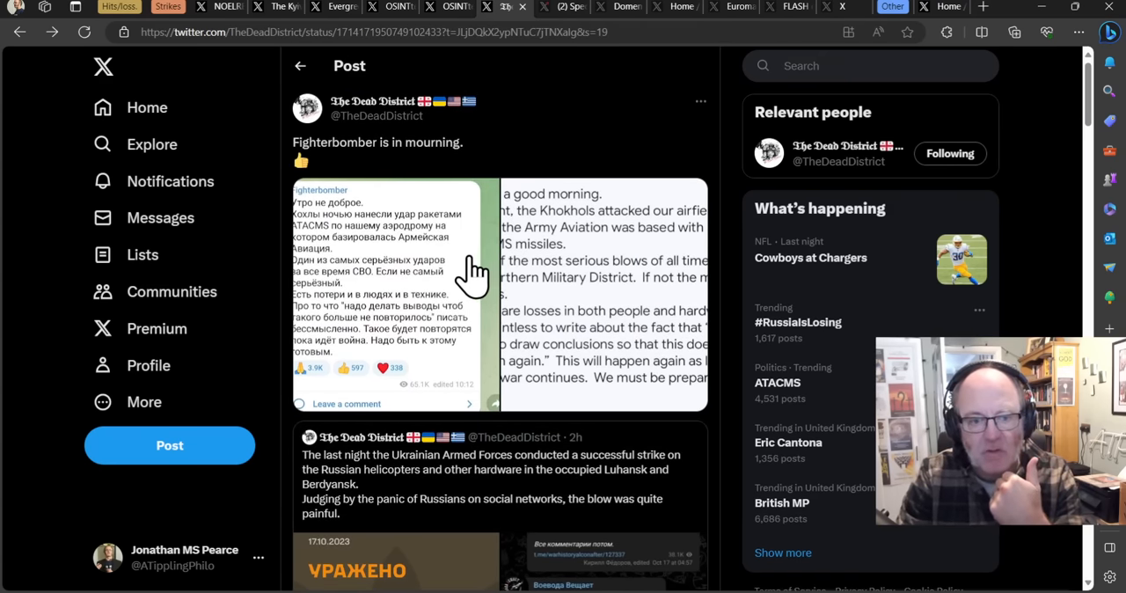
scroll("down", 3)
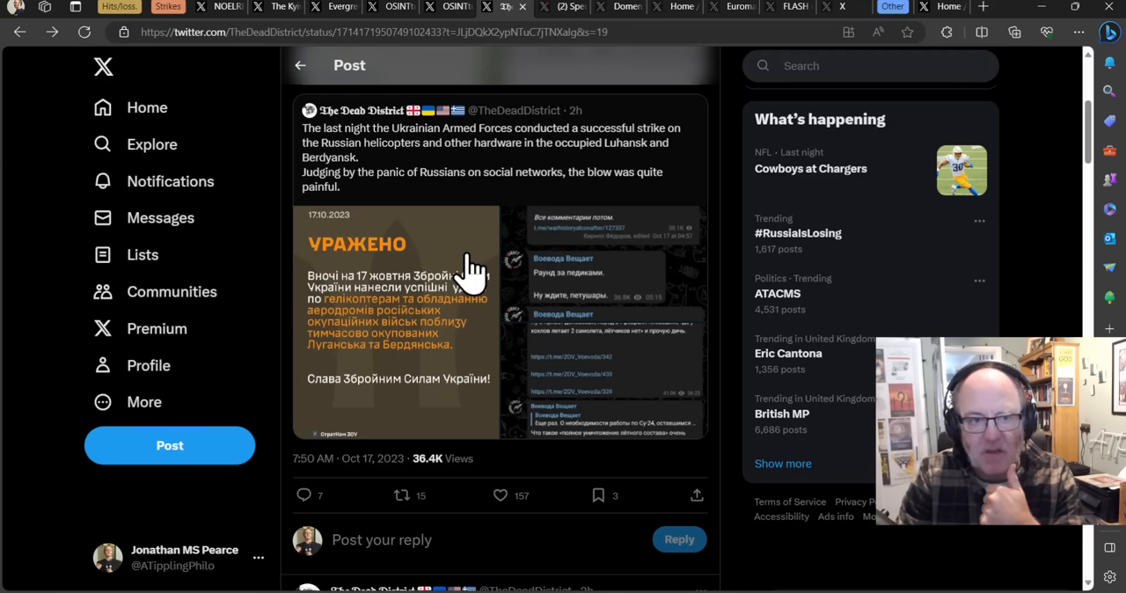
mouse_move(414, 145)
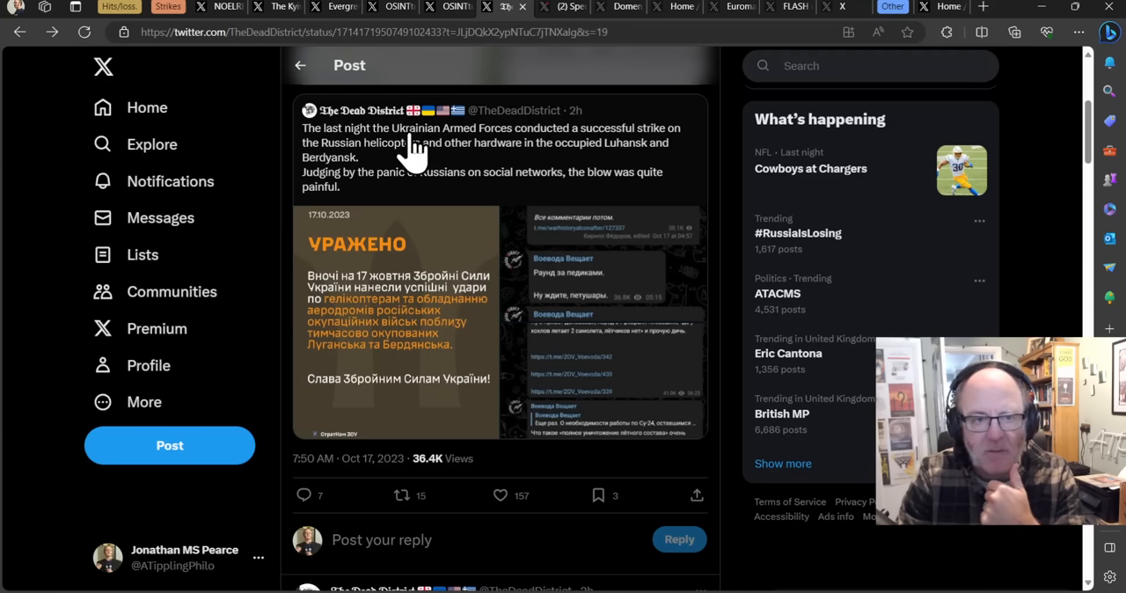
mouse_move(506, 163)
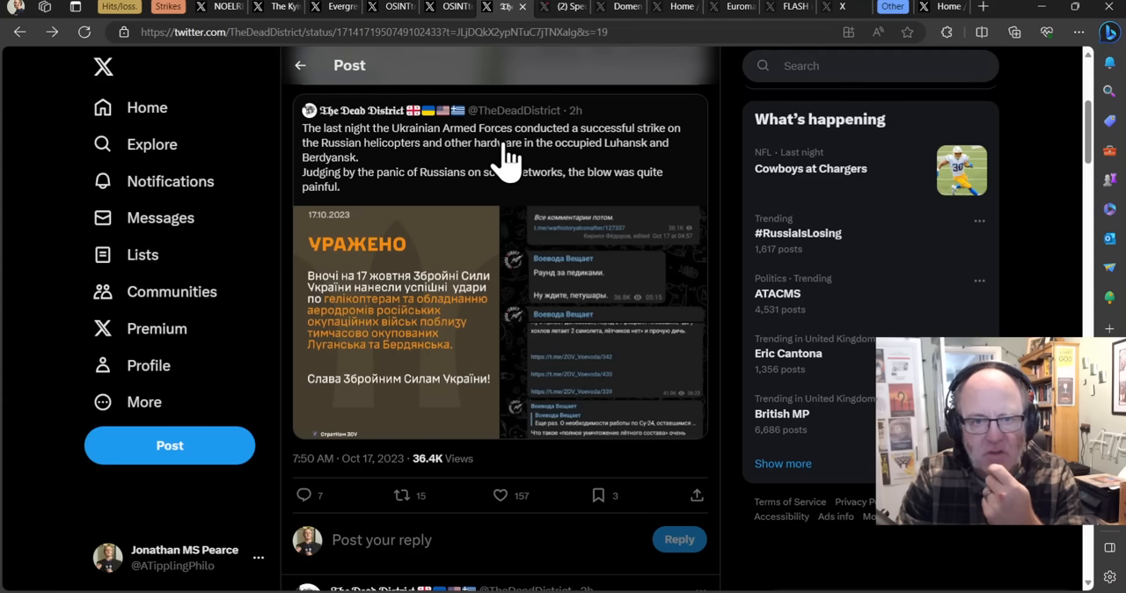
mouse_move(427, 191)
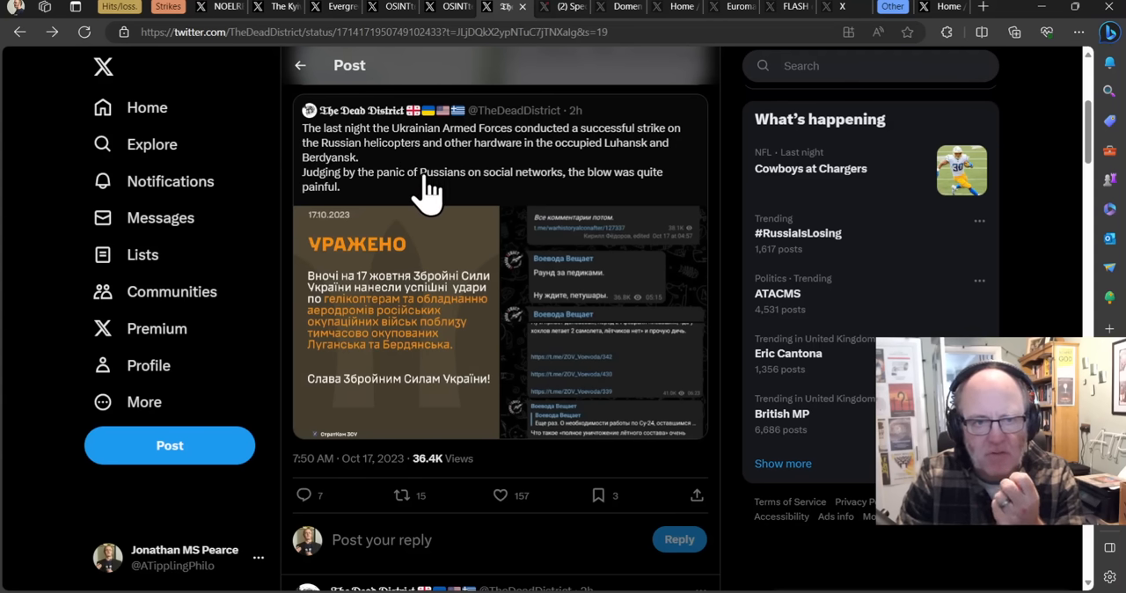
mouse_move(480, 180)
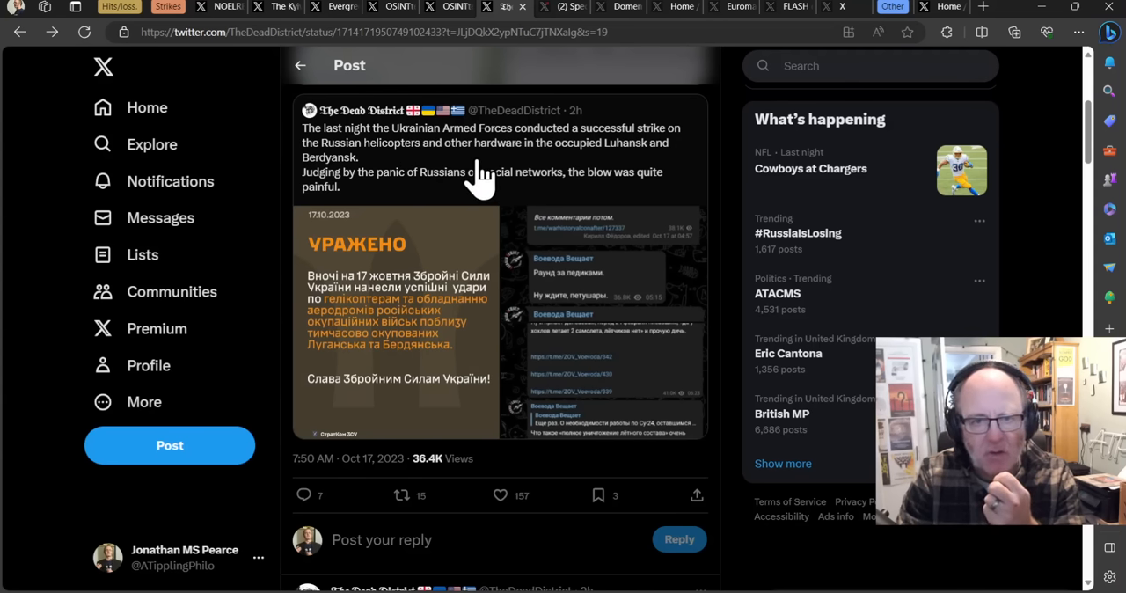
mouse_move(414, 211)
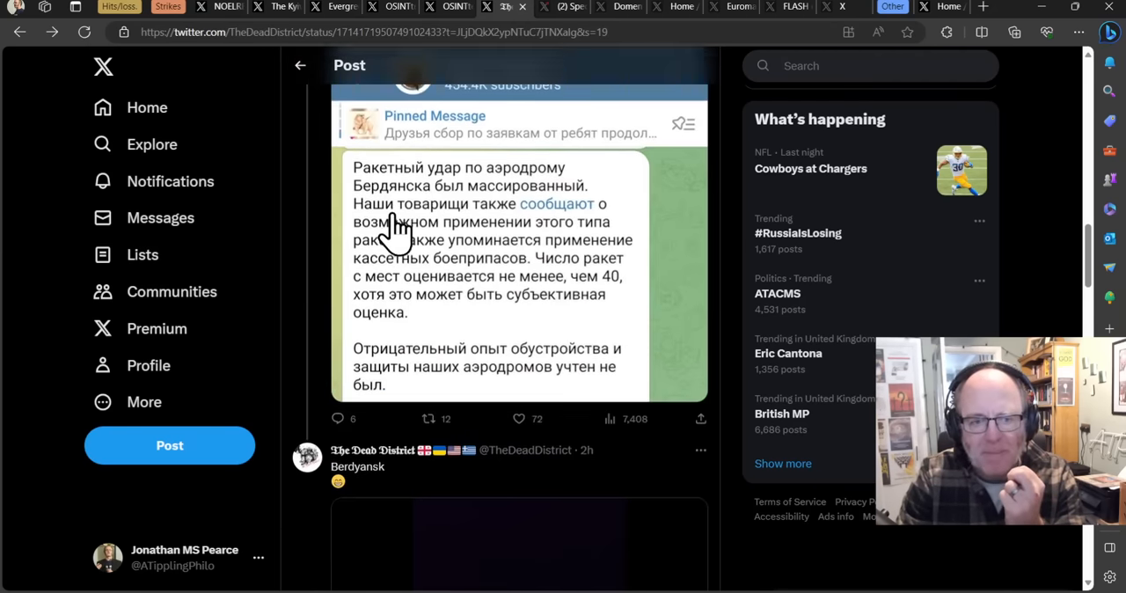
scroll("down", 3)
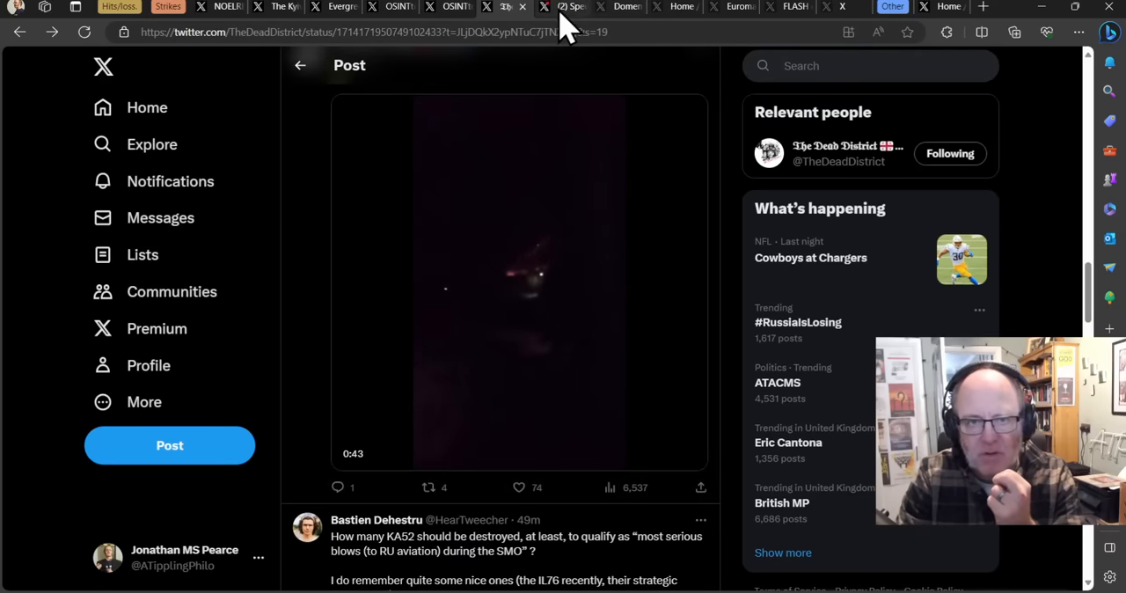
left_click(563, 7)
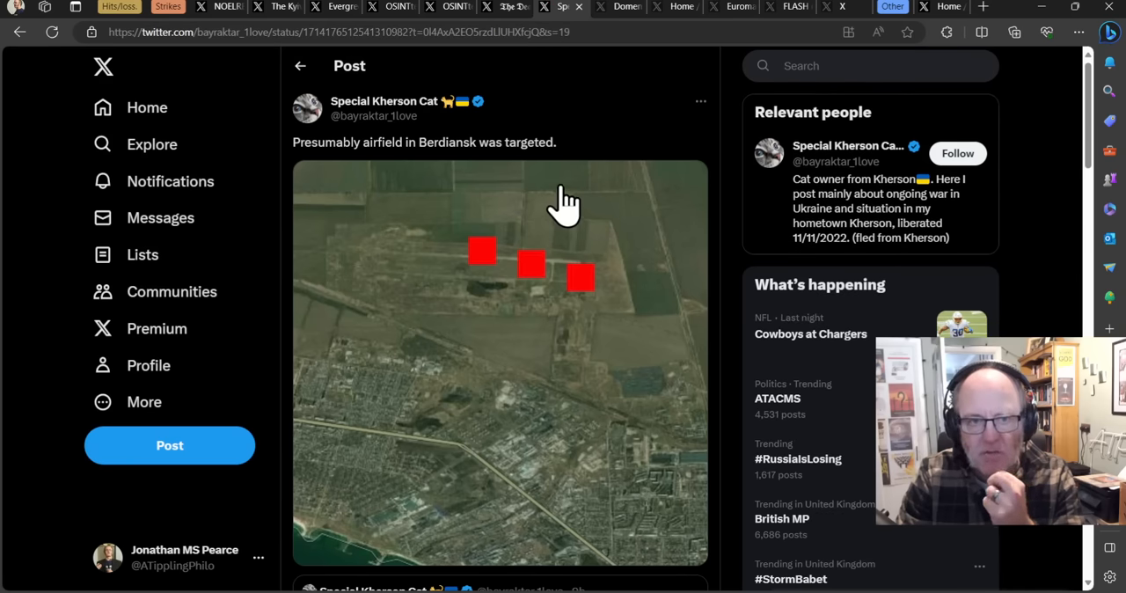
scroll("down", 3)
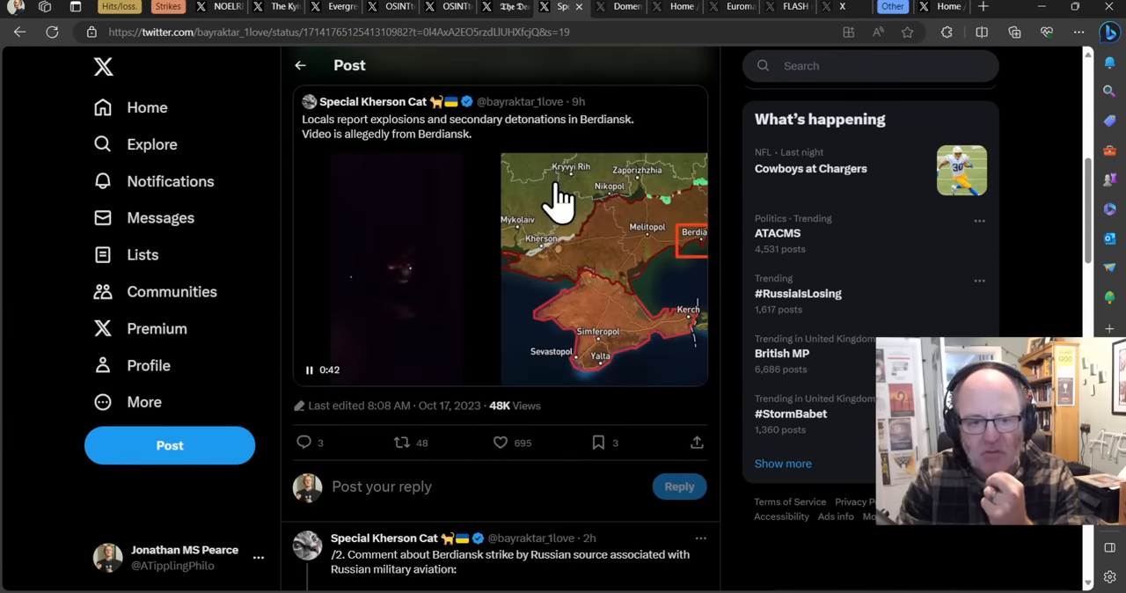
scroll("down", 3)
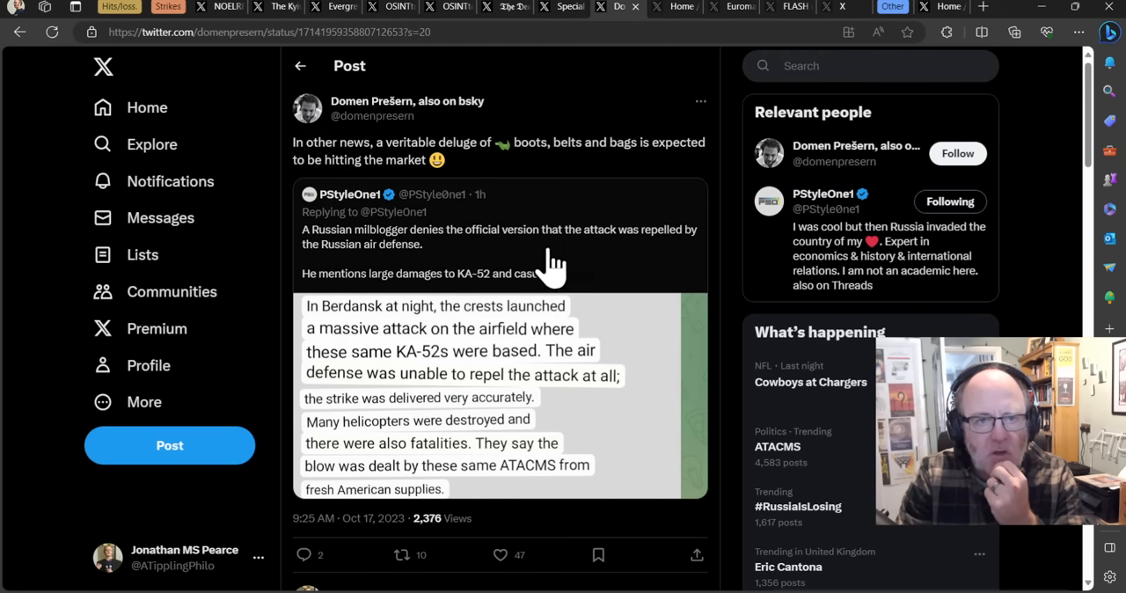
mouse_move(449, 172)
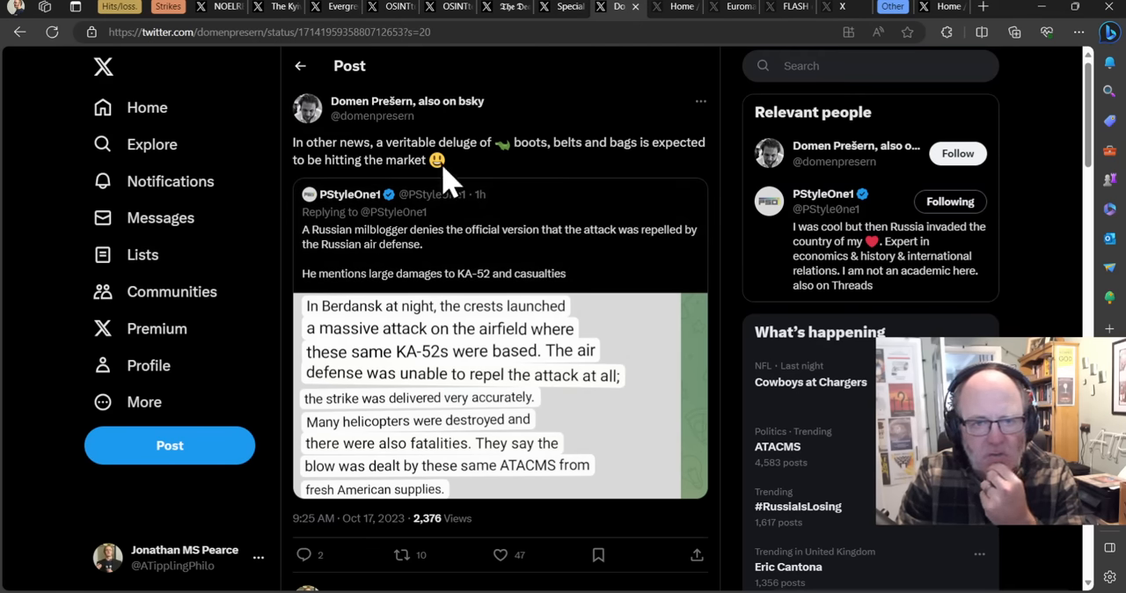
mouse_move(467, 190)
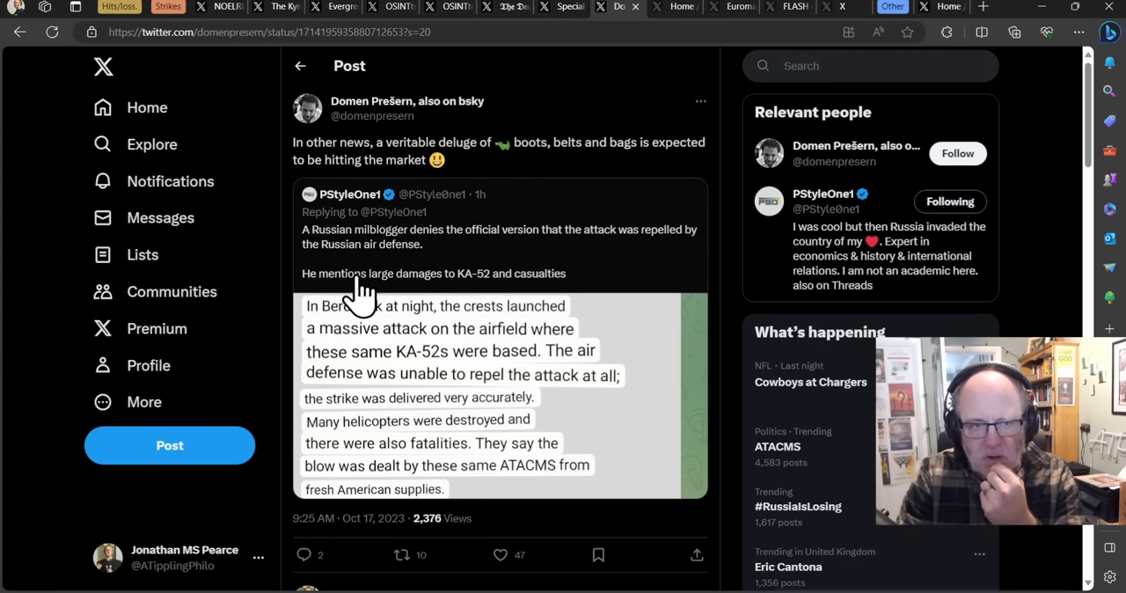
mouse_move(361, 282)
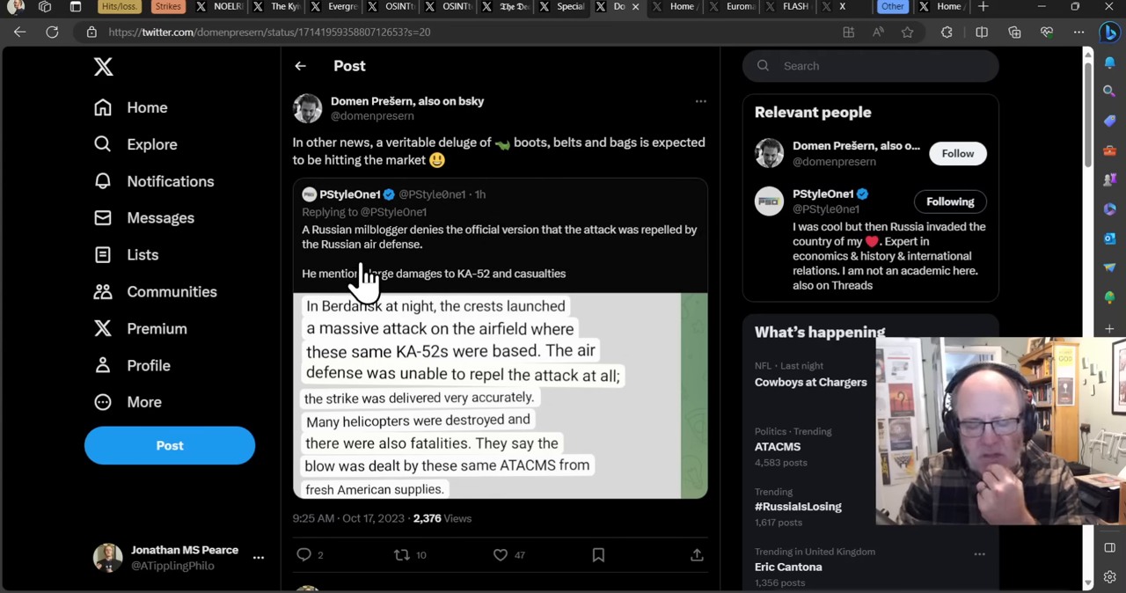
mouse_move(383, 339)
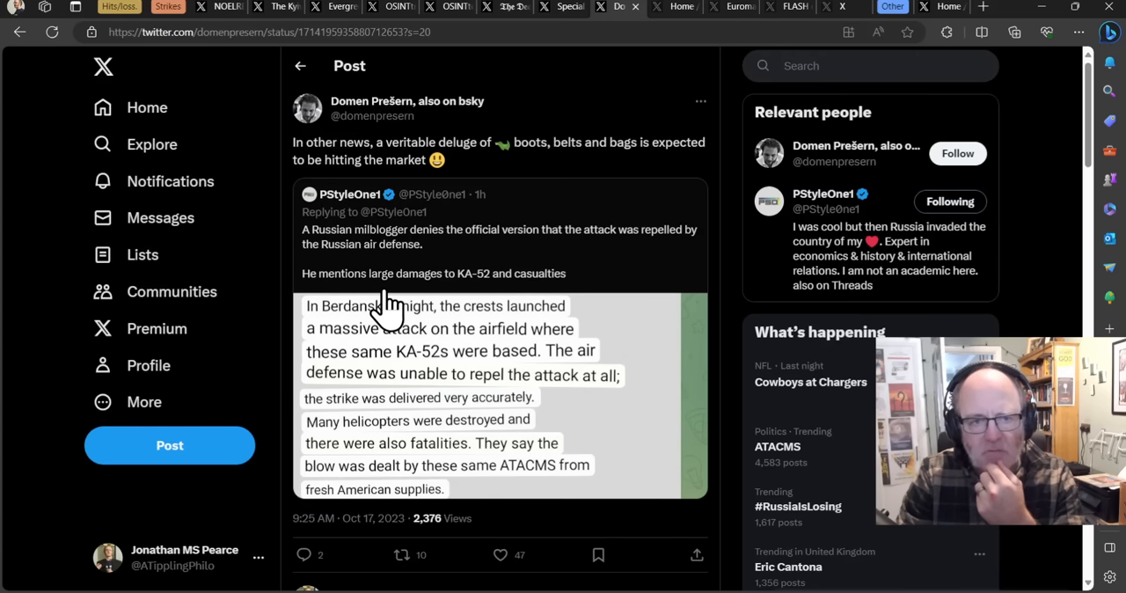
mouse_move(380, 368)
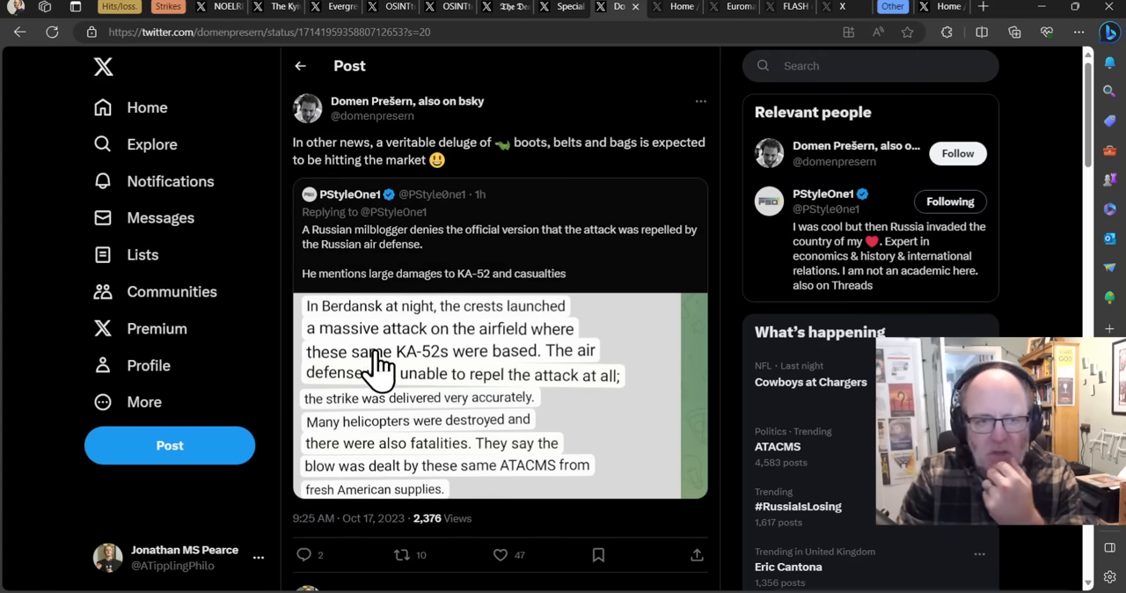
mouse_move(596, 295)
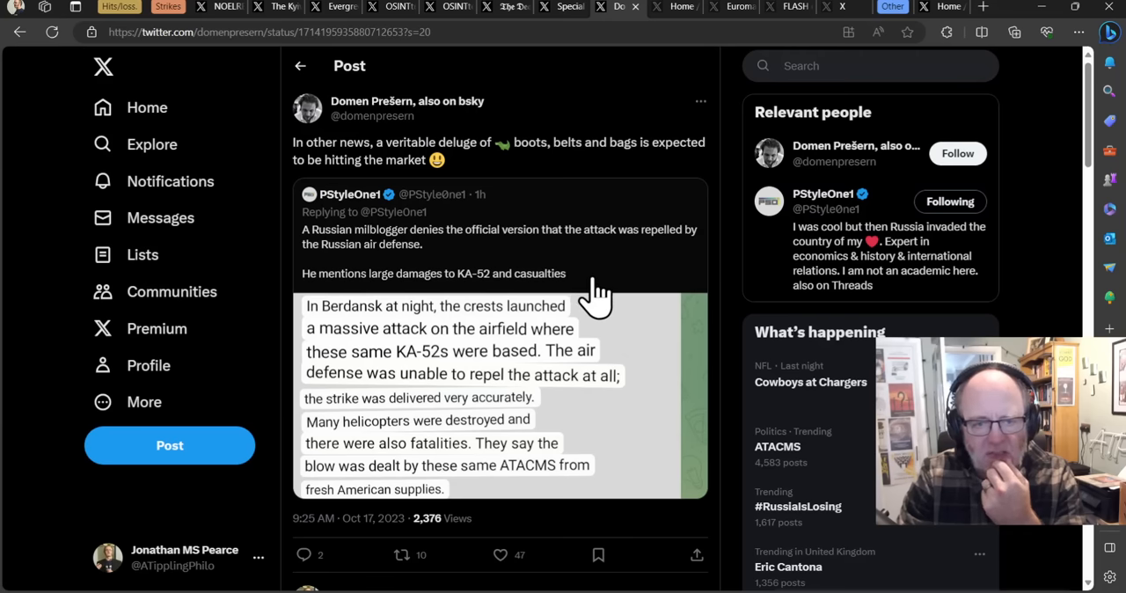
mouse_move(651, 352)
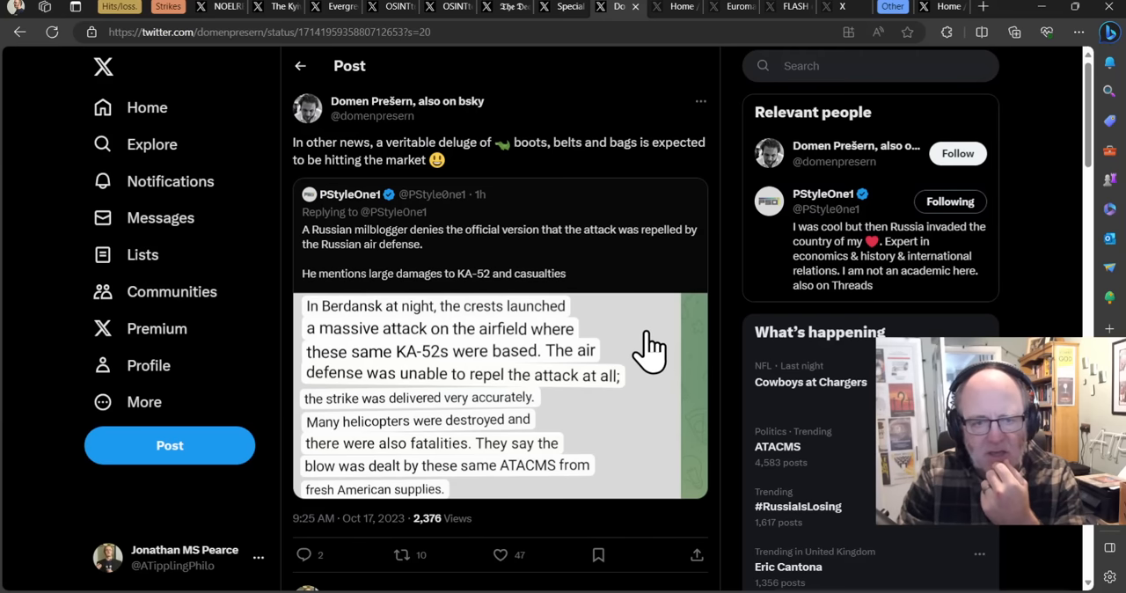
mouse_move(594, 350)
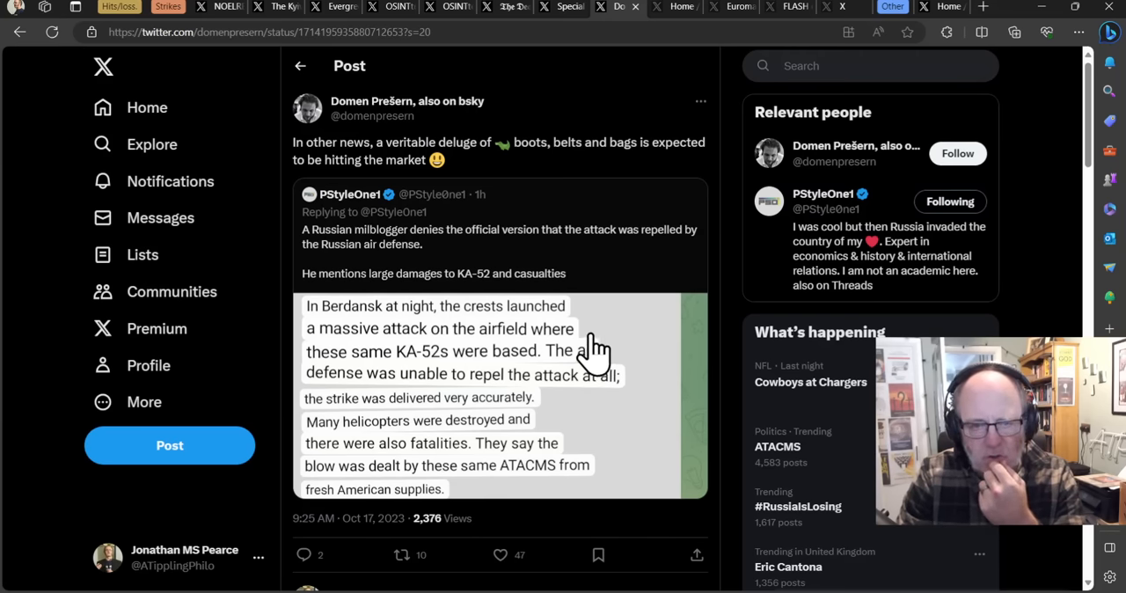
mouse_move(515, 413)
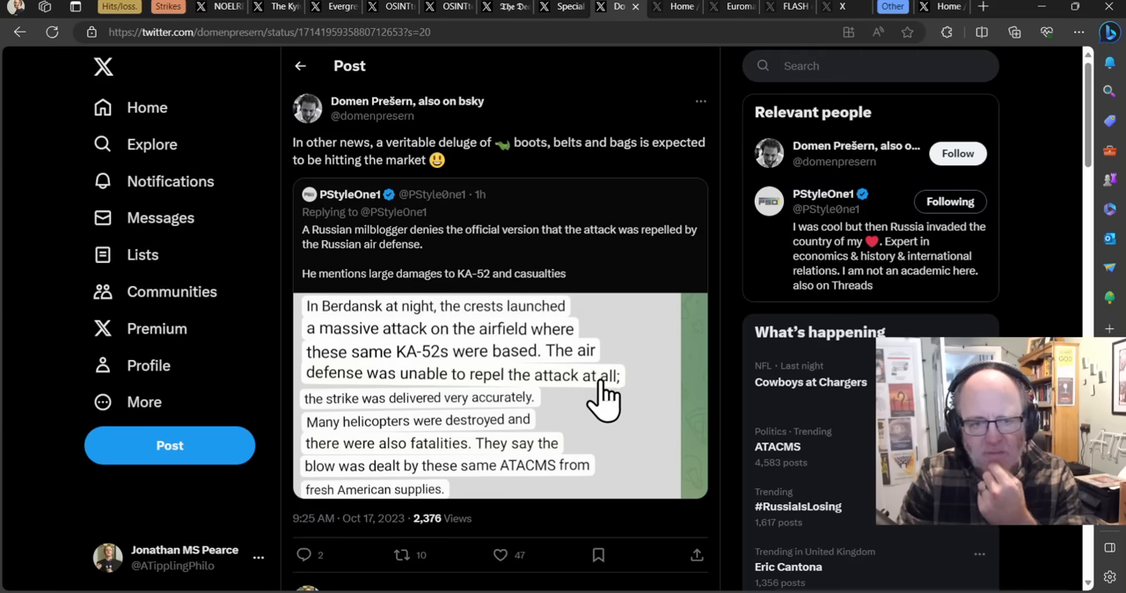
mouse_move(602, 431)
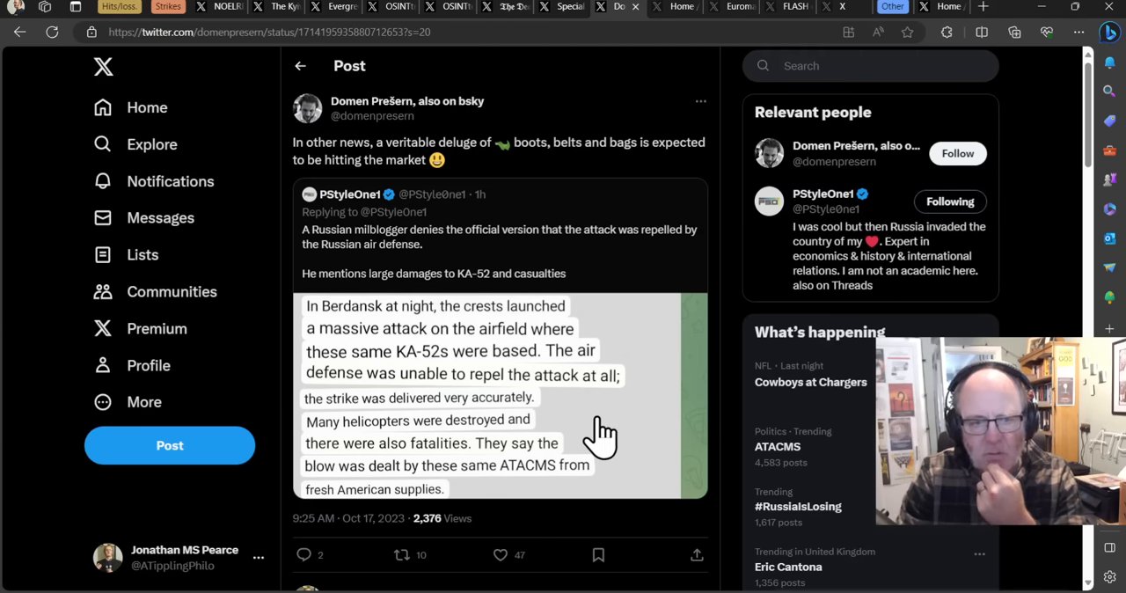
mouse_move(580, 444)
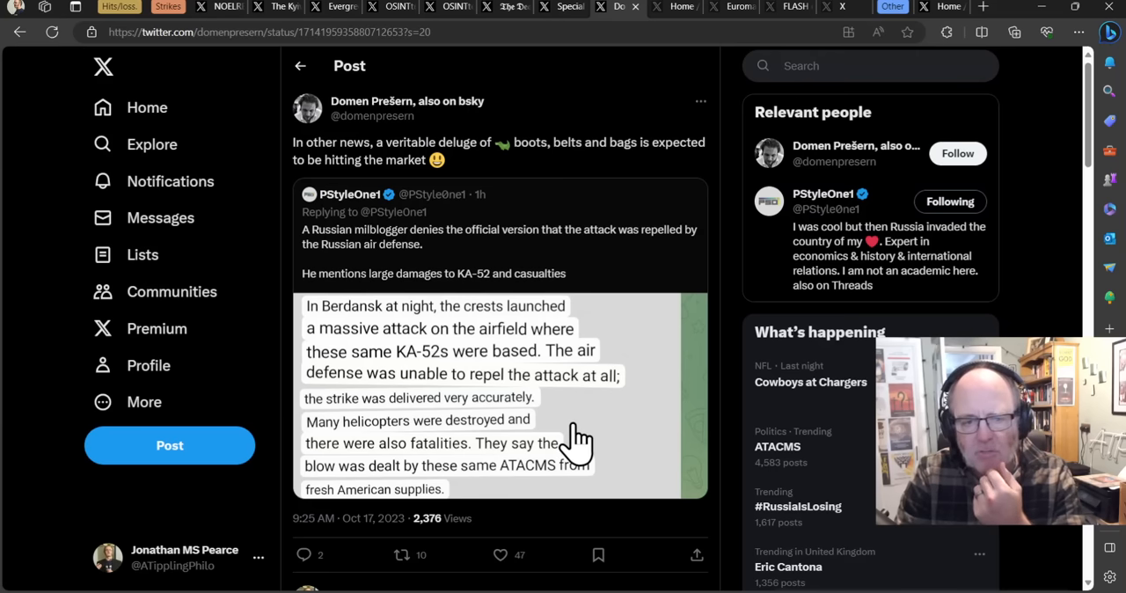
mouse_move(638, 424)
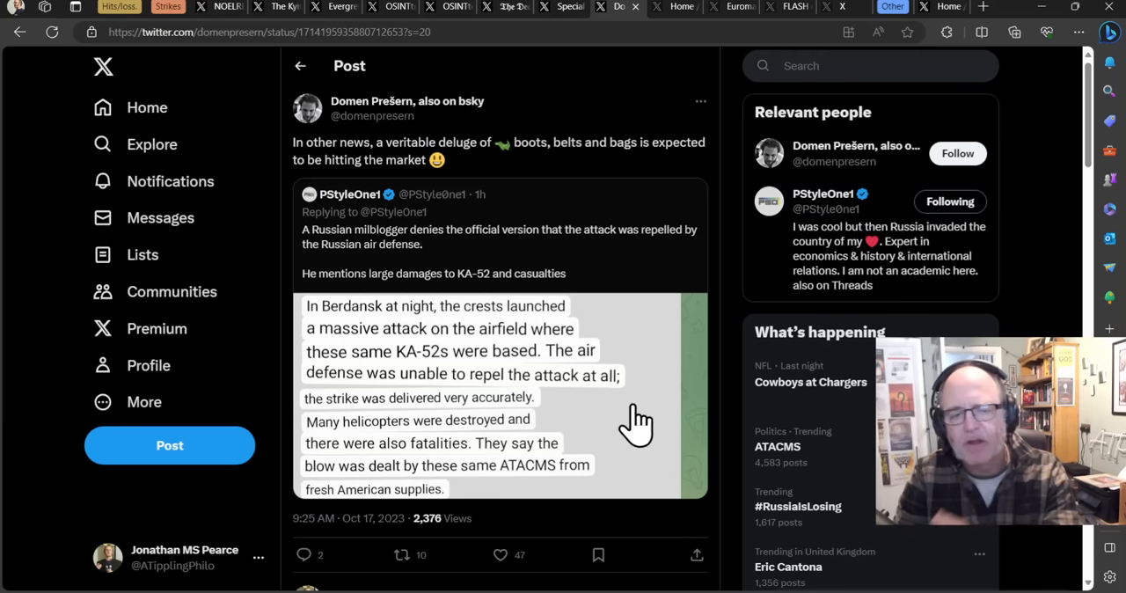
scroll("down", 3)
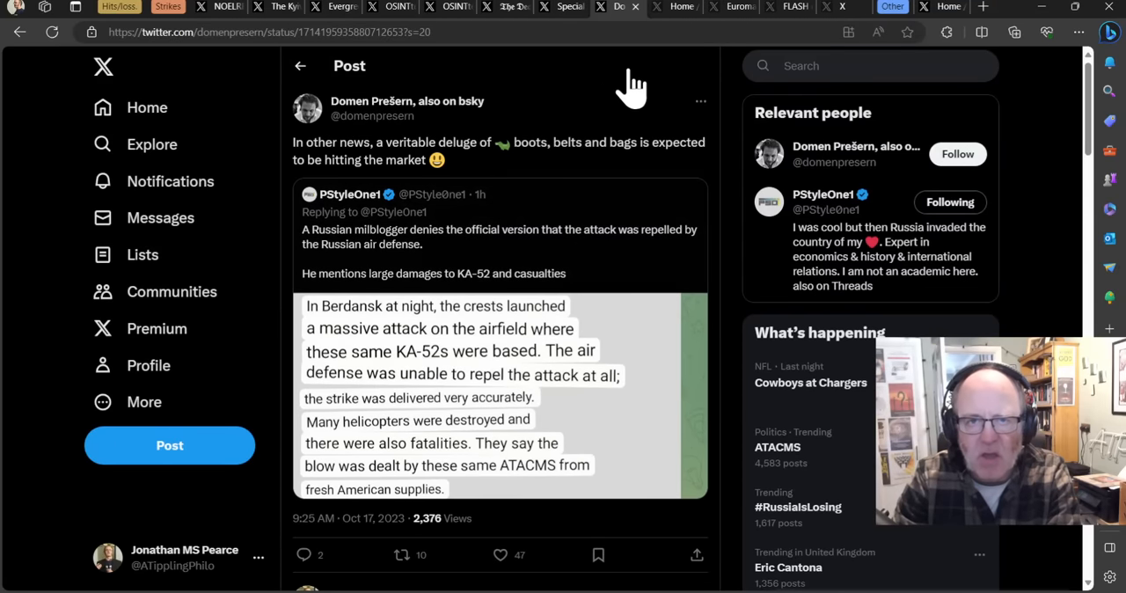
mouse_move(682, 11)
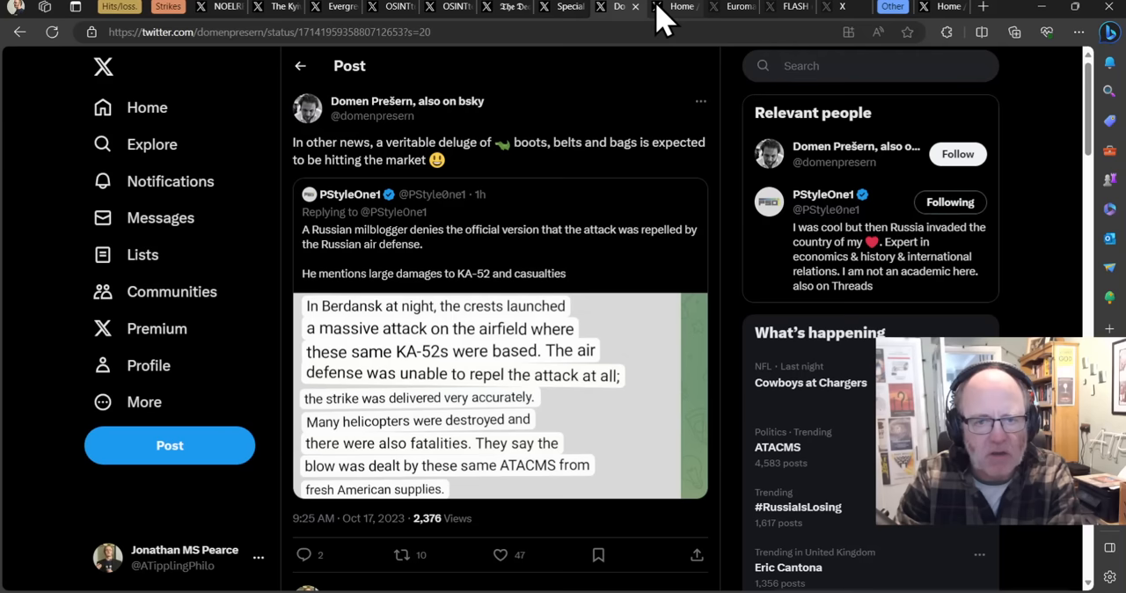
Switch to Evergreen Intel's thread and scroll her NASA FIRMS Berdyansk heat-signature posts.
left_click(682, 7)
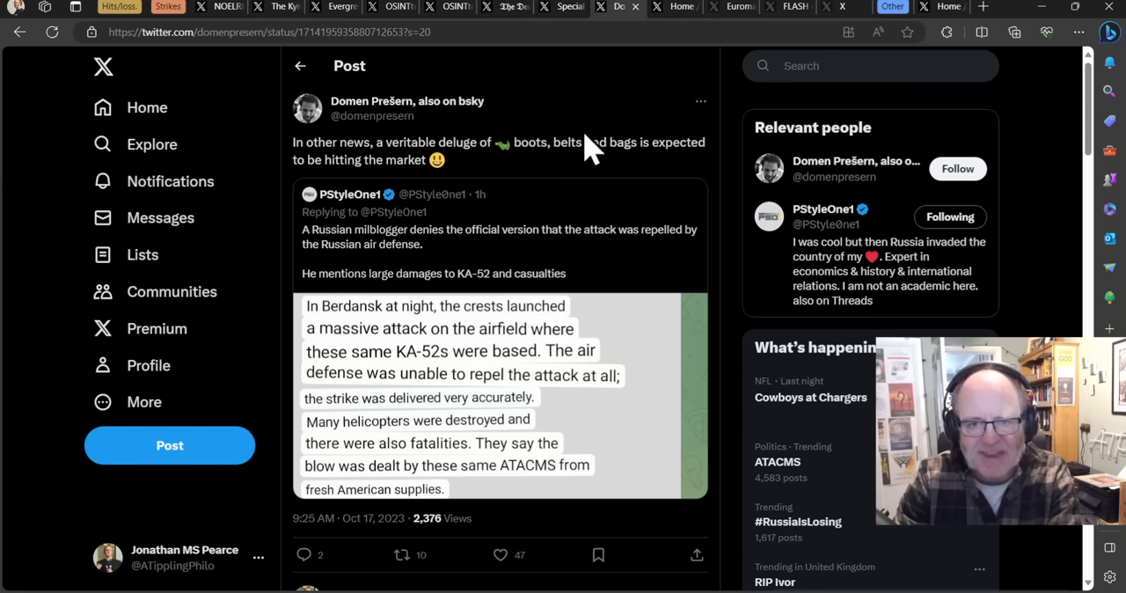
mouse_move(674, 141)
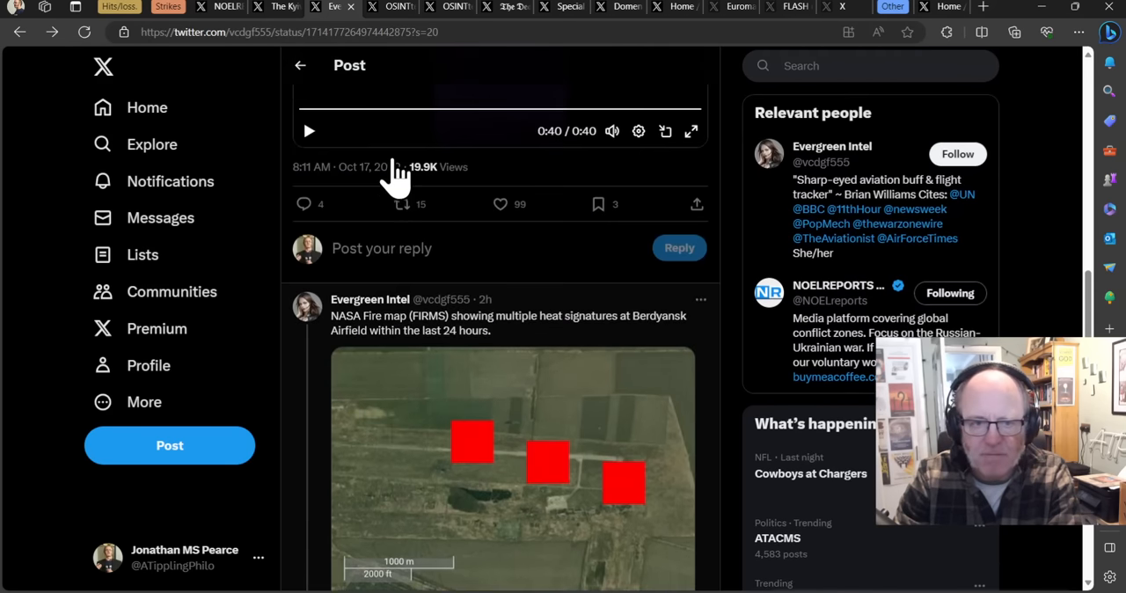
scroll("down", 3)
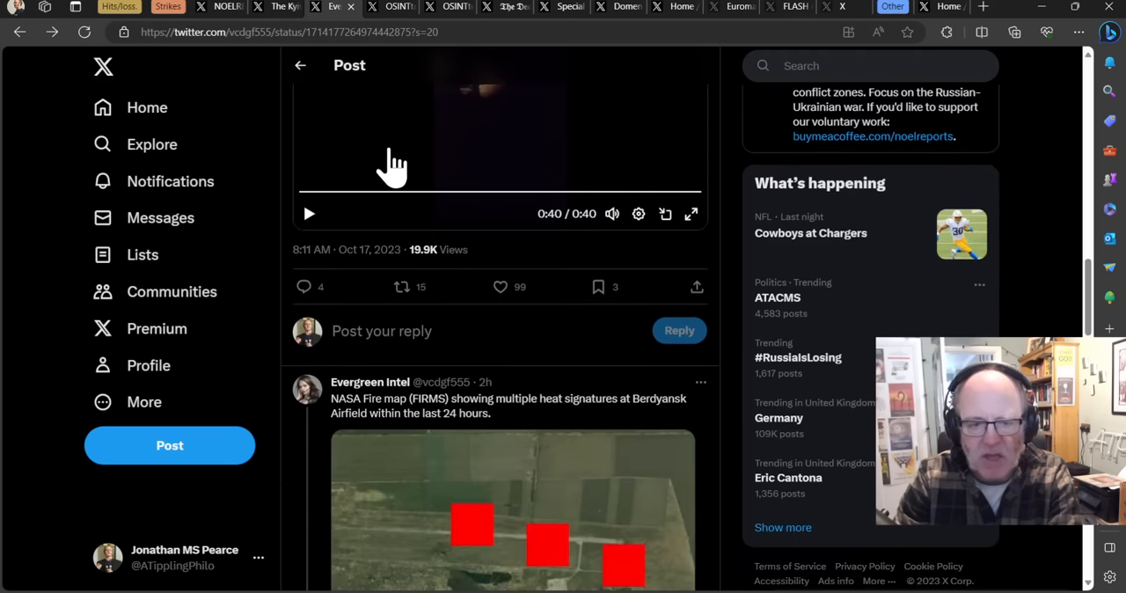
scroll("down", 3)
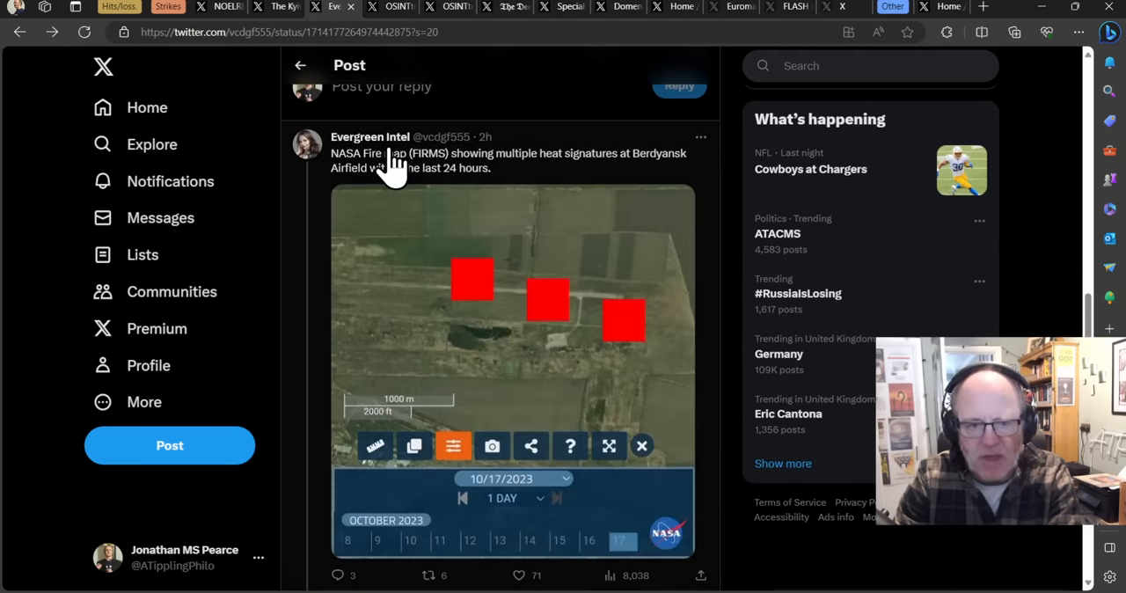
scroll("down", 3)
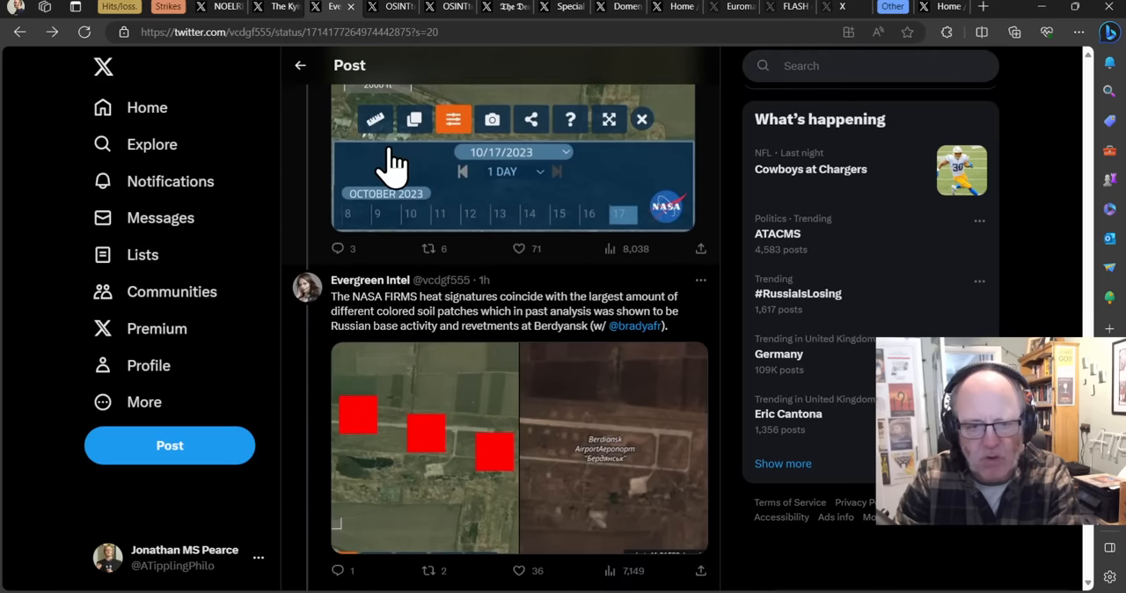
scroll("down", 3)
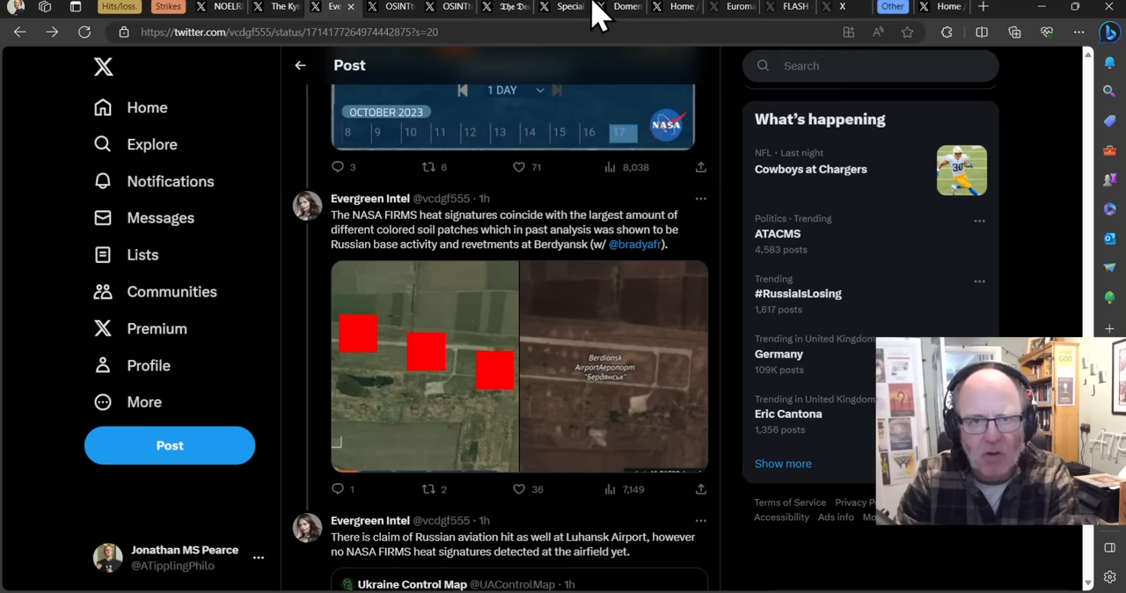
mouse_move(673, 14)
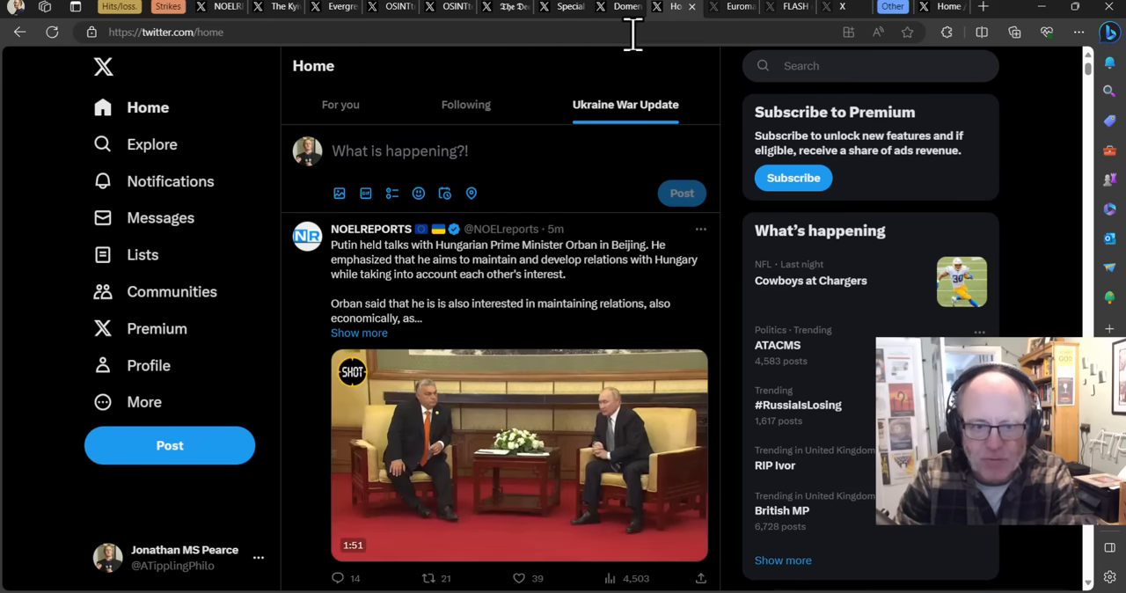
mouse_move(620, 44)
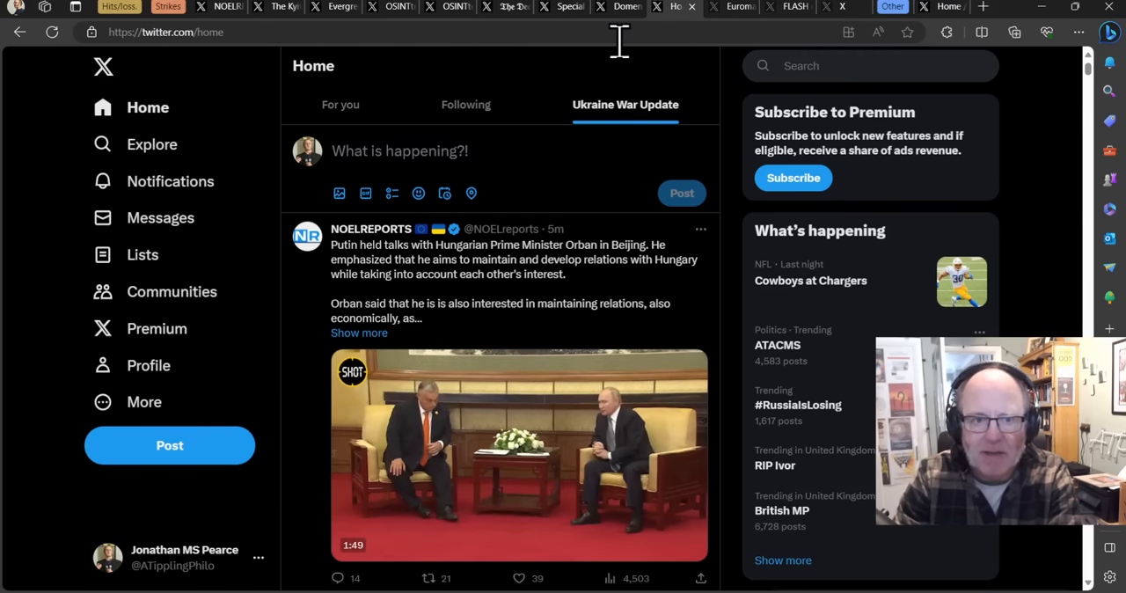
Open Euromaidan Press's Myrhorod strike post and enlarge its debris photos.
left_click(618, 7)
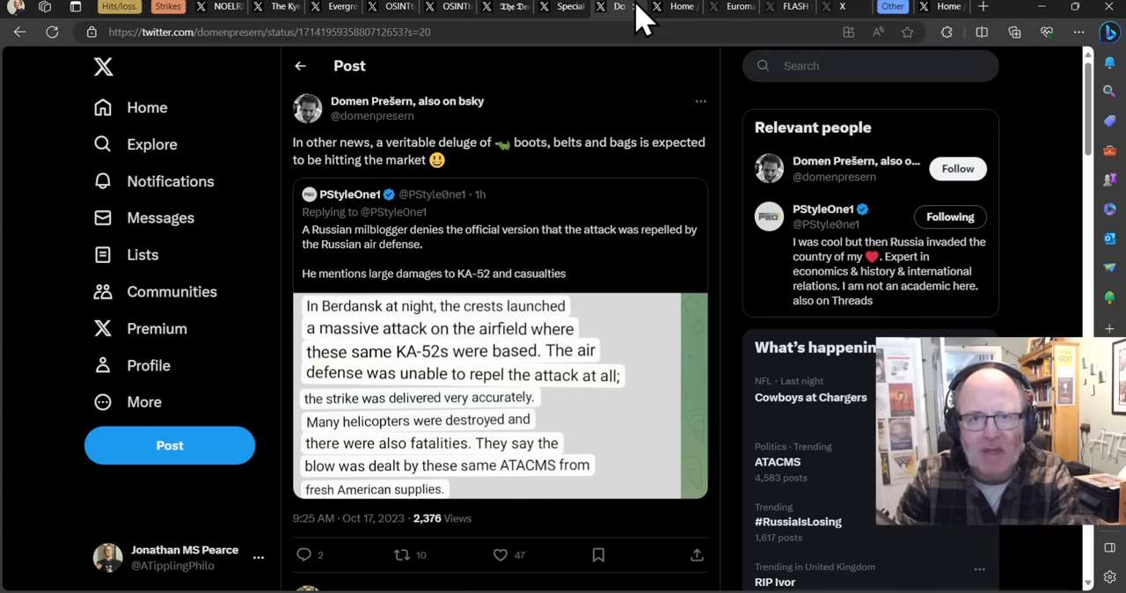
left_click(737, 6)
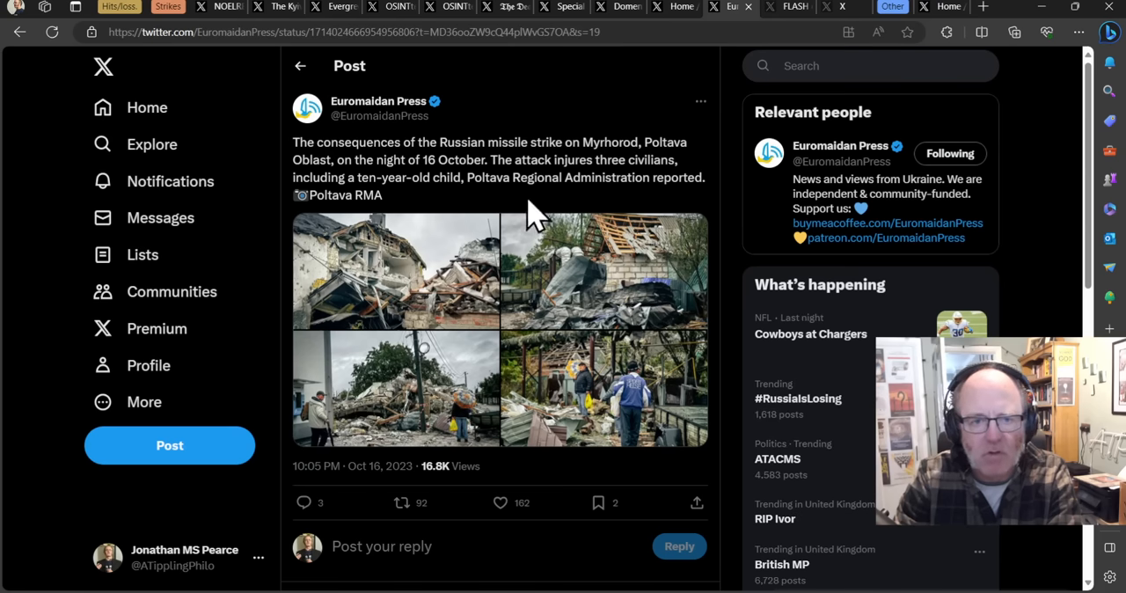
mouse_move(536, 273)
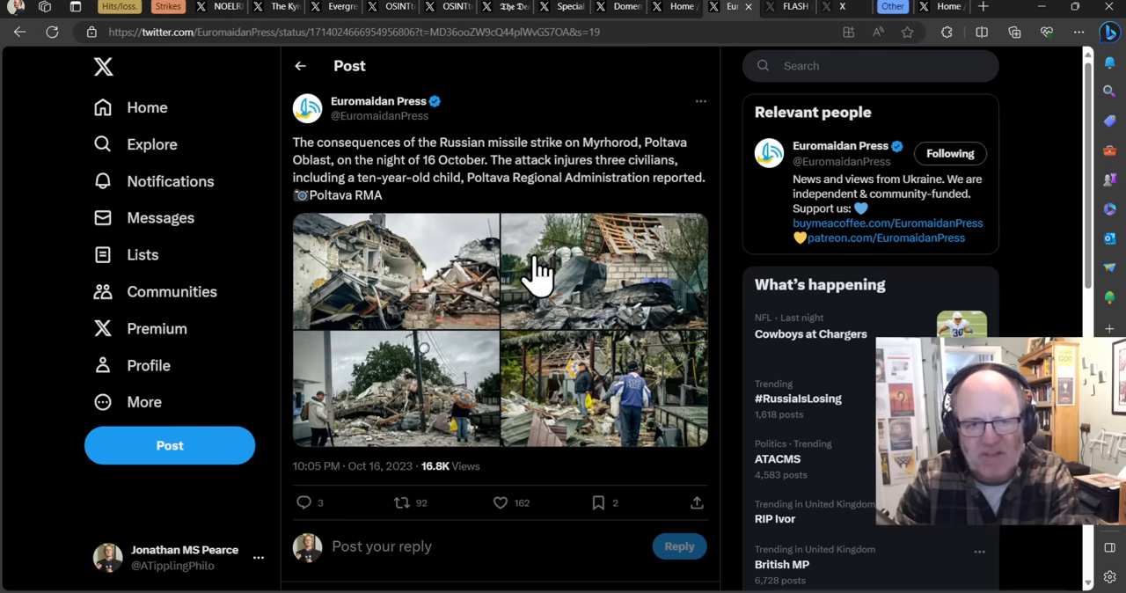
scroll("down", 3)
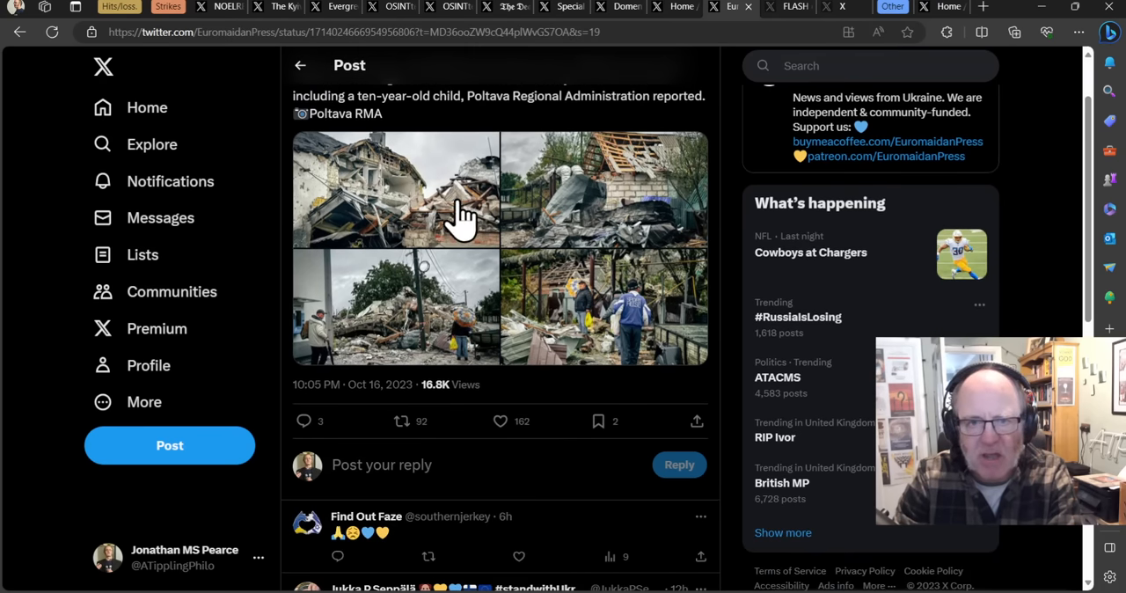
scroll("up", 3)
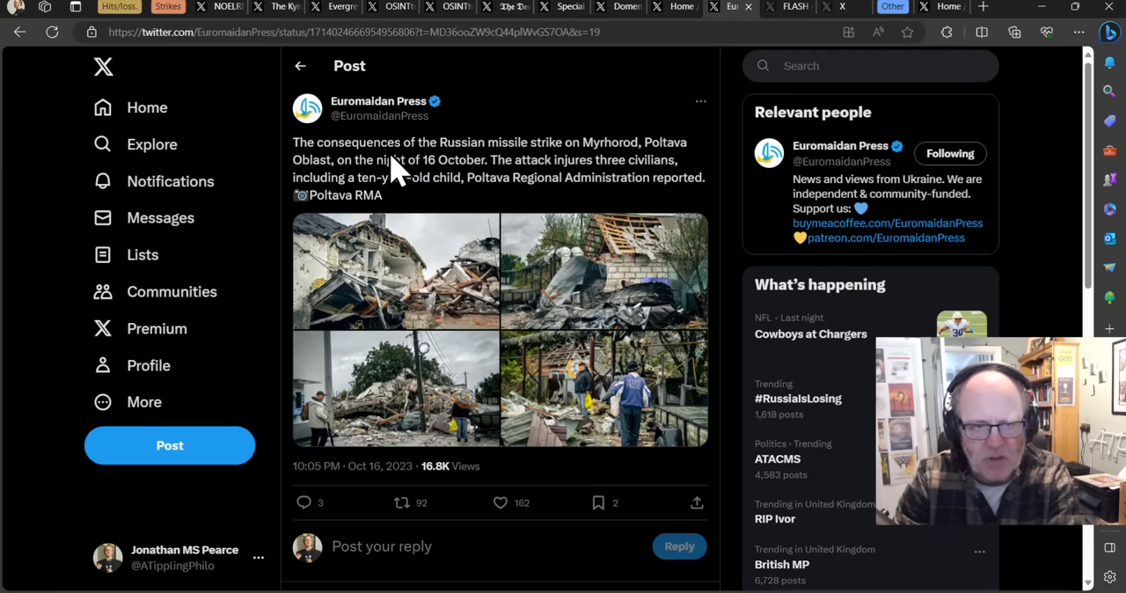
mouse_move(431, 282)
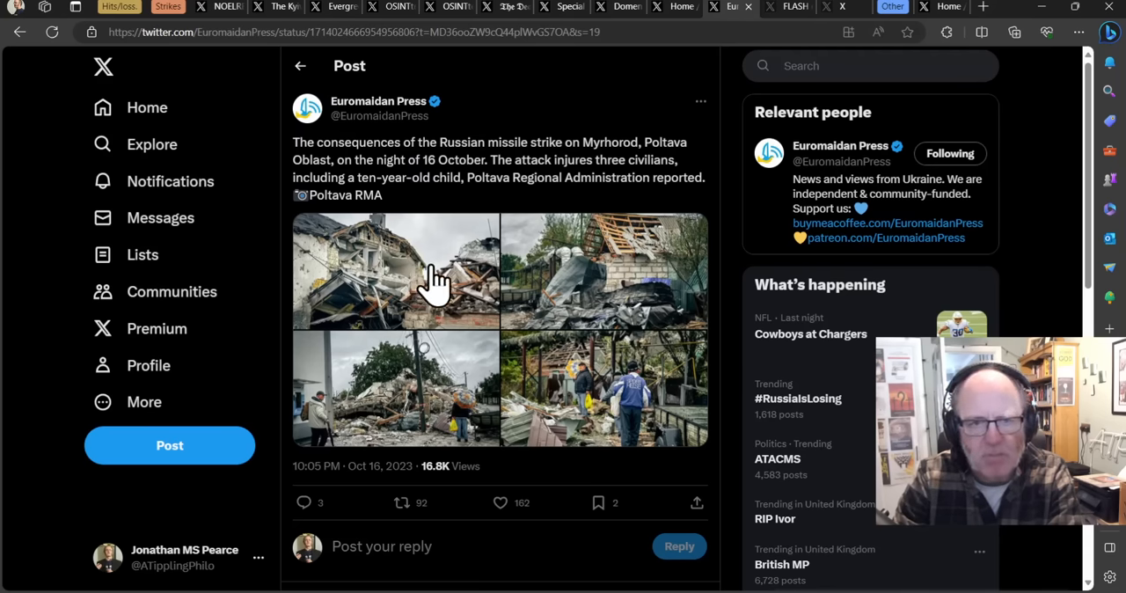
mouse_move(404, 245)
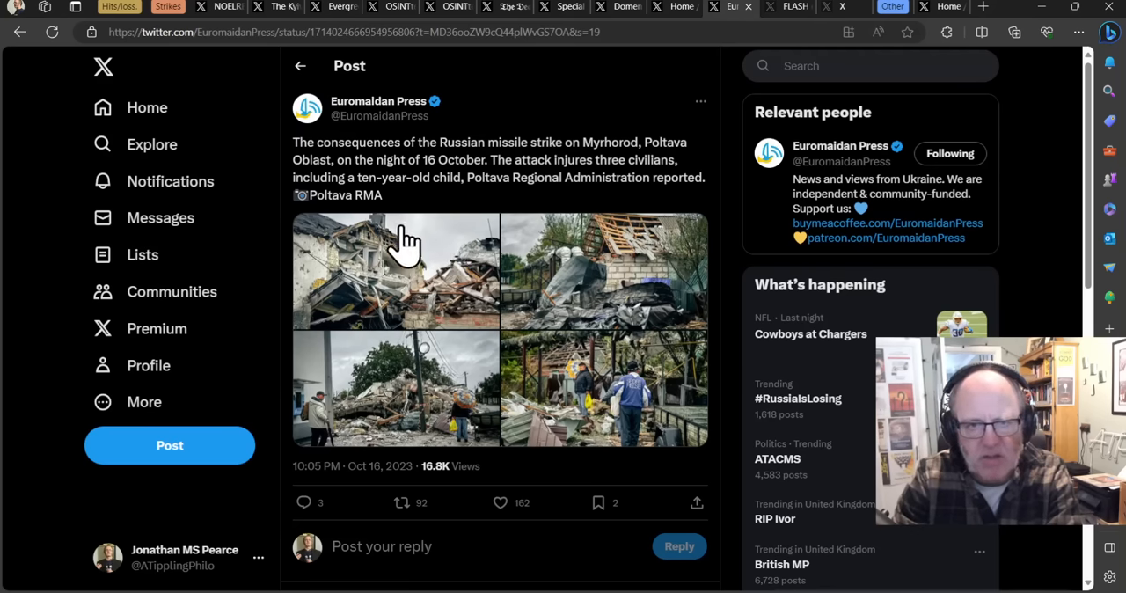
mouse_move(396, 255)
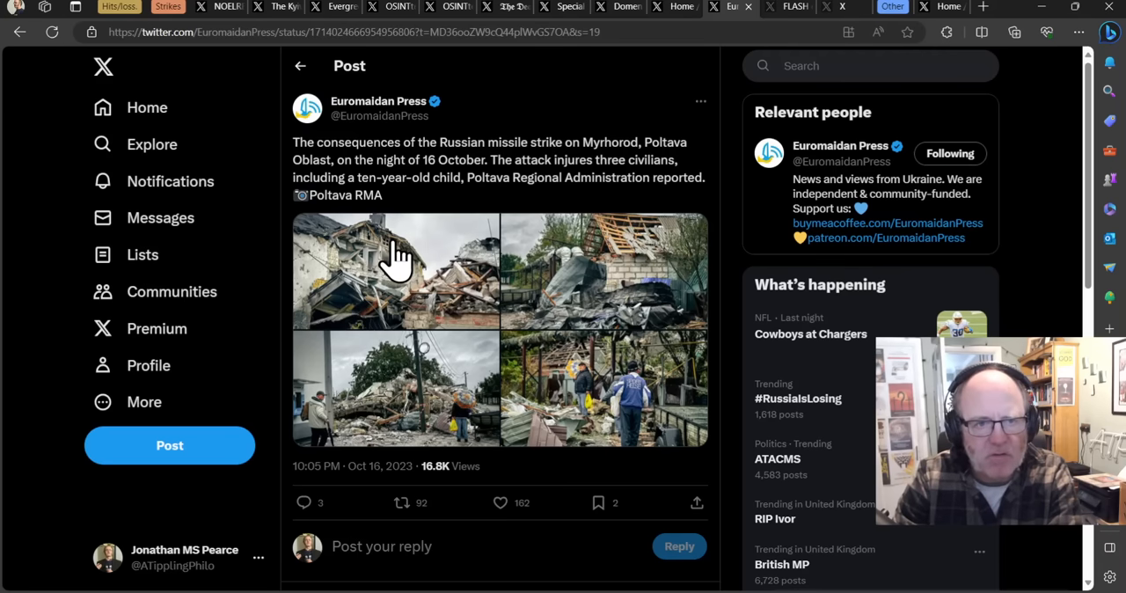
mouse_move(422, 281)
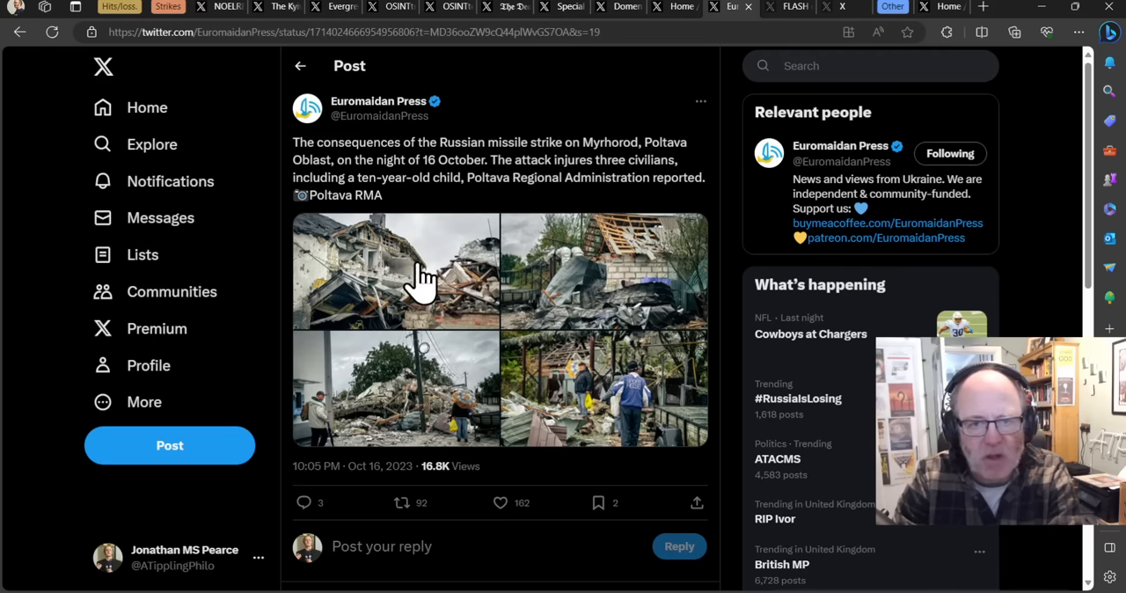
mouse_move(415, 277)
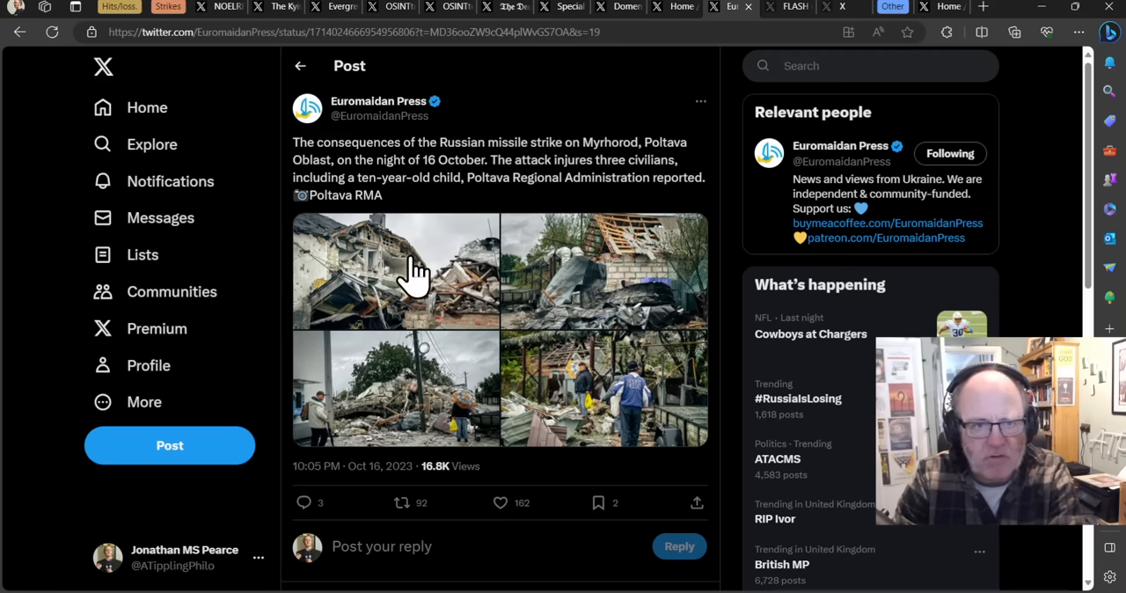
left_click(413, 273)
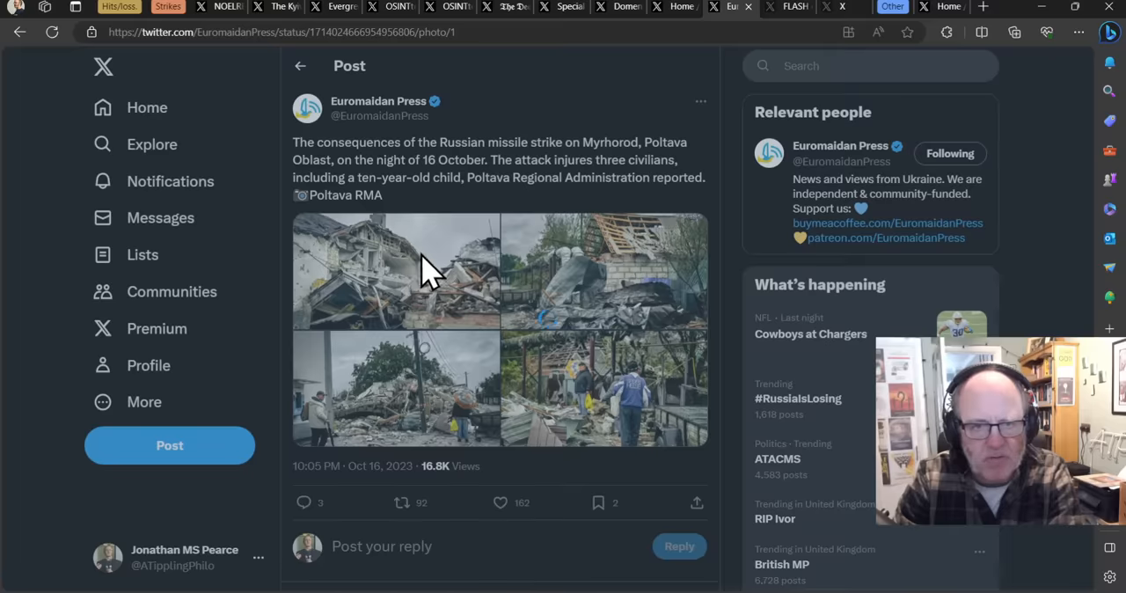
left_click(396, 270)
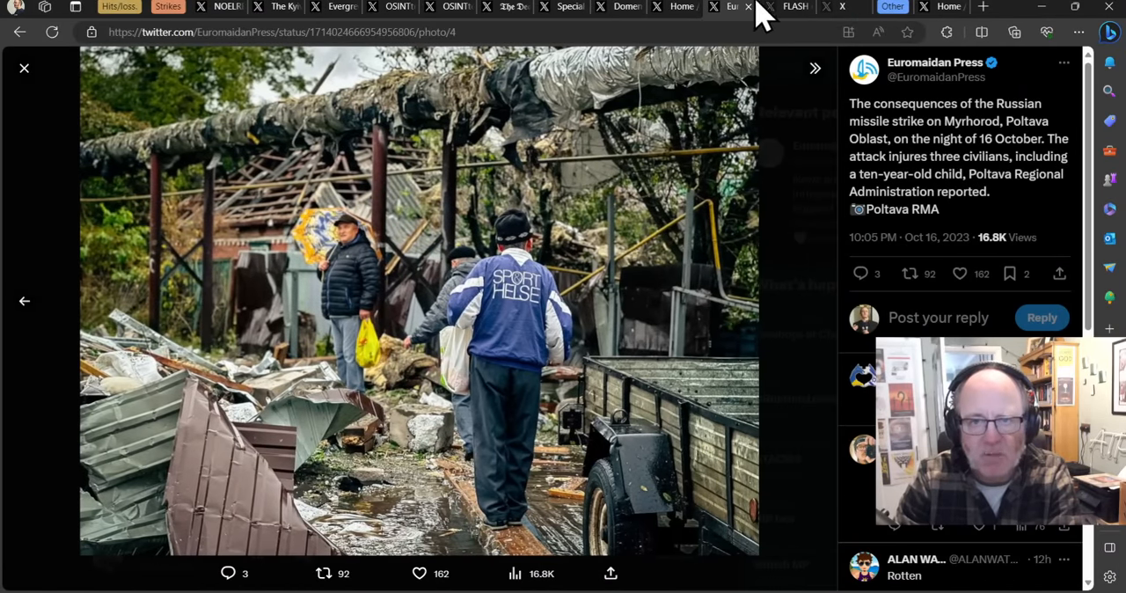
Switch to the FLASH Donetsk shelling post and enlarge its destroyed-buildings photo collage.
left_click(782, 6)
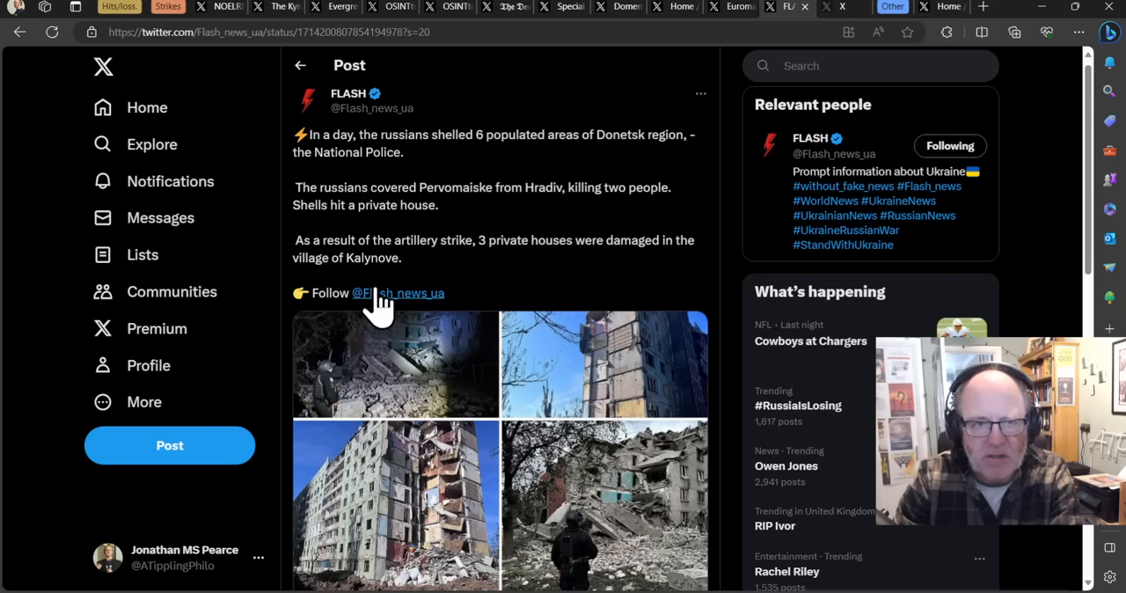
mouse_move(473, 329)
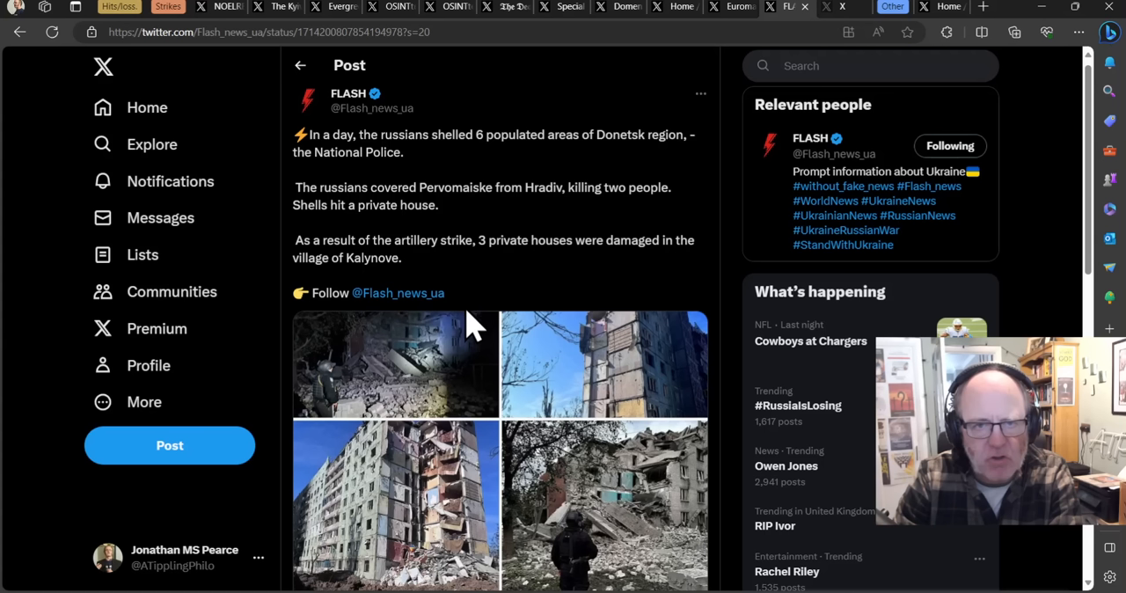
mouse_move(423, 365)
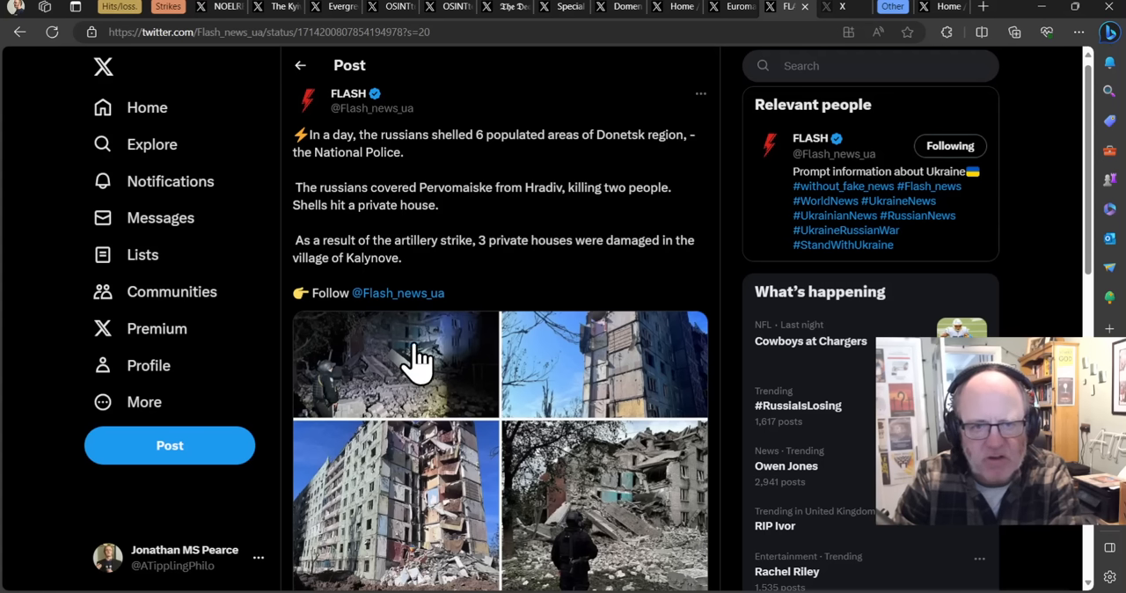
left_click(394, 365)
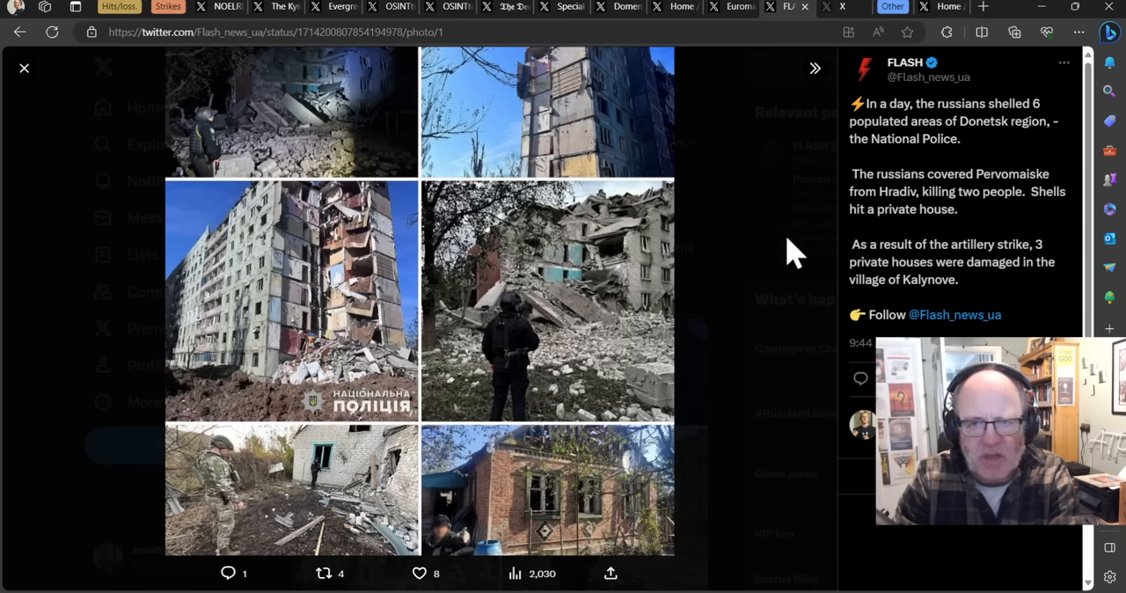
mouse_move(620, 317)
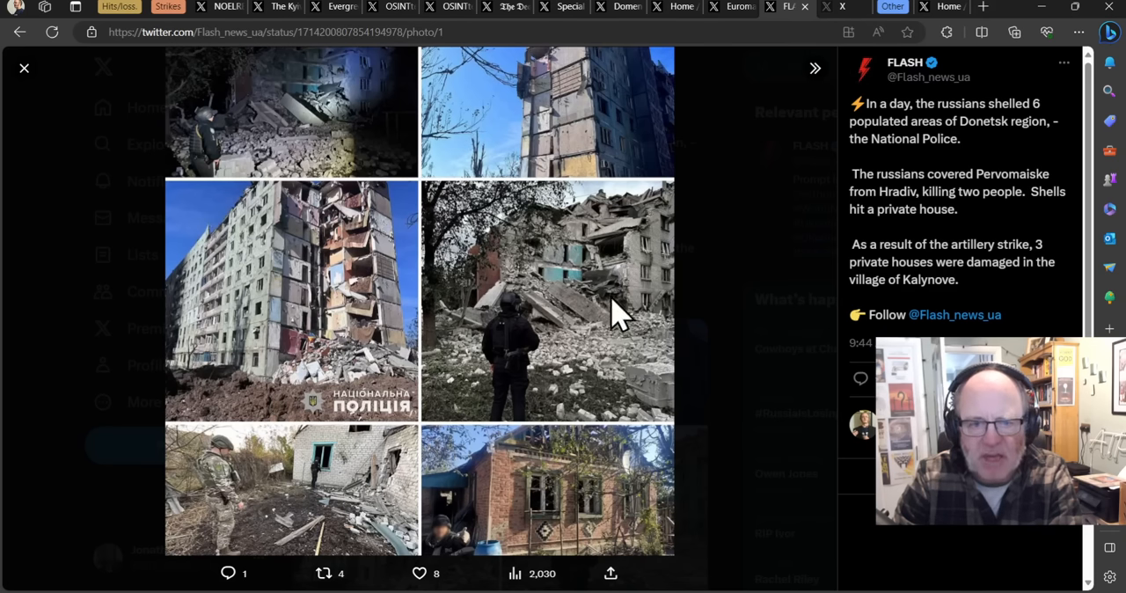
mouse_move(387, 391)
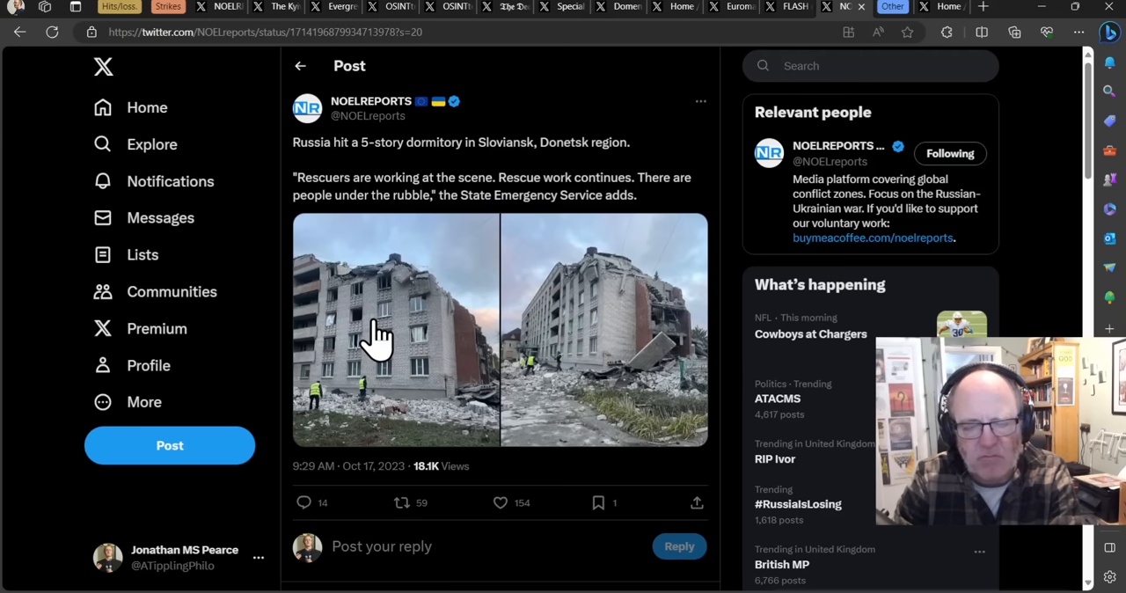
mouse_move(383, 303)
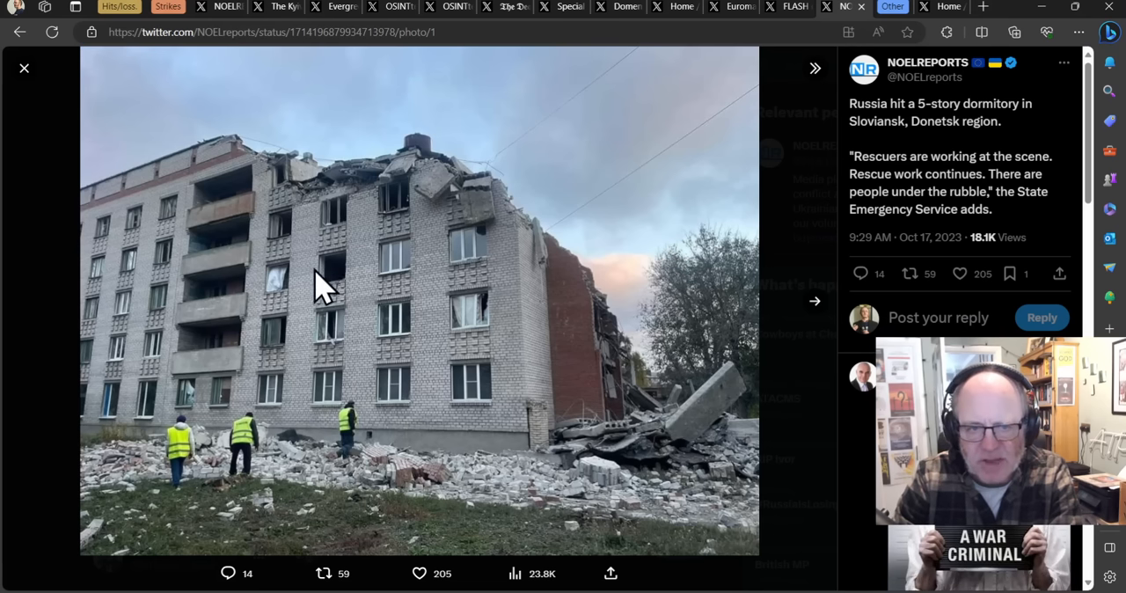
mouse_move(816, 304)
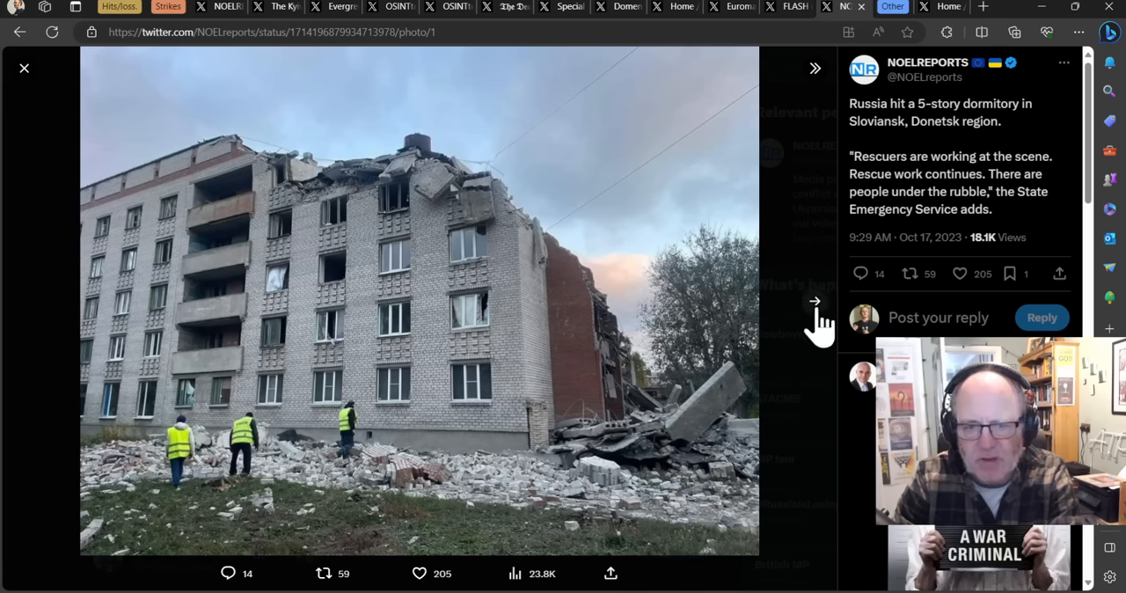
mouse_move(889, 146)
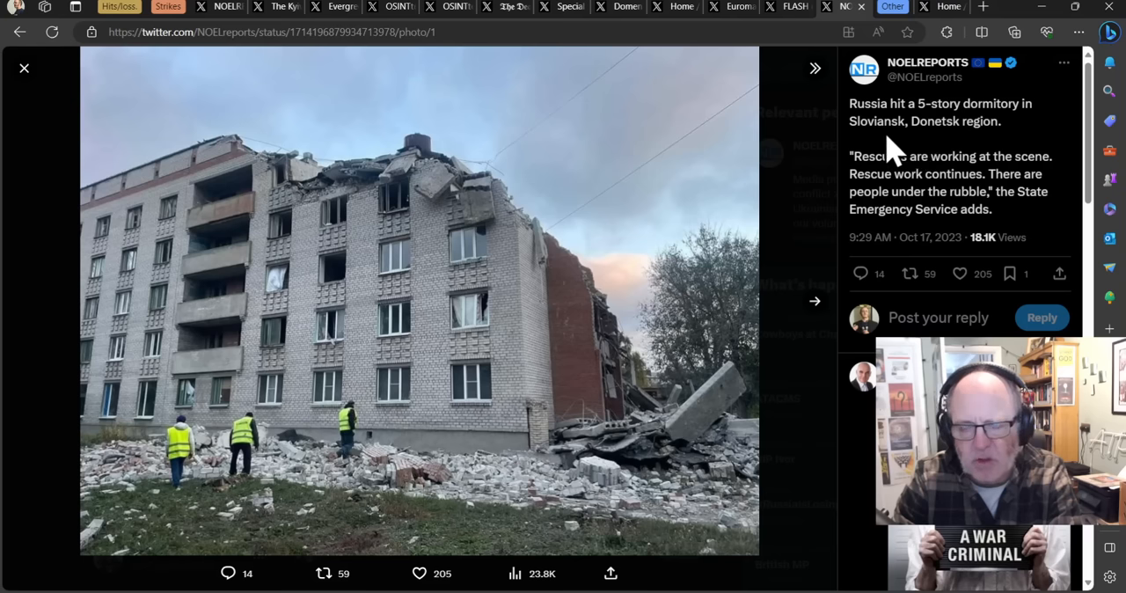
Select 'dormitory' in the NOELREPORTS post text and advance to the second photo.
double_click(991, 104)
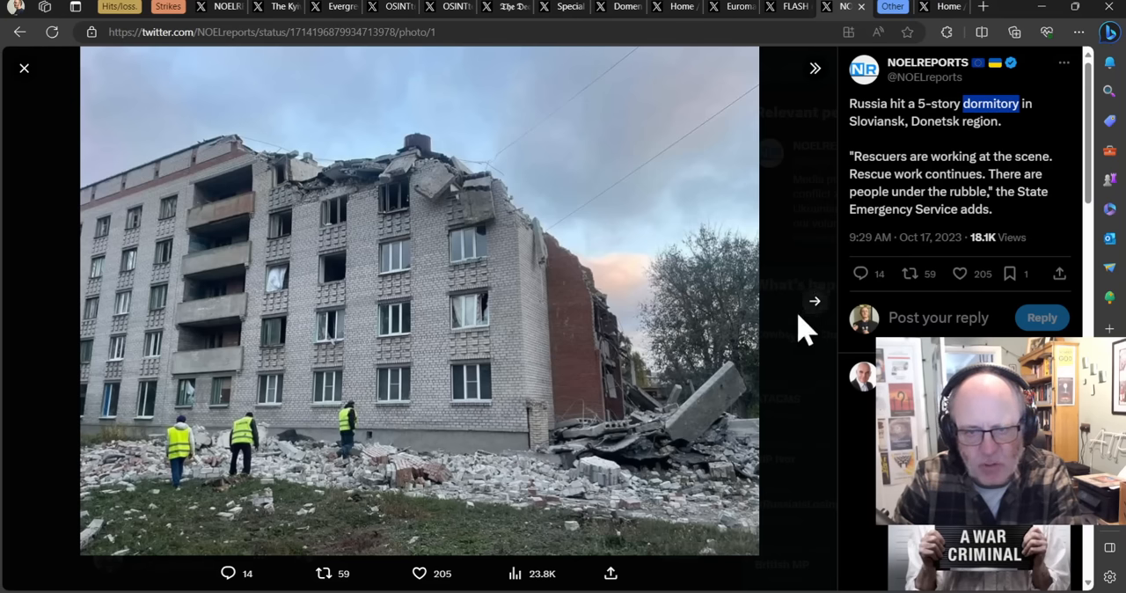
left_click(814, 301)
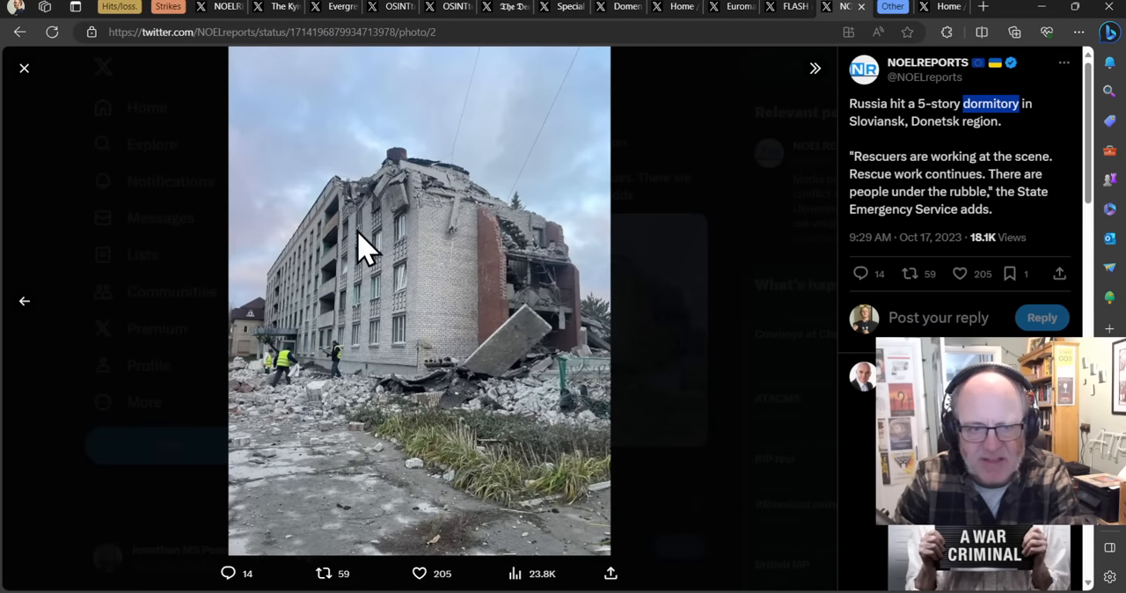
mouse_move(493, 264)
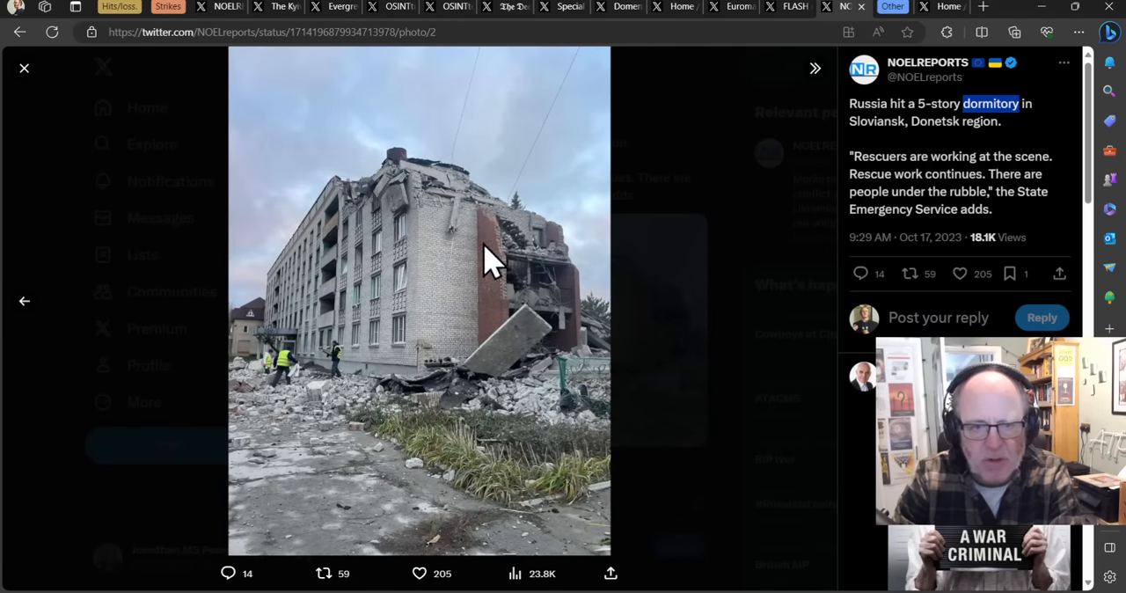
mouse_move(395, 167)
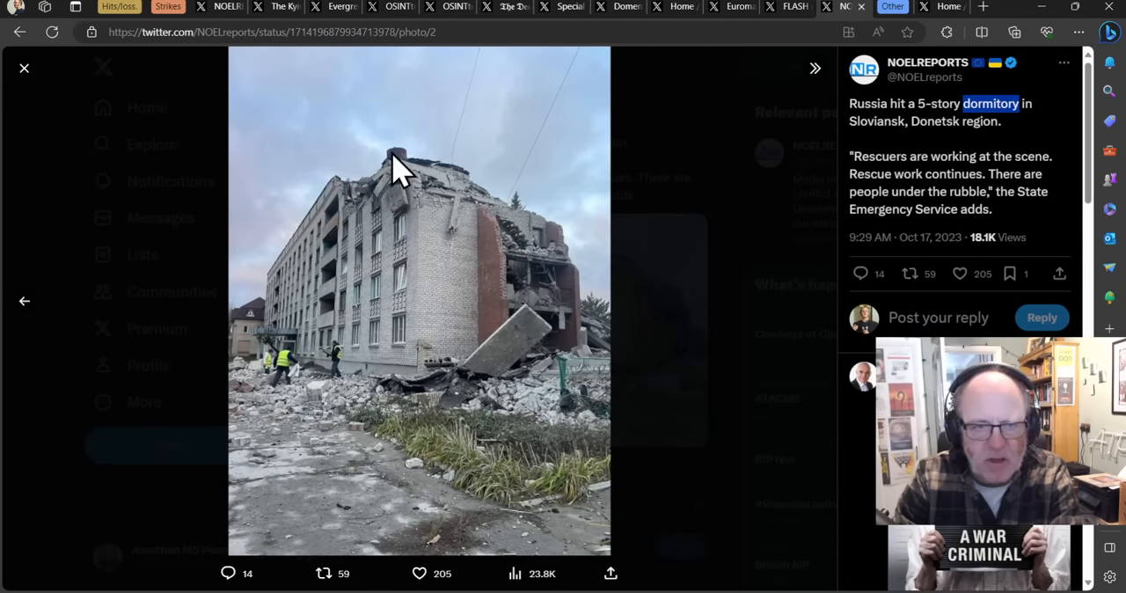
mouse_move(462, 255)
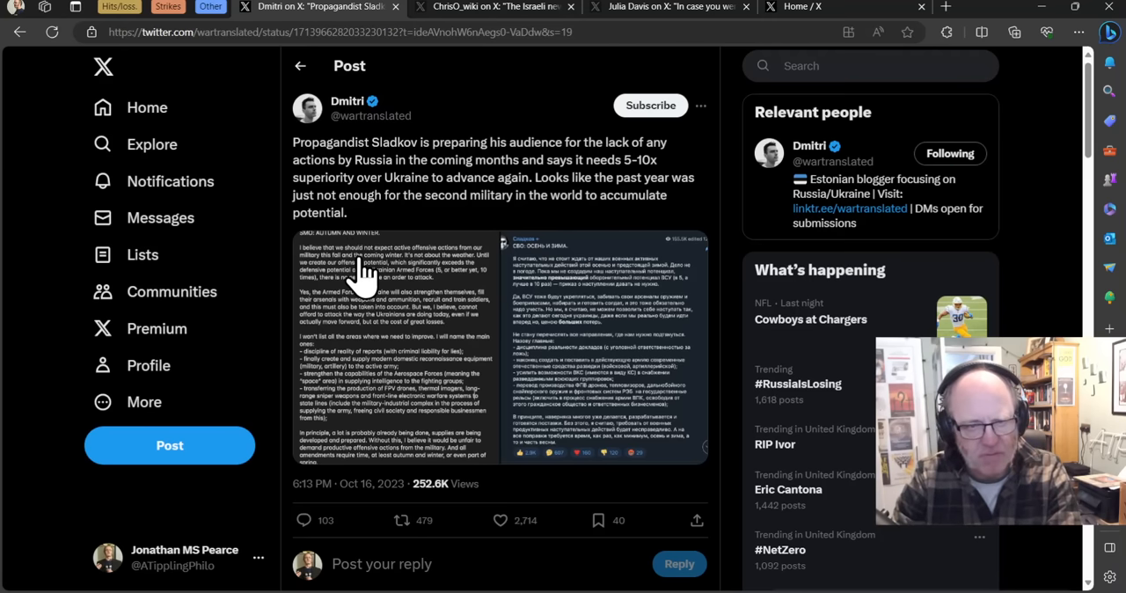
mouse_move(365, 303)
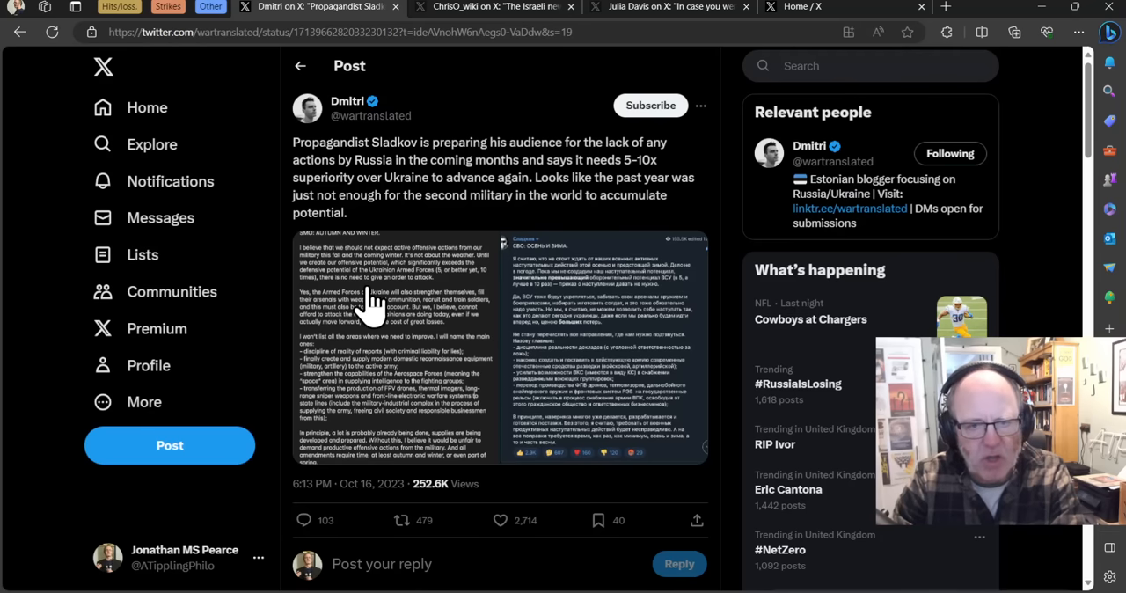
mouse_move(366, 308)
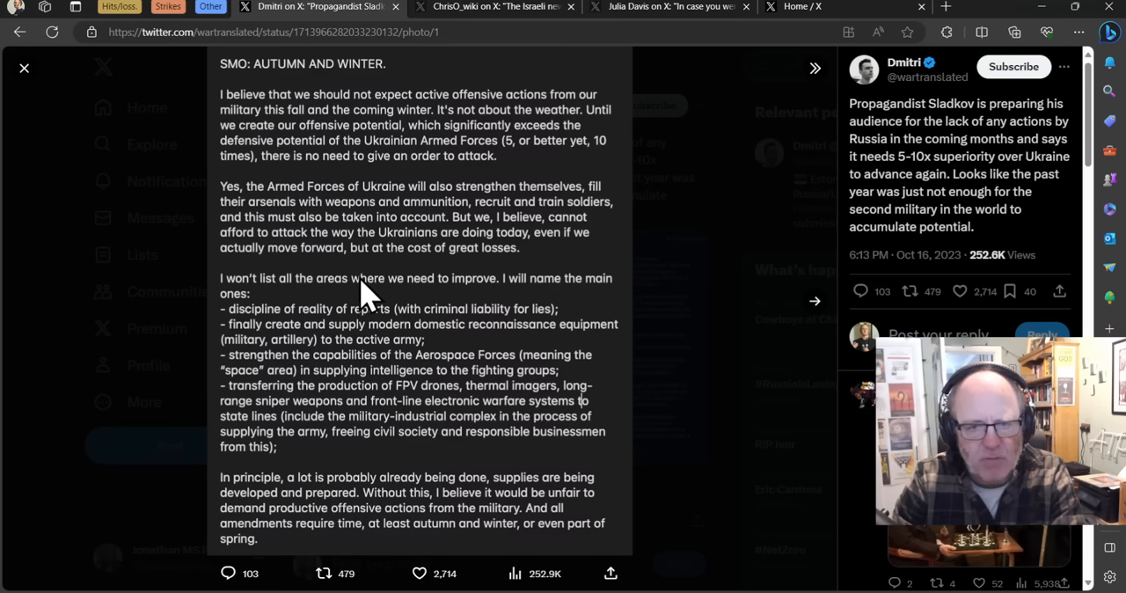
mouse_move(361, 246)
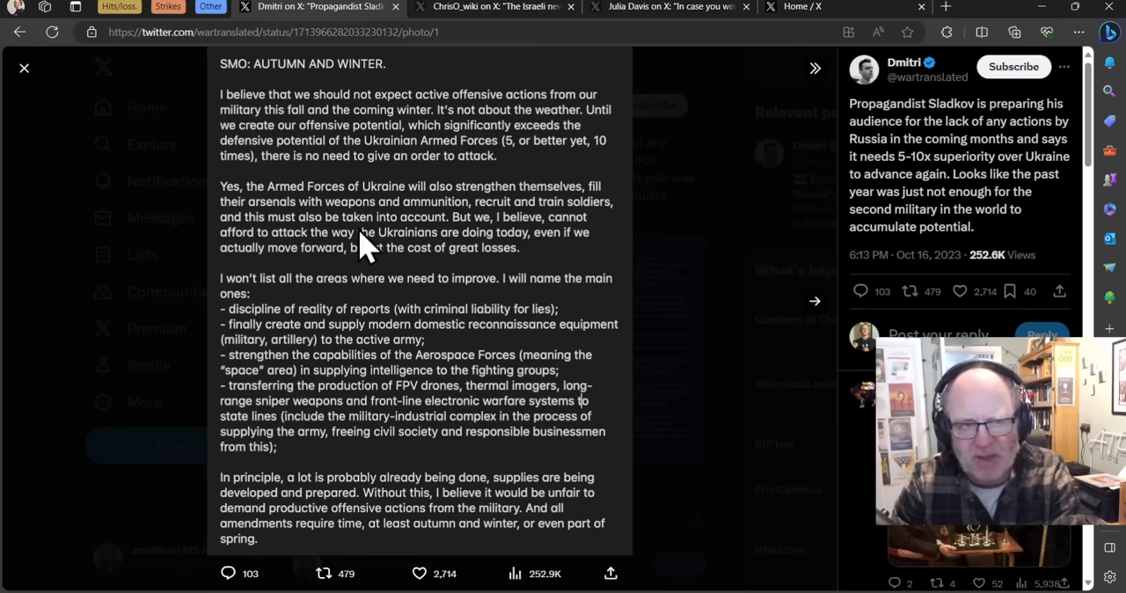
mouse_move(459, 218)
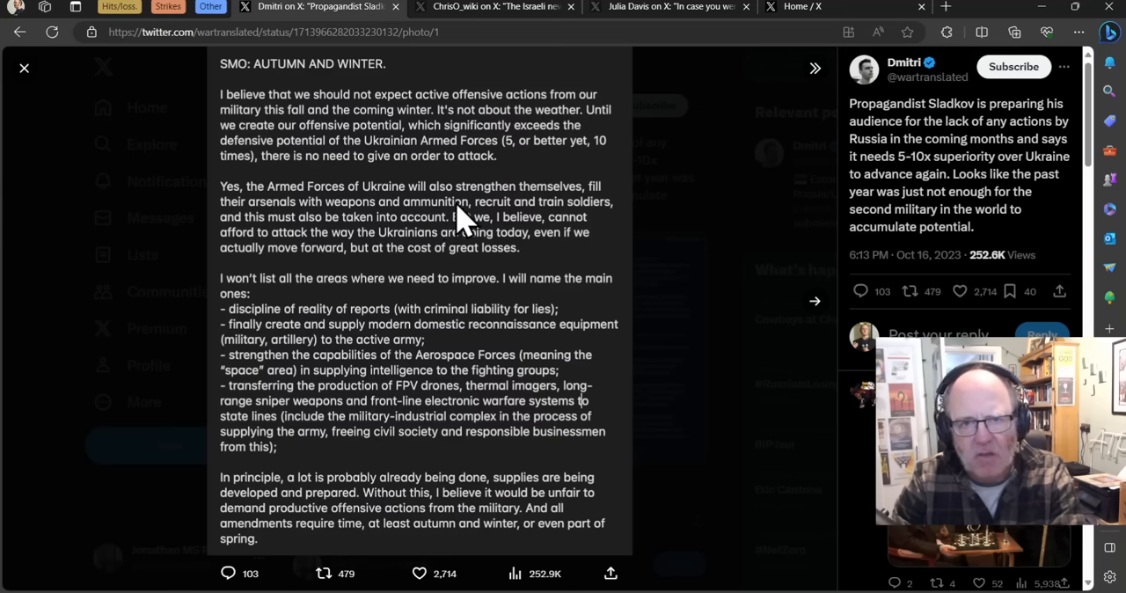
mouse_move(431, 232)
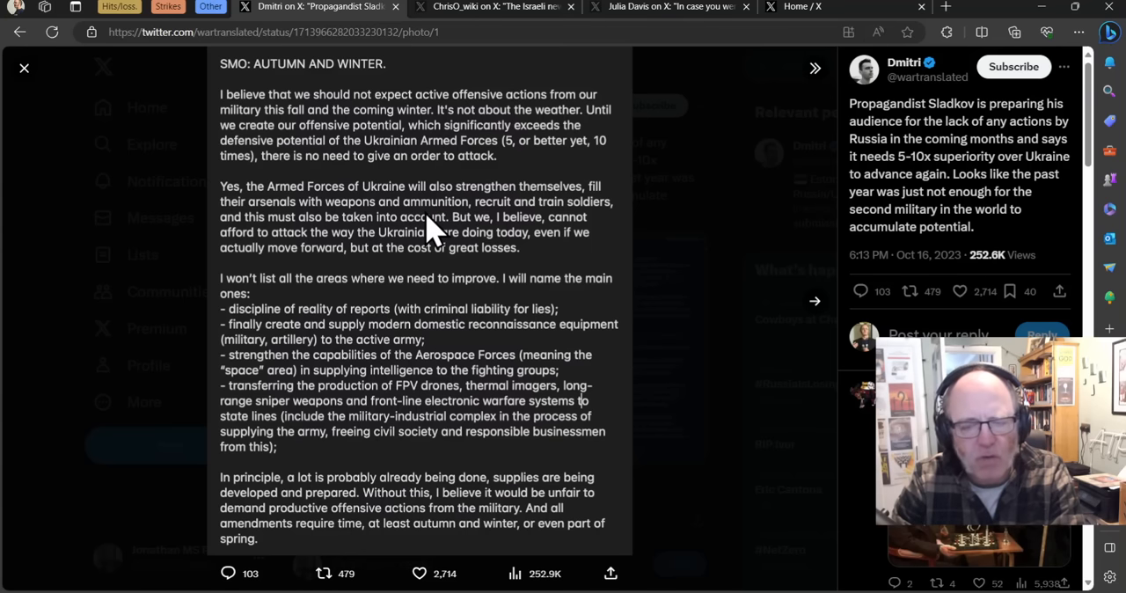
mouse_move(317, 176)
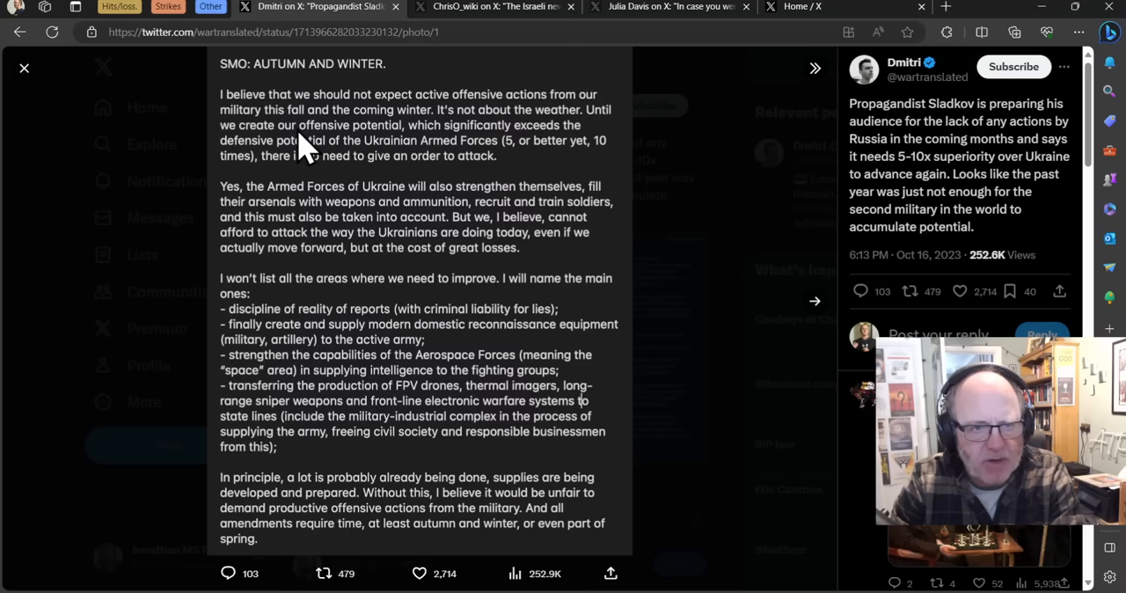
mouse_move(466, 136)
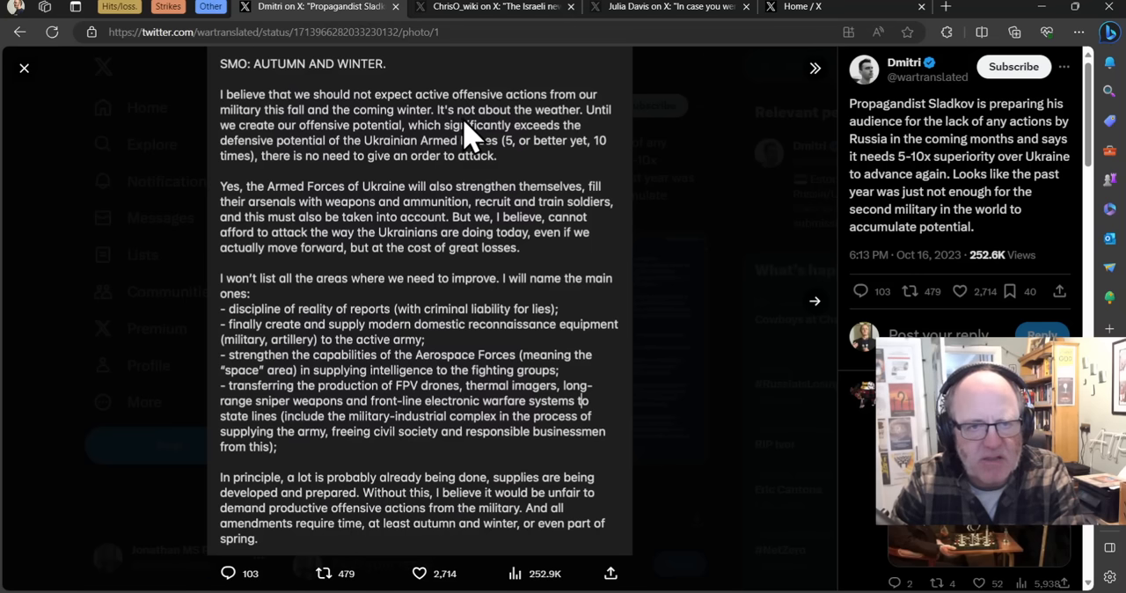
mouse_move(555, 185)
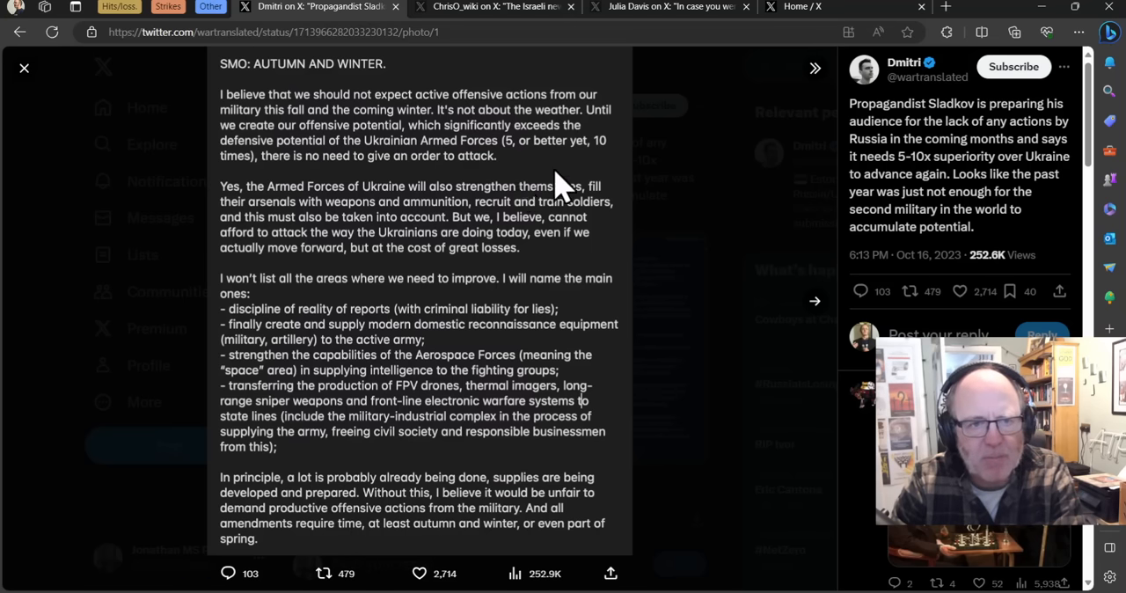
mouse_move(577, 184)
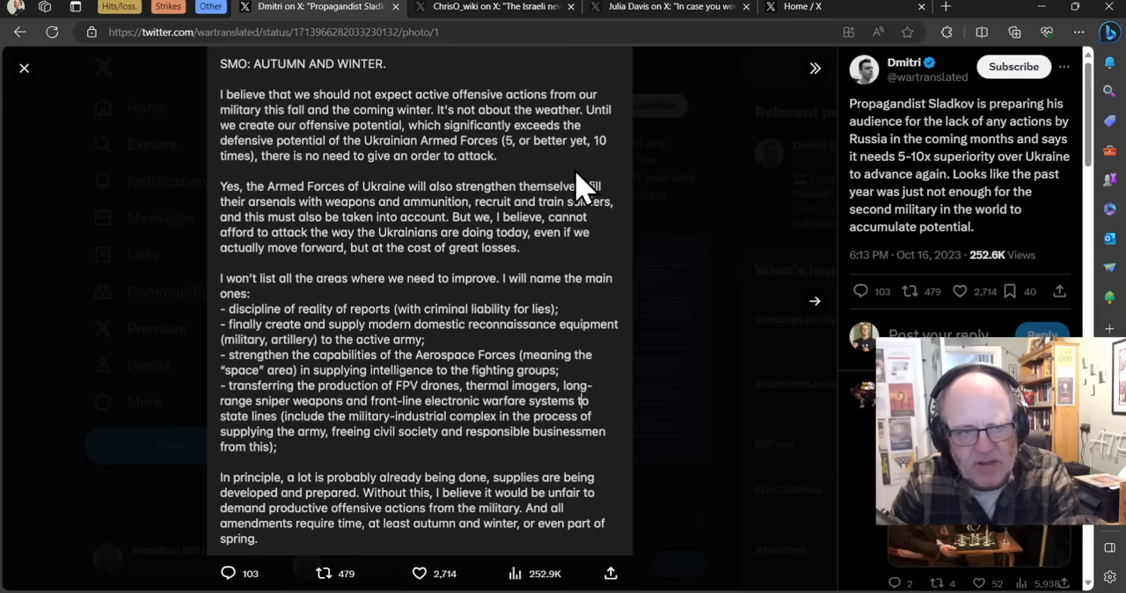
mouse_move(566, 186)
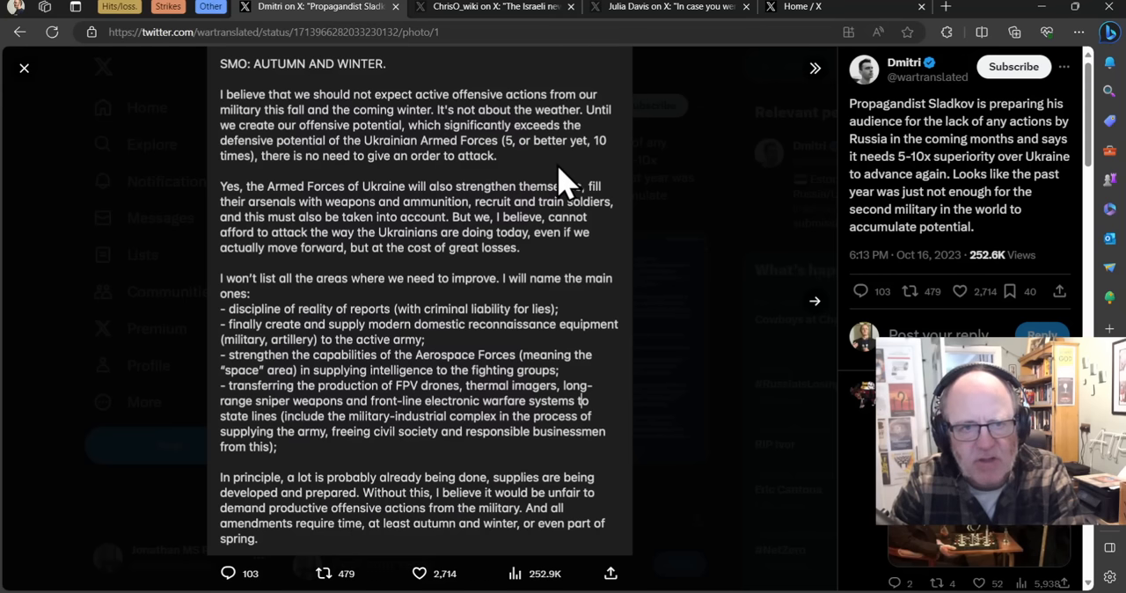
mouse_move(543, 167)
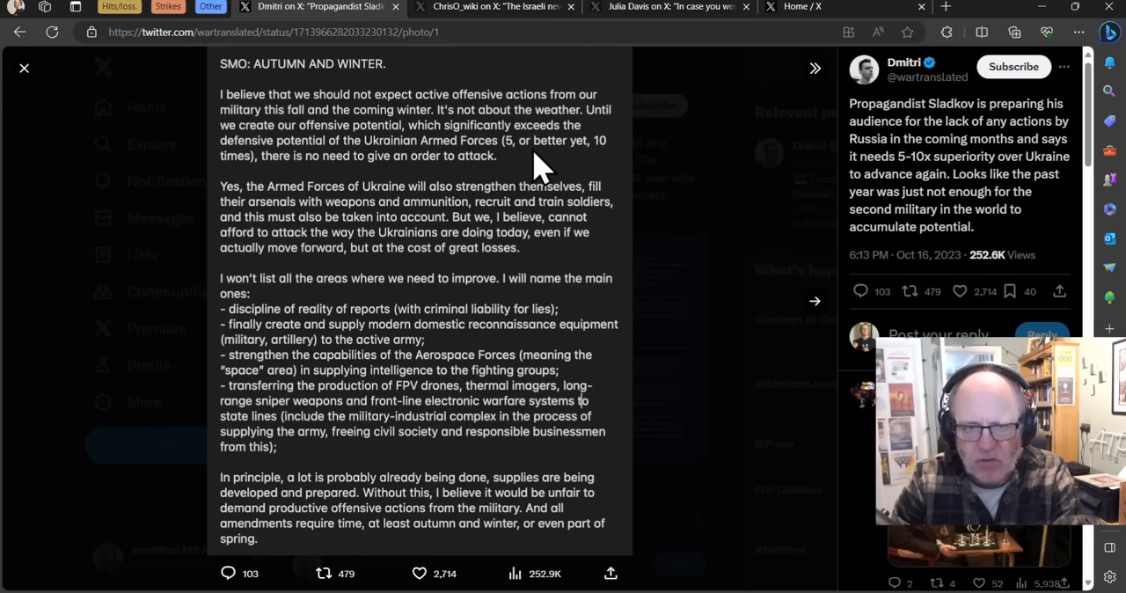
mouse_move(528, 163)
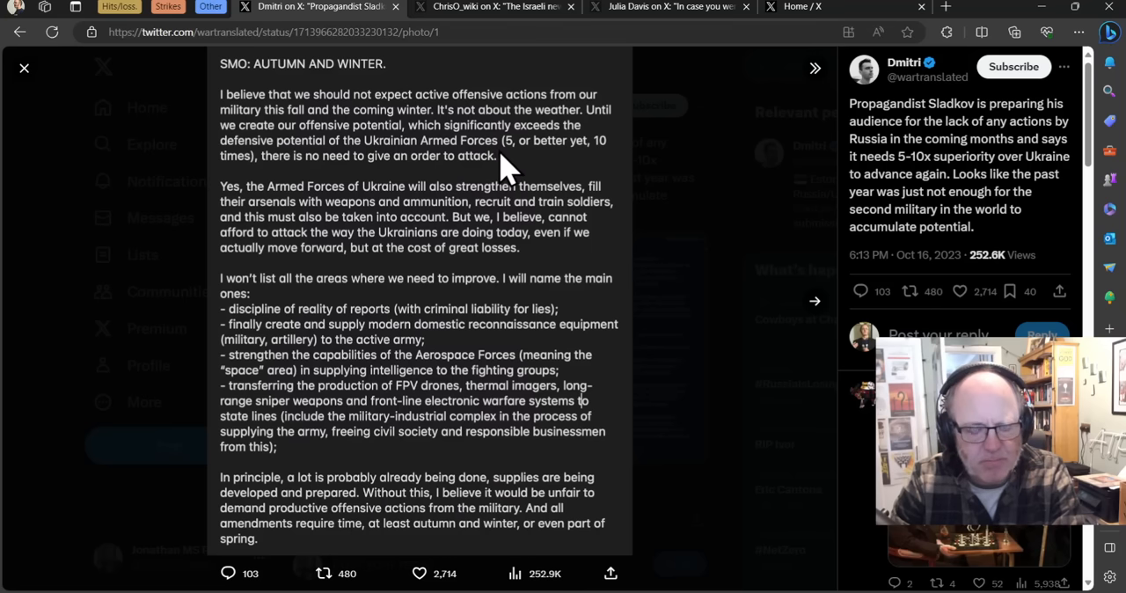
mouse_move(464, 177)
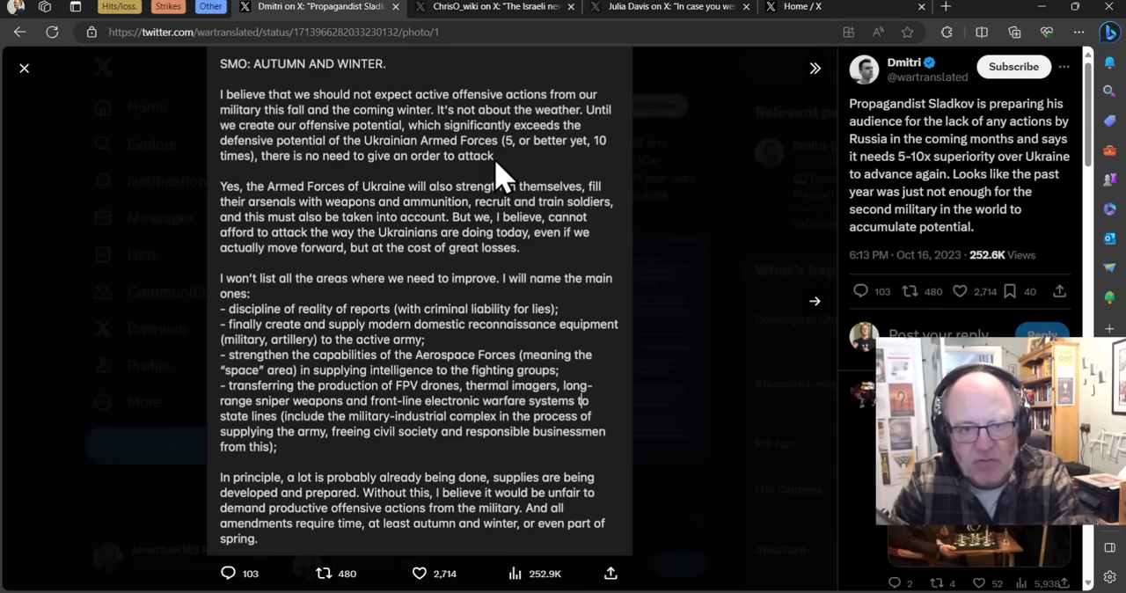
mouse_move(501, 167)
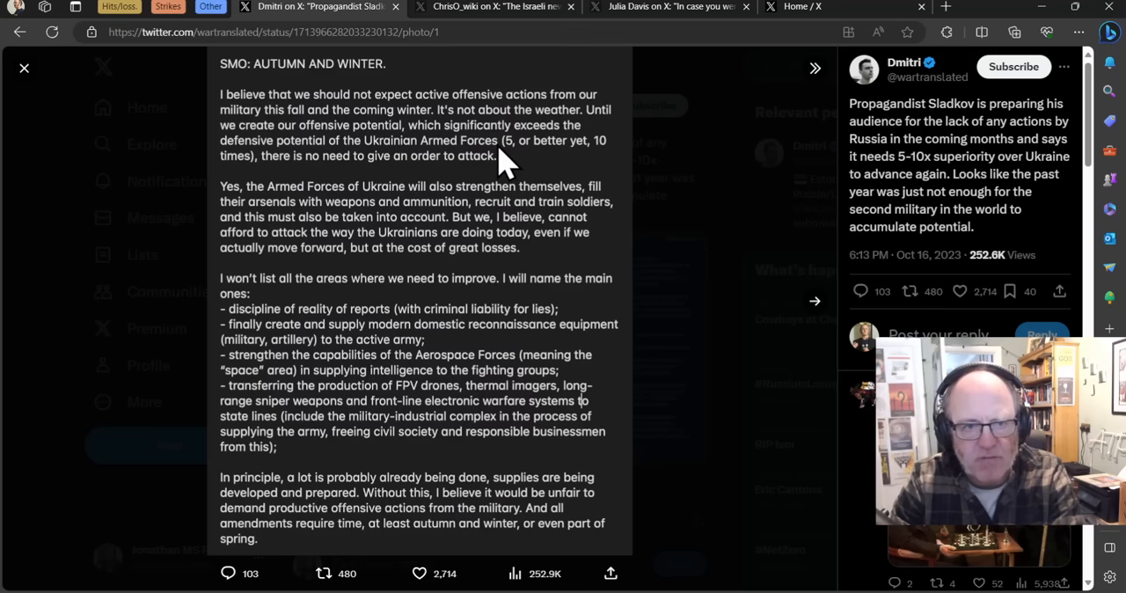
mouse_move(493, 171)
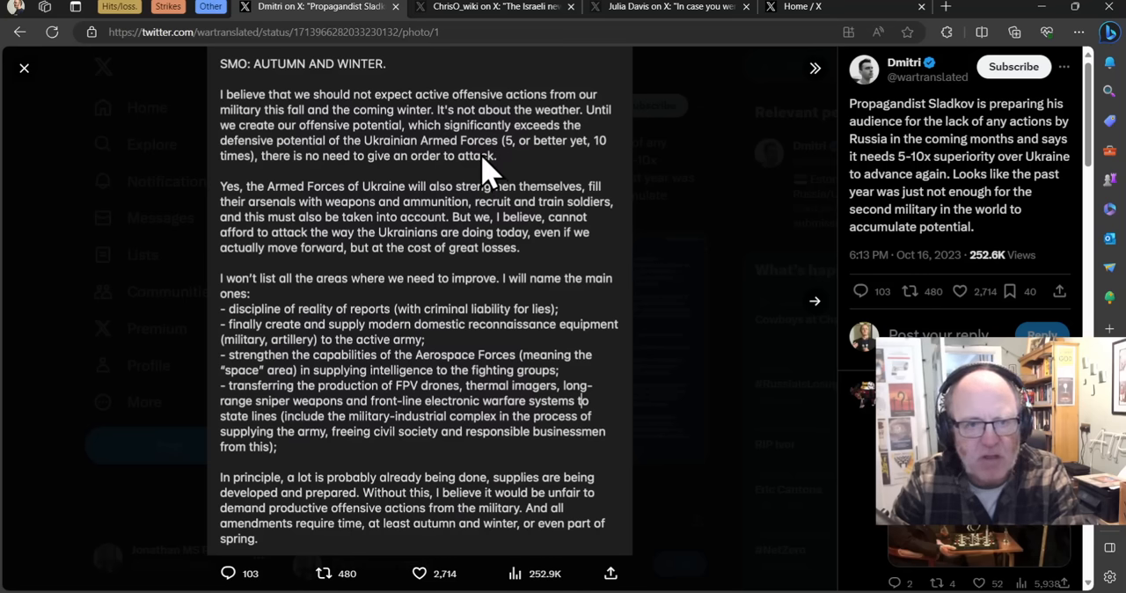
mouse_move(480, 171)
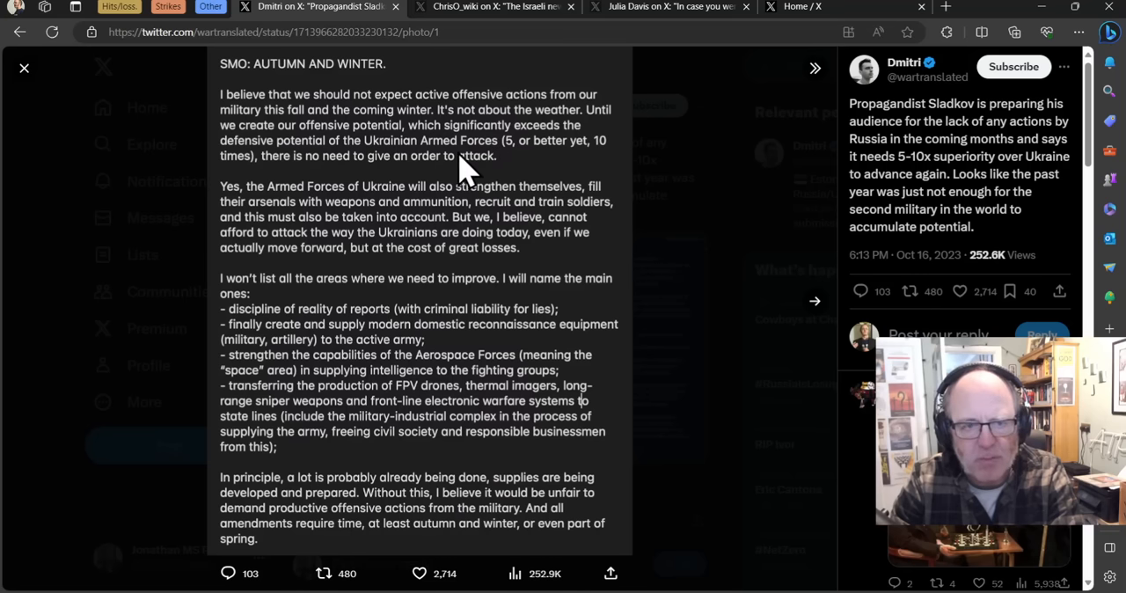
mouse_move(444, 168)
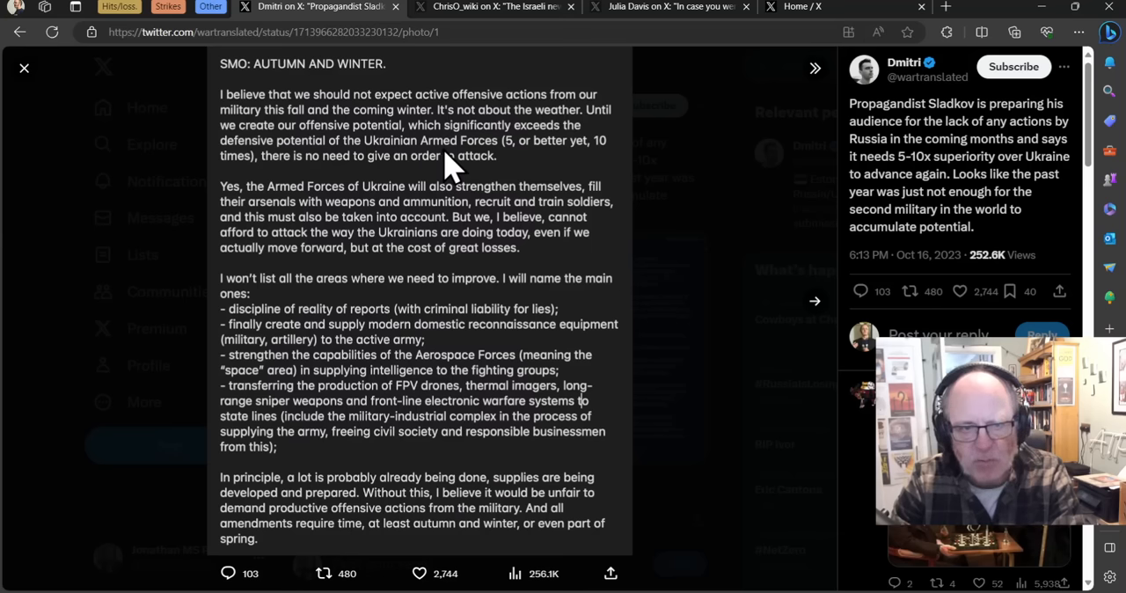
mouse_move(436, 158)
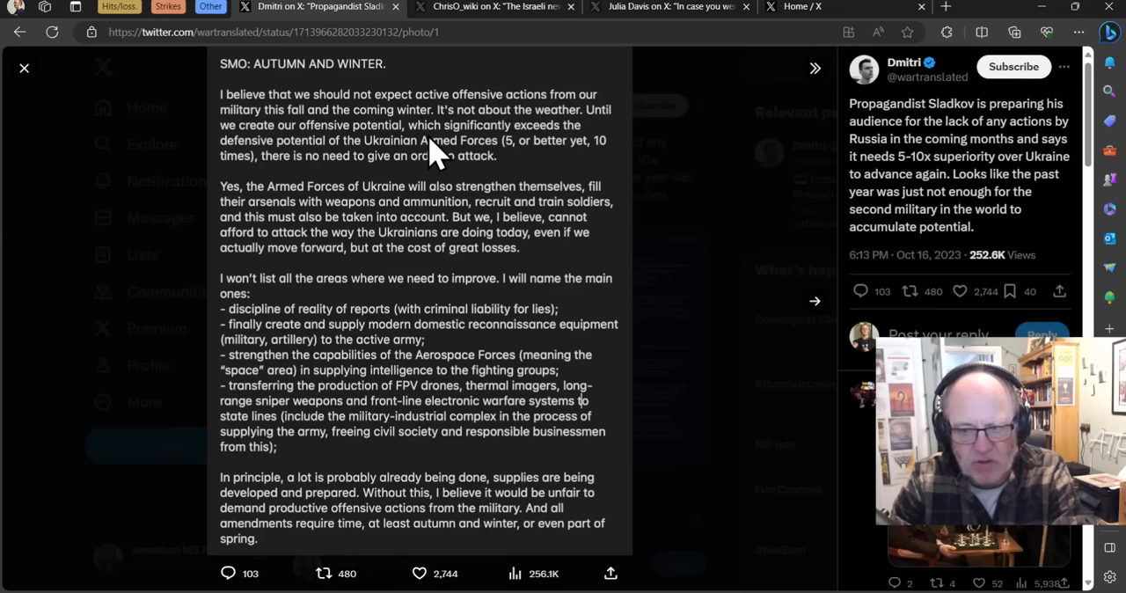
mouse_move(376, 97)
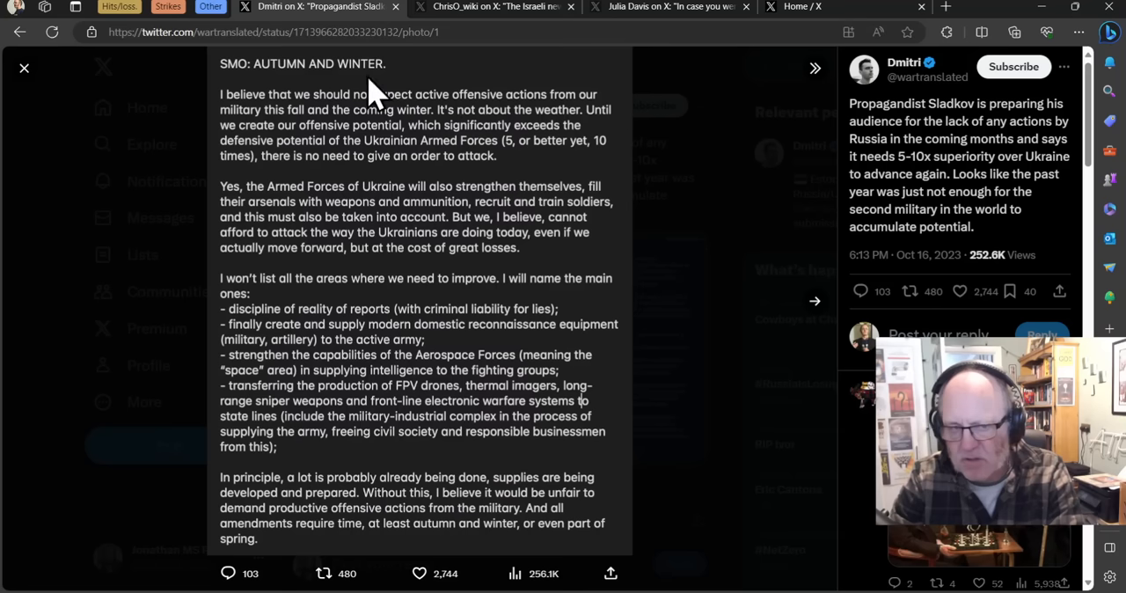
mouse_move(370, 123)
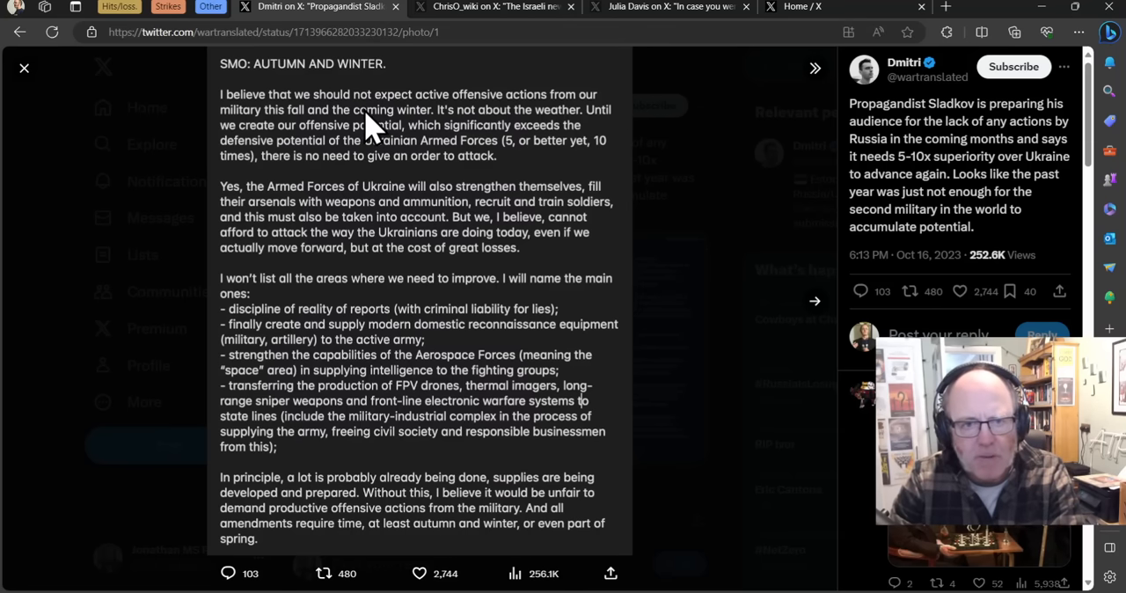
mouse_move(392, 163)
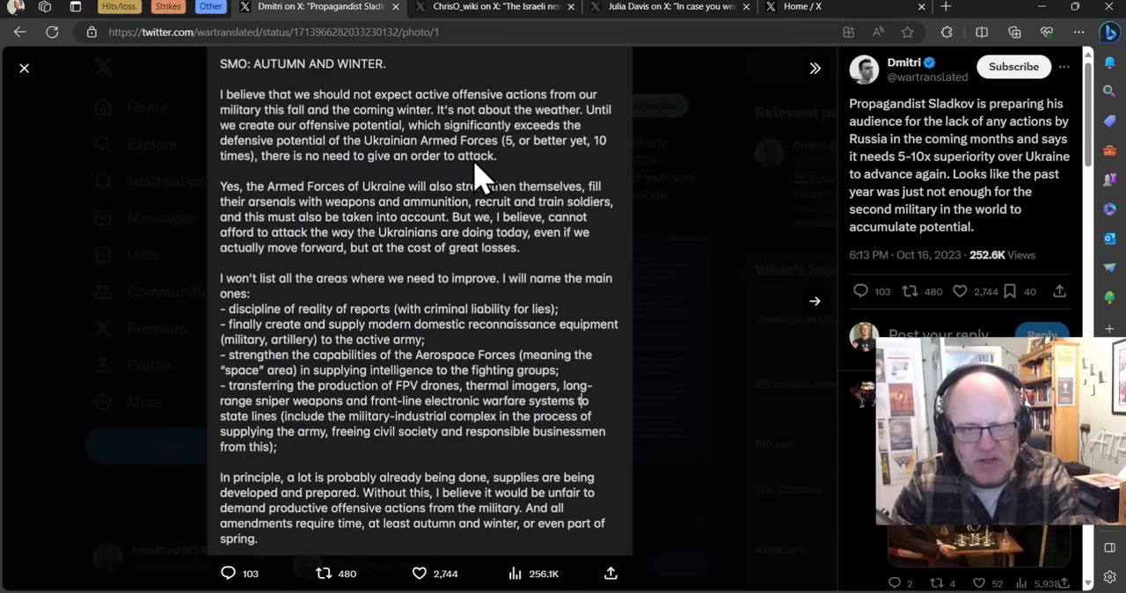
mouse_move(491, 180)
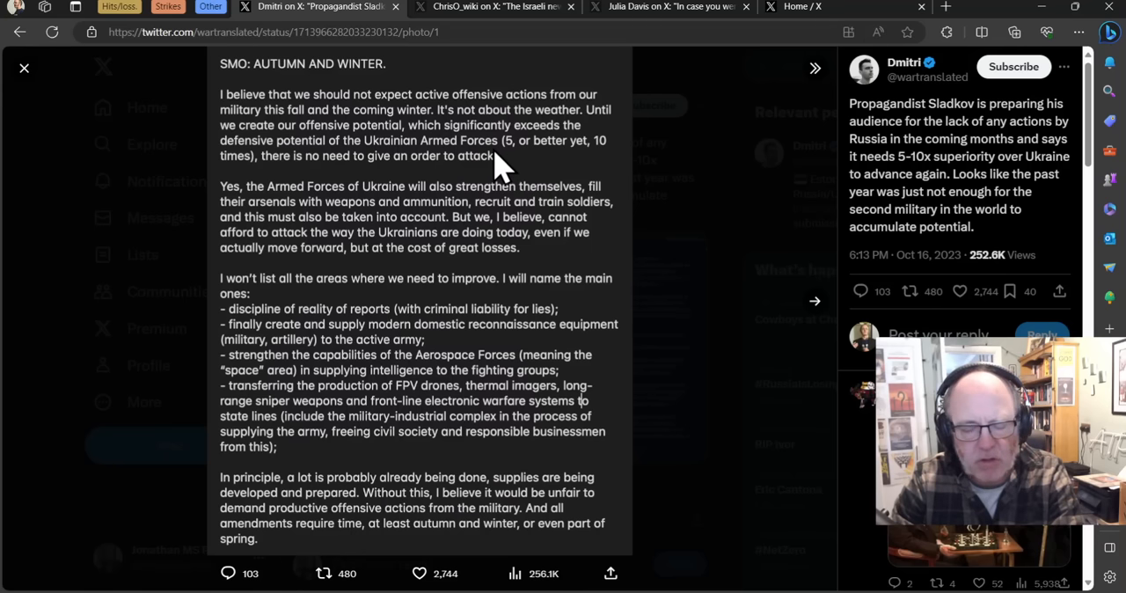
mouse_move(498, 159)
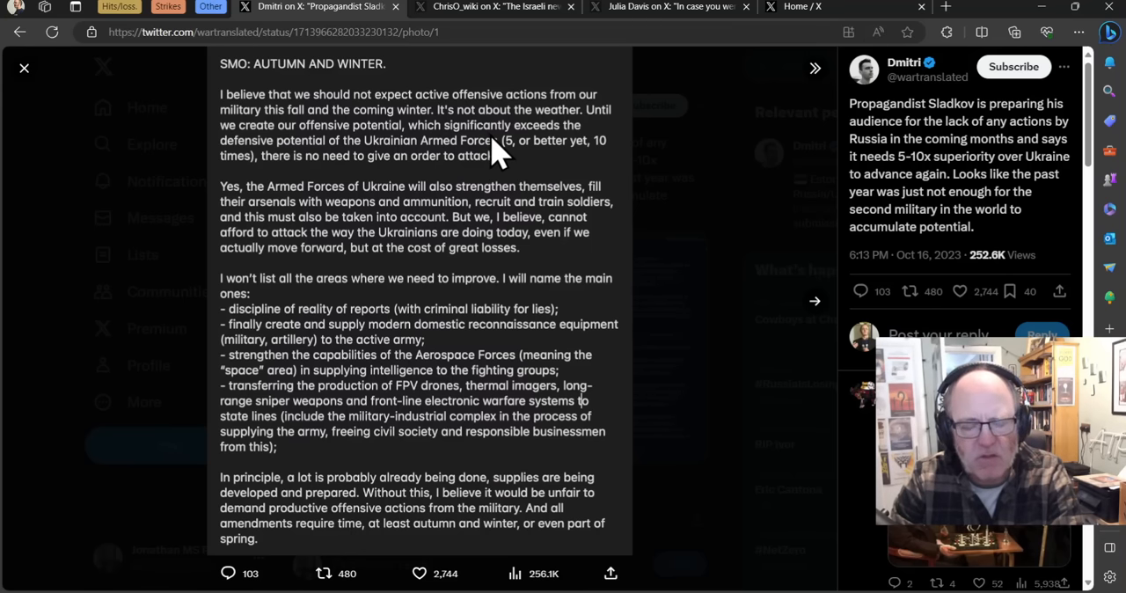
mouse_move(501, 167)
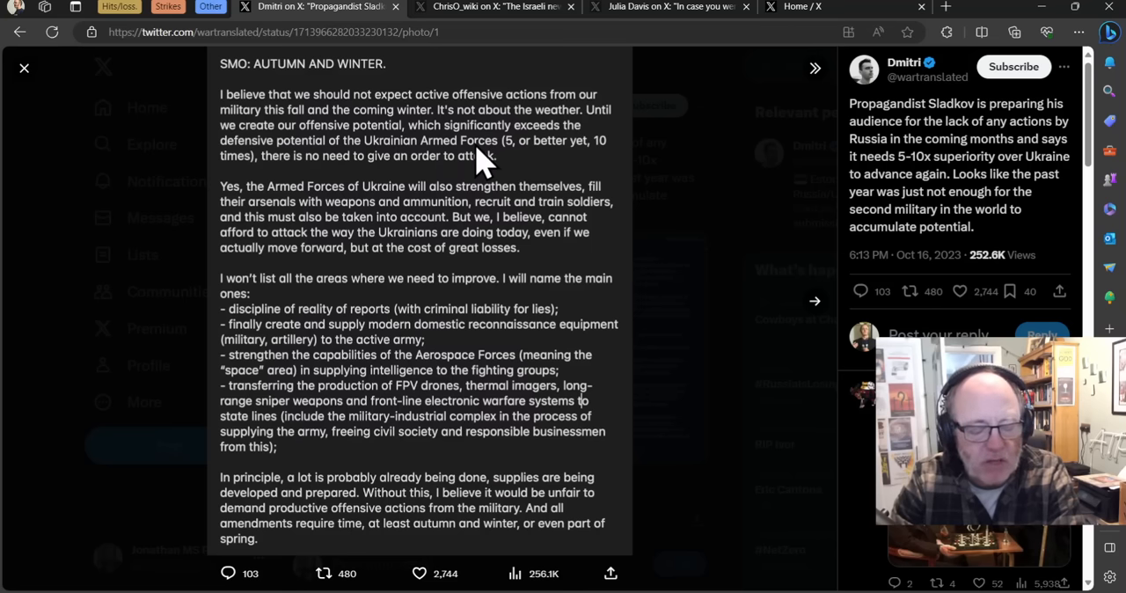
mouse_move(383, 180)
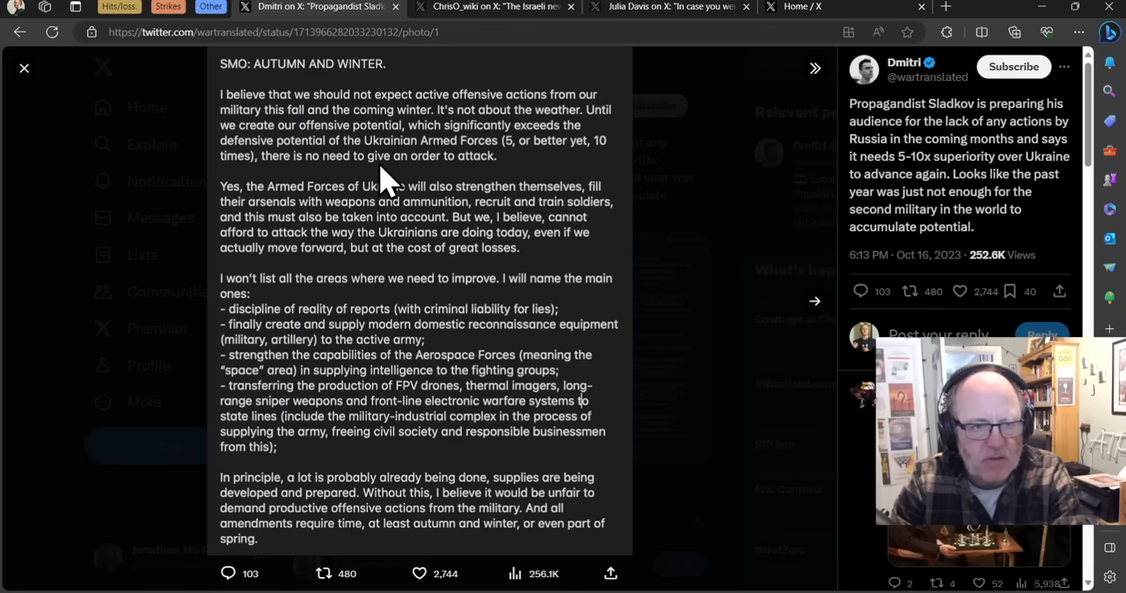
mouse_move(568, 181)
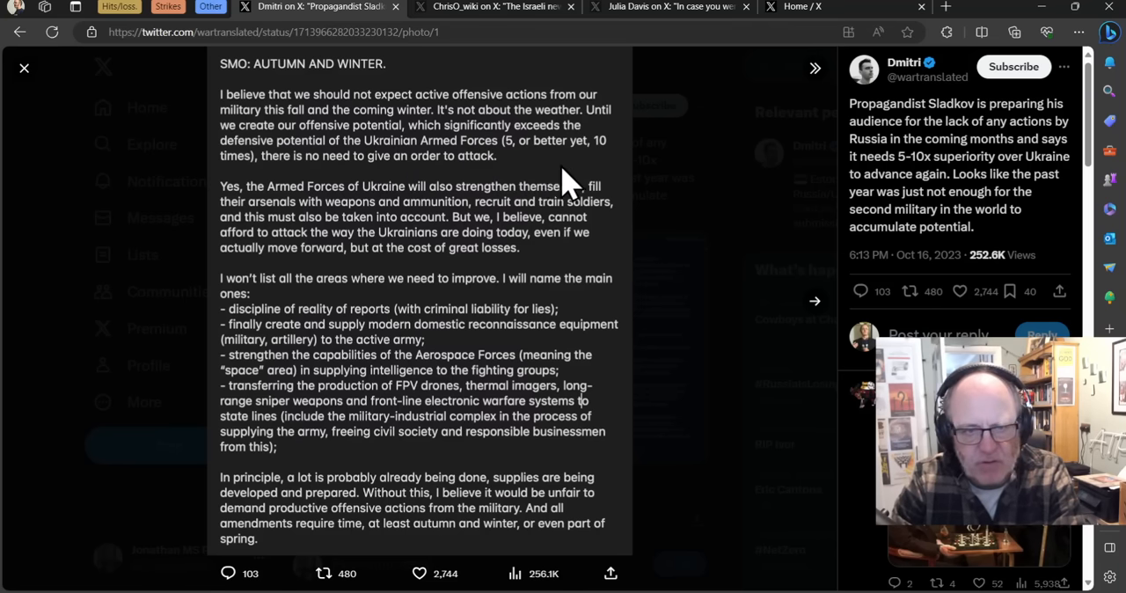
mouse_move(634, 242)
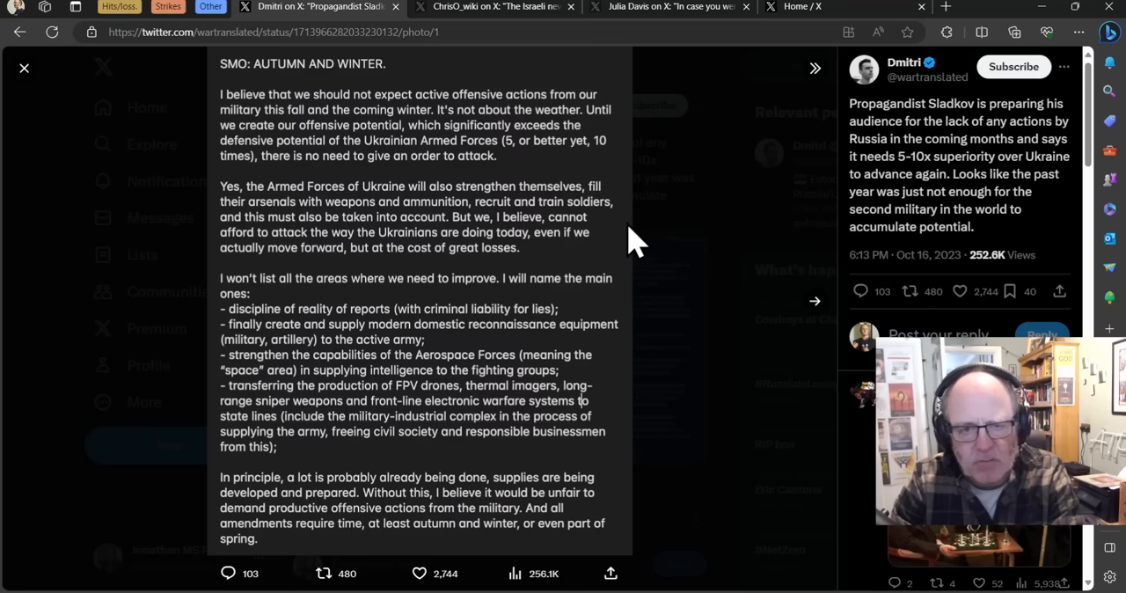
mouse_move(629, 233)
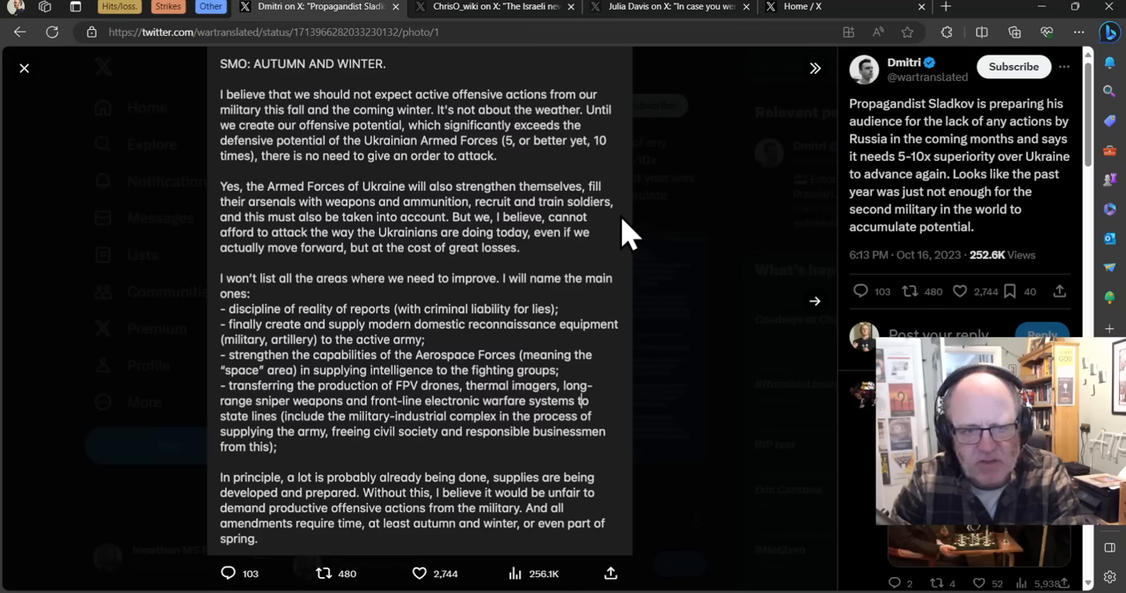
mouse_move(609, 245)
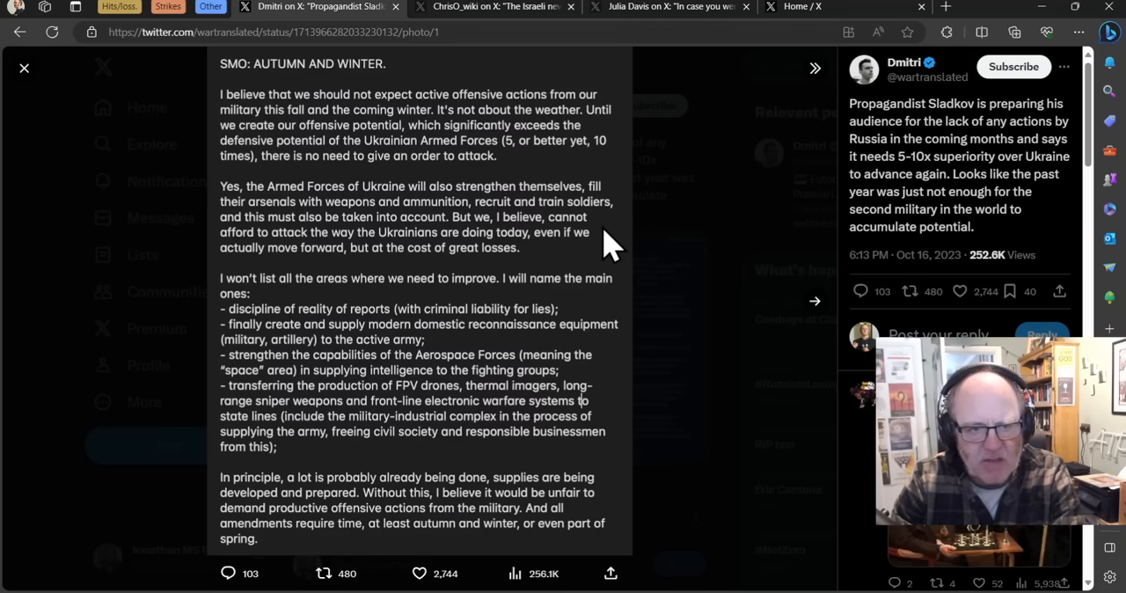
mouse_move(603, 259)
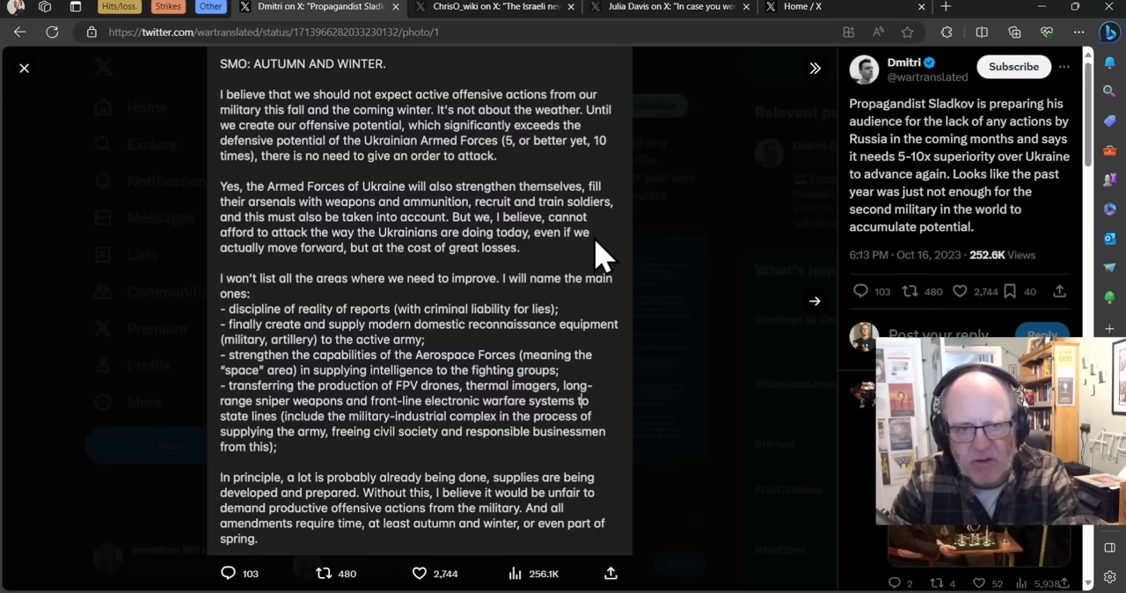
mouse_move(589, 264)
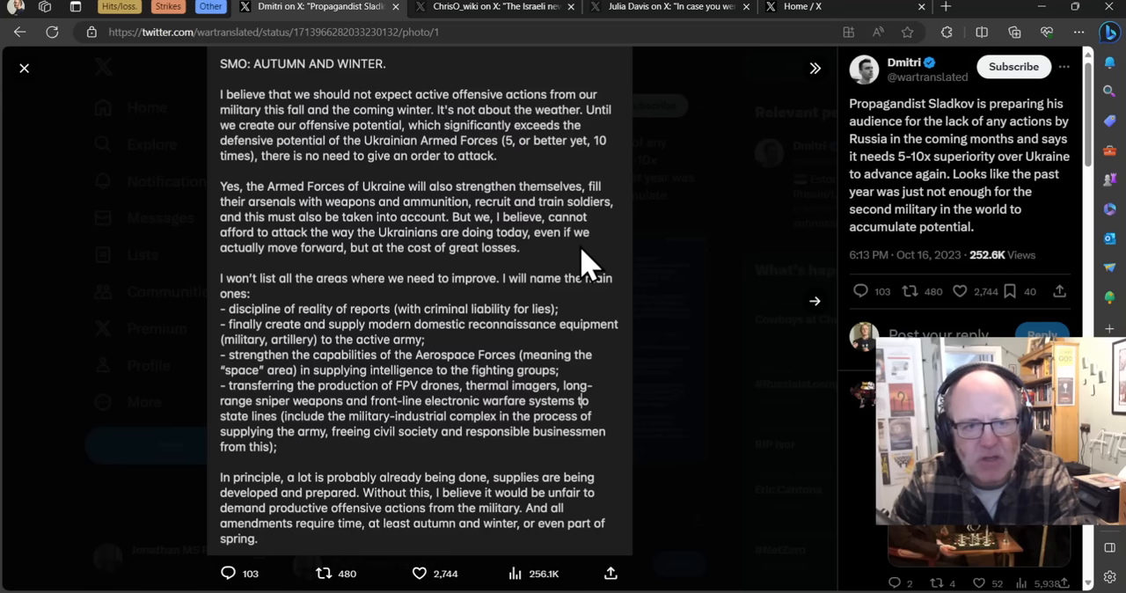
mouse_move(581, 273)
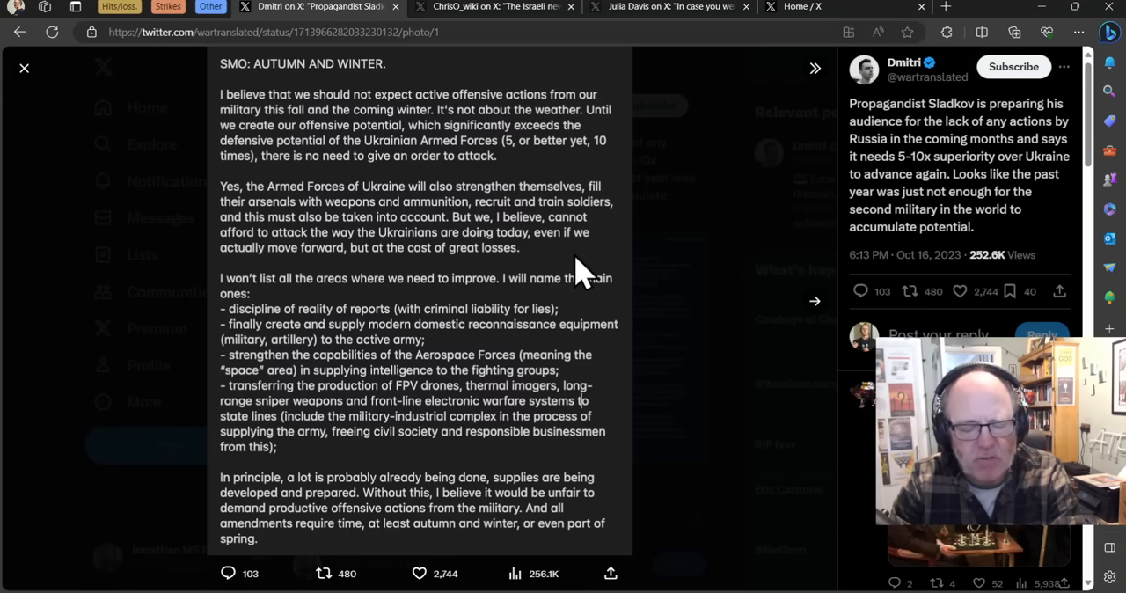
mouse_move(625, 264)
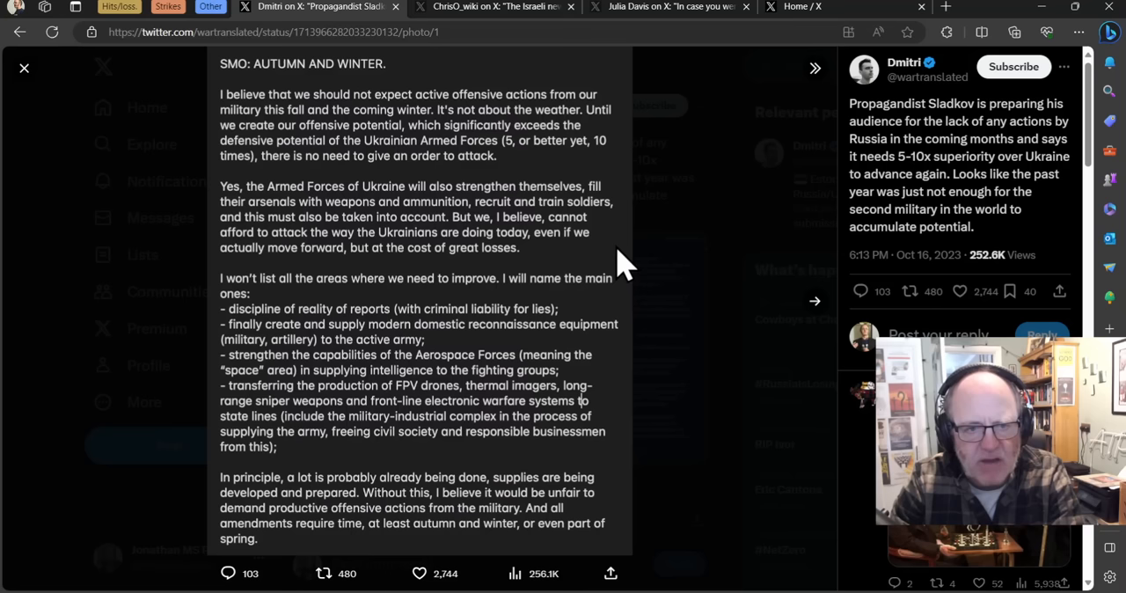
mouse_move(638, 308)
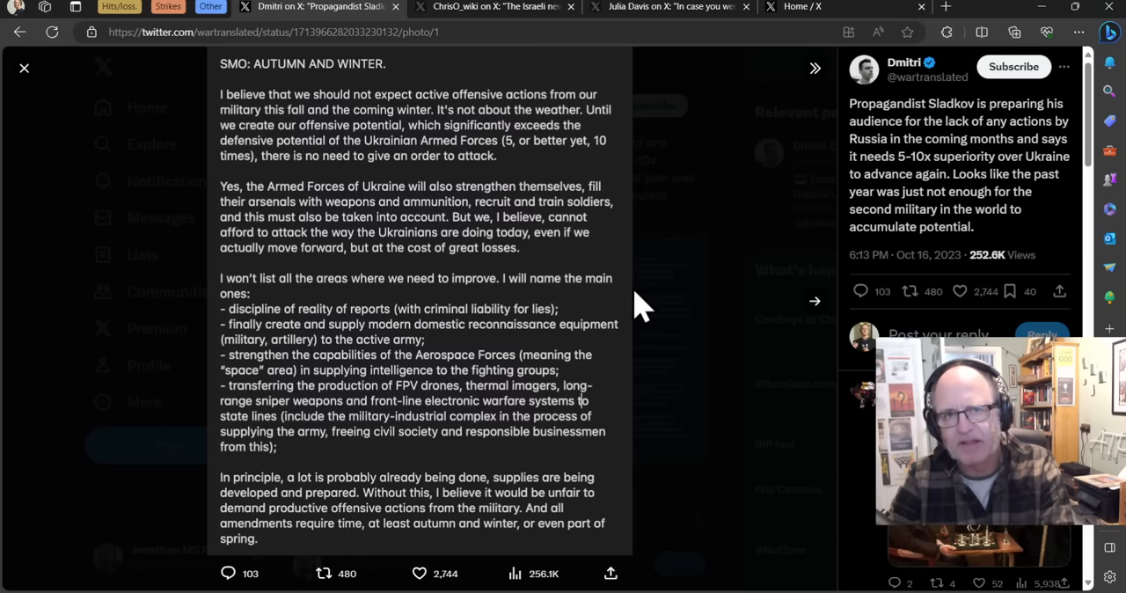
mouse_move(616, 352)
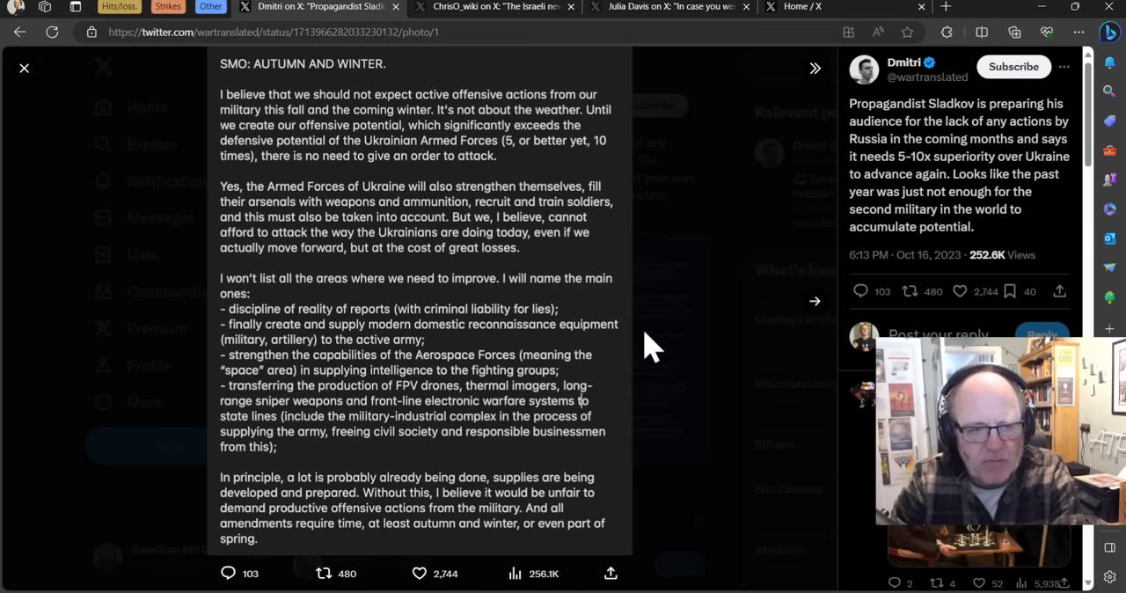
mouse_move(632, 356)
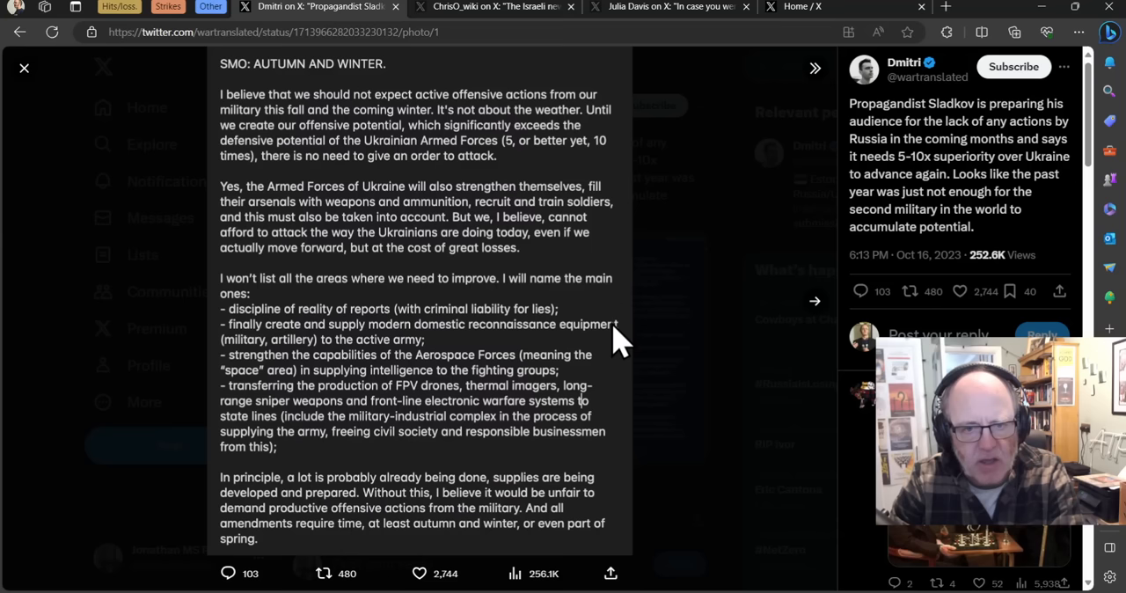
mouse_move(563, 330)
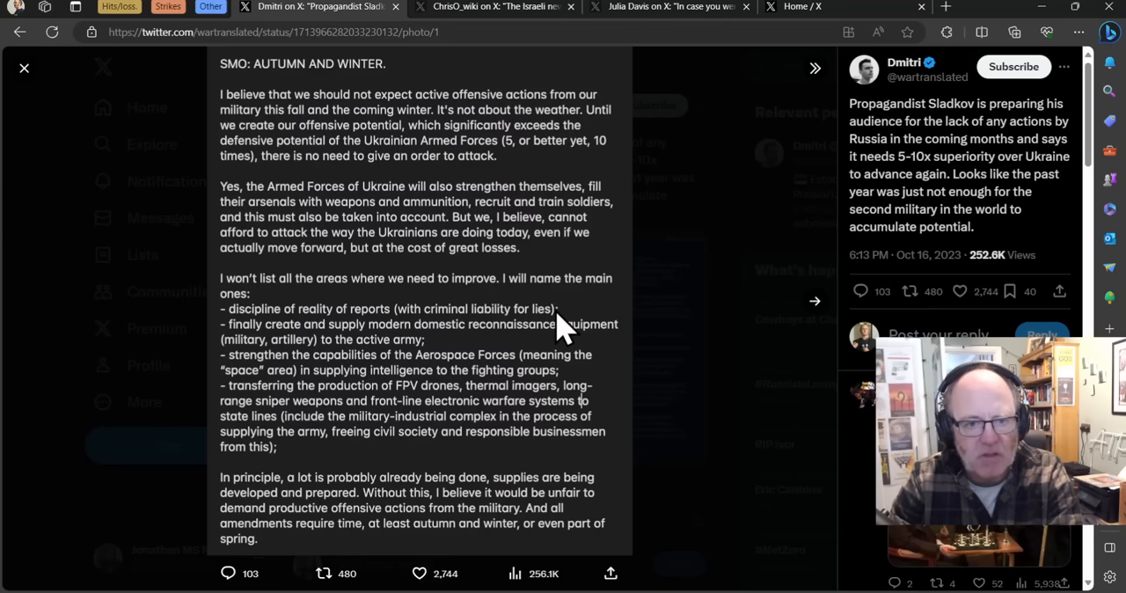
mouse_move(518, 332)
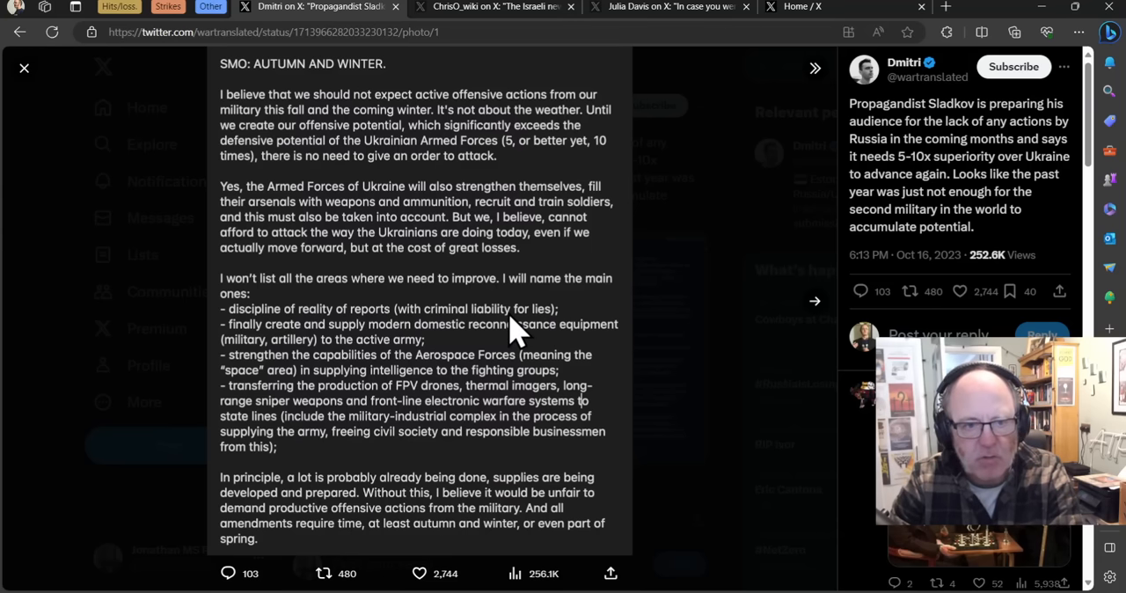
mouse_move(506, 326)
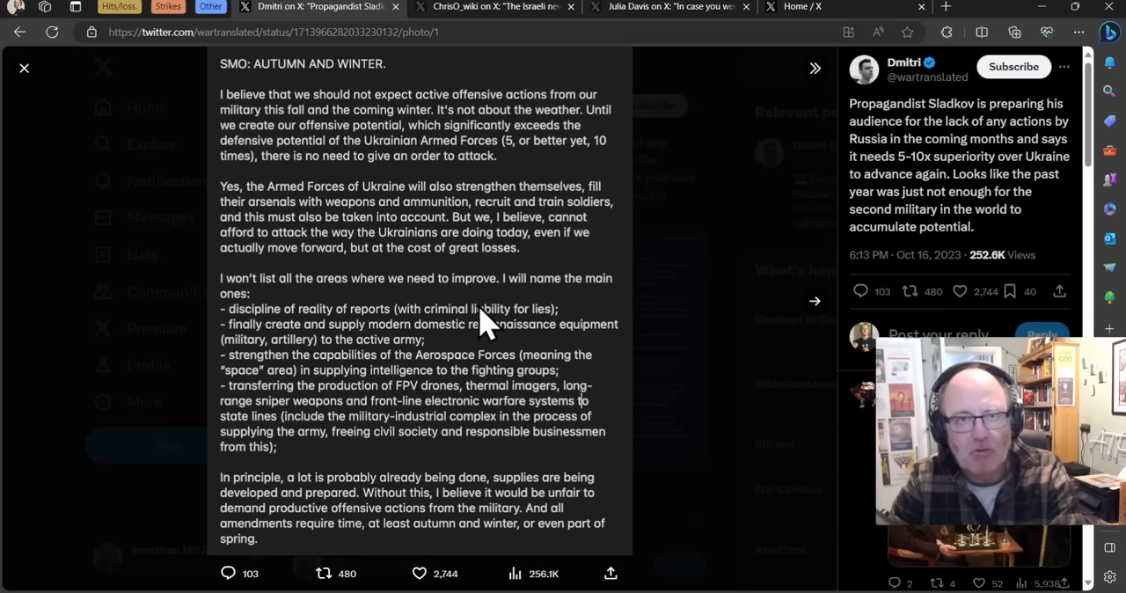
mouse_move(488, 330)
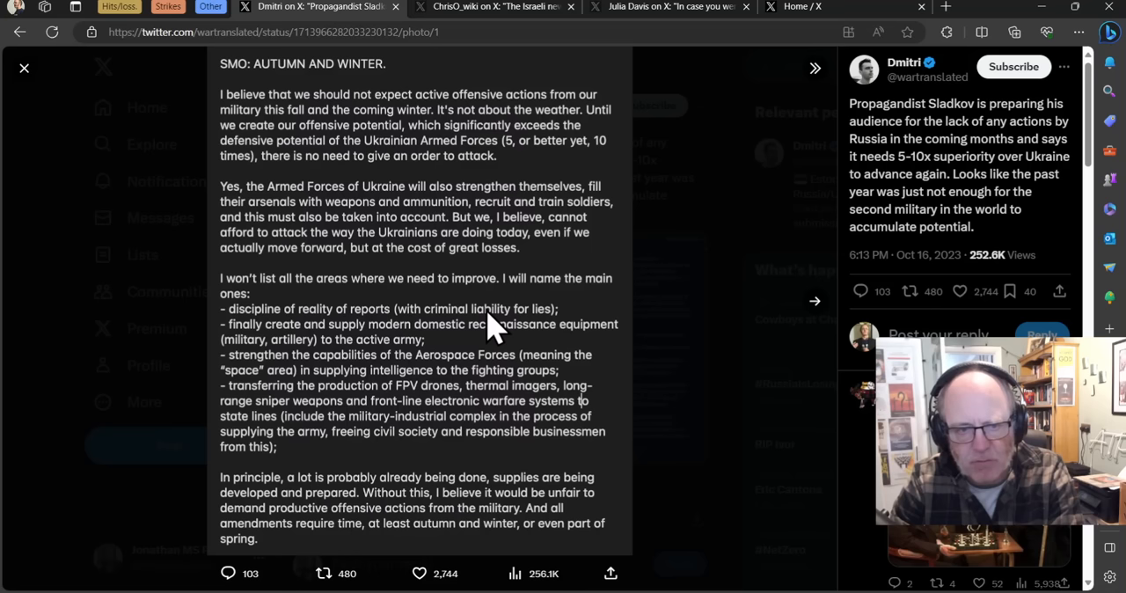
mouse_move(482, 321)
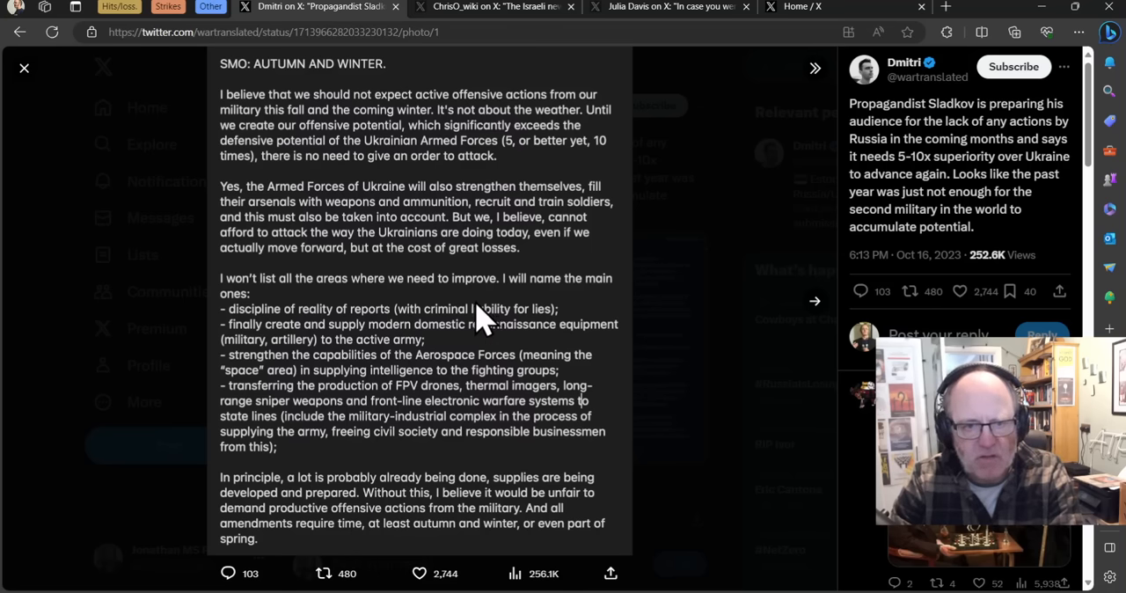
mouse_move(427, 317)
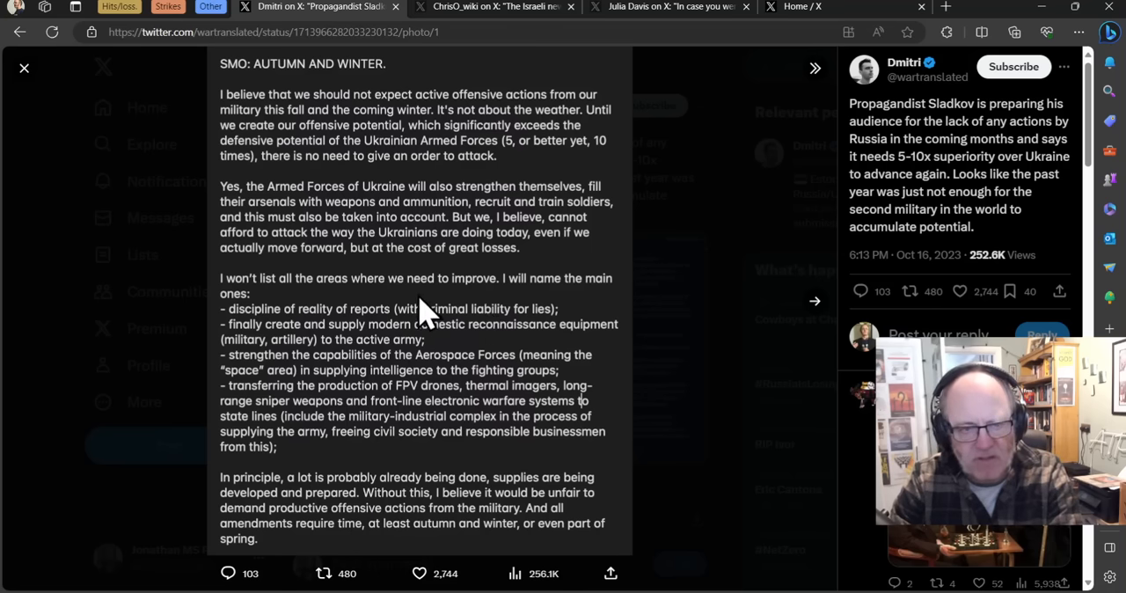
mouse_move(374, 220)
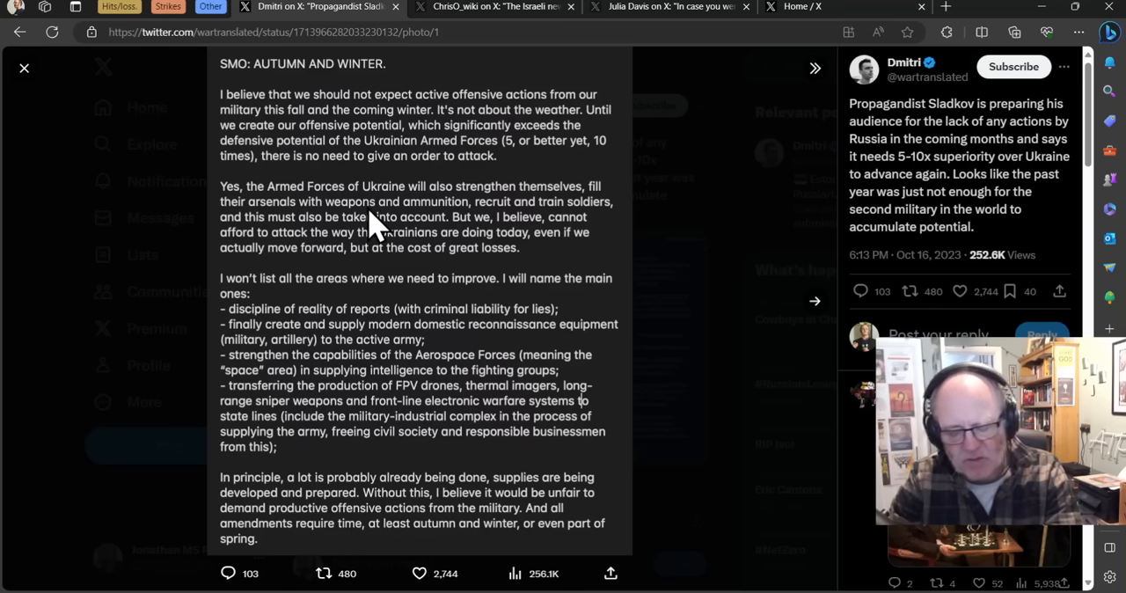
mouse_move(339, 330)
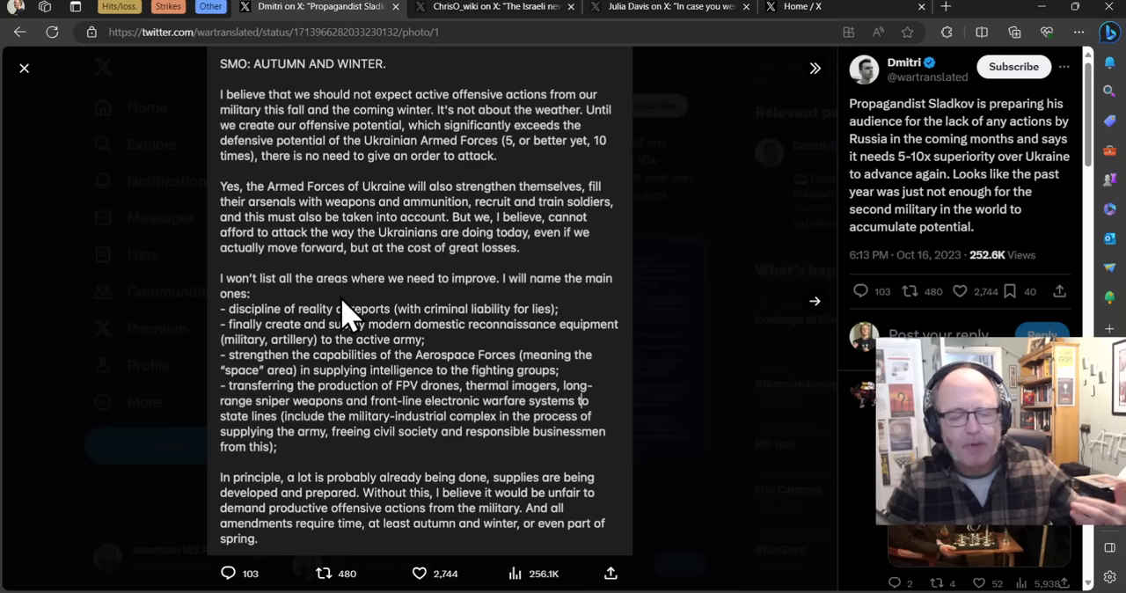
mouse_move(343, 321)
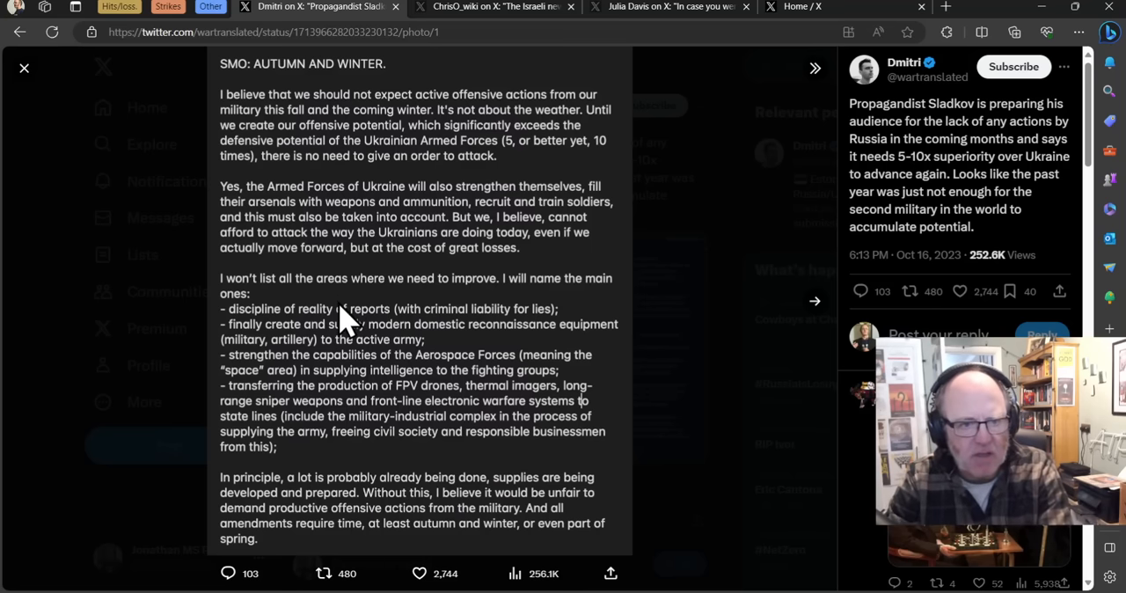
mouse_move(330, 347)
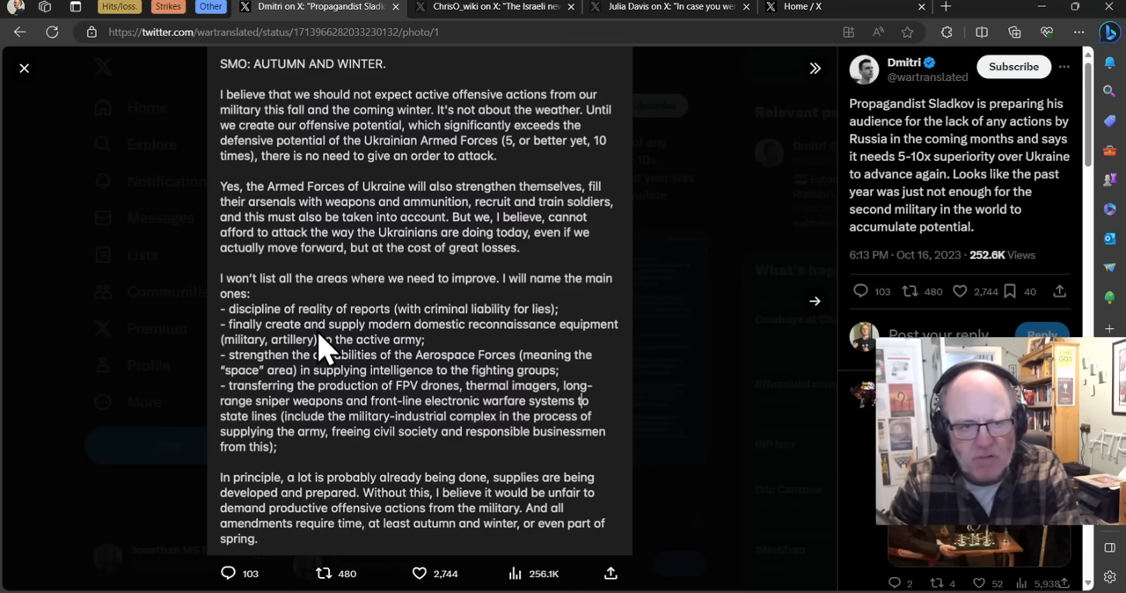
mouse_move(370, 337)
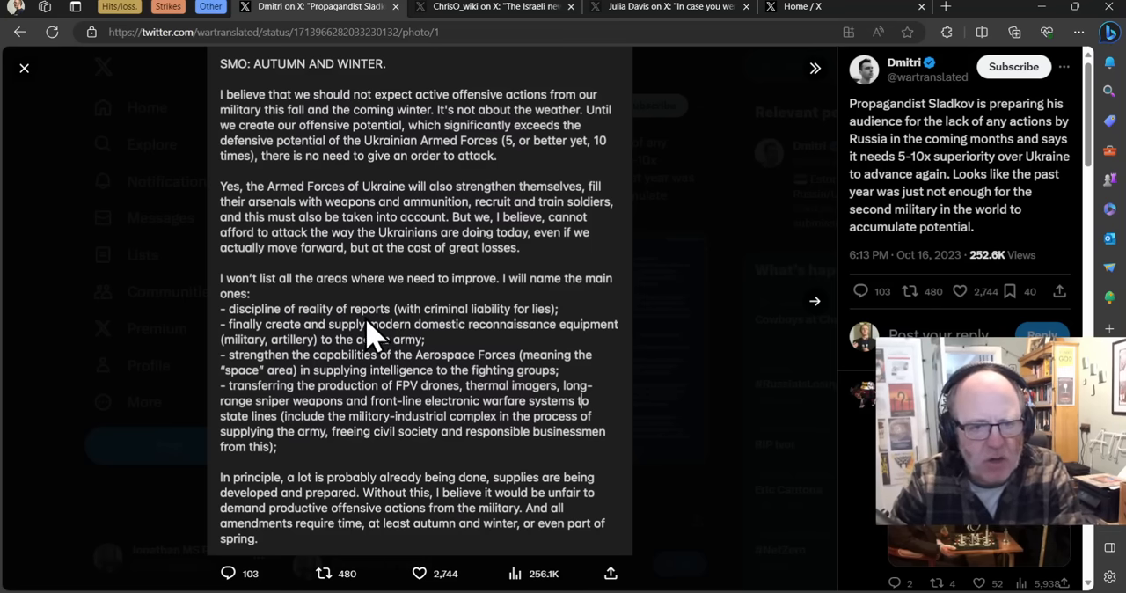
mouse_move(237, 357)
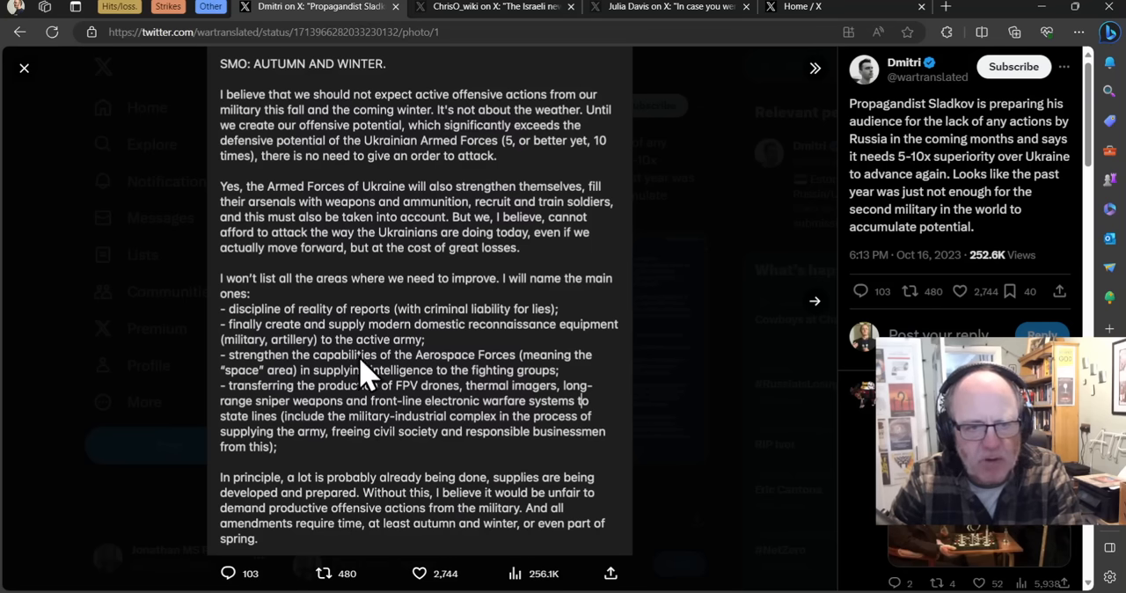
mouse_move(440, 352)
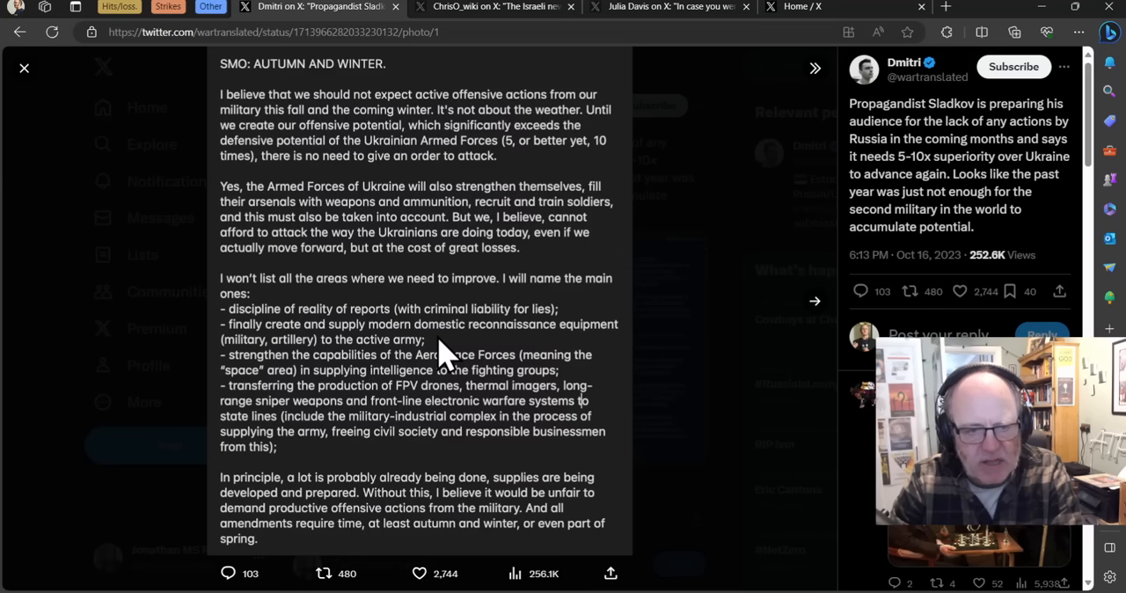
mouse_move(457, 383)
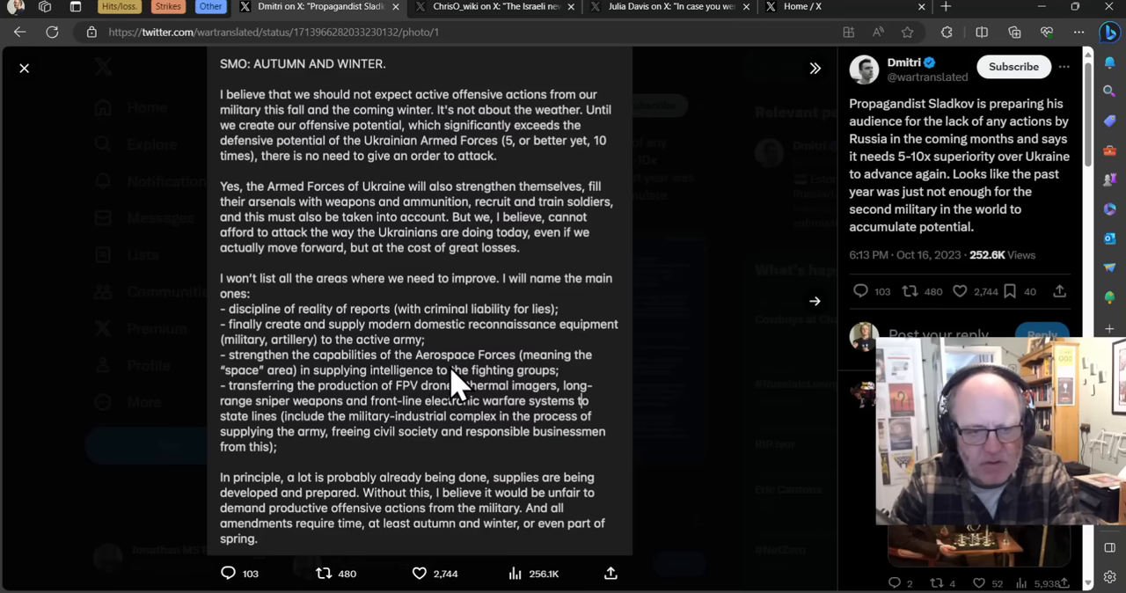
mouse_move(563, 396)
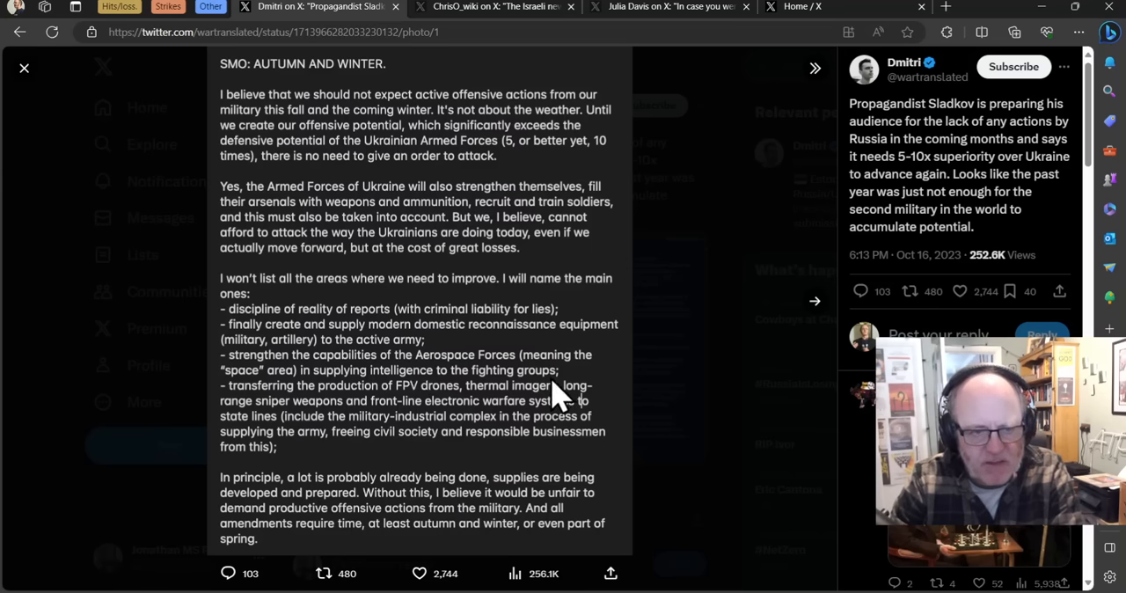
mouse_move(431, 396)
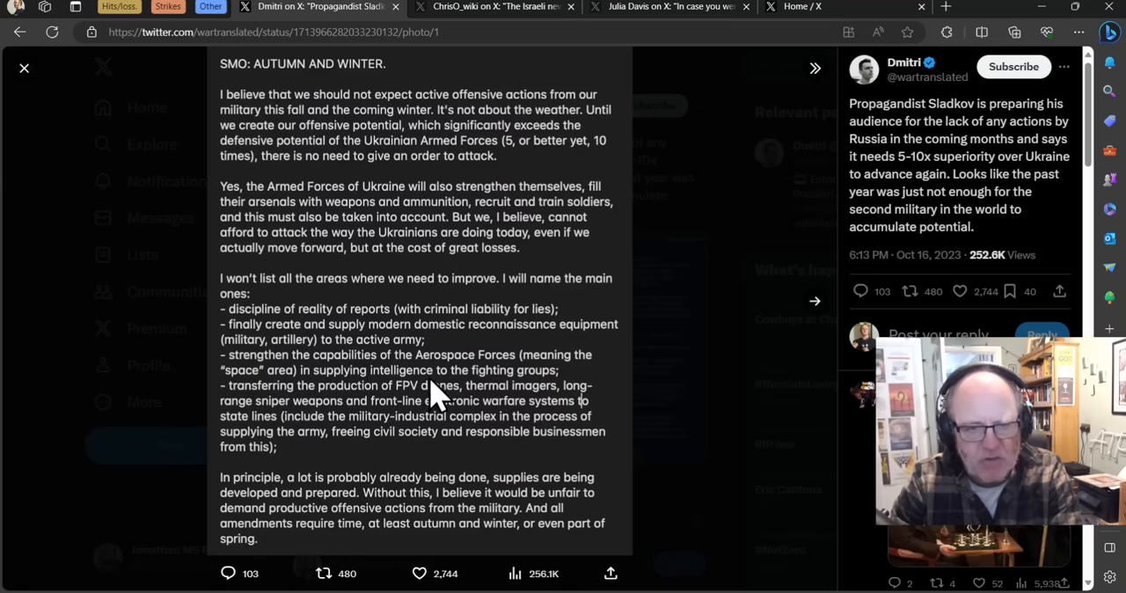
mouse_move(418, 418)
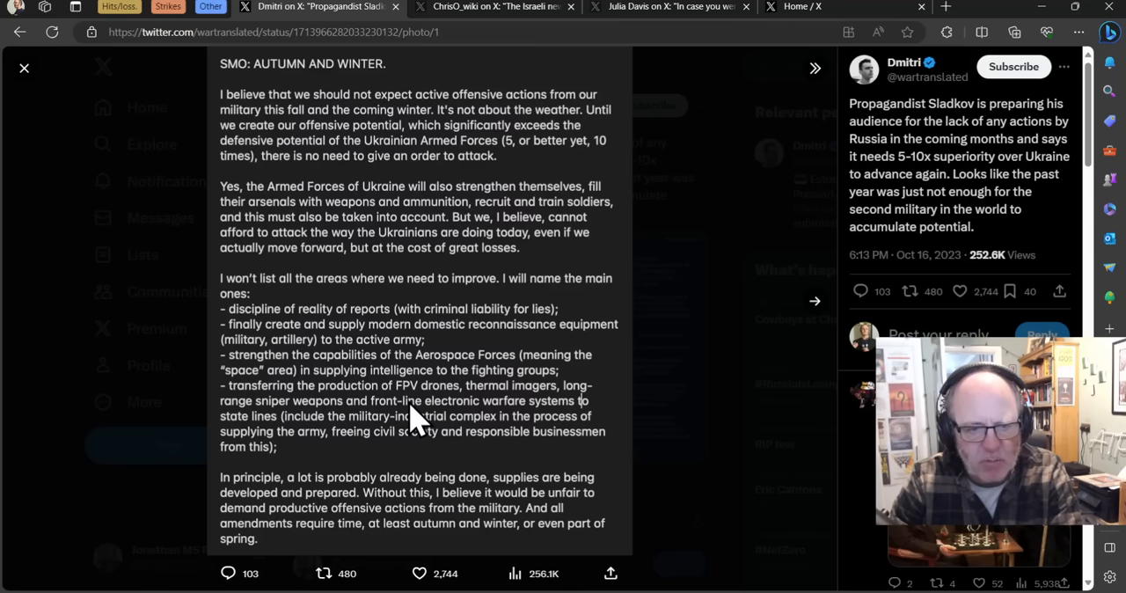
mouse_move(369, 440)
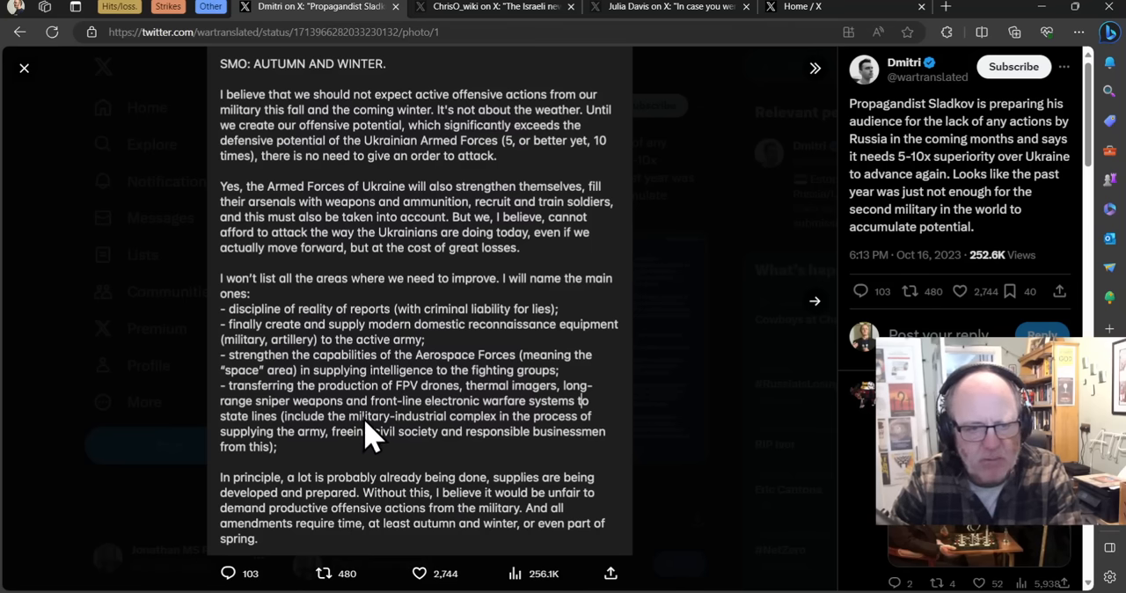
mouse_move(629, 426)
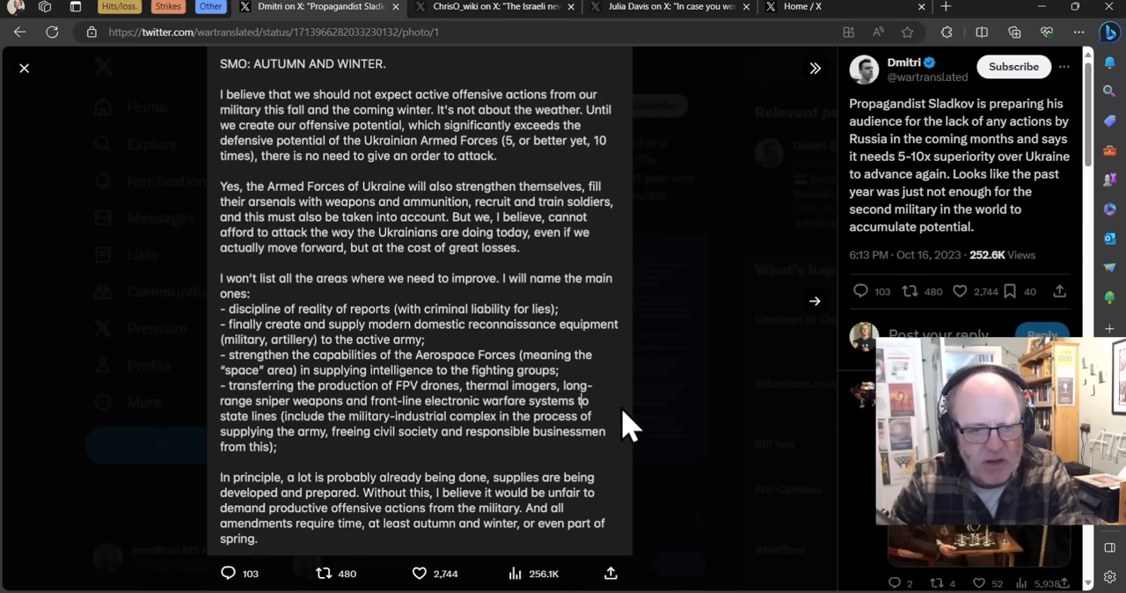
mouse_move(624, 414)
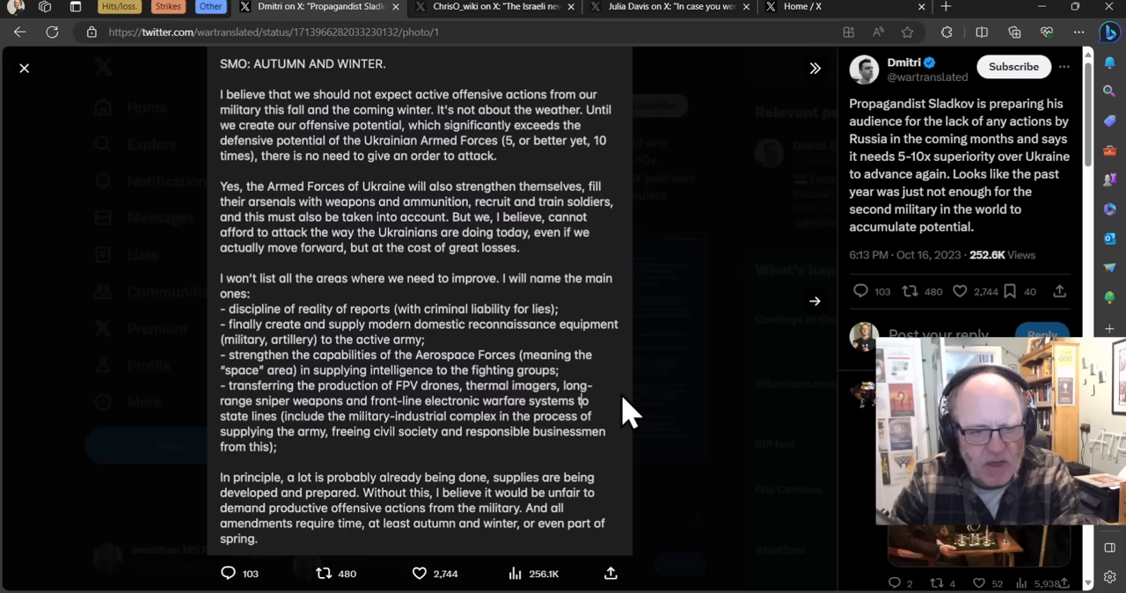
mouse_move(625, 413)
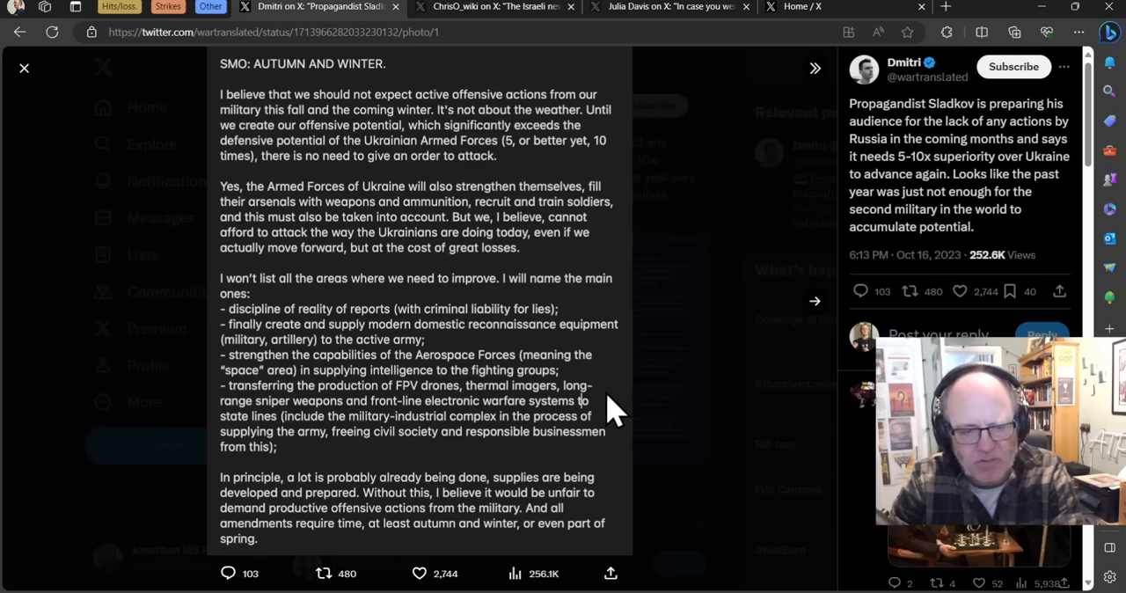
mouse_move(607, 414)
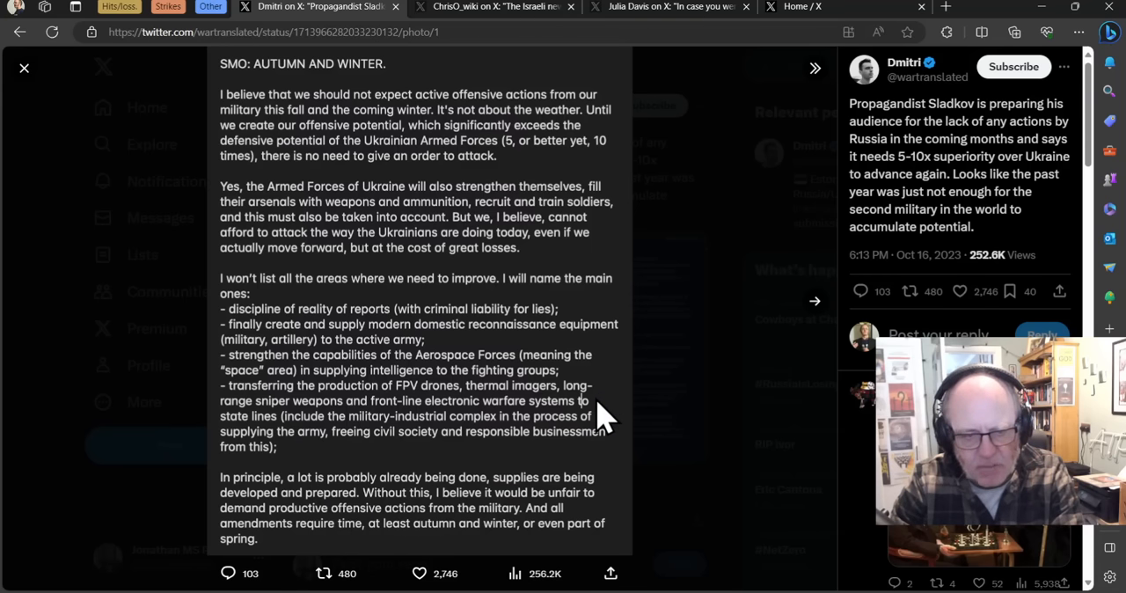
mouse_move(629, 444)
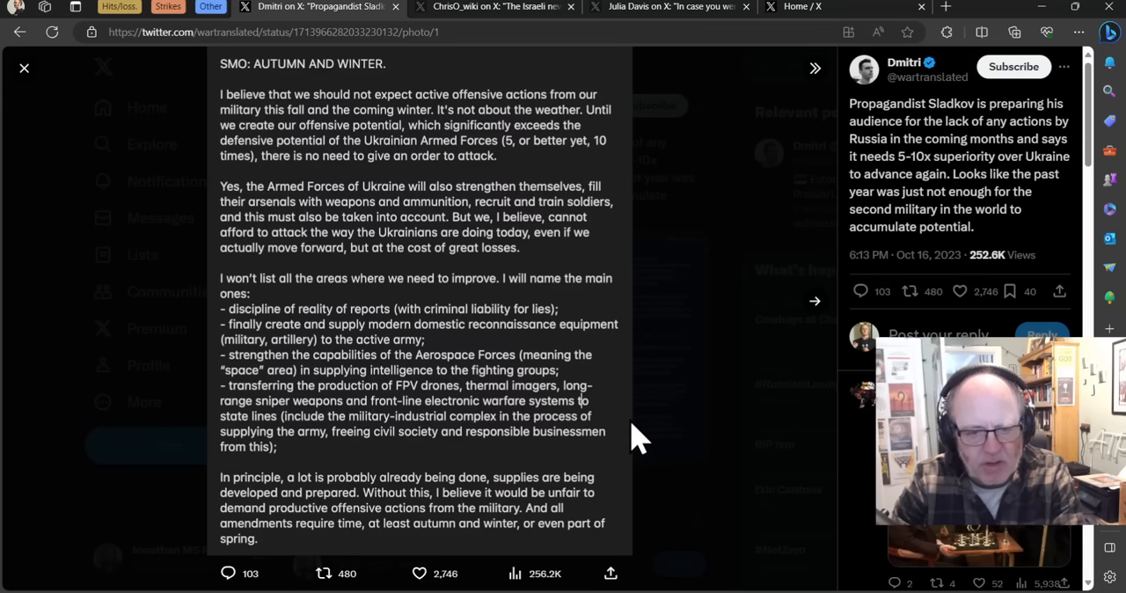
mouse_move(632, 444)
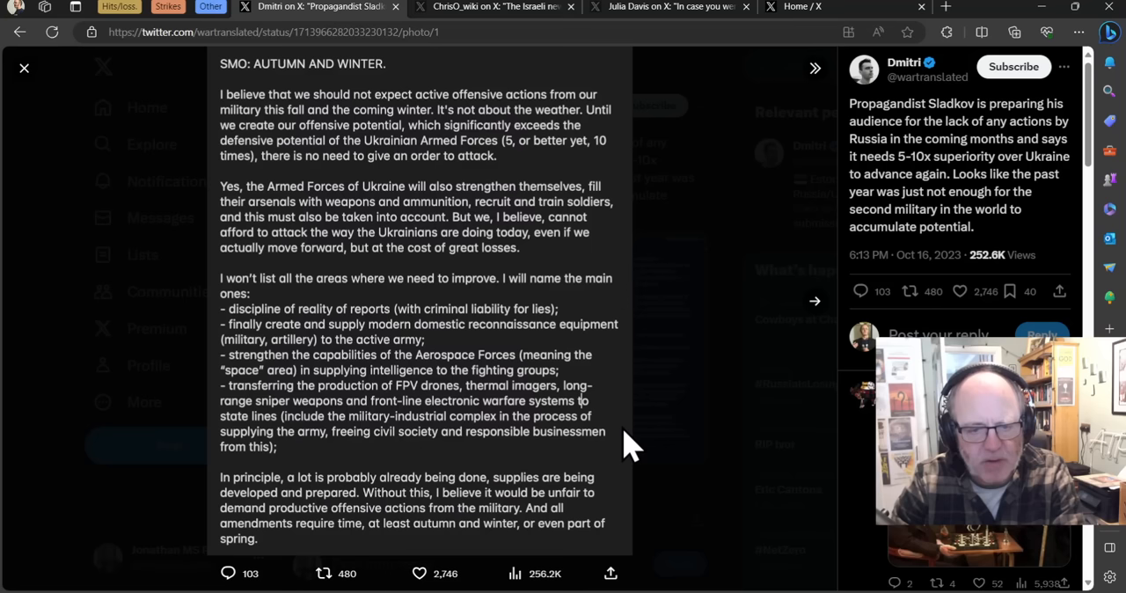
mouse_move(623, 432)
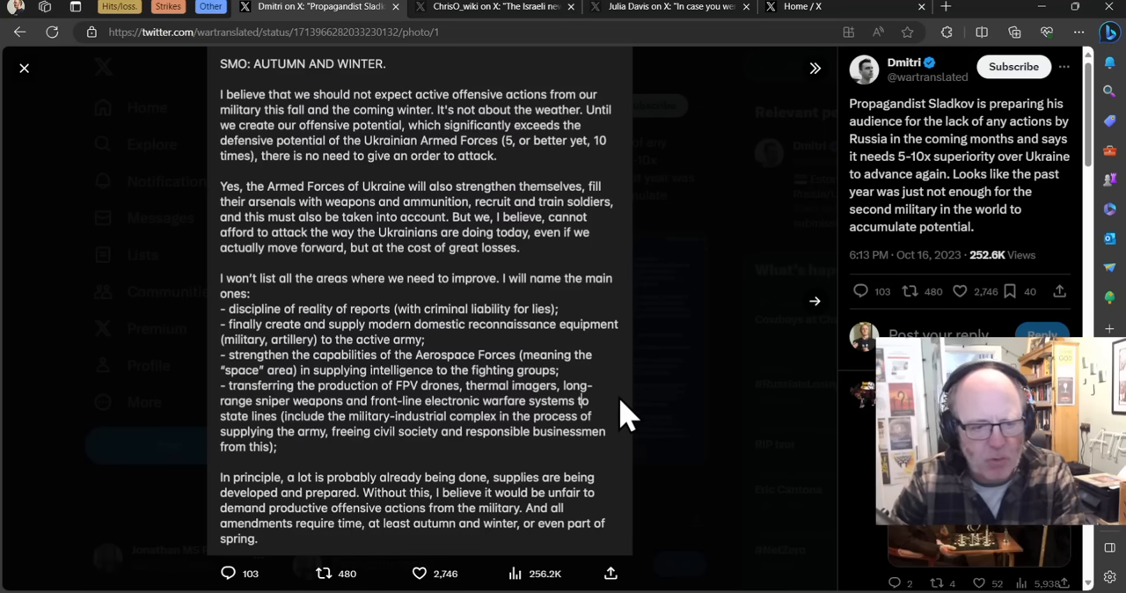
mouse_move(559, 453)
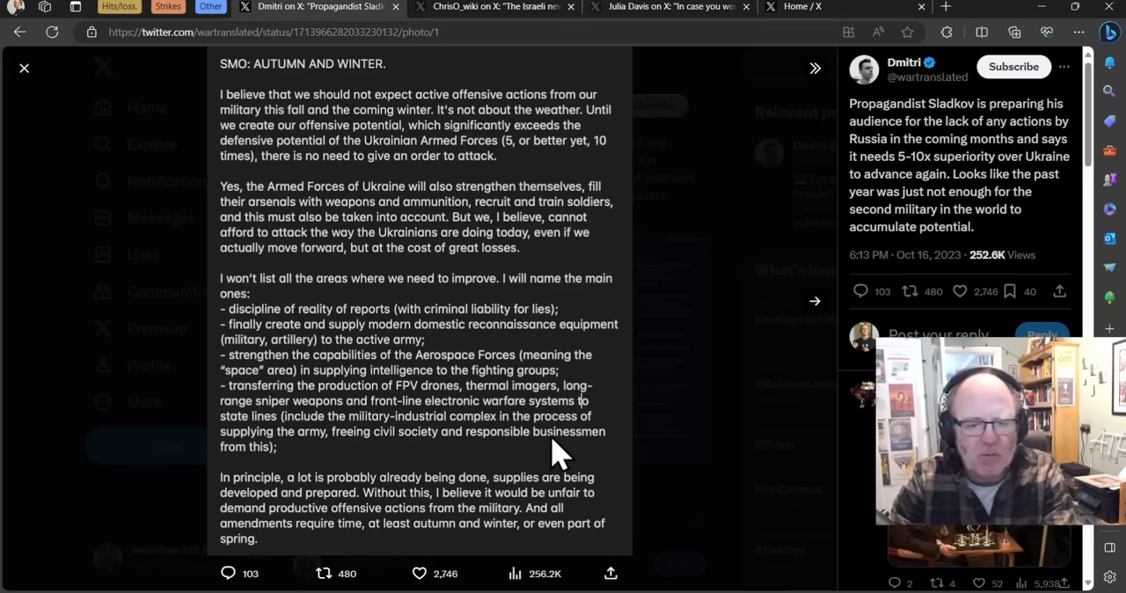
mouse_move(545, 440)
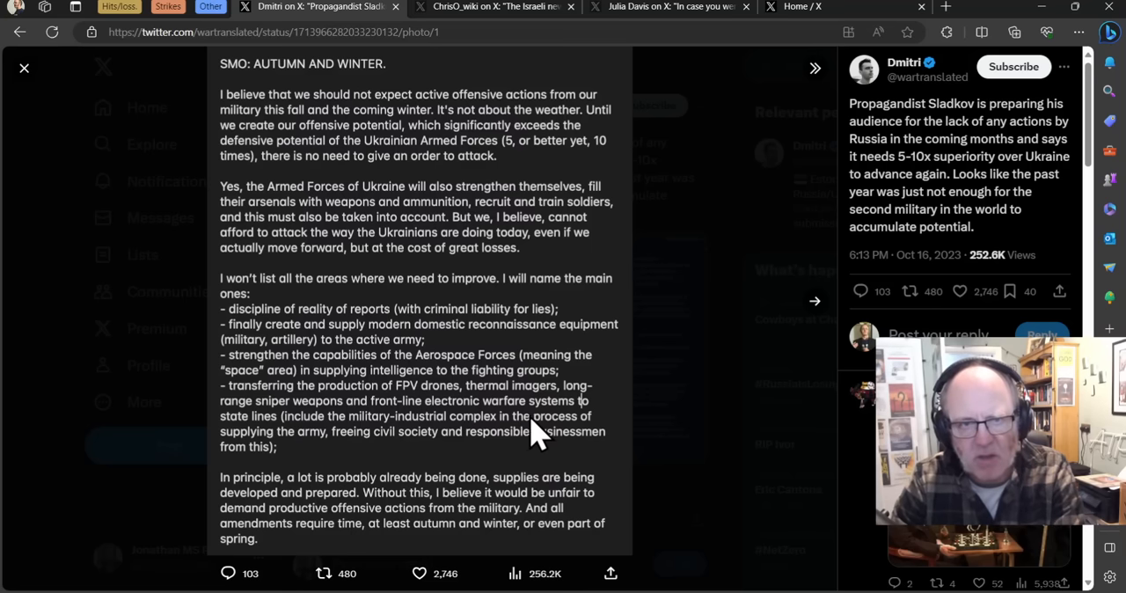
mouse_move(224, 337)
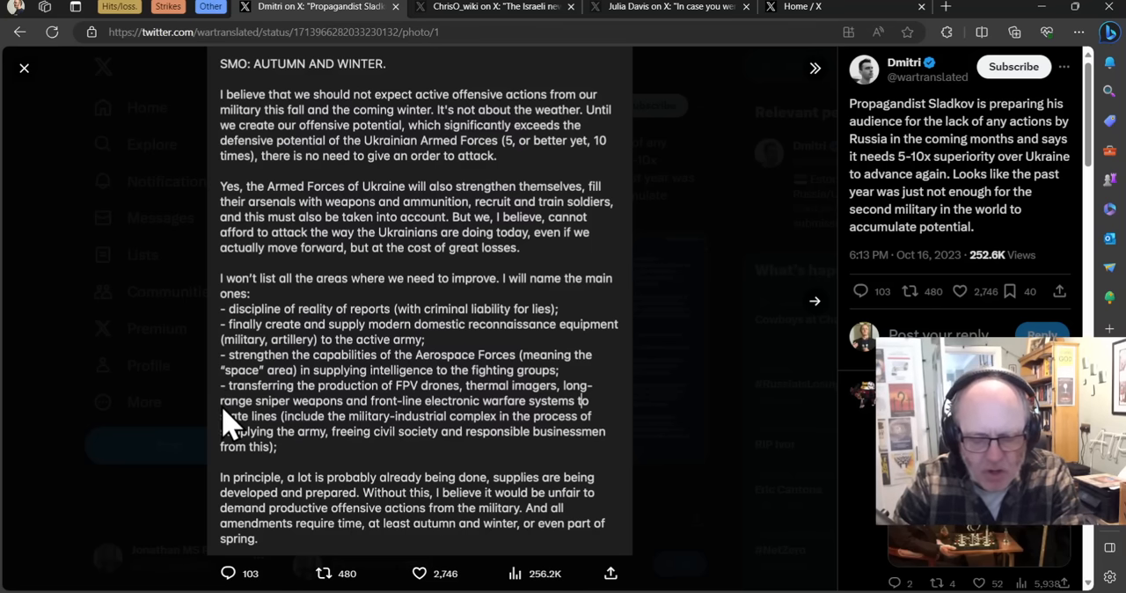
mouse_move(237, 290)
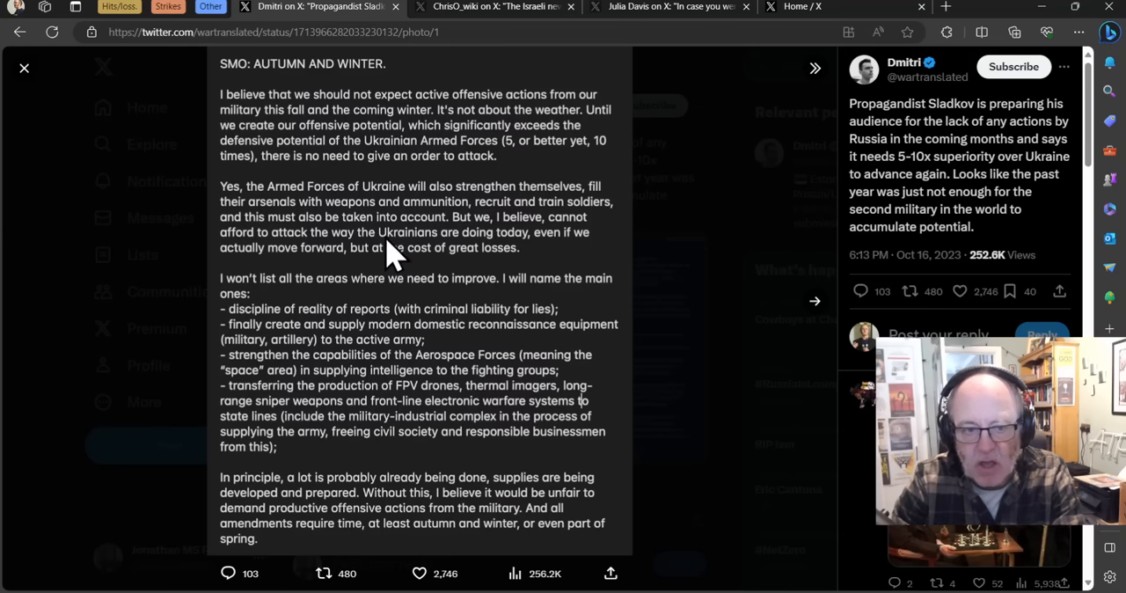
mouse_move(280, 365)
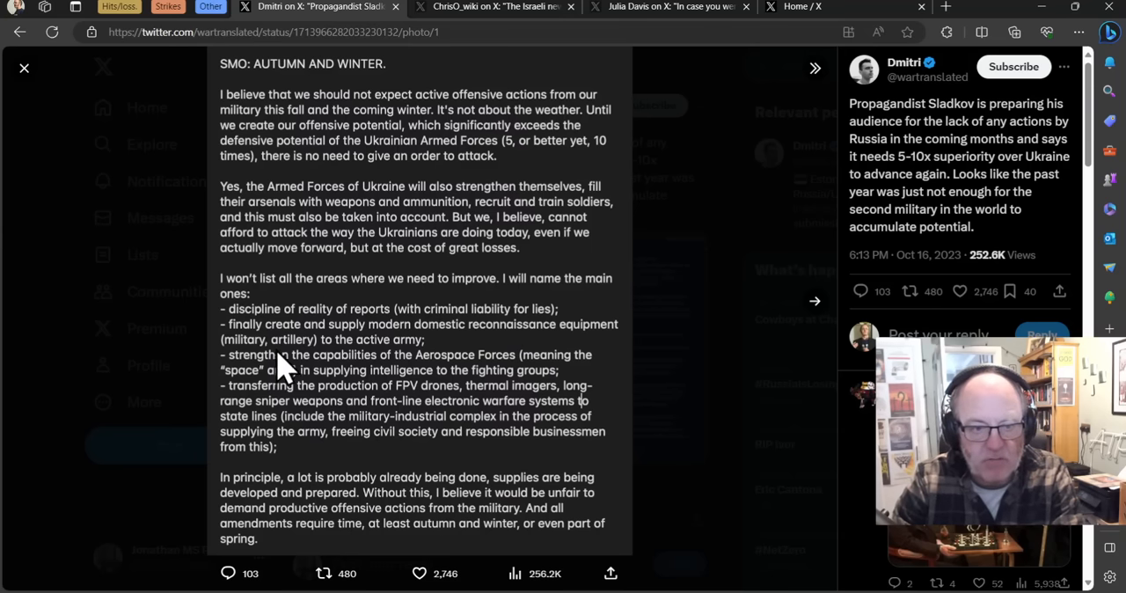
mouse_move(176, 347)
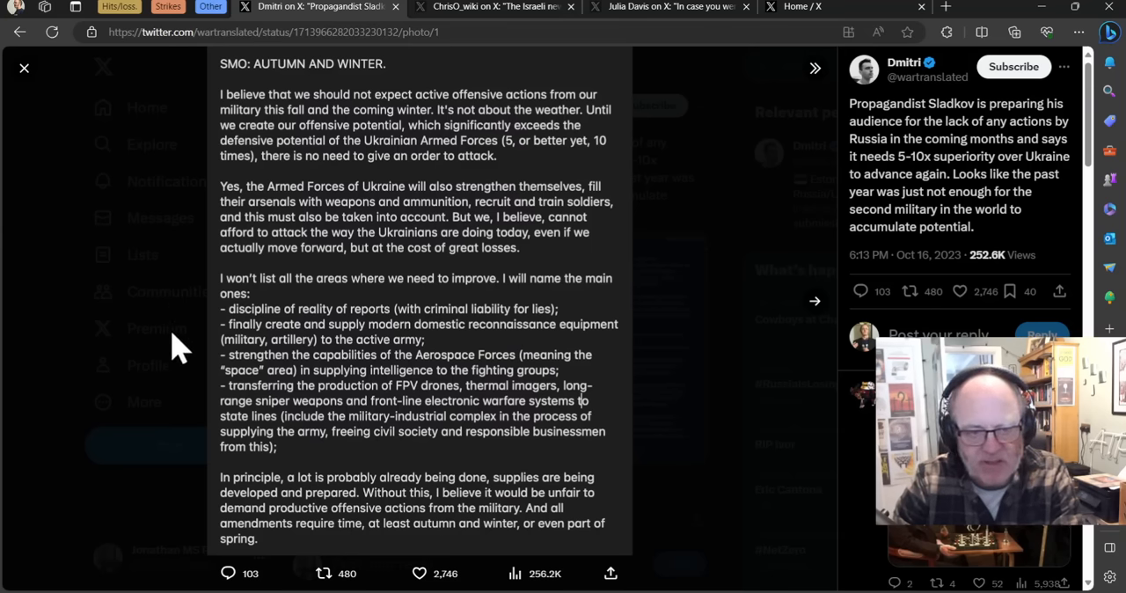
mouse_move(75, 361)
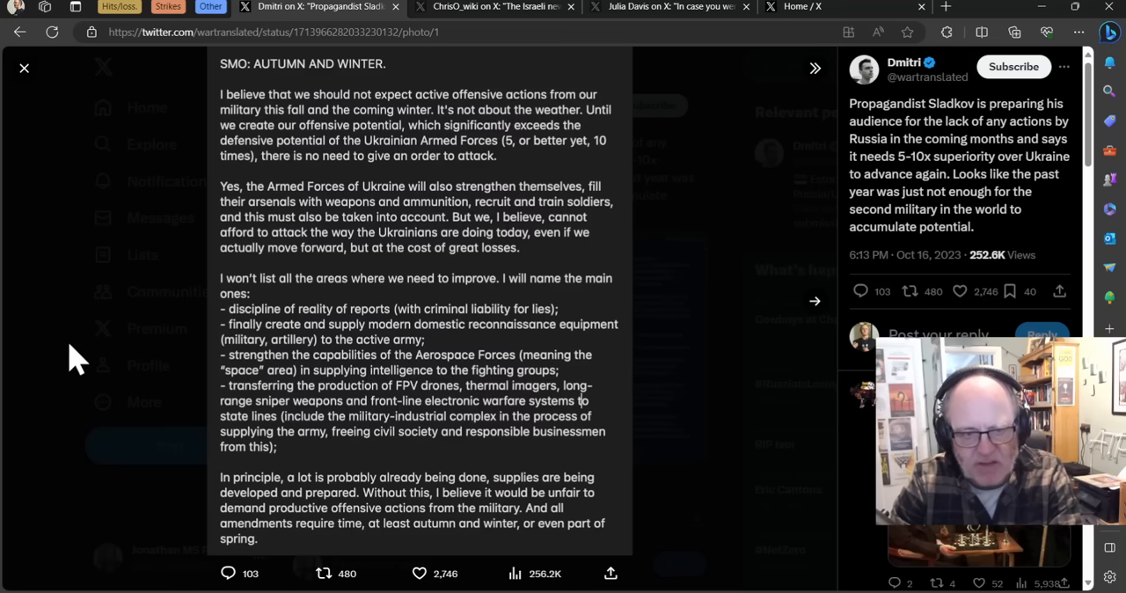
mouse_move(401, 88)
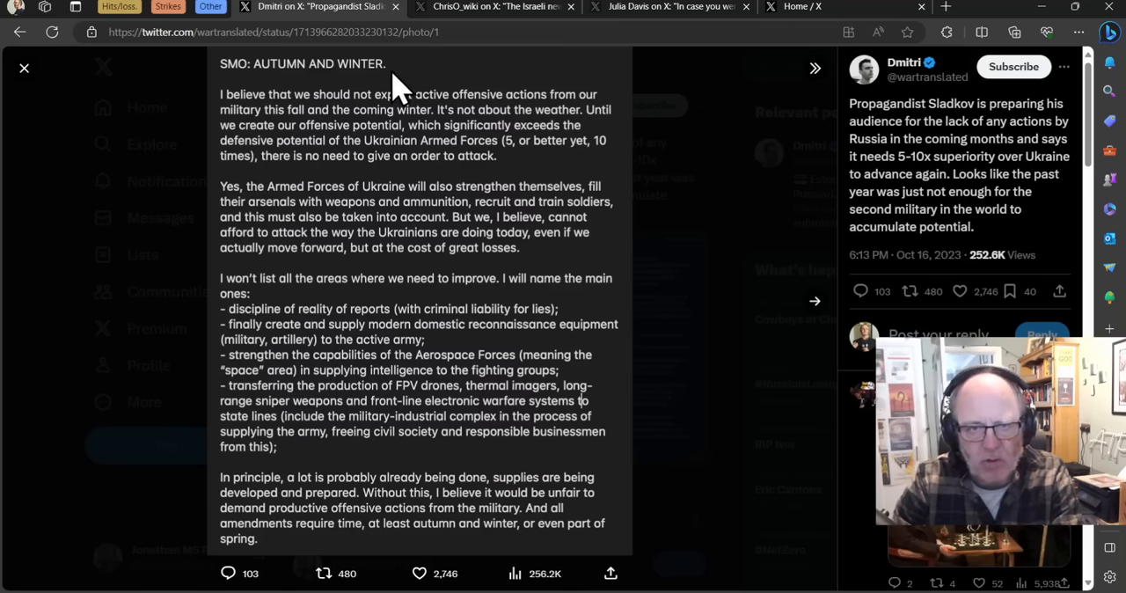
mouse_move(281, 110)
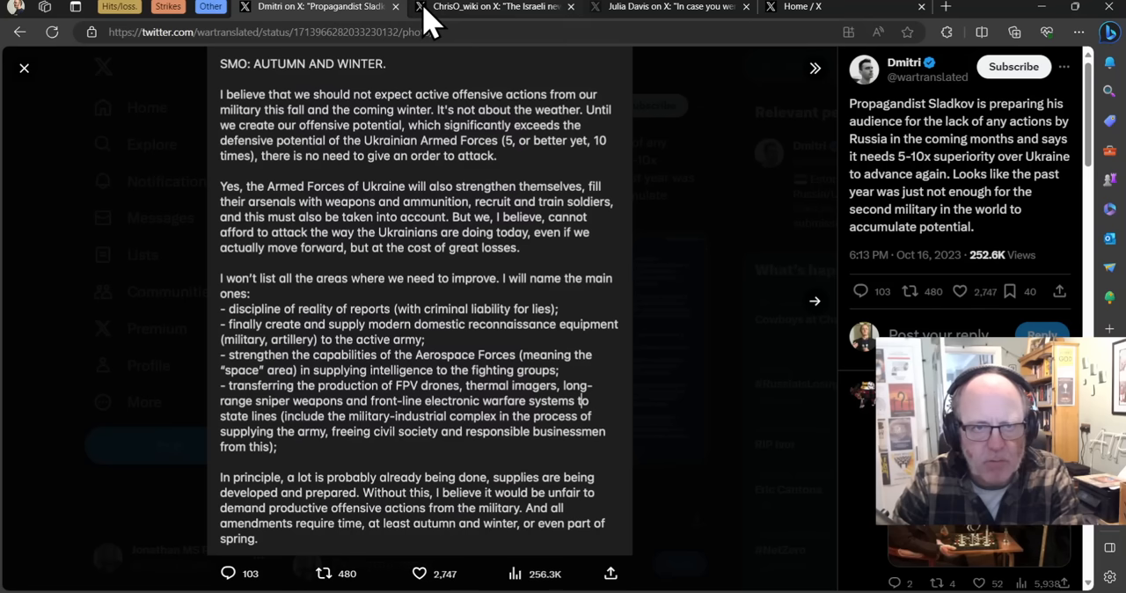
mouse_move(462, 16)
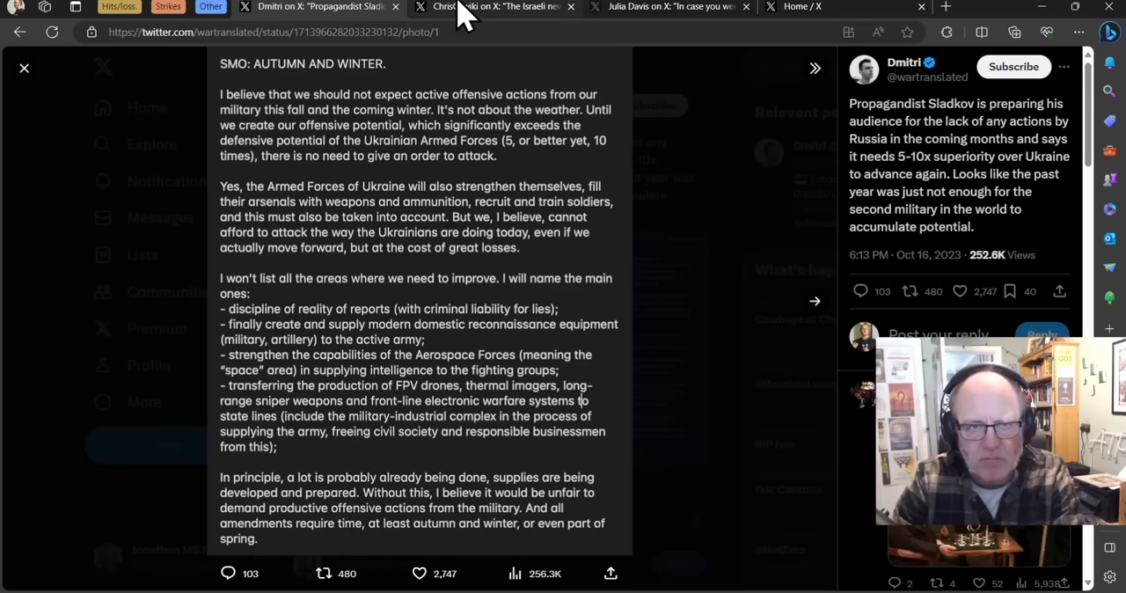
Switch to the ChrisO_wiki tab showing the Haaretz report on X's disinformation problem.
left_click(493, 7)
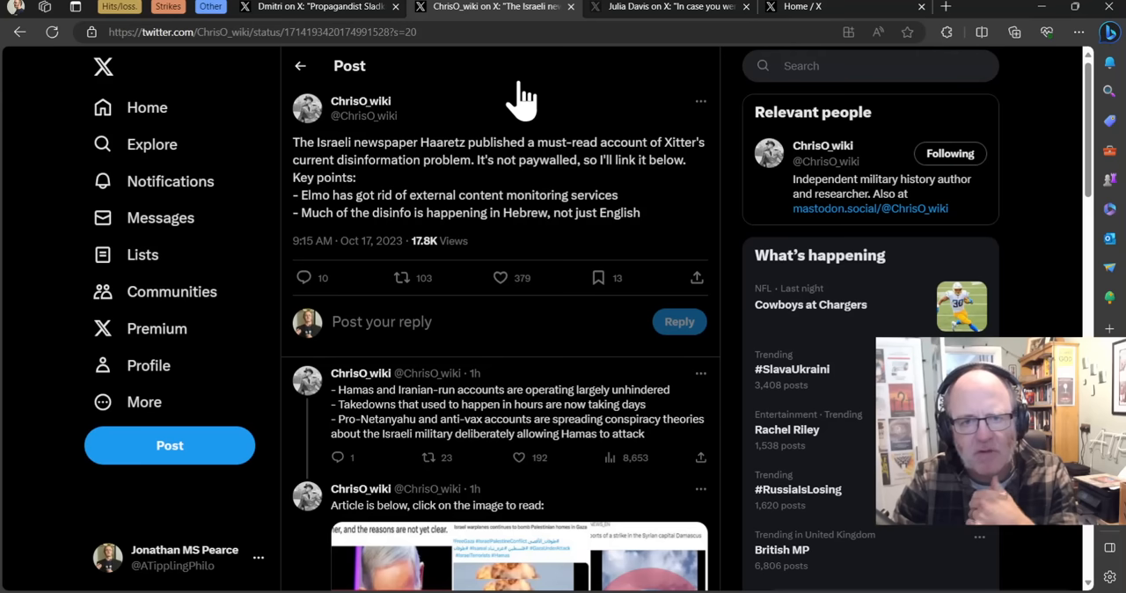
mouse_move(546, 132)
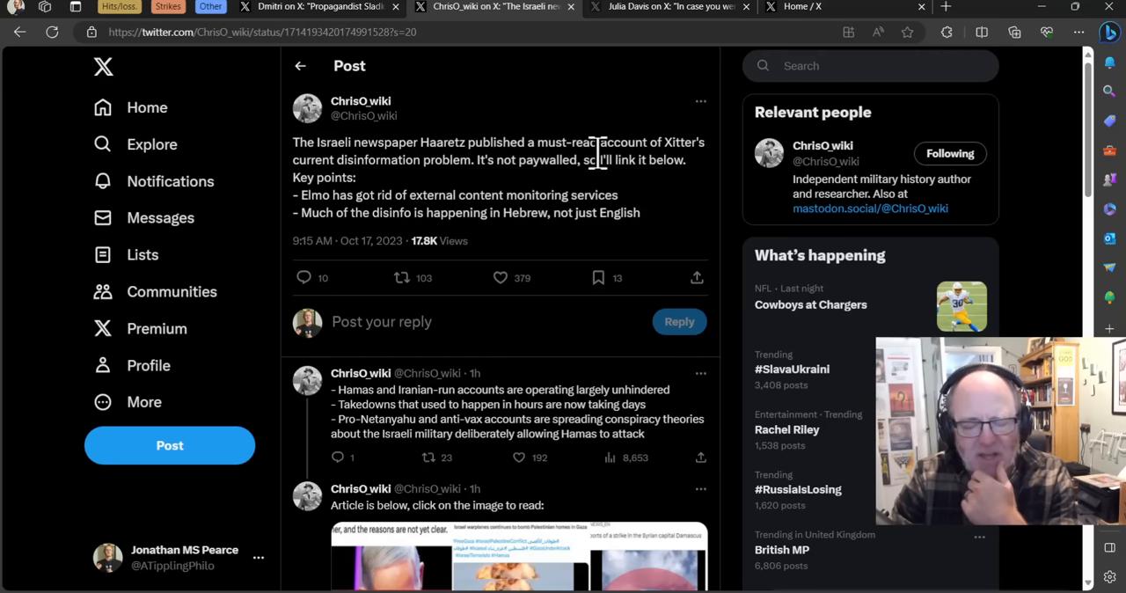
mouse_move(536, 196)
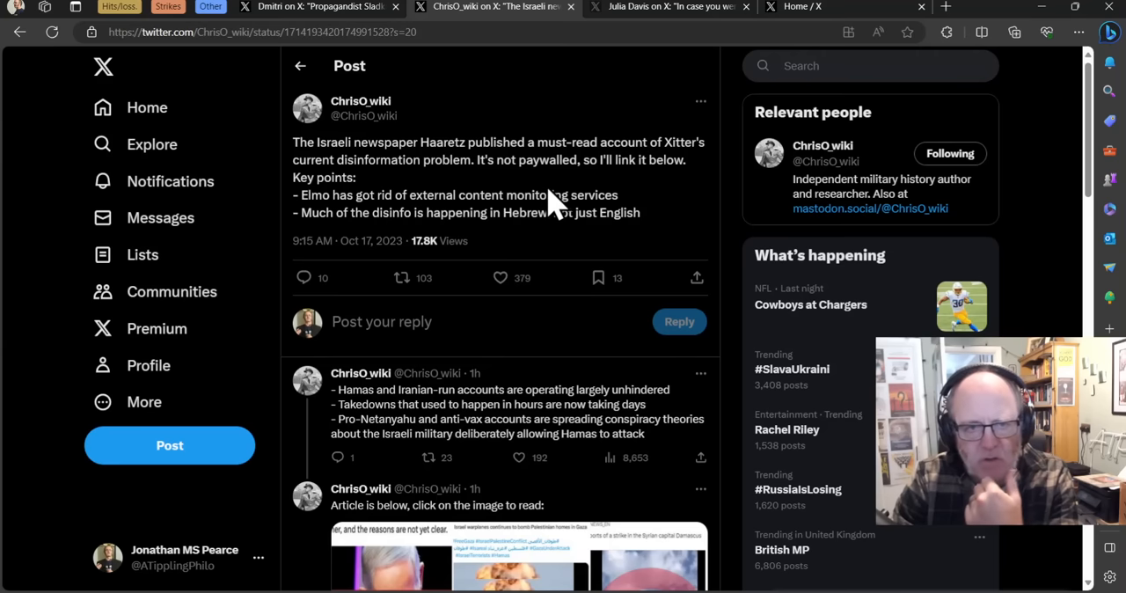
mouse_move(417, 198)
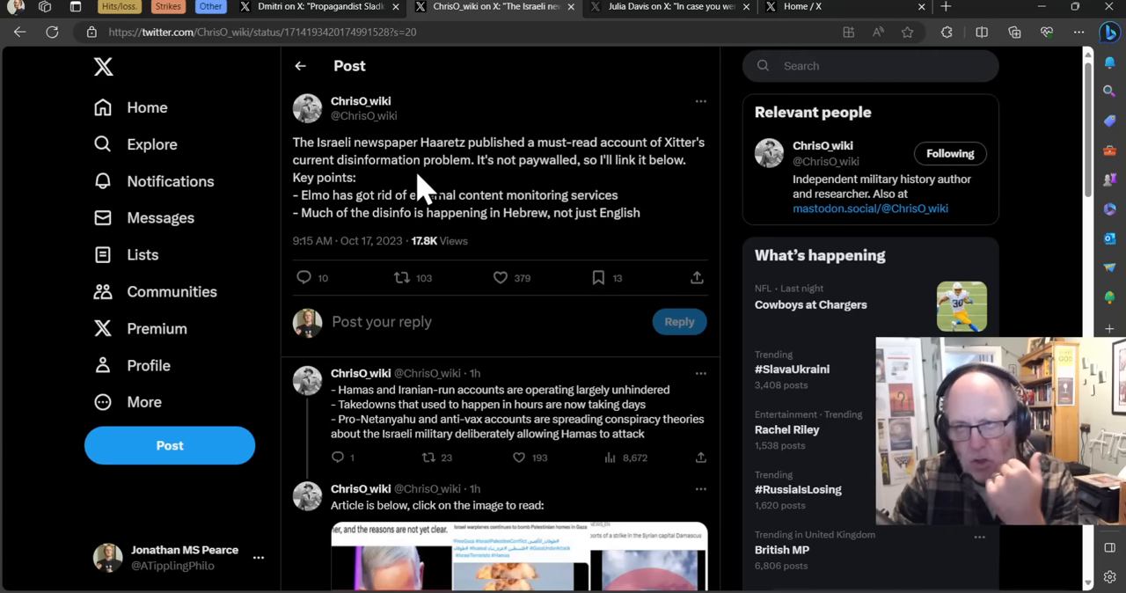
mouse_move(420, 196)
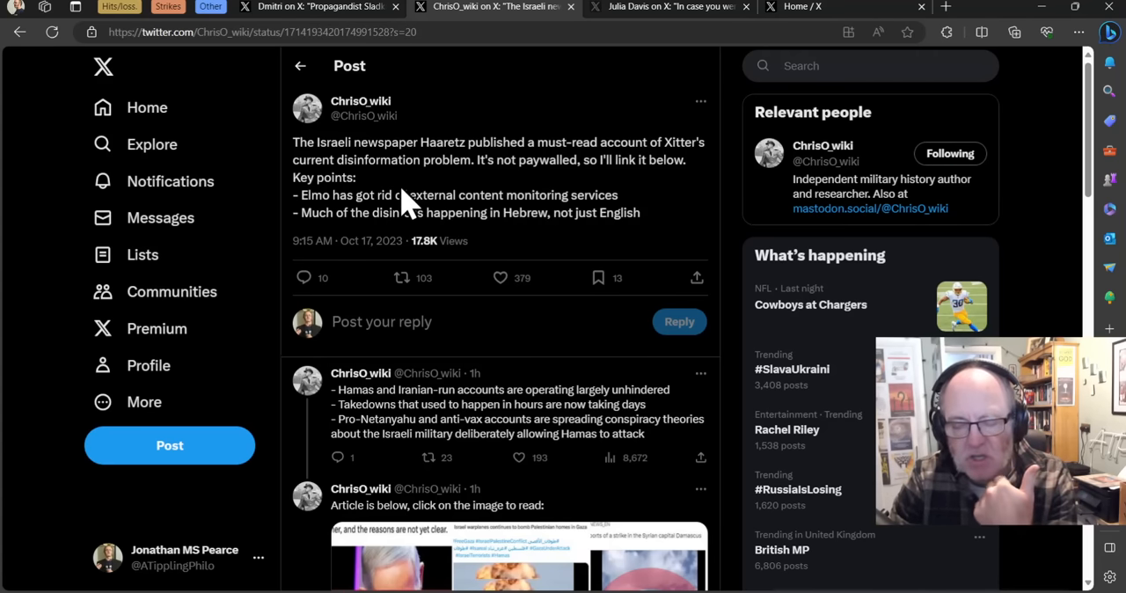
mouse_move(425, 185)
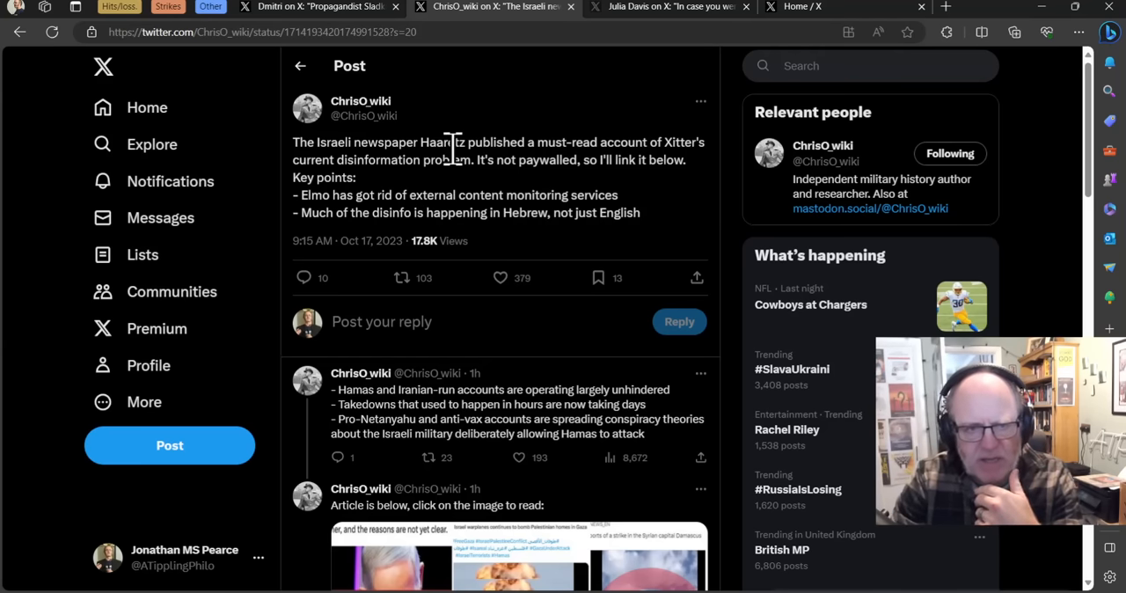
mouse_move(456, 168)
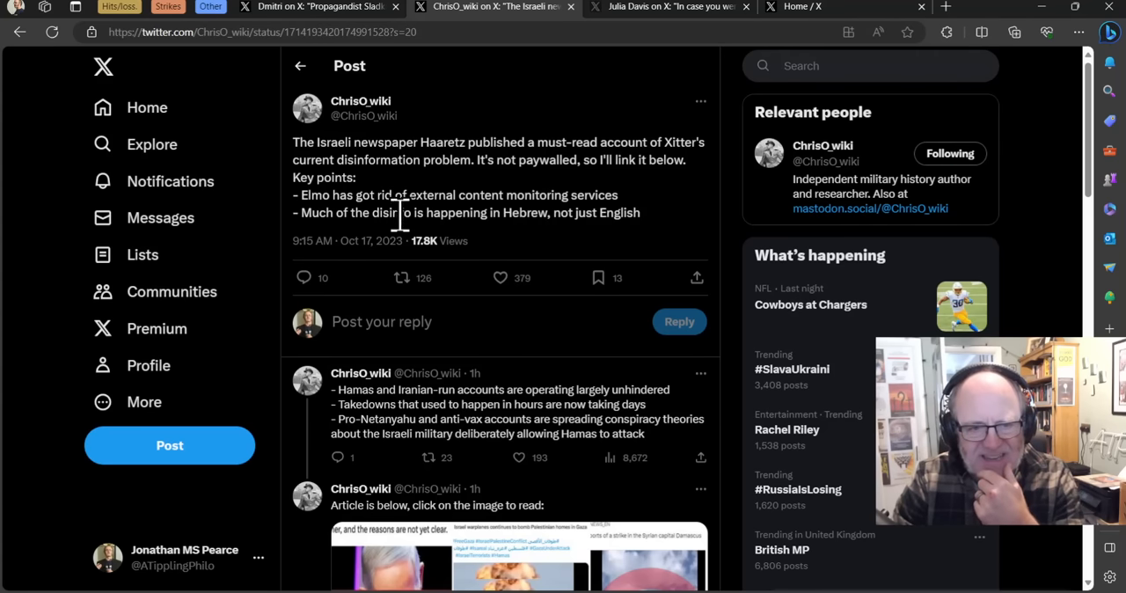
Scroll through the disinformation thread replies, then switch to Julia Davis's Russia-Hamas post.
scroll("down", 3)
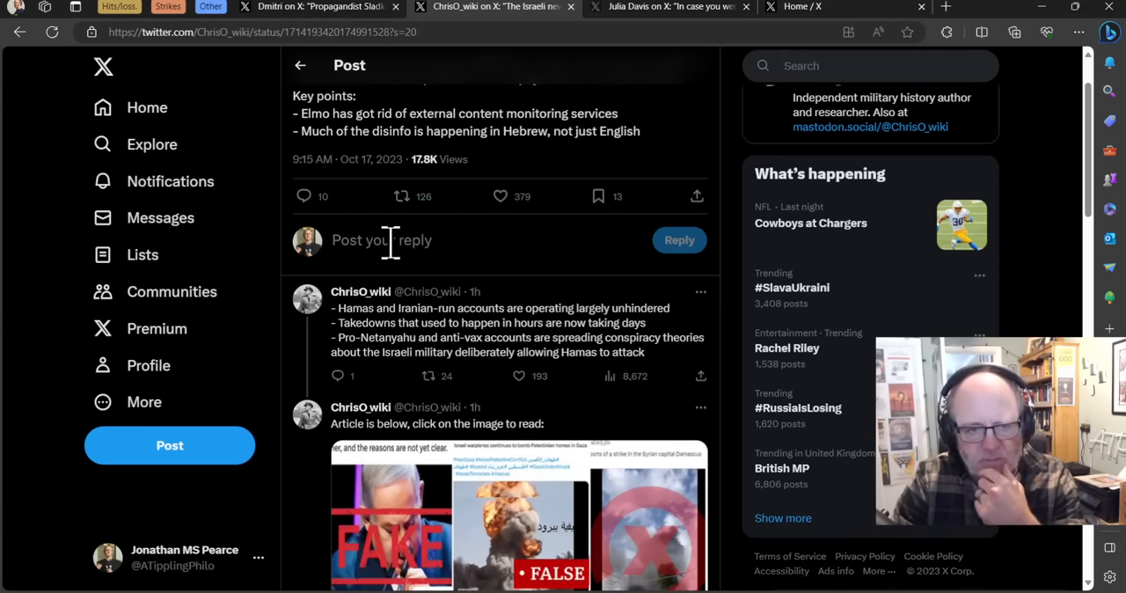
scroll("down", 3)
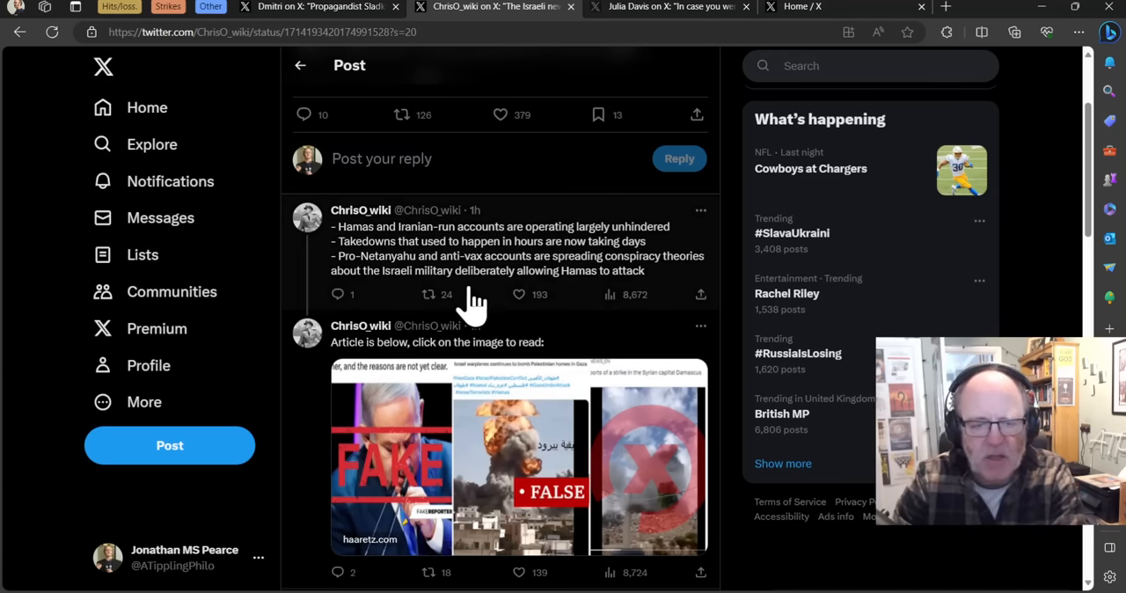
scroll("down", 3)
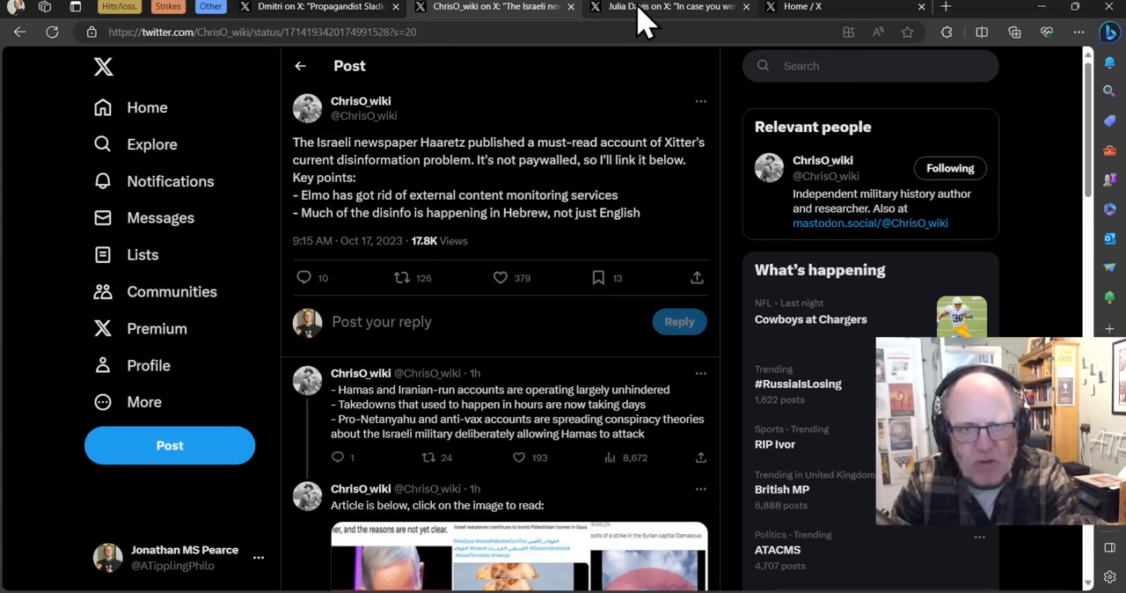
left_click(668, 7)
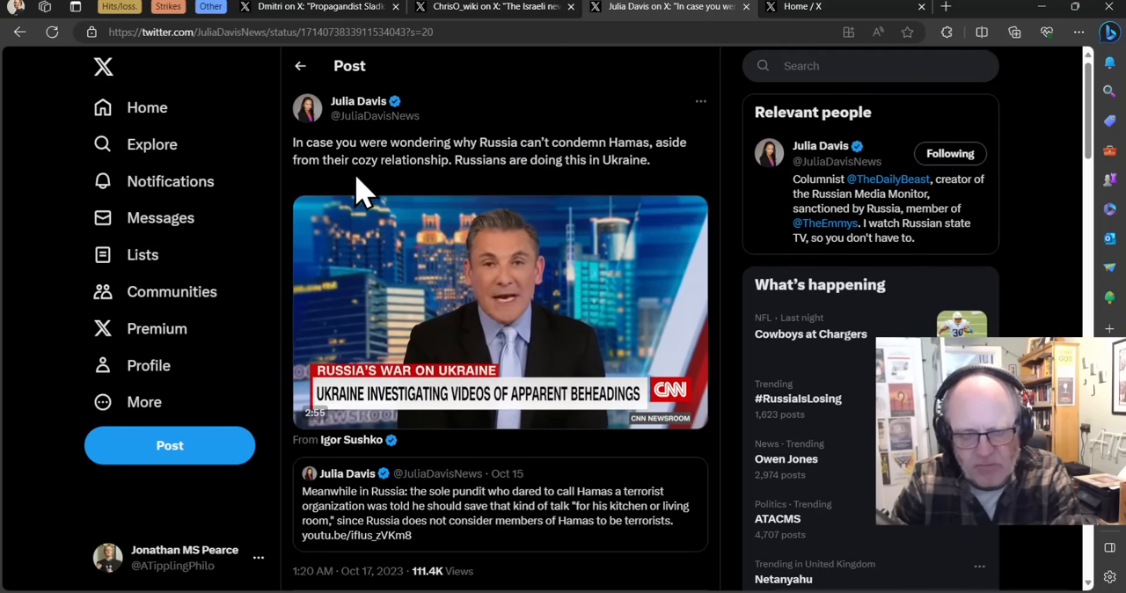
scroll("down", 3)
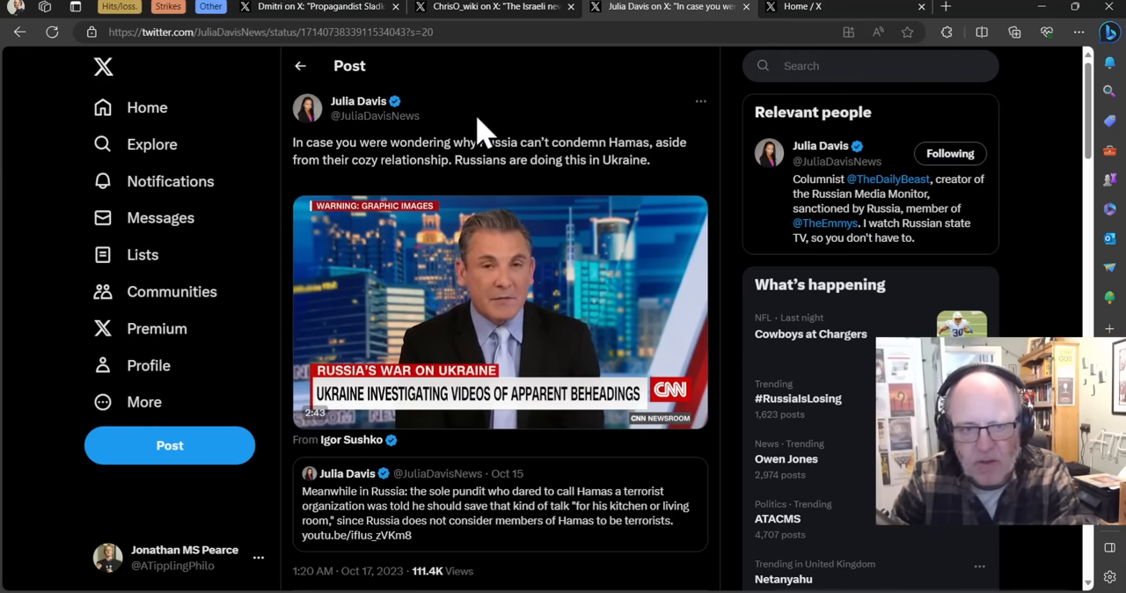
left_click(500, 312)
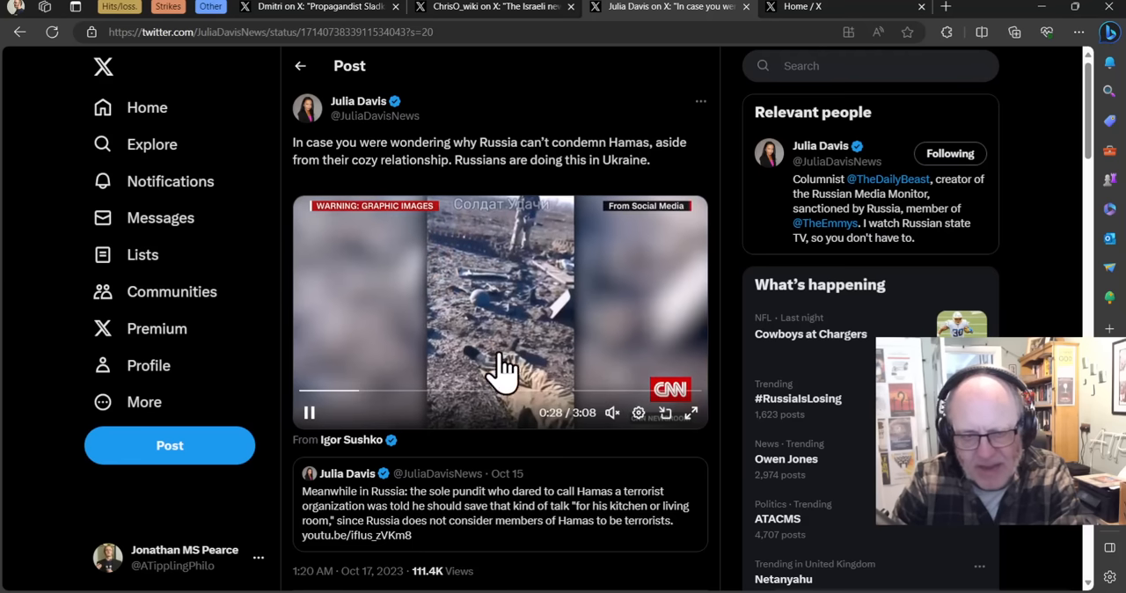
left_click(309, 412)
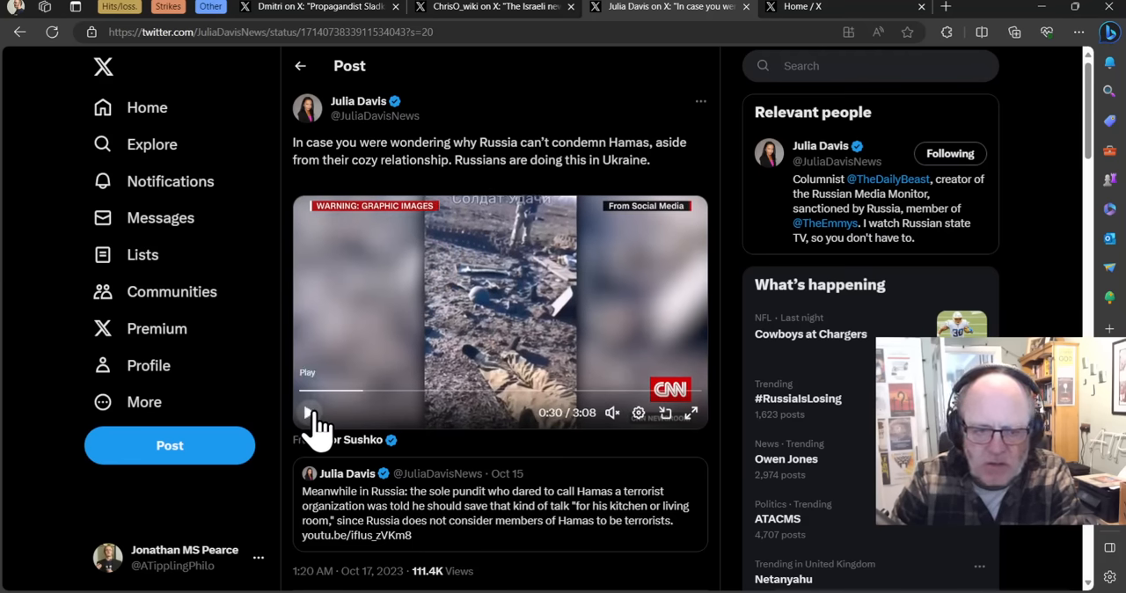
mouse_move(523, 259)
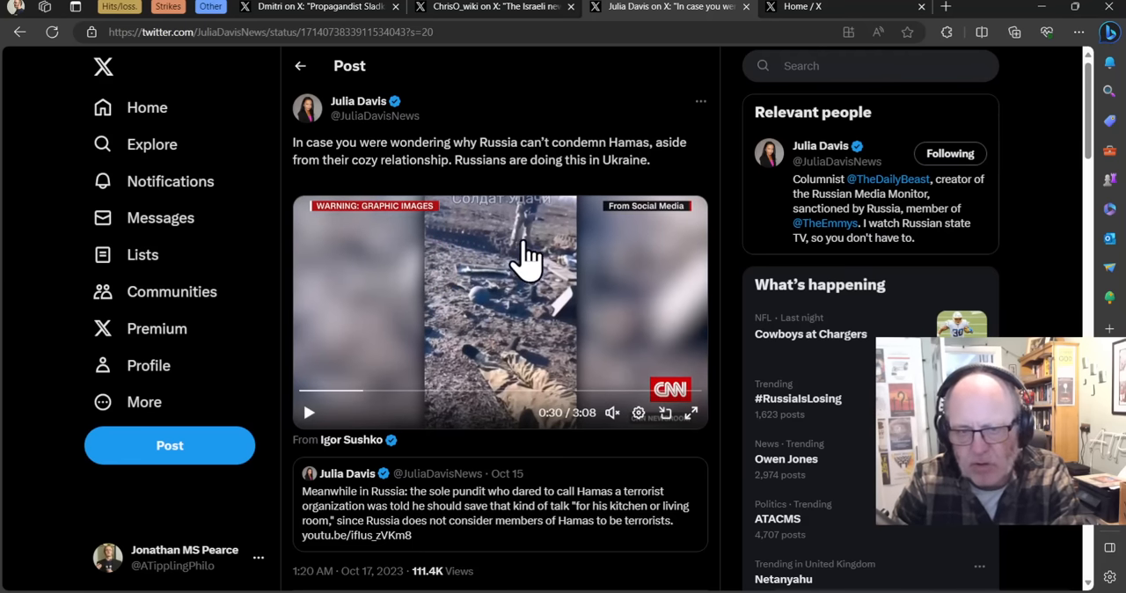
mouse_move(425, 196)
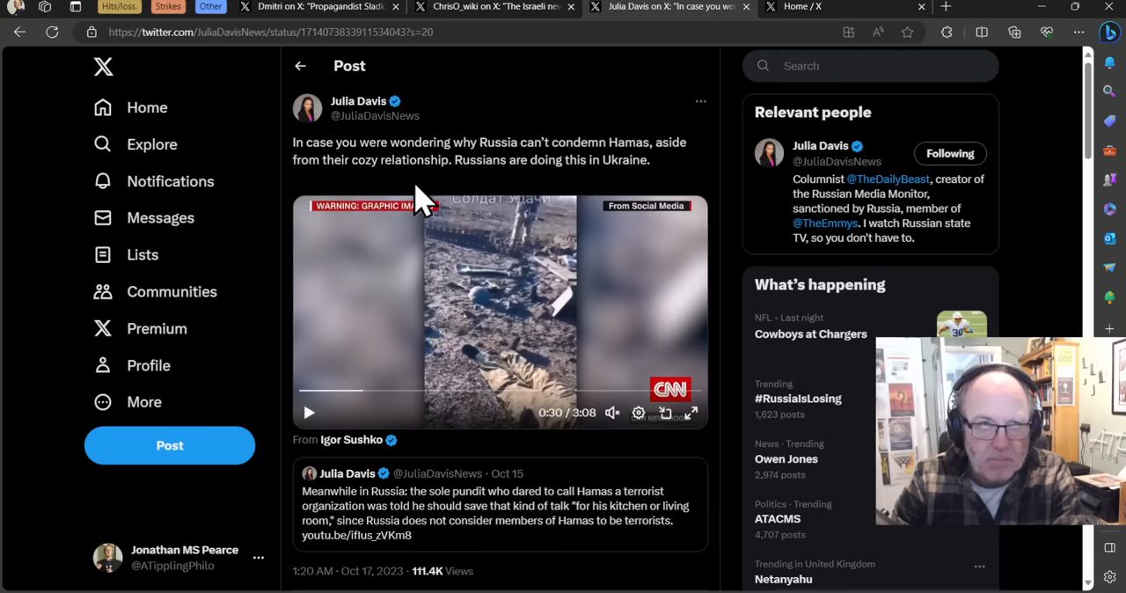
mouse_move(542, 198)
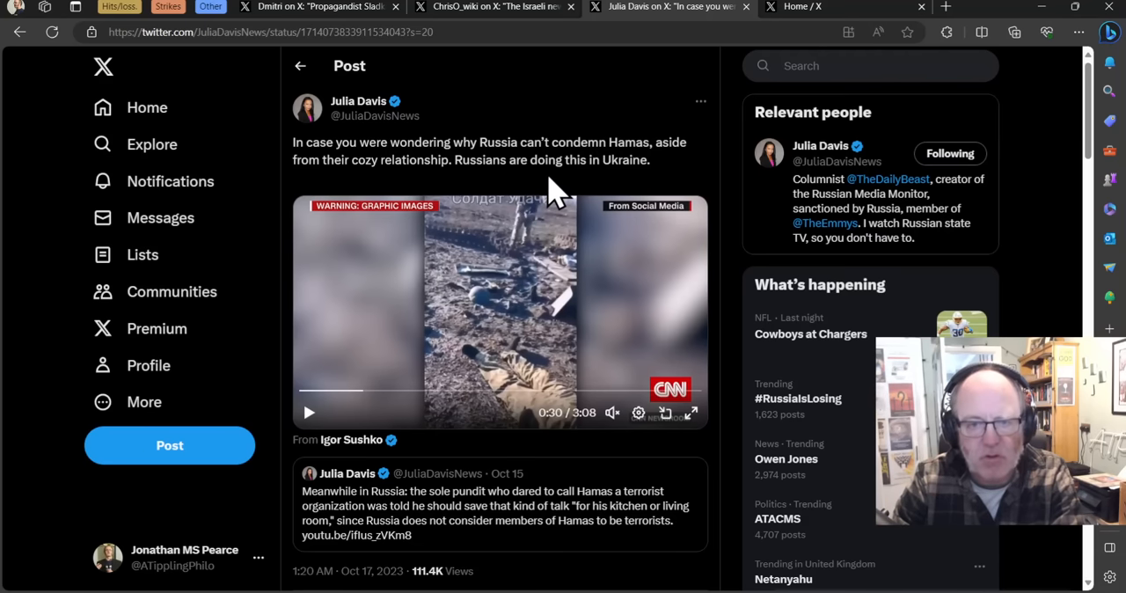
mouse_move(484, 242)
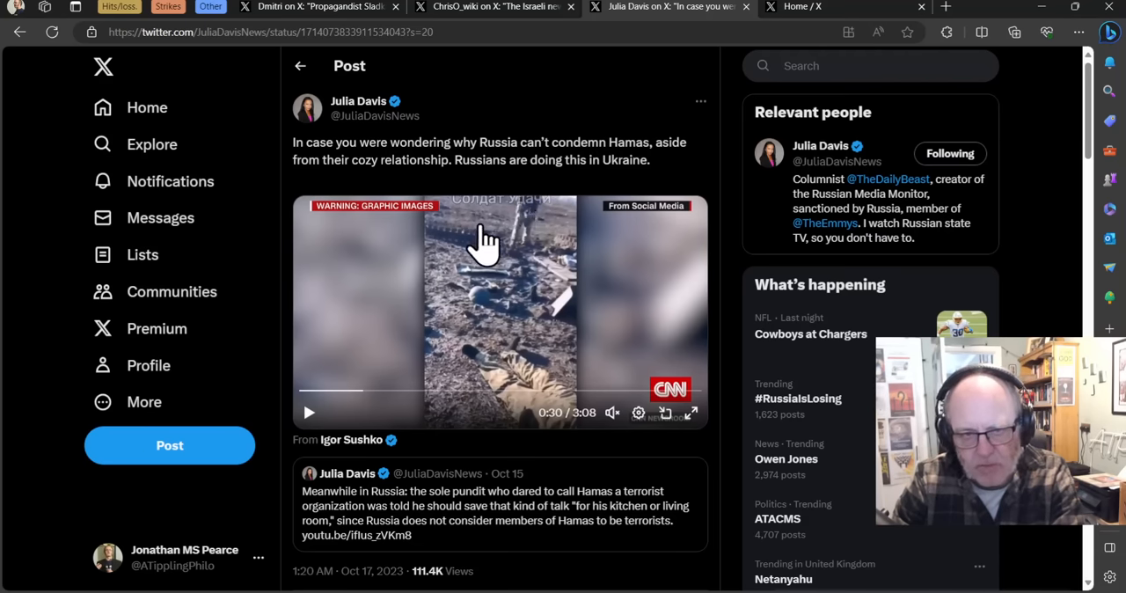
mouse_move(484, 277)
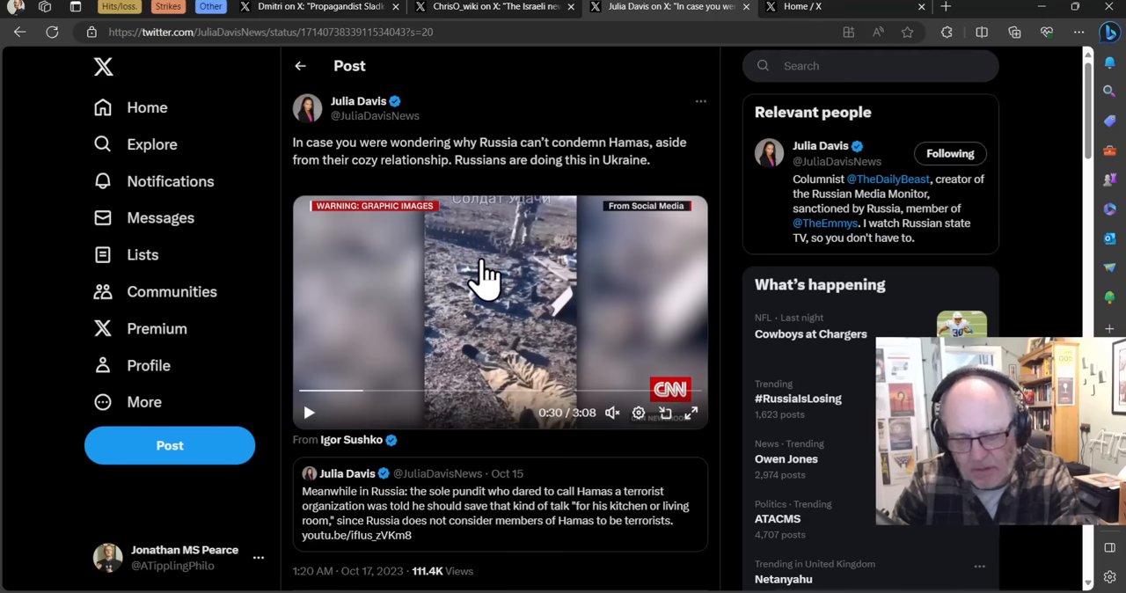
mouse_move(444, 308)
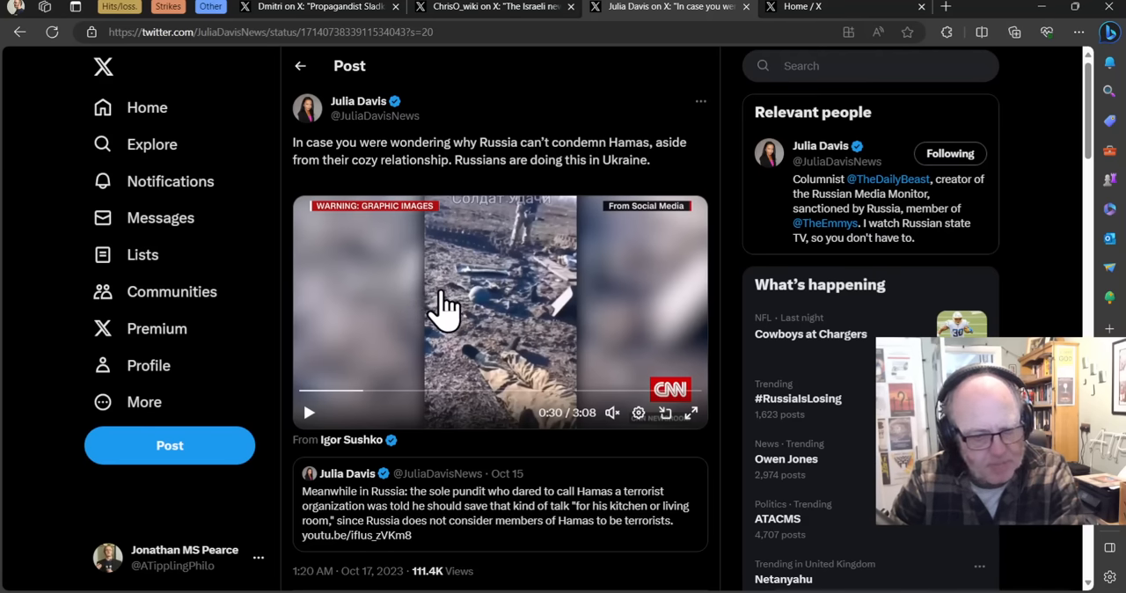
mouse_move(572, 335)
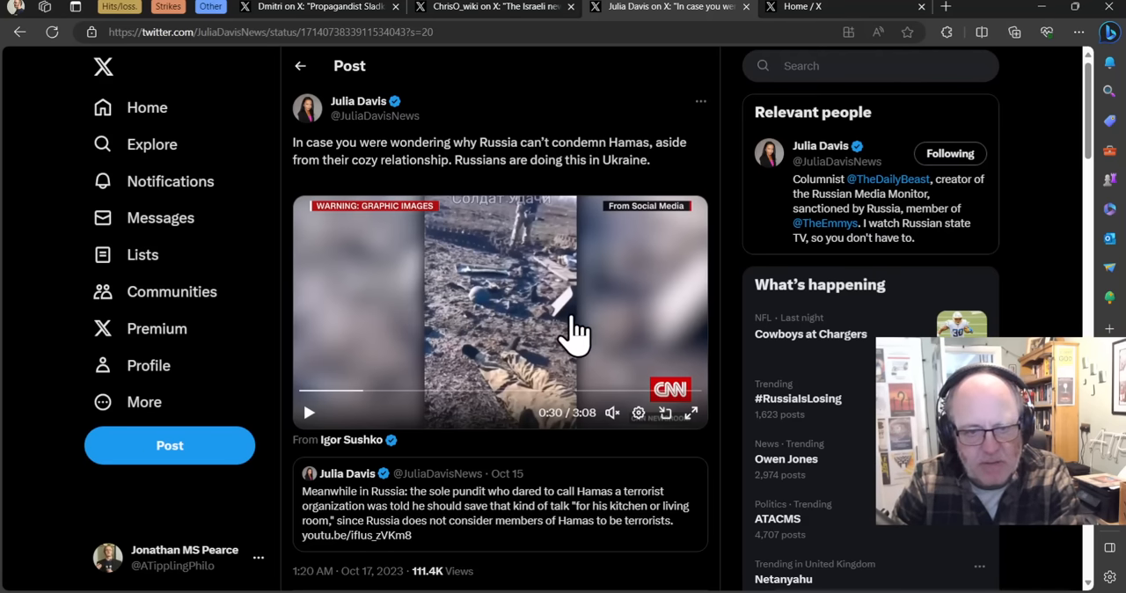
mouse_move(546, 268)
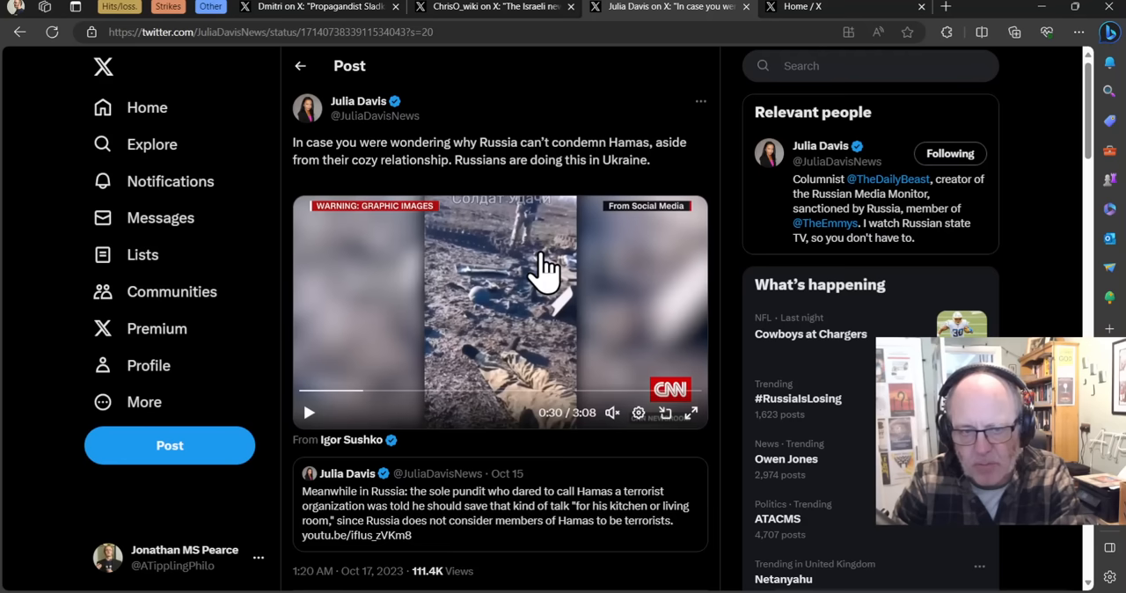
mouse_move(752, 215)
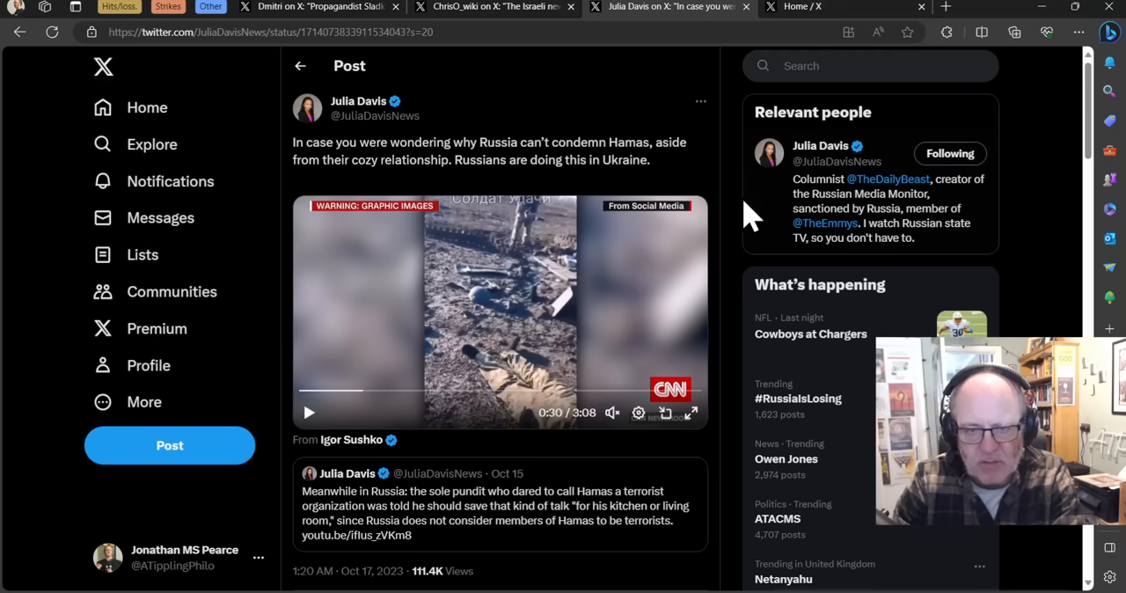
mouse_move(733, 254)
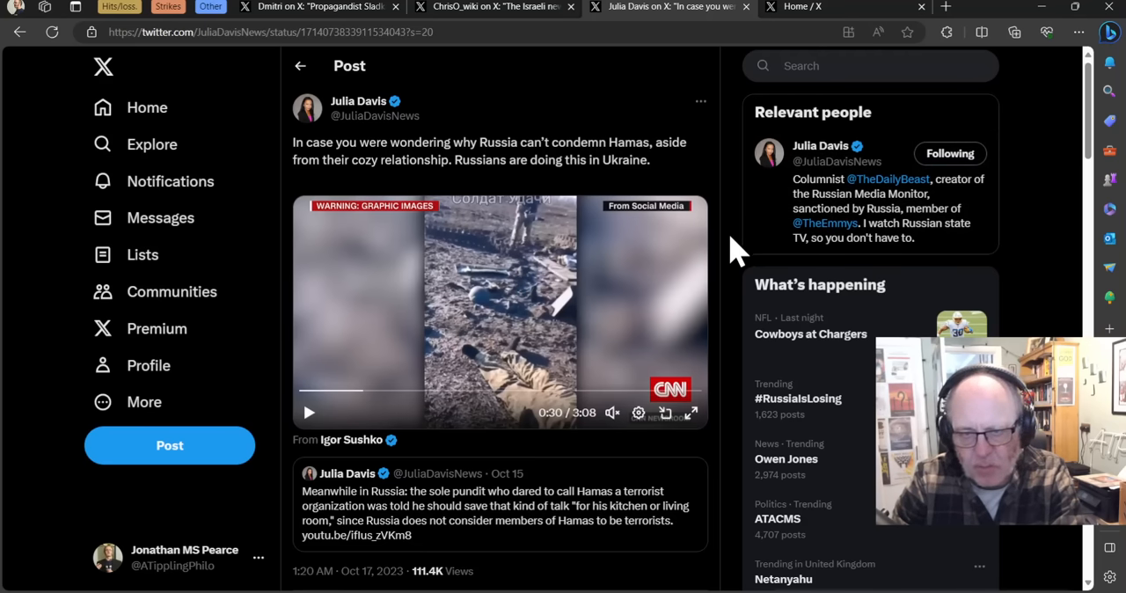
mouse_move(722, 242)
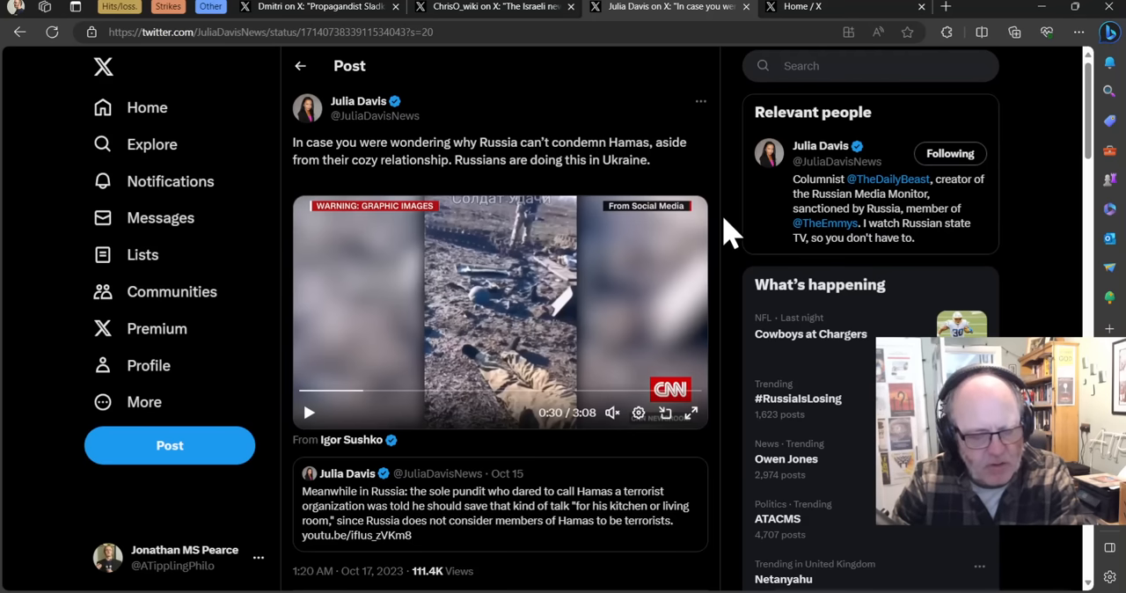
mouse_move(760, 214)
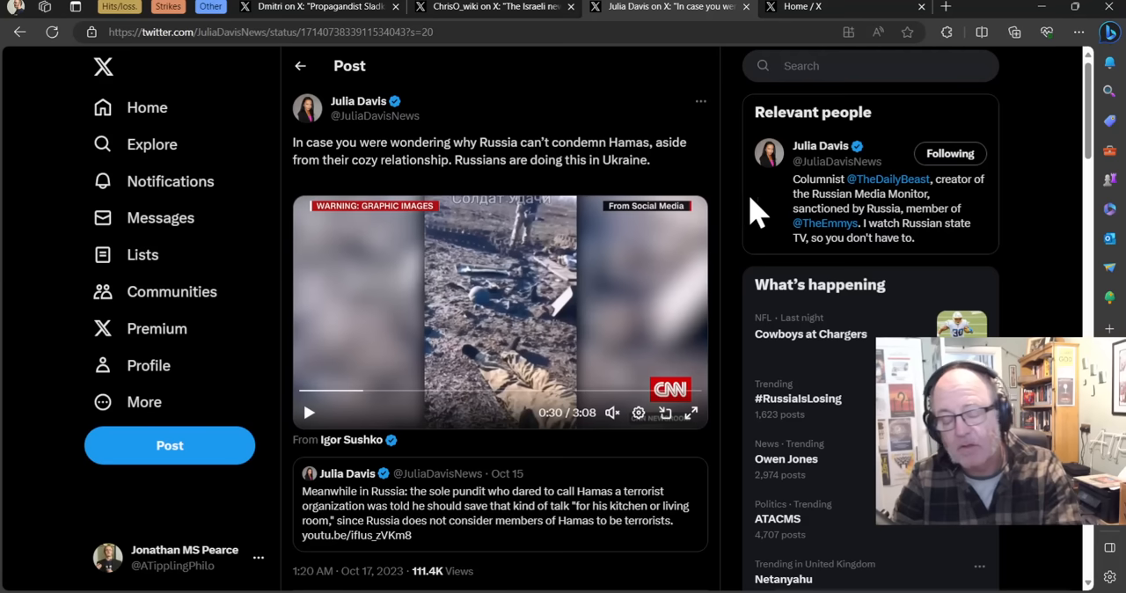
mouse_move(752, 213)
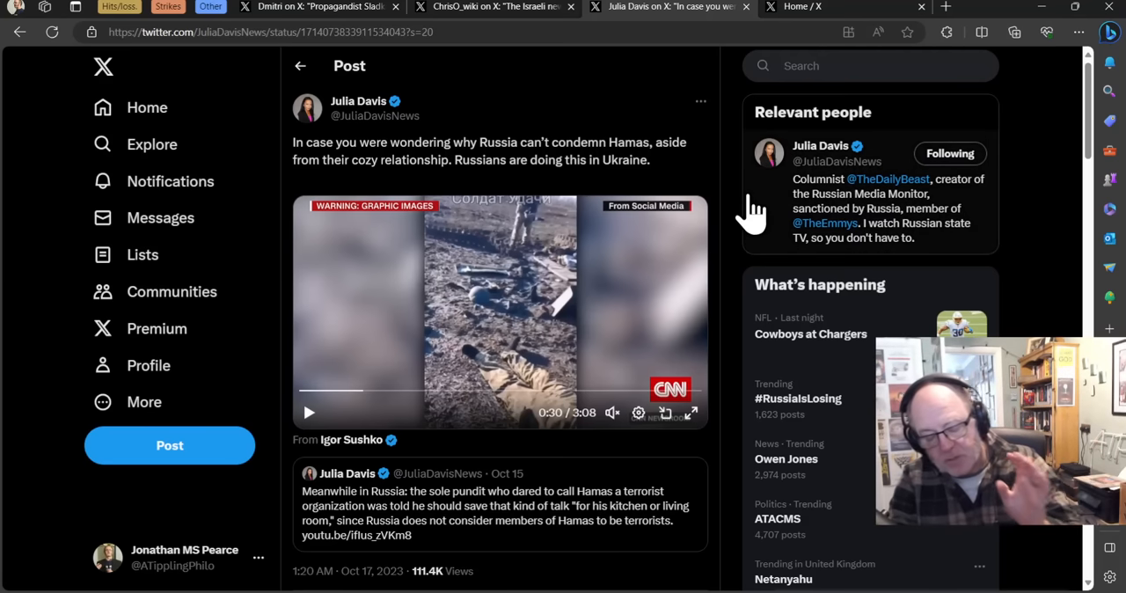
mouse_move(743, 291)
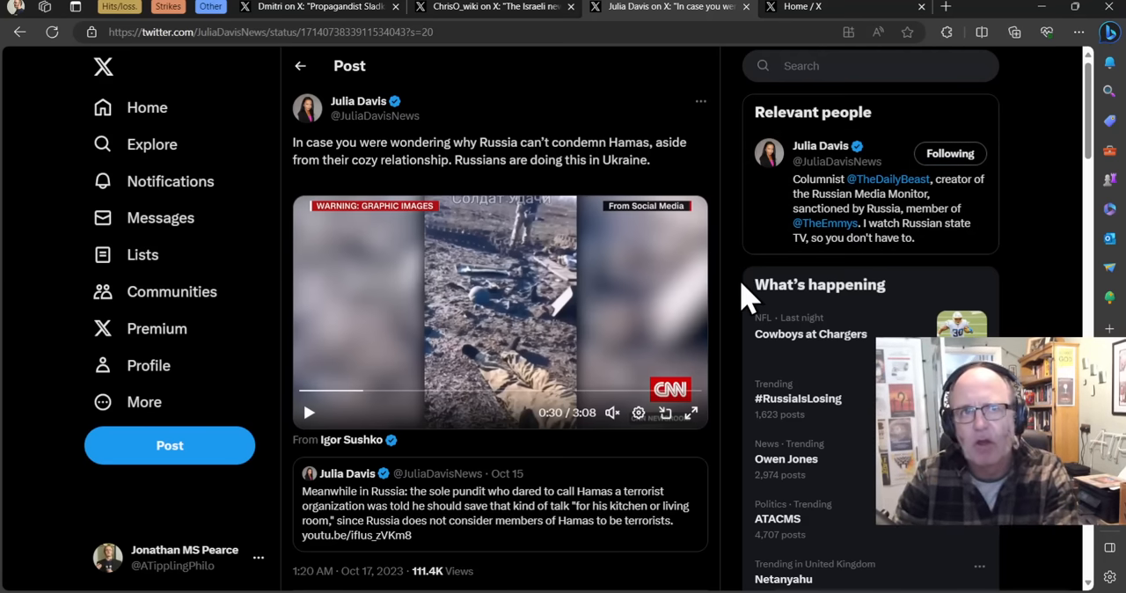
mouse_move(773, 319)
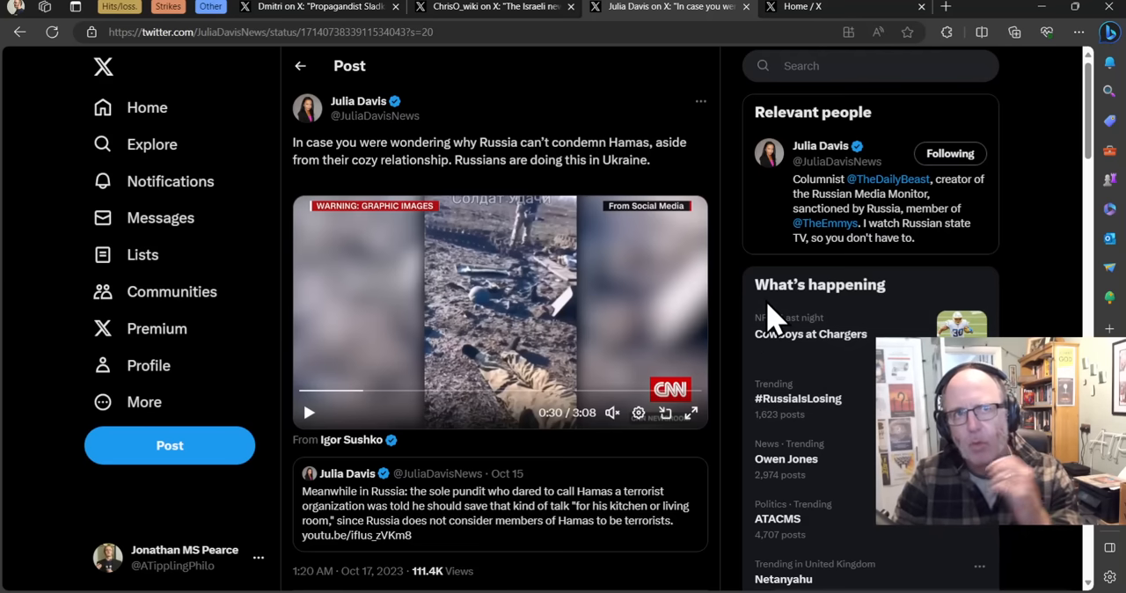
mouse_move(748, 343)
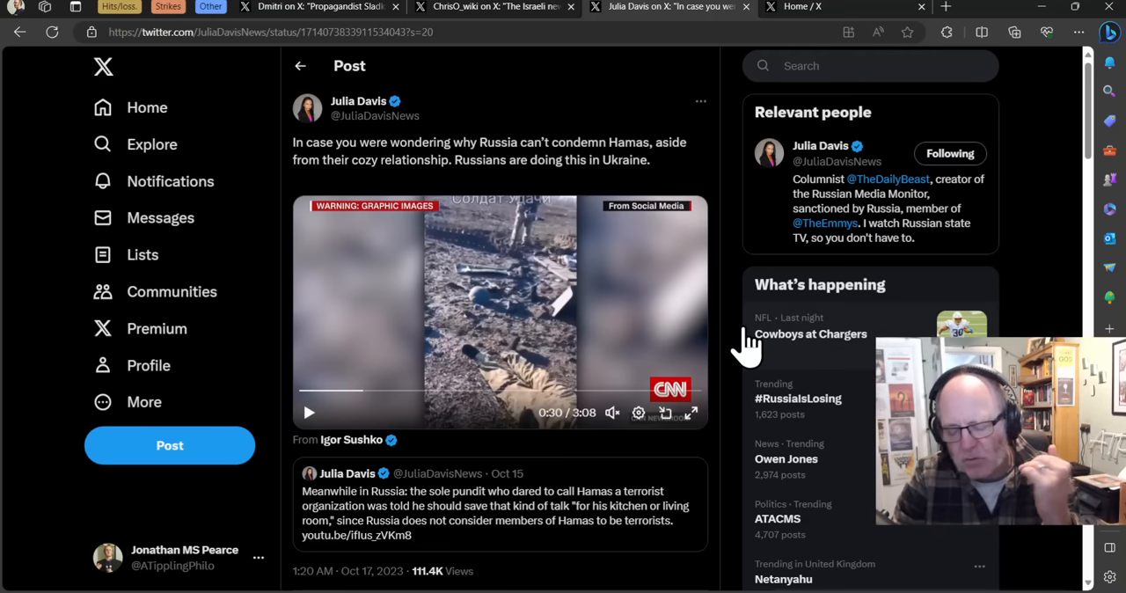
mouse_move(755, 374)
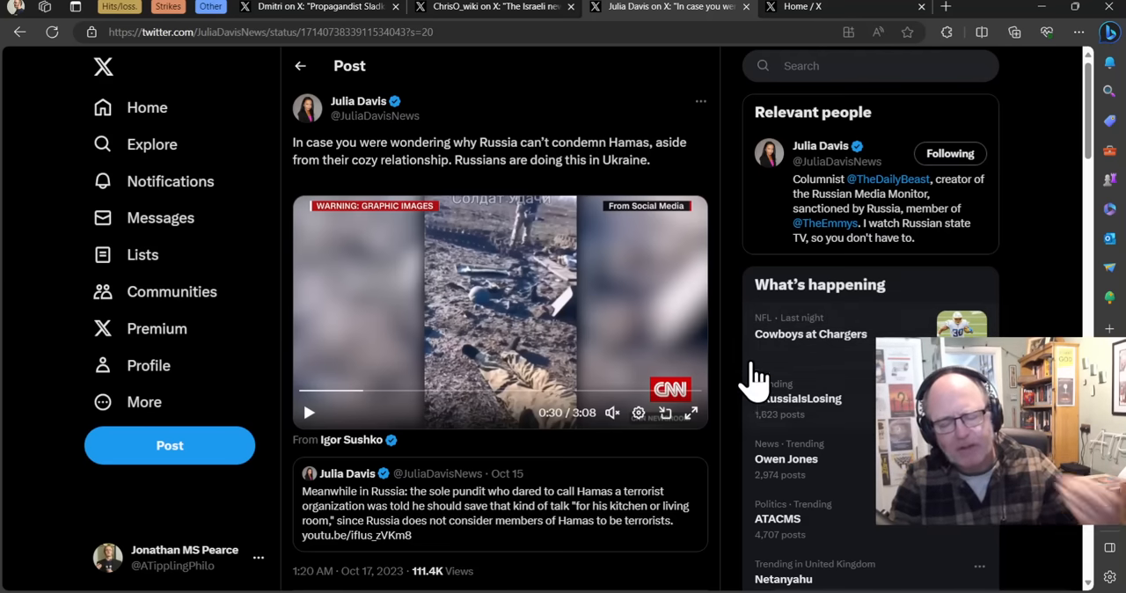
mouse_move(755, 365)
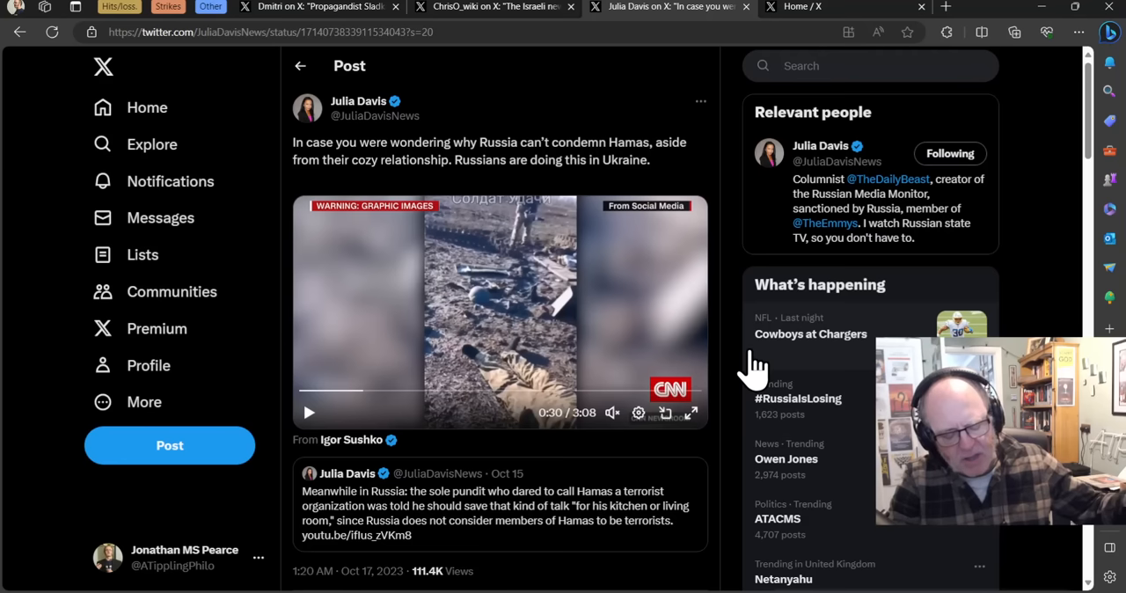
mouse_move(750, 374)
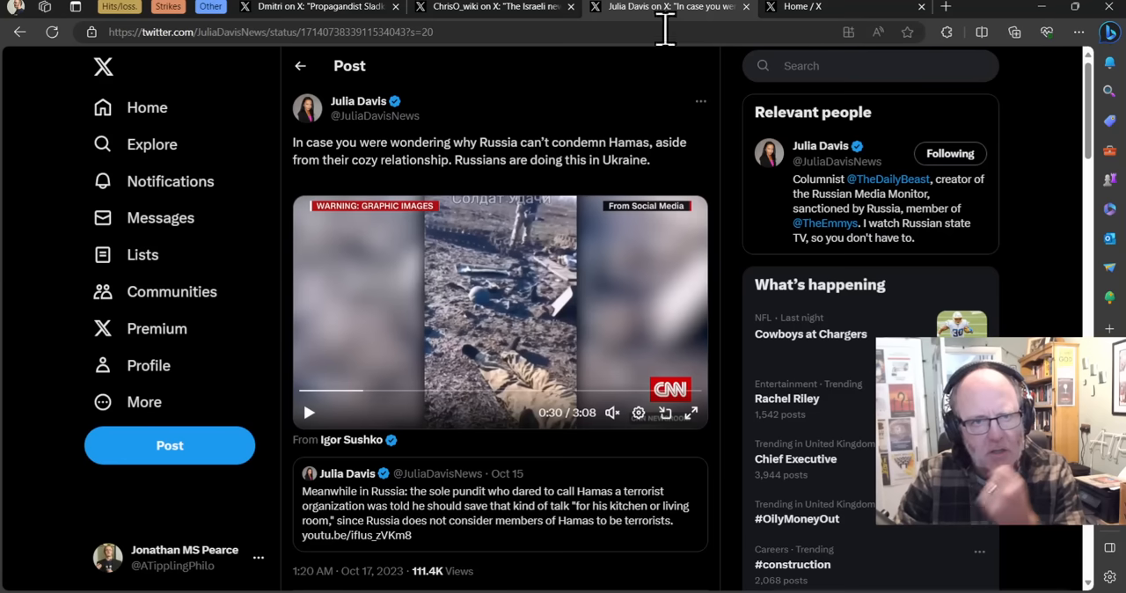
mouse_move(572, 392)
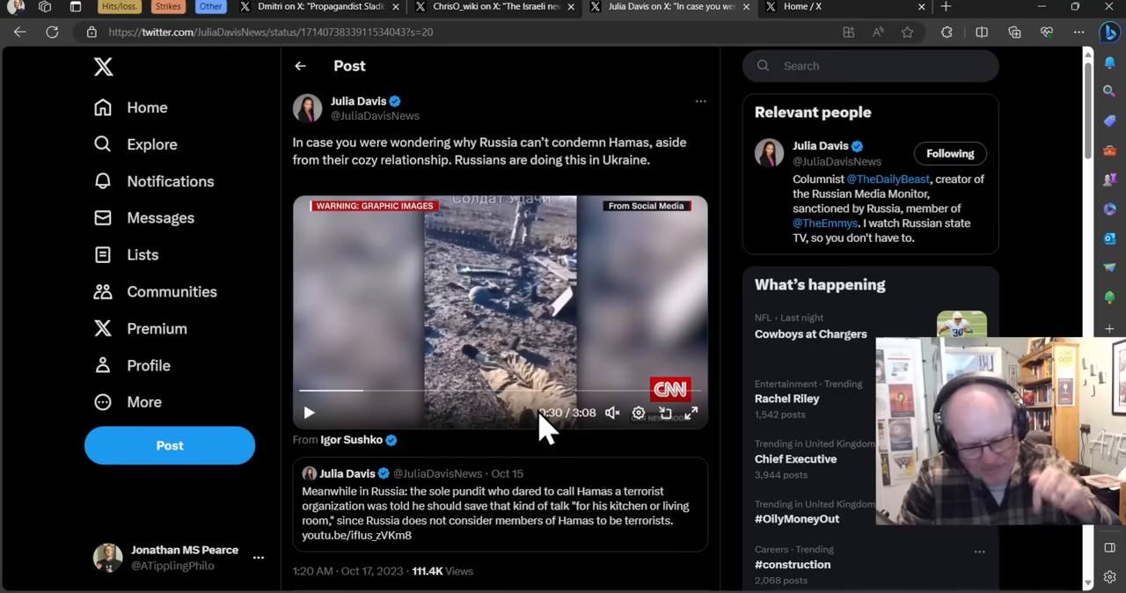
mouse_move(418, 445)
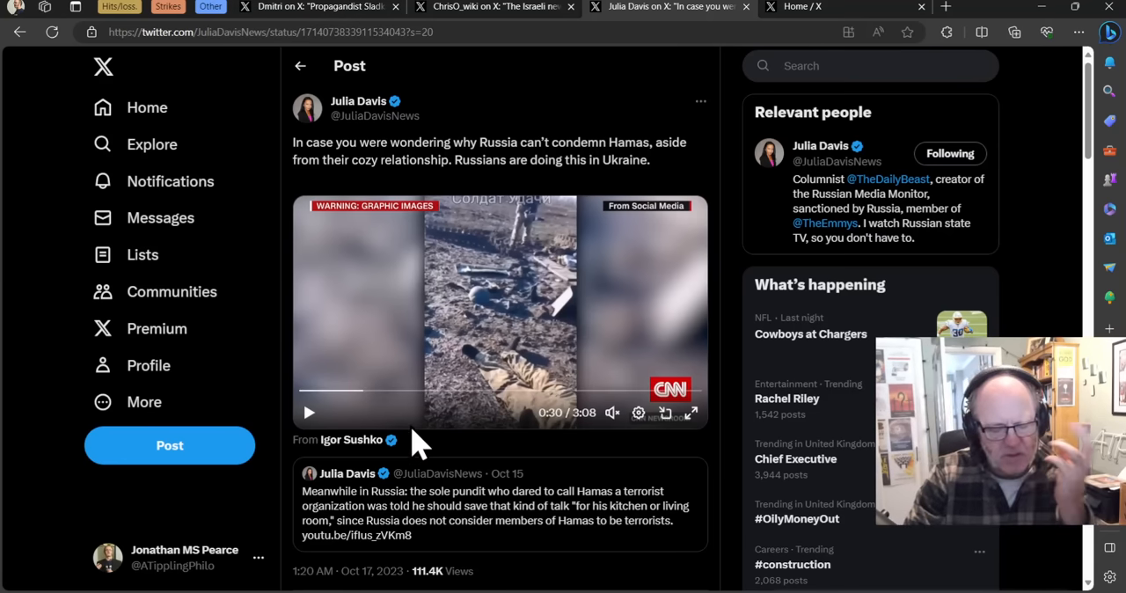
mouse_move(704, 84)
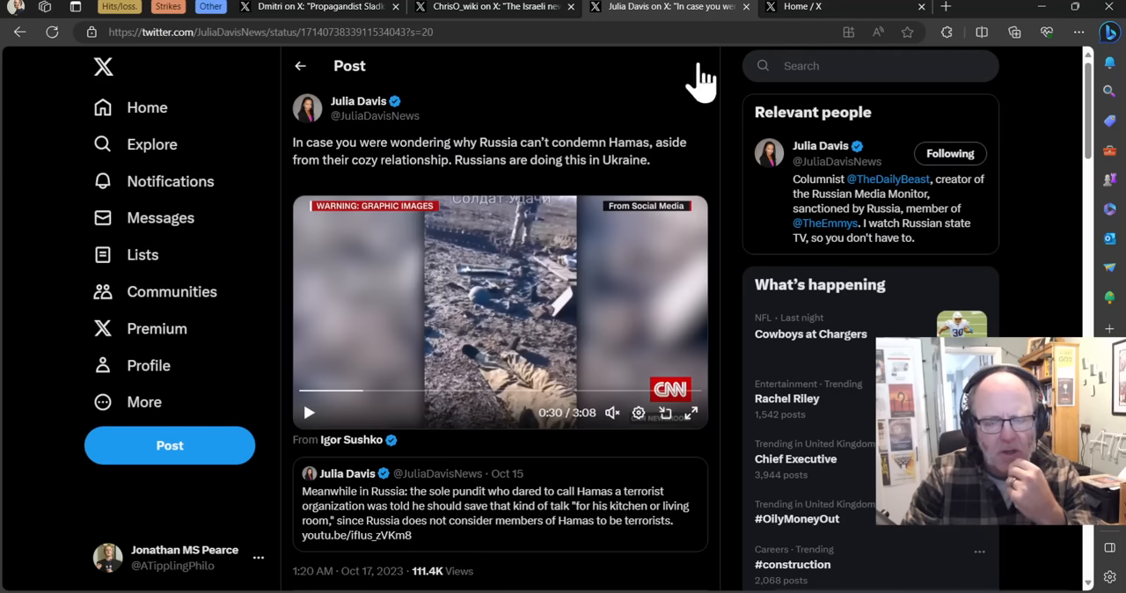